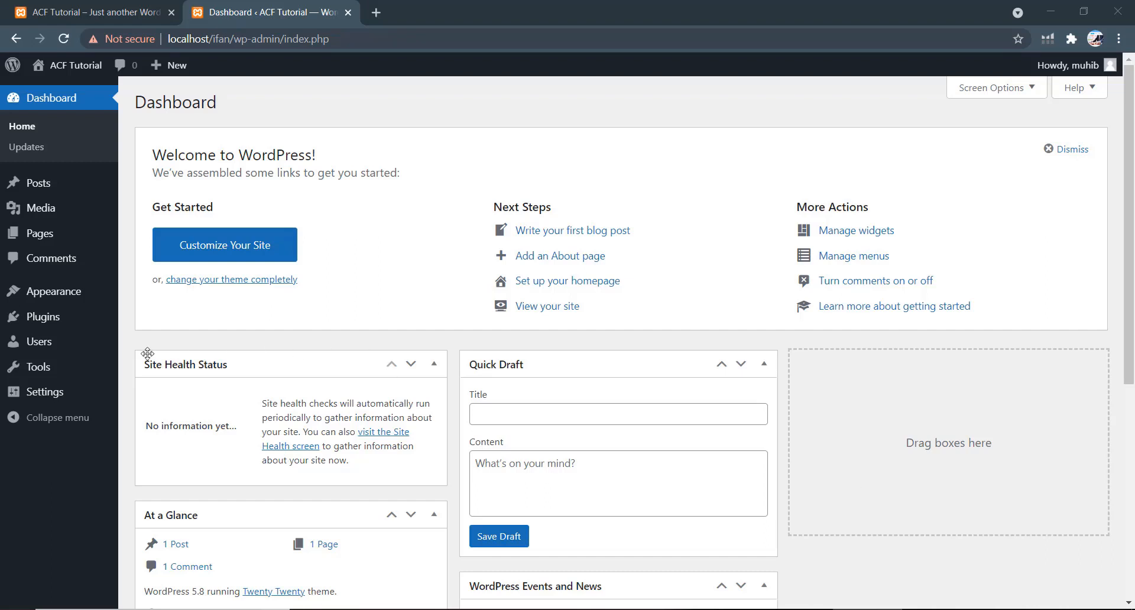
{"action": "mouse_move", "coordinate": [45, 439]}
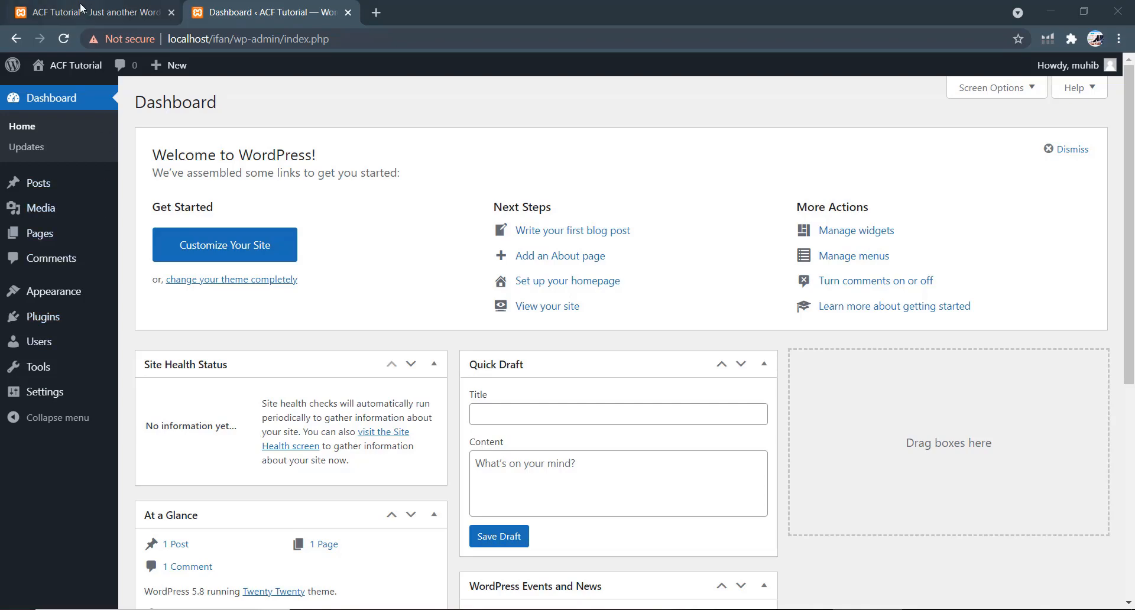
Step: Check the live site, then search the plugin directory for 'advanced custom fields'
{"action": "left_click", "coordinate": [87, 11]}
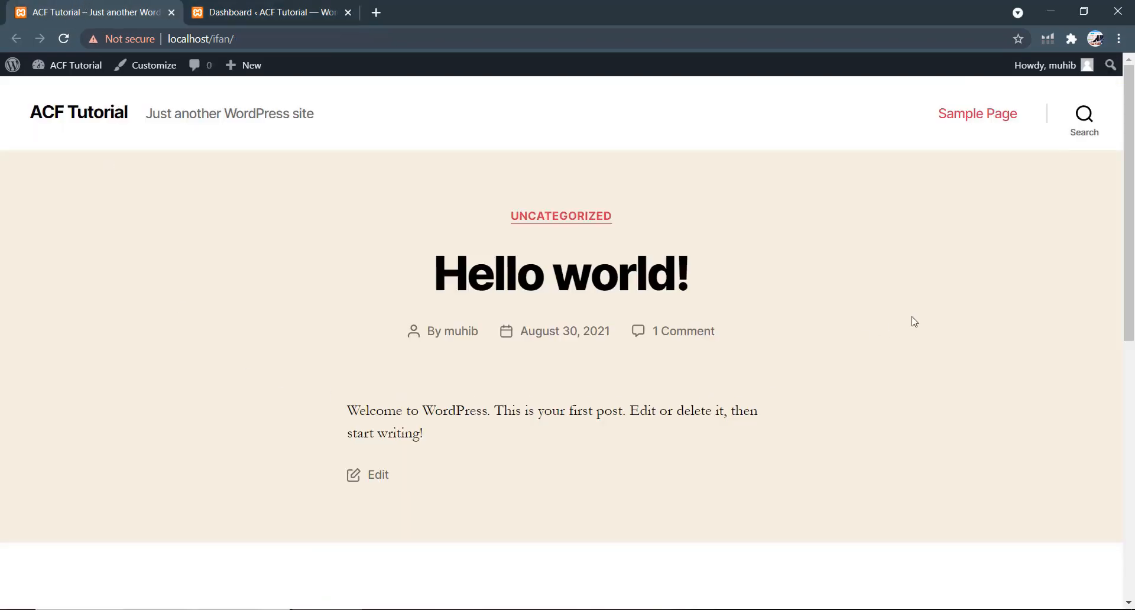
{"action": "mouse_move", "coordinate": [861, 171]}
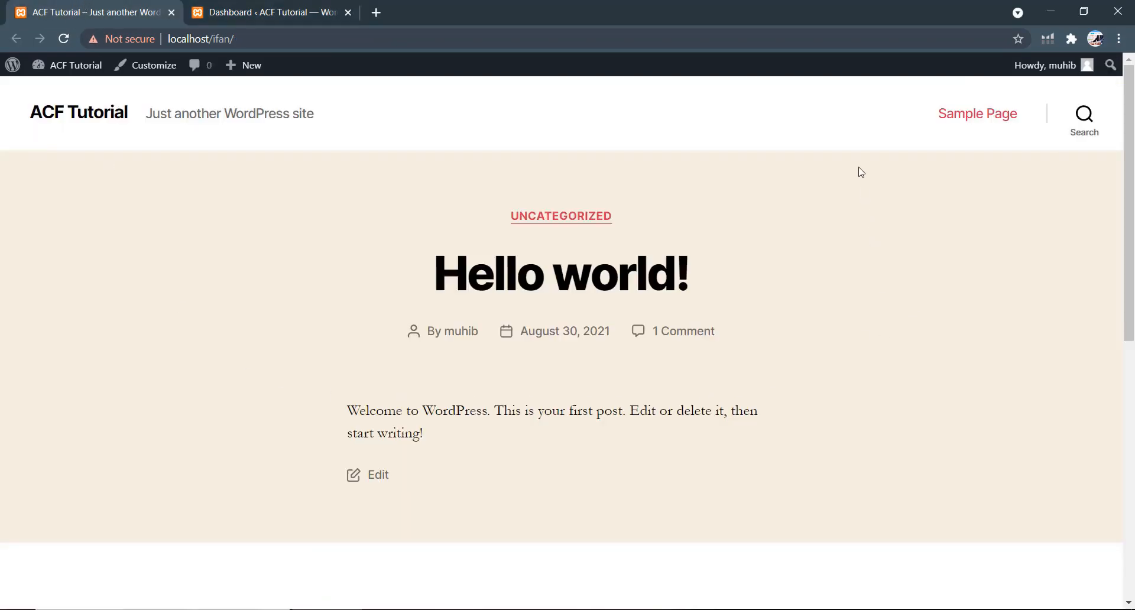
{"action": "mouse_move", "coordinate": [1029, 150]}
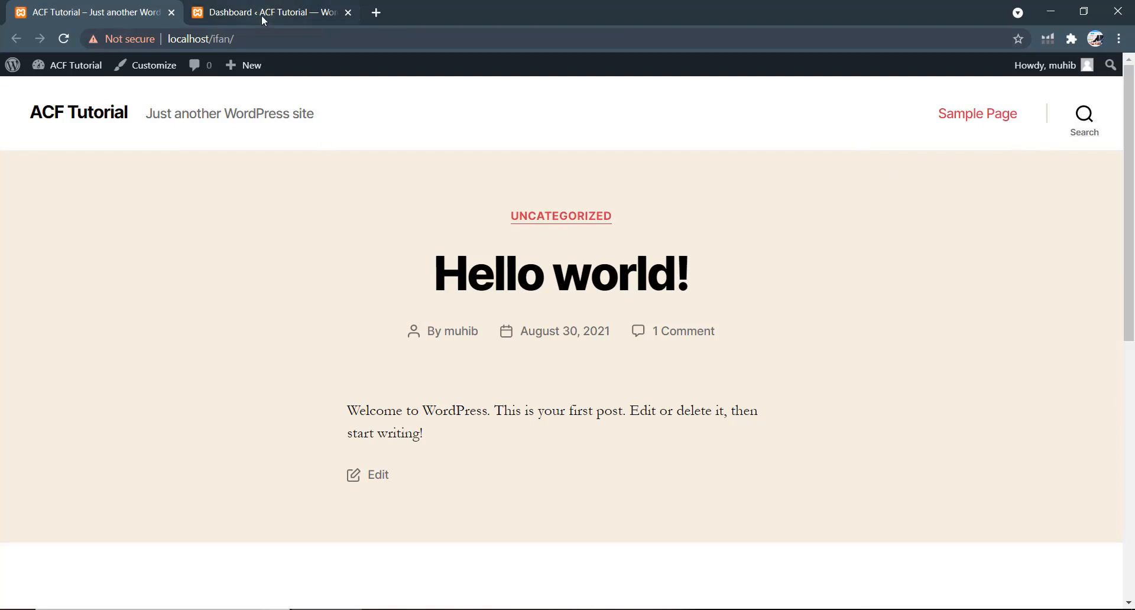
{"action": "left_click", "coordinate": [267, 12]}
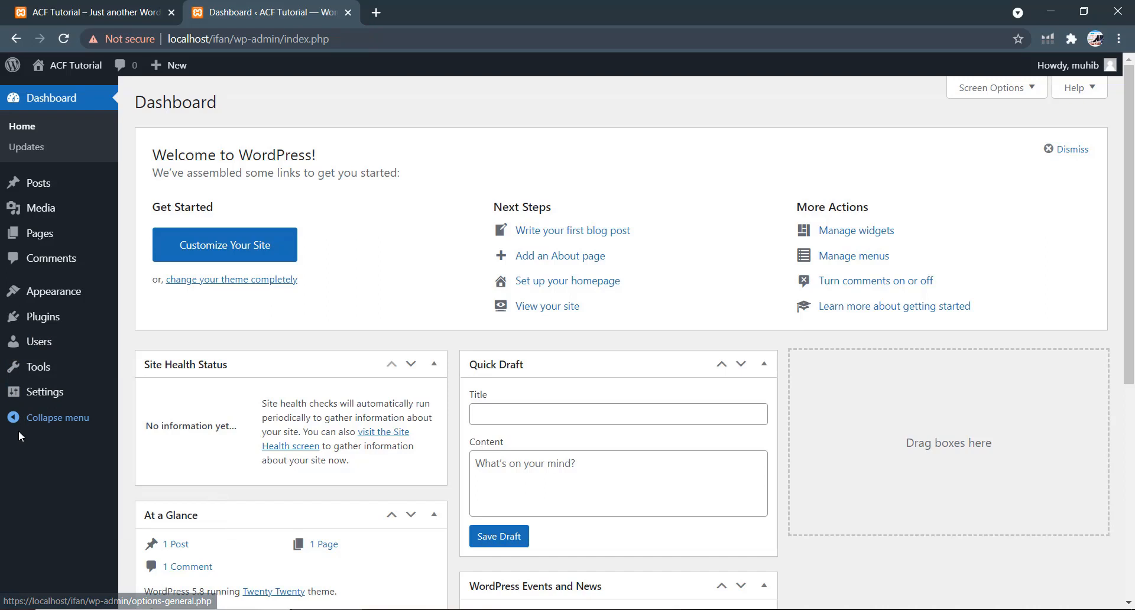
{"action": "mouse_move", "coordinate": [72, 416]}
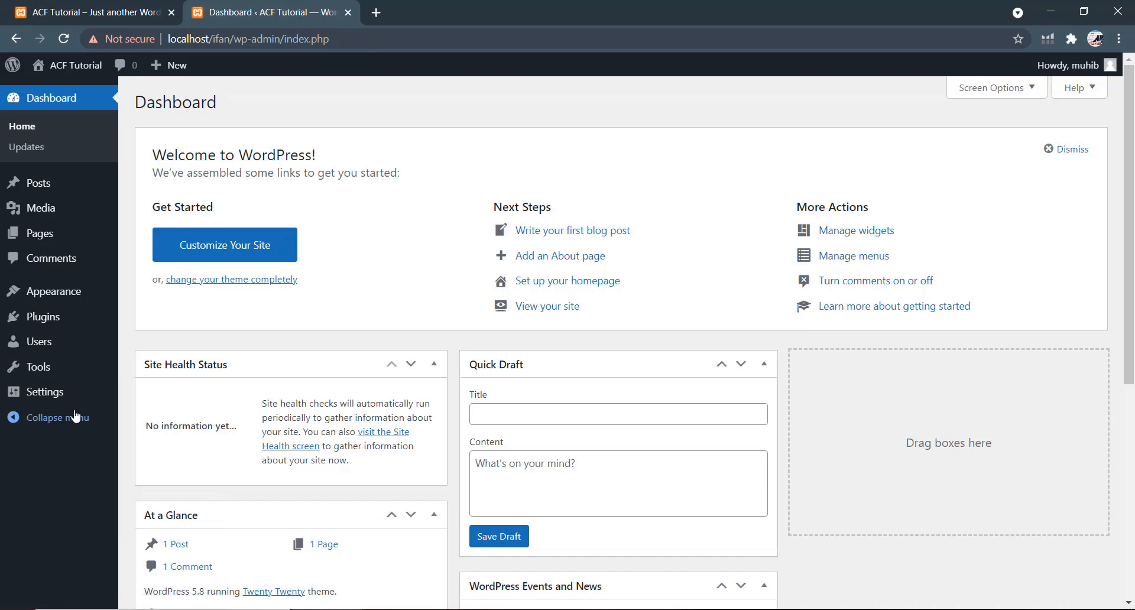
{"action": "mouse_move", "coordinate": [43, 391]}
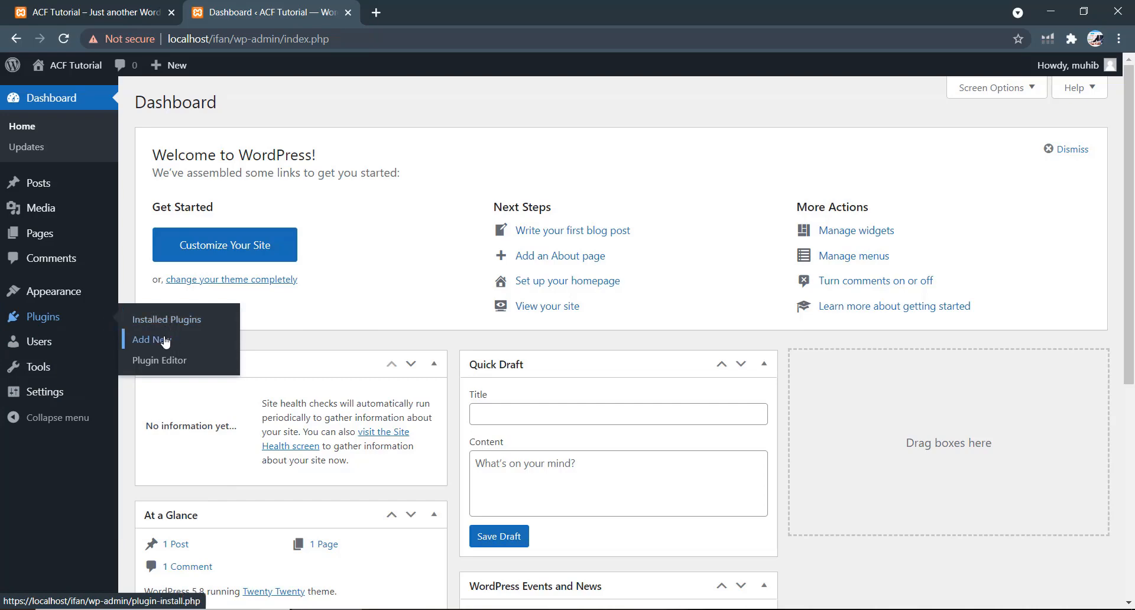
{"action": "left_click", "coordinate": [148, 339]}
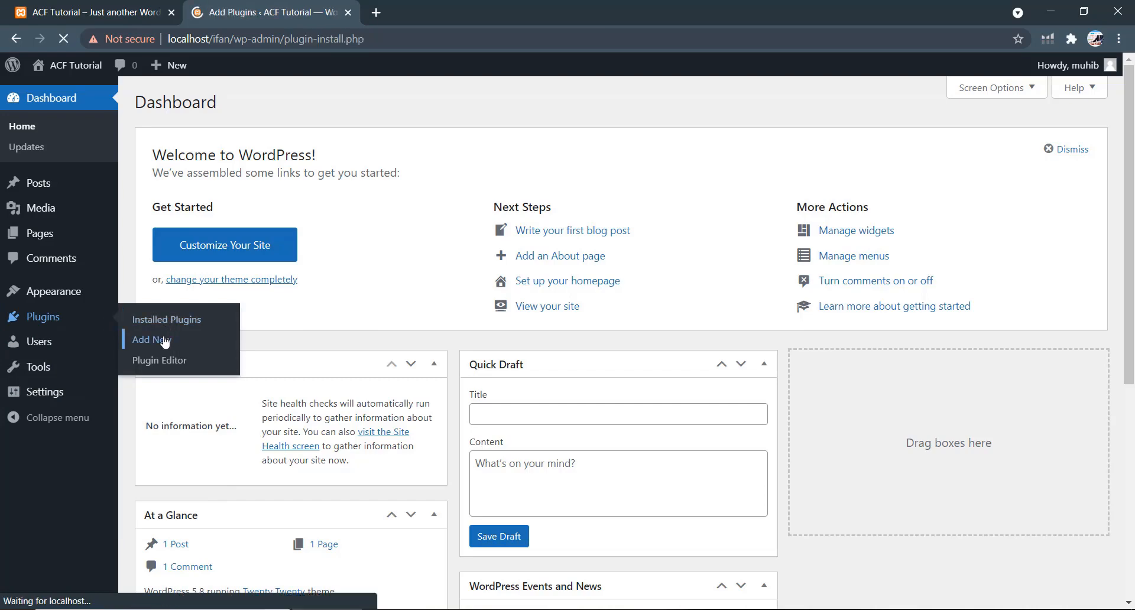
{"action": "left_click", "coordinate": [148, 339]}
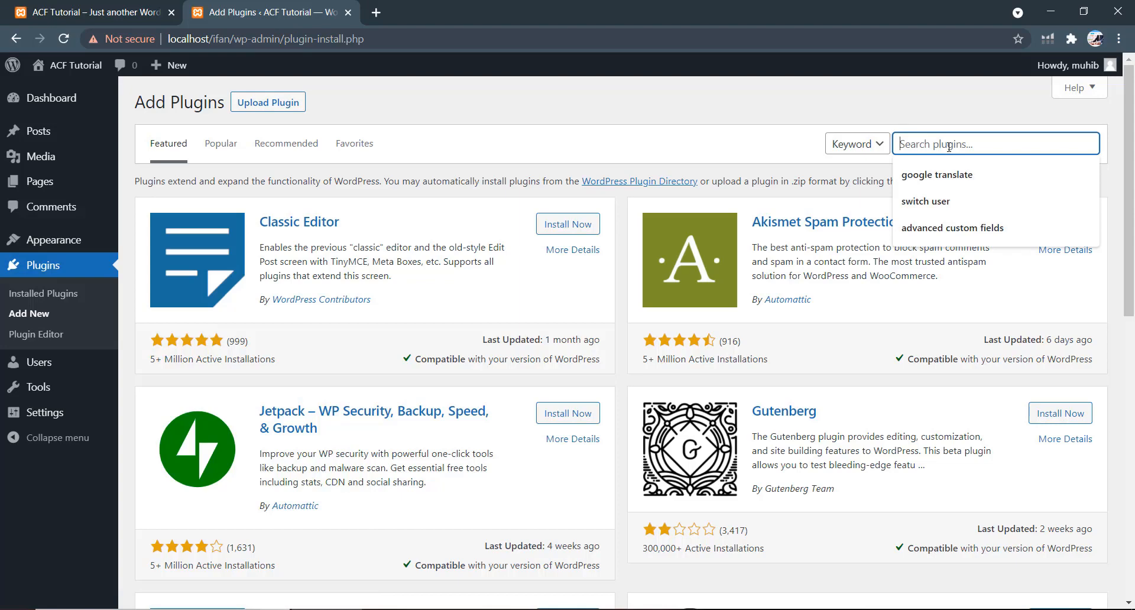
{"action": "left_click", "coordinate": [952, 227]}
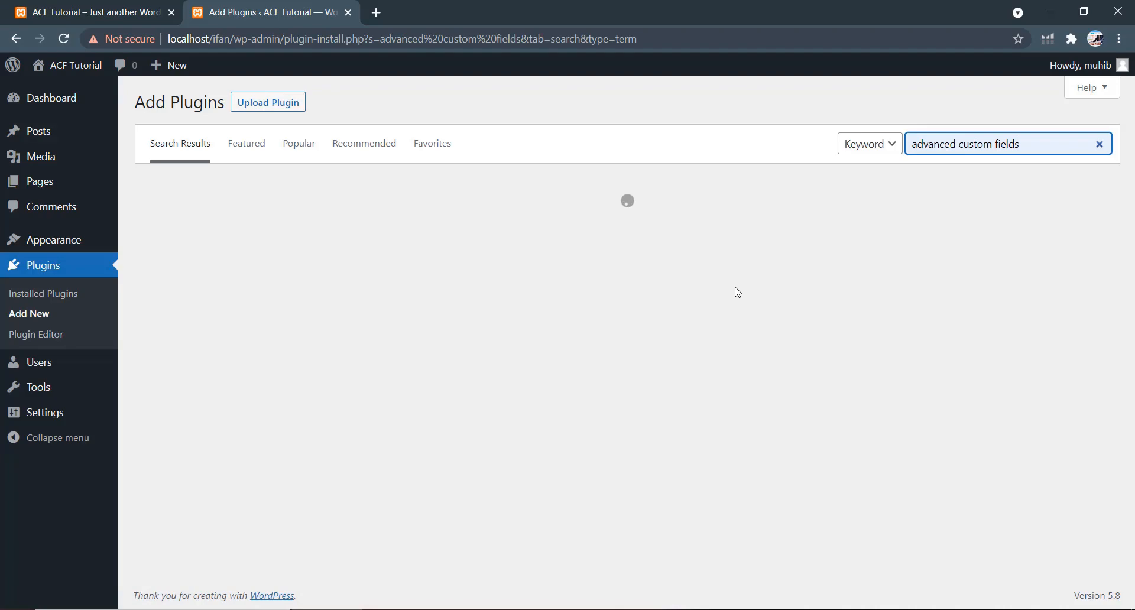
Step: Install and activate the Advanced Custom Fields plugin
{"action": "left_click", "coordinate": [1056, 227]}
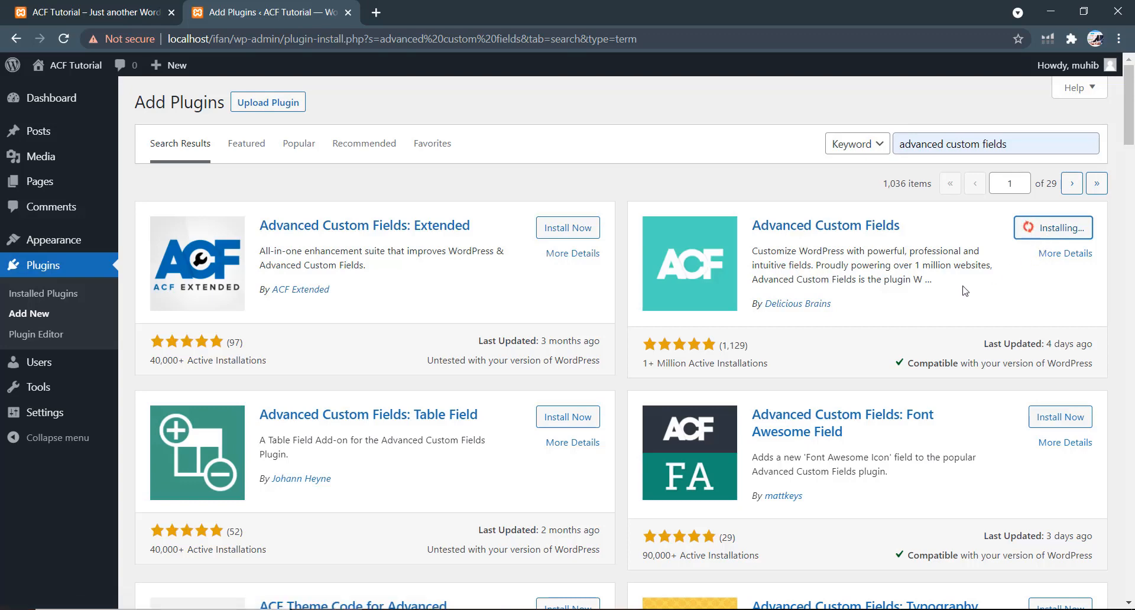
{"action": "mouse_move", "coordinate": [955, 303]}
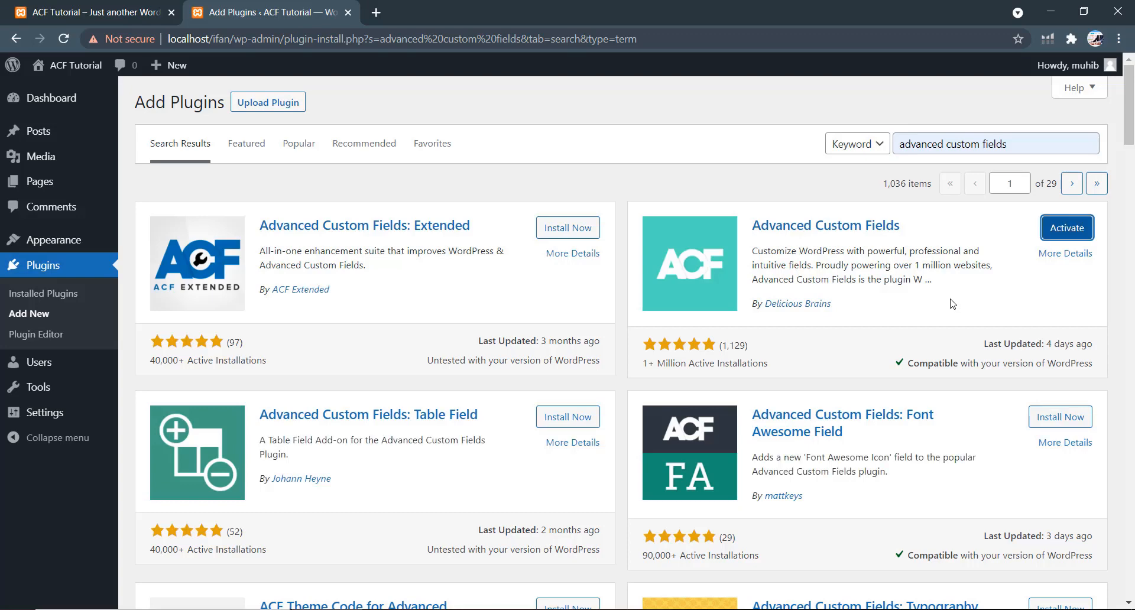
{"action": "left_click", "coordinate": [1066, 227]}
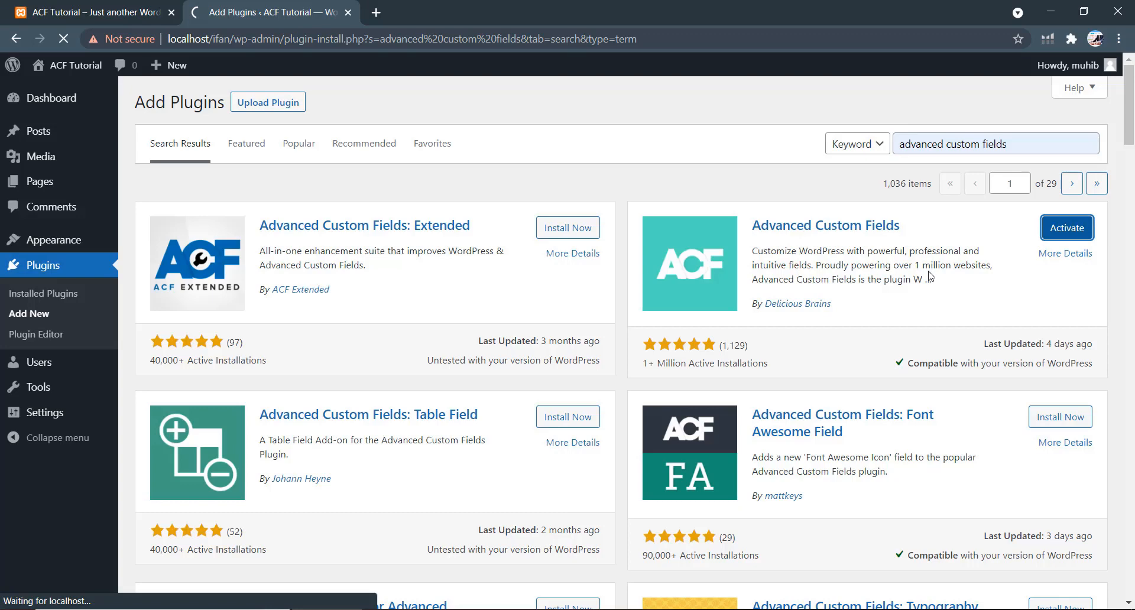
{"action": "left_click", "coordinate": [1064, 228]}
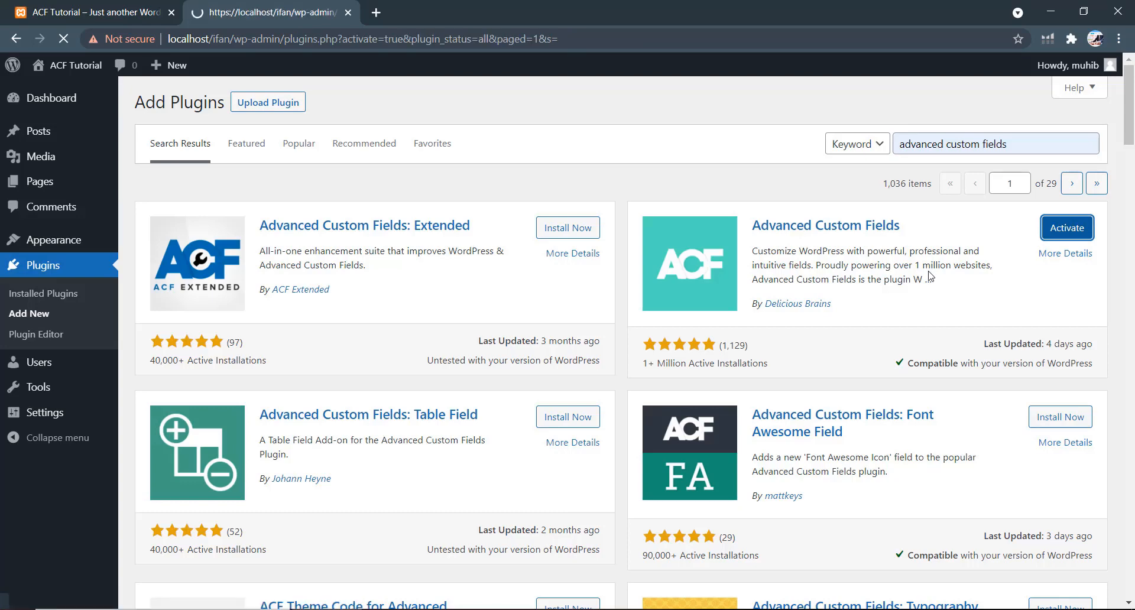
Step: Confirm Advanced Custom Fields shows as activated in the Plugins list
{"action": "left_click", "coordinate": [1066, 228]}
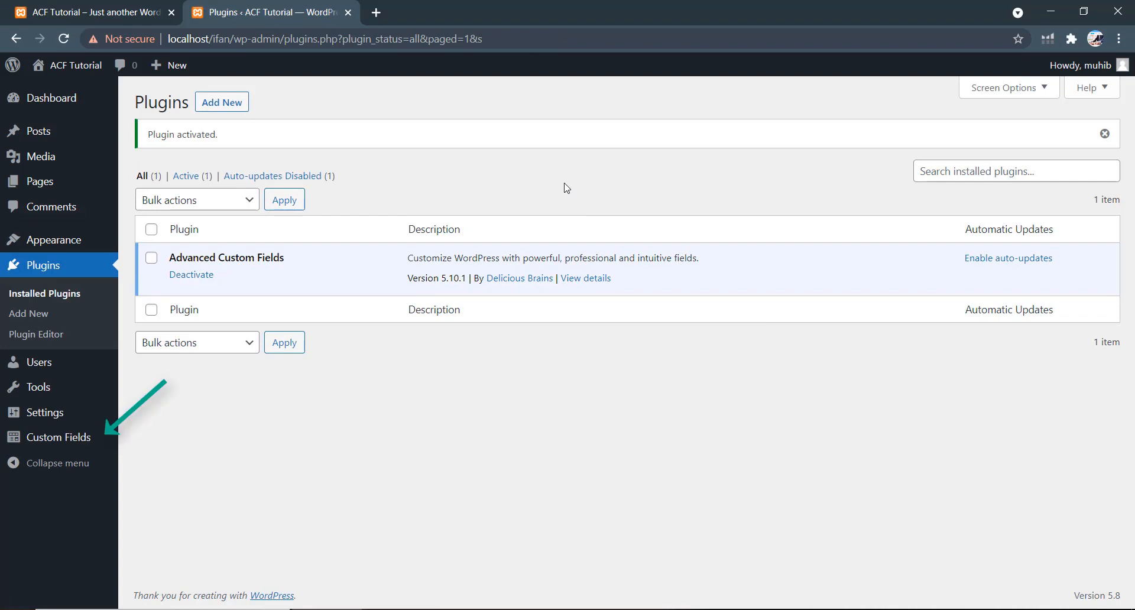
{"action": "mouse_move", "coordinate": [562, 211]}
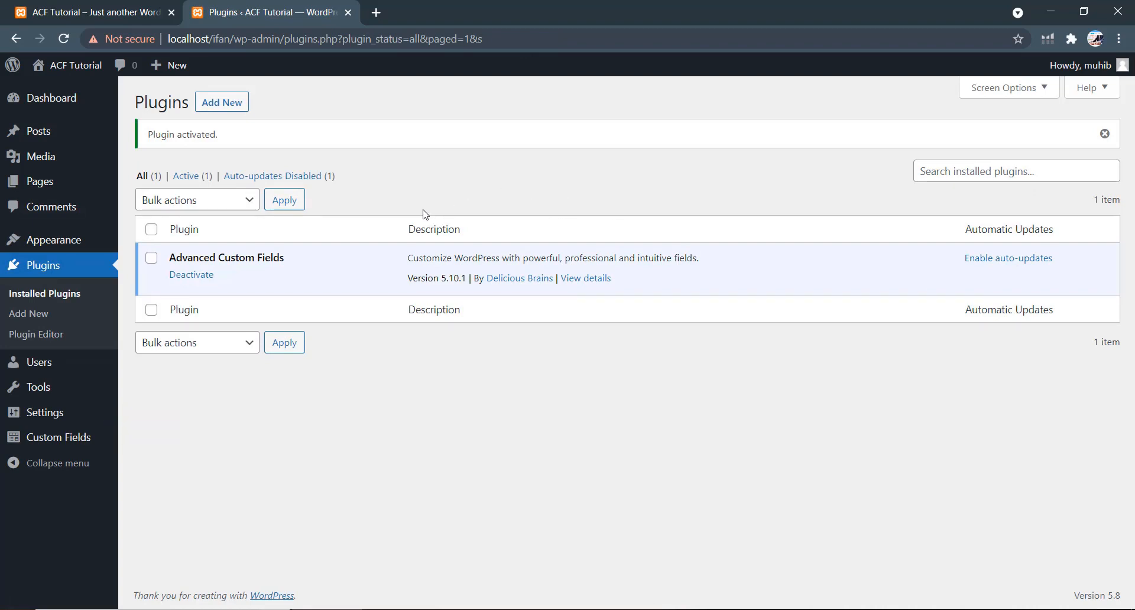
{"action": "mouse_move", "coordinate": [39, 387]}
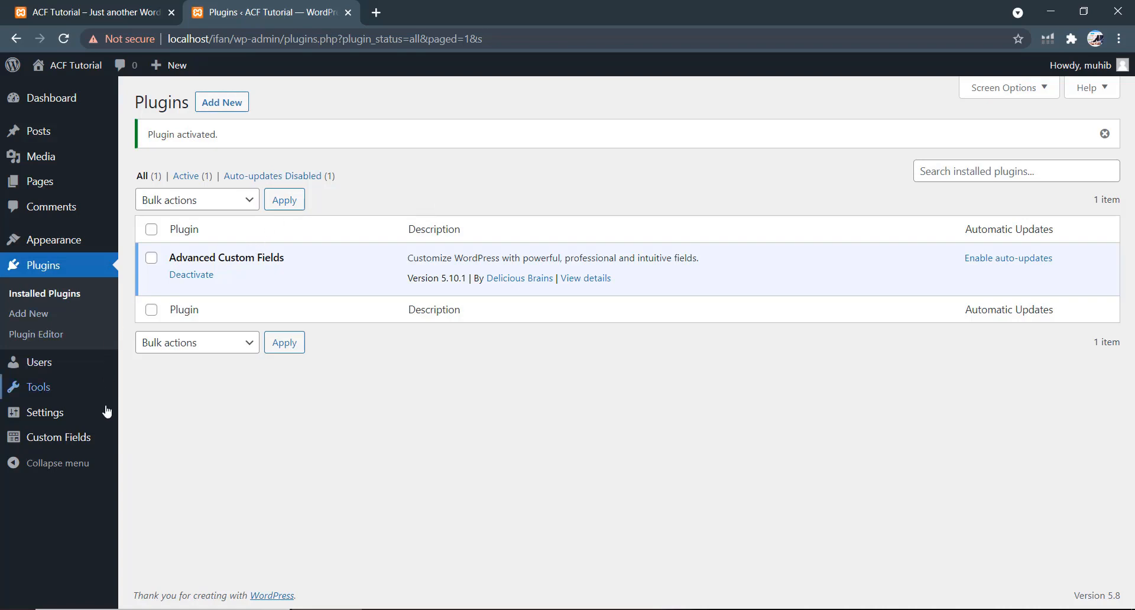
{"action": "mouse_move", "coordinate": [58, 437]}
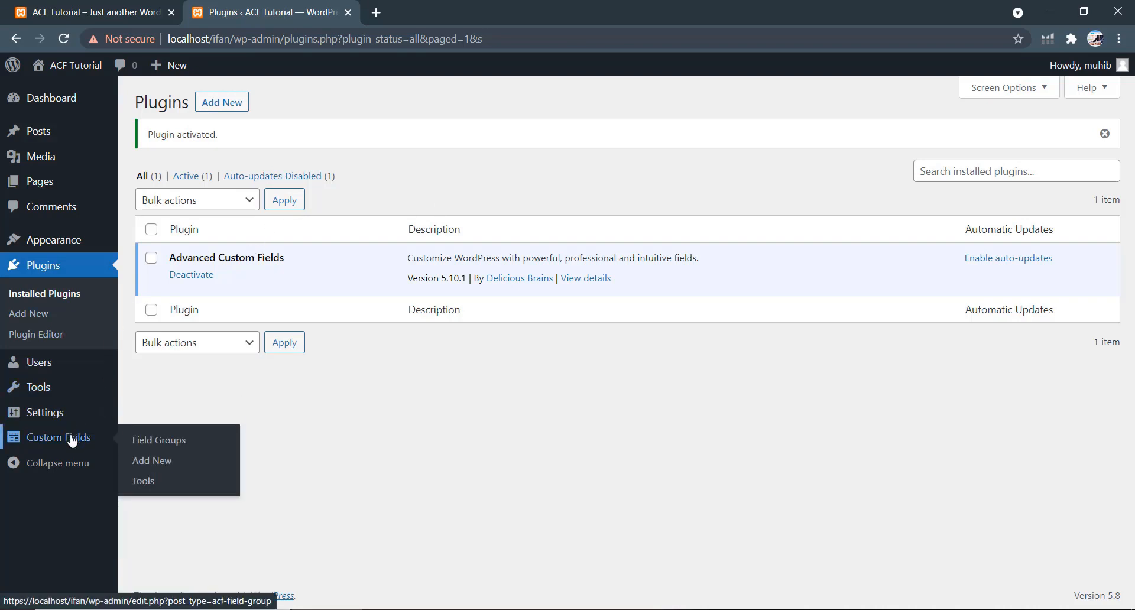
{"action": "mouse_move", "coordinate": [158, 440]}
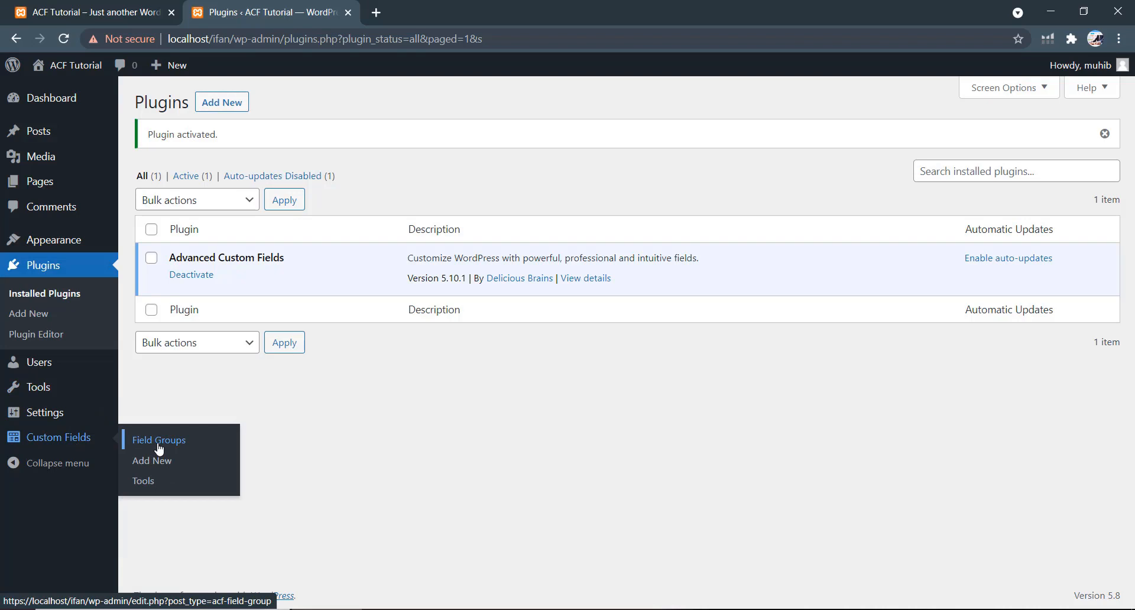
{"action": "mouse_move", "coordinate": [45, 265]}
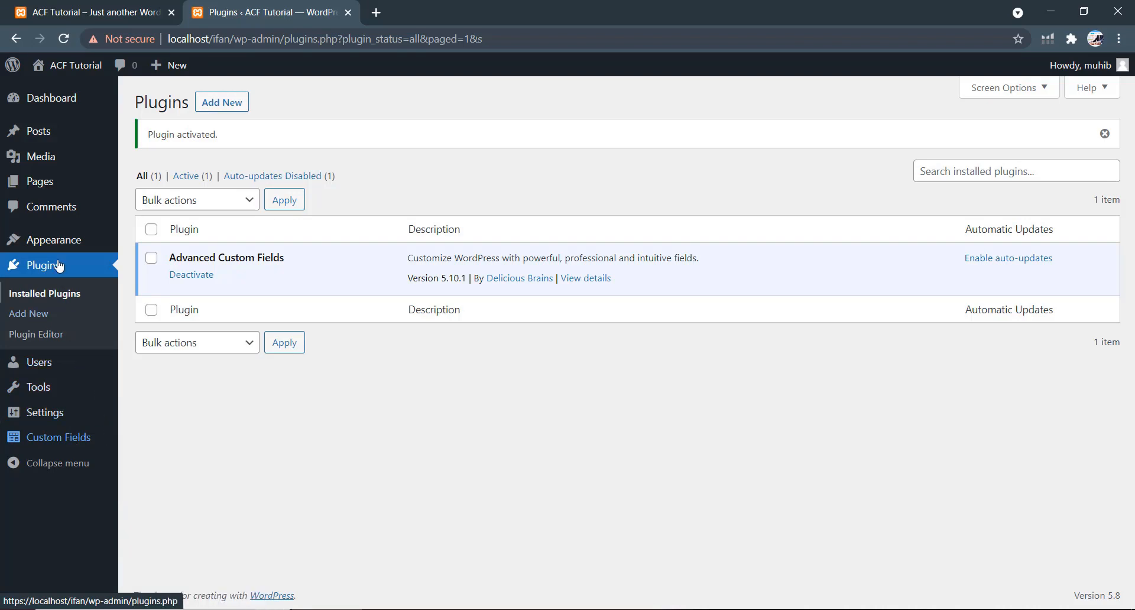
{"action": "mouse_move", "coordinate": [39, 181]}
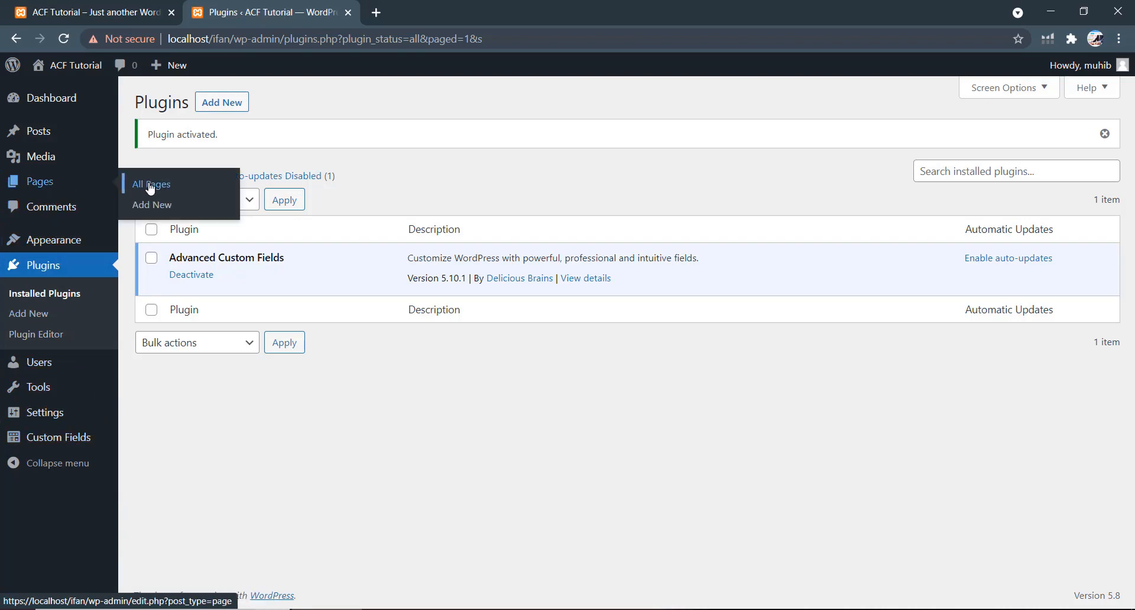
Step: Create a new page, dismiss the welcome tour, and enter the Options page title
{"action": "left_click", "coordinate": [152, 204]}
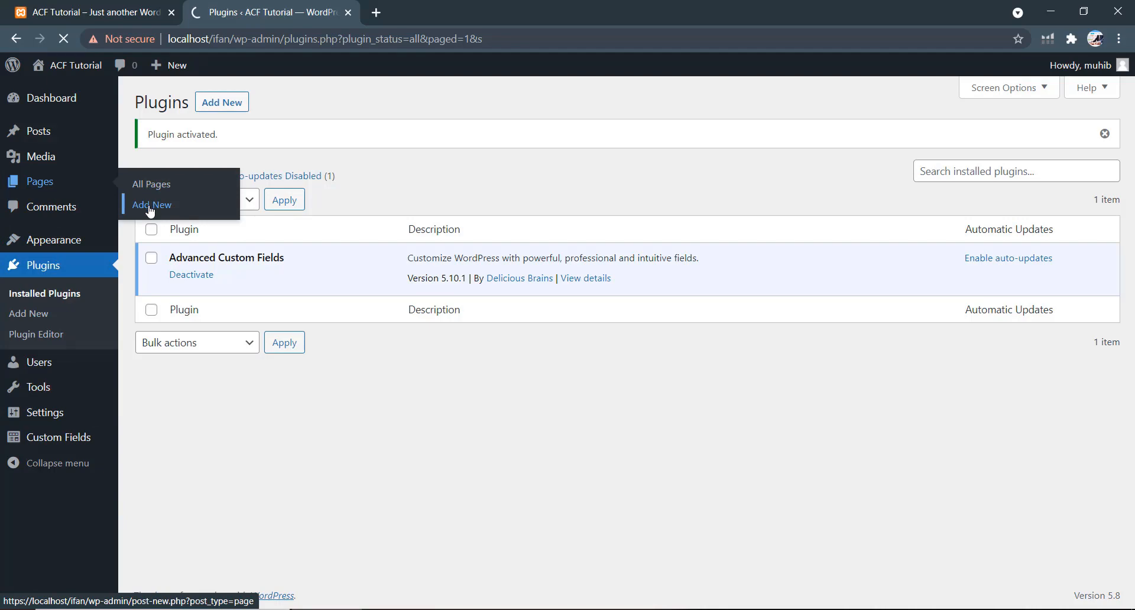
{"action": "left_click", "coordinate": [151, 204]}
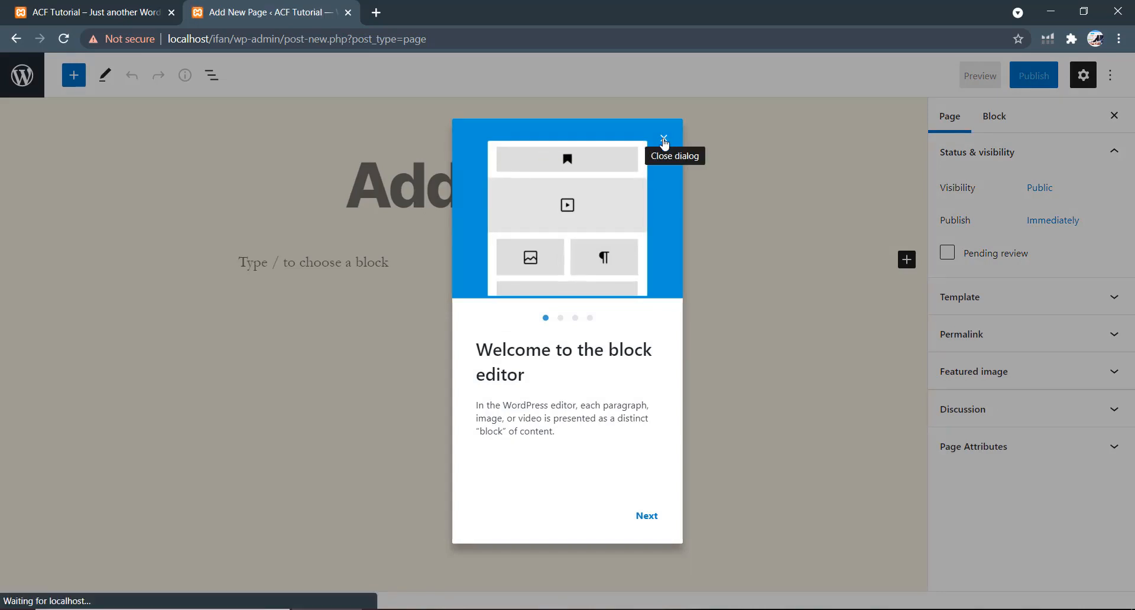
{"action": "left_click", "coordinate": [662, 140]}
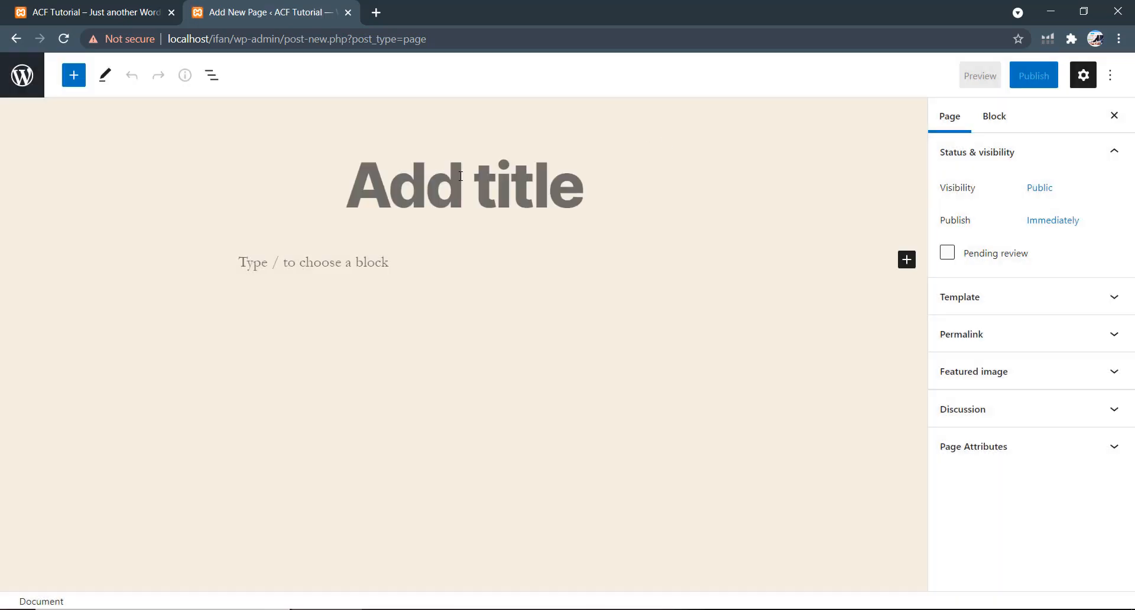
{"action": "type", "text": "Site Se"}
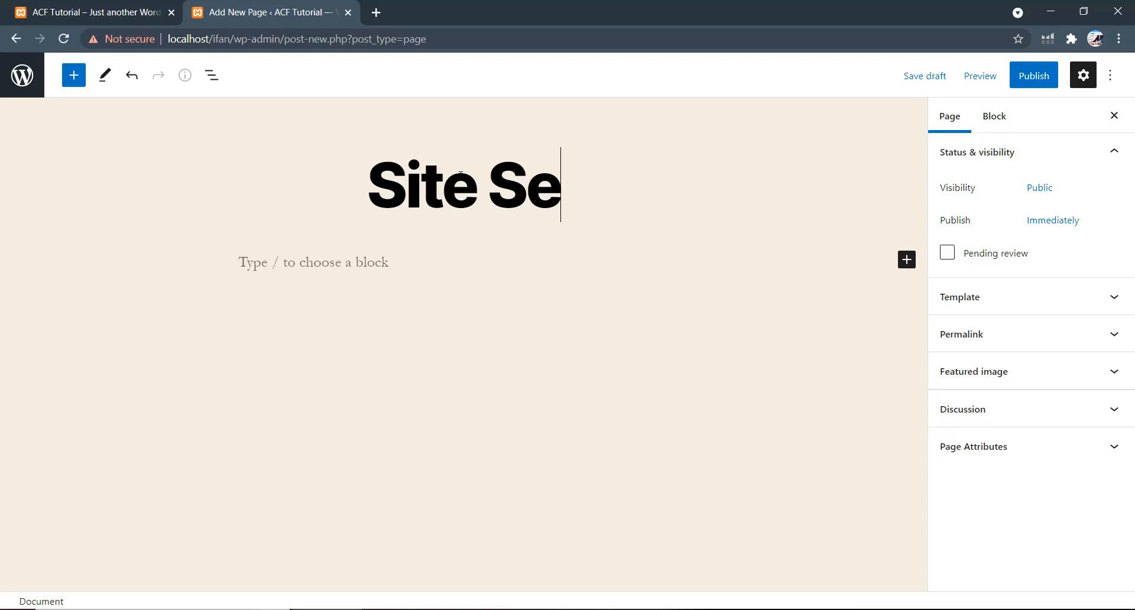
{"action": "type", "text": "ttings"}
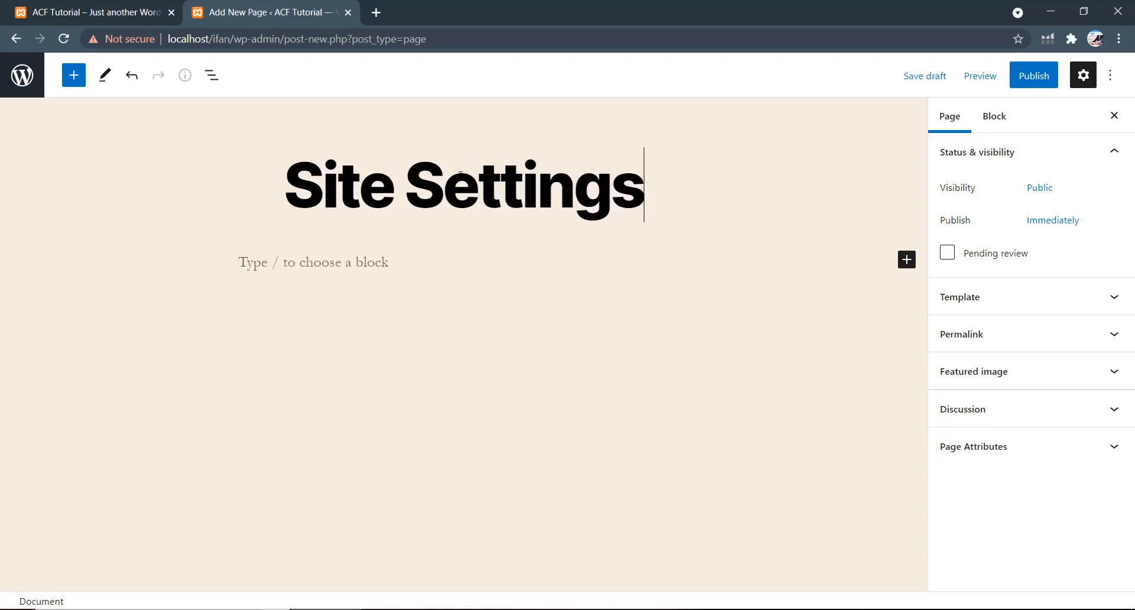
{"action": "type", "text": "Option"}
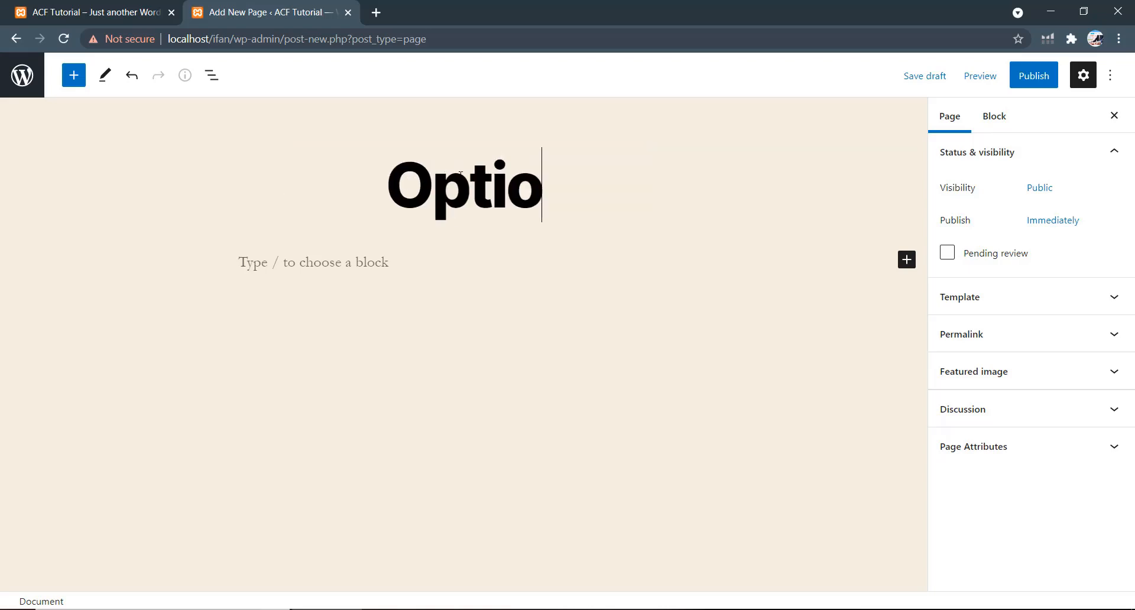
{"action": "type", "text": "ns"}
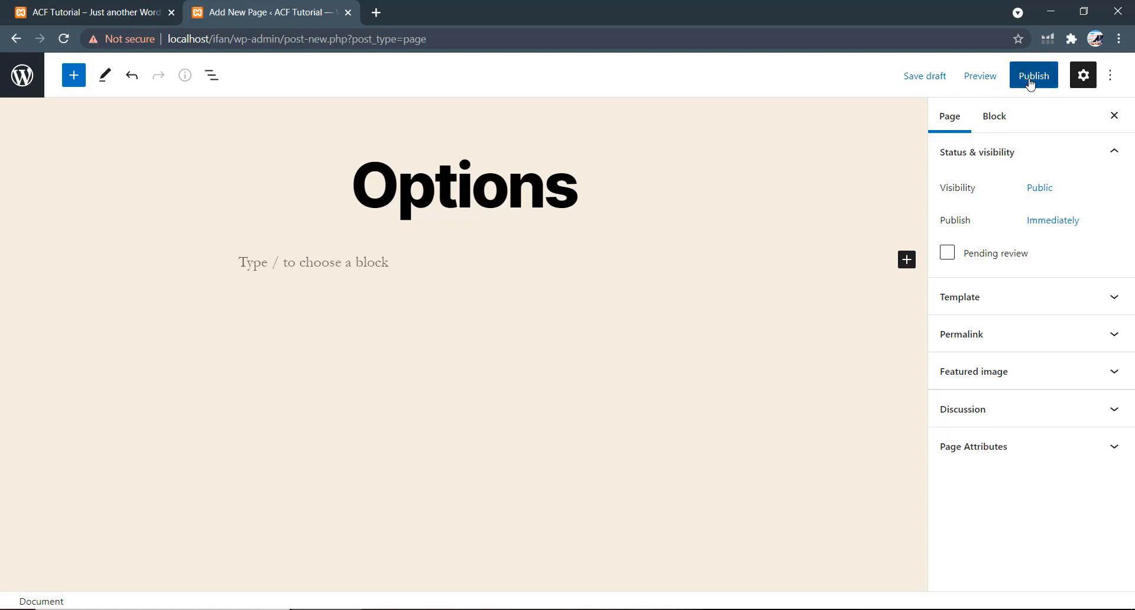
Step: Publish the Options page, view it on the site, and reopen it for editing
{"action": "left_click", "coordinate": [1032, 75]}
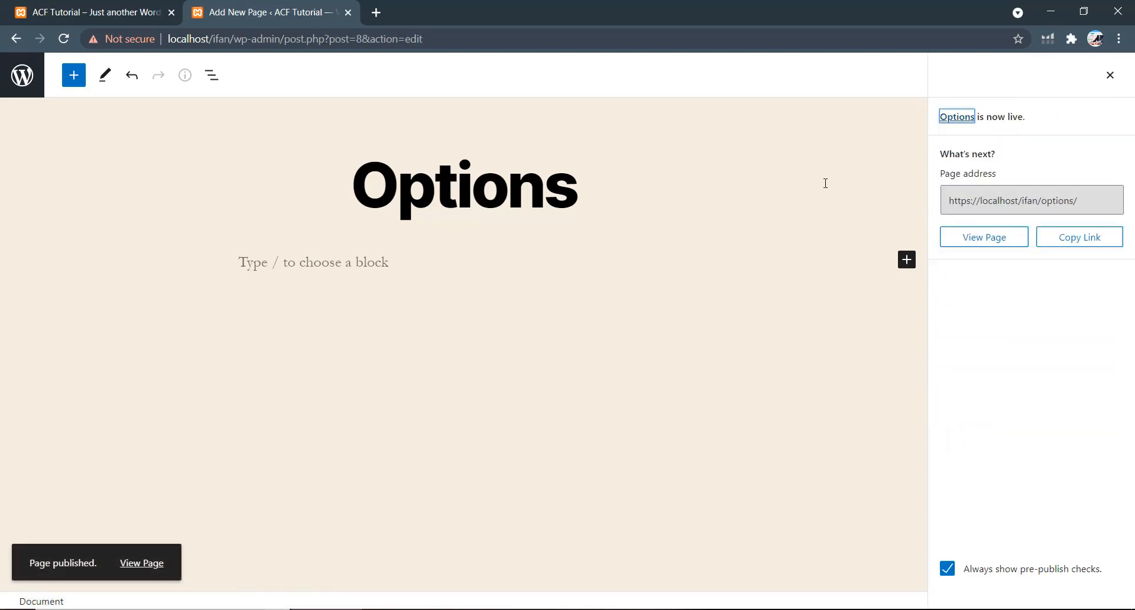
{"action": "mouse_move", "coordinate": [916, 246]}
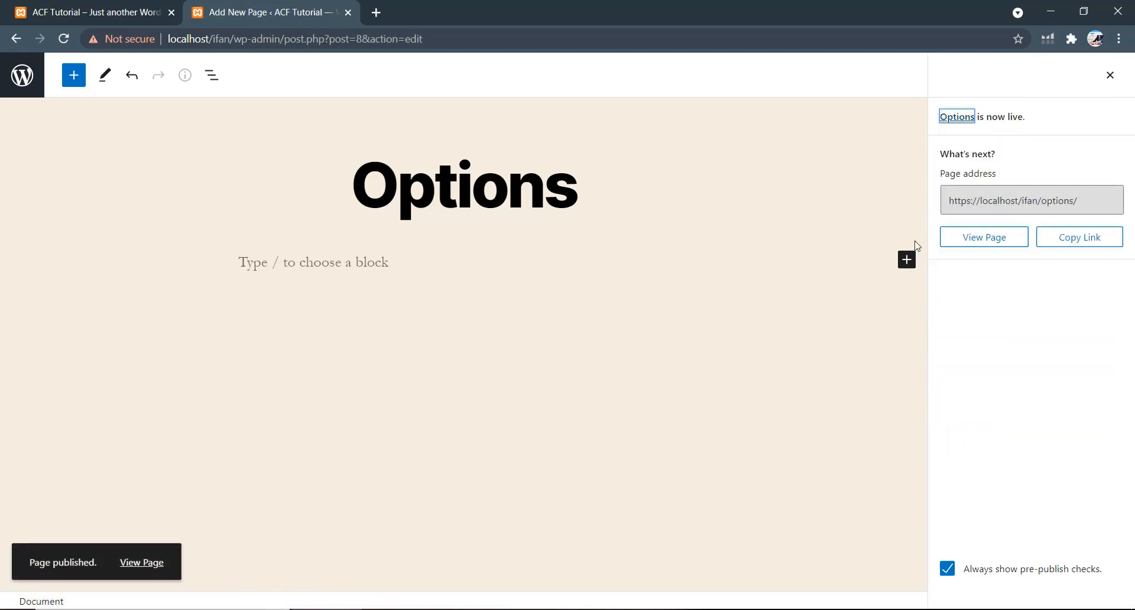
{"action": "left_click", "coordinate": [983, 236]}
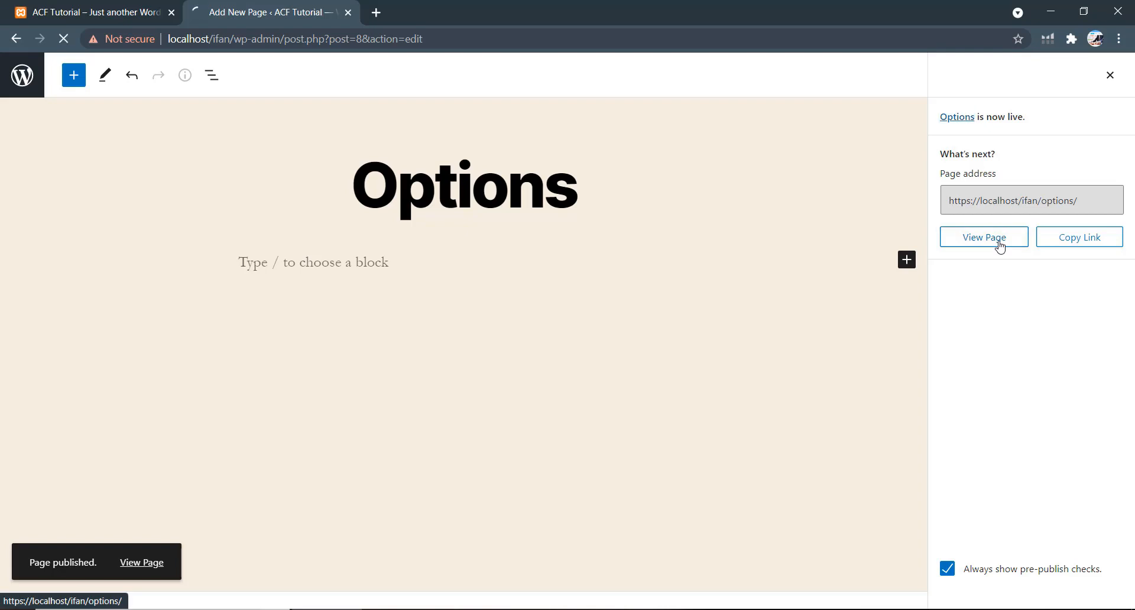
{"action": "left_click", "coordinate": [983, 237]}
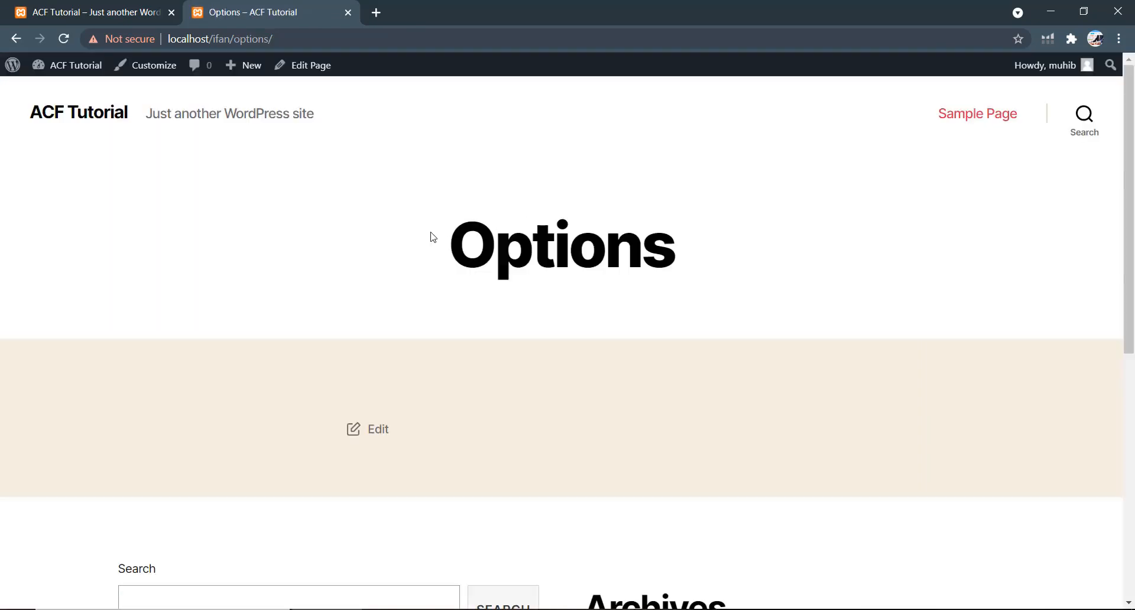
{"action": "mouse_move", "coordinate": [478, 297]}
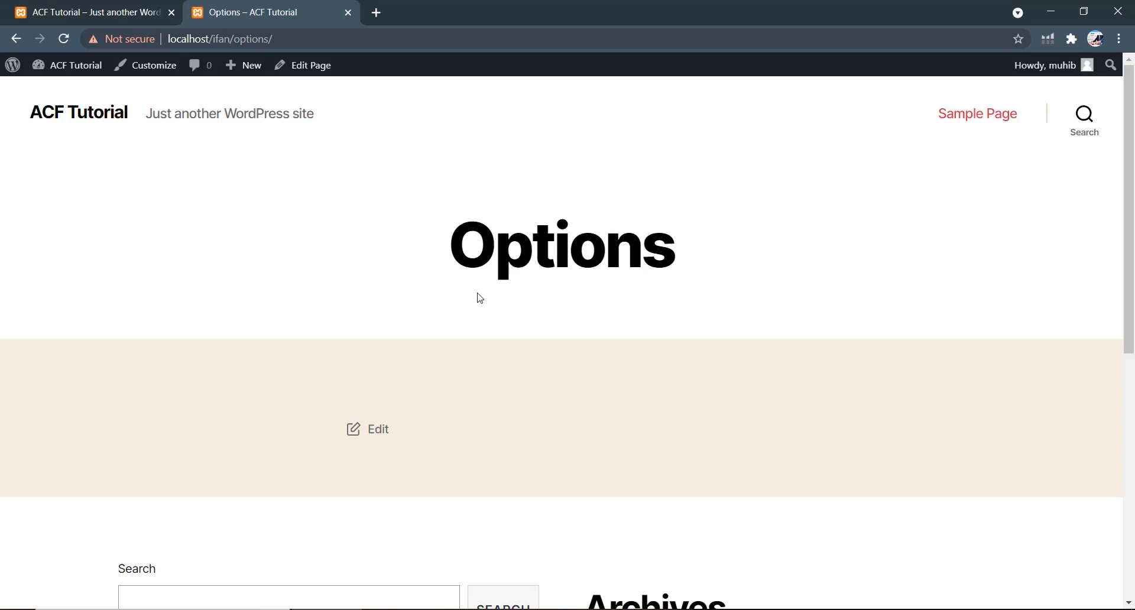
{"action": "left_click", "coordinate": [310, 65]}
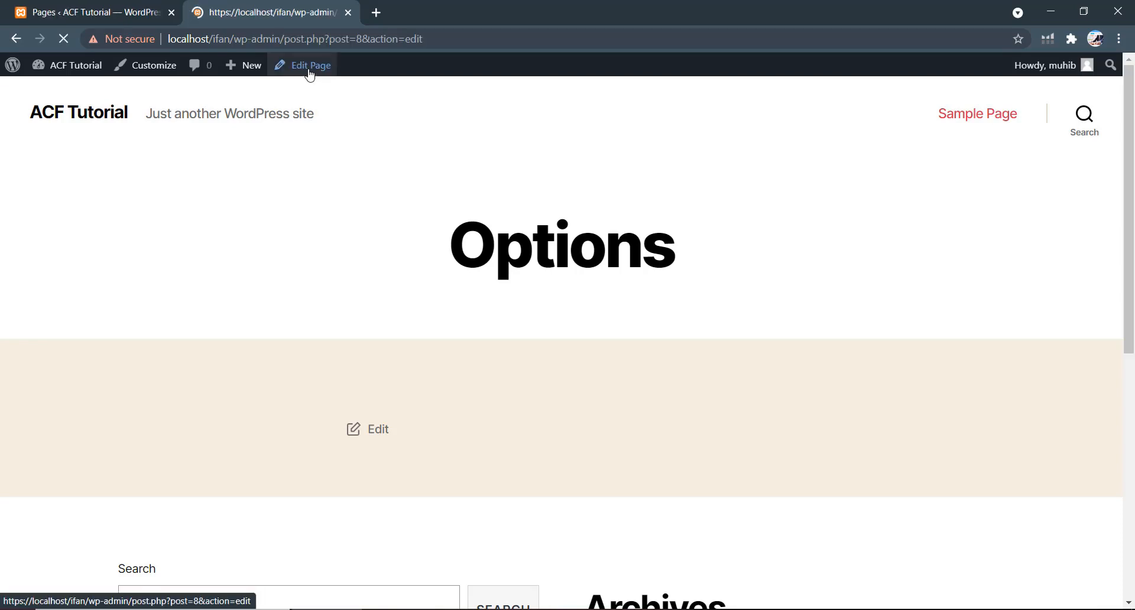
{"action": "left_click", "coordinate": [309, 65]}
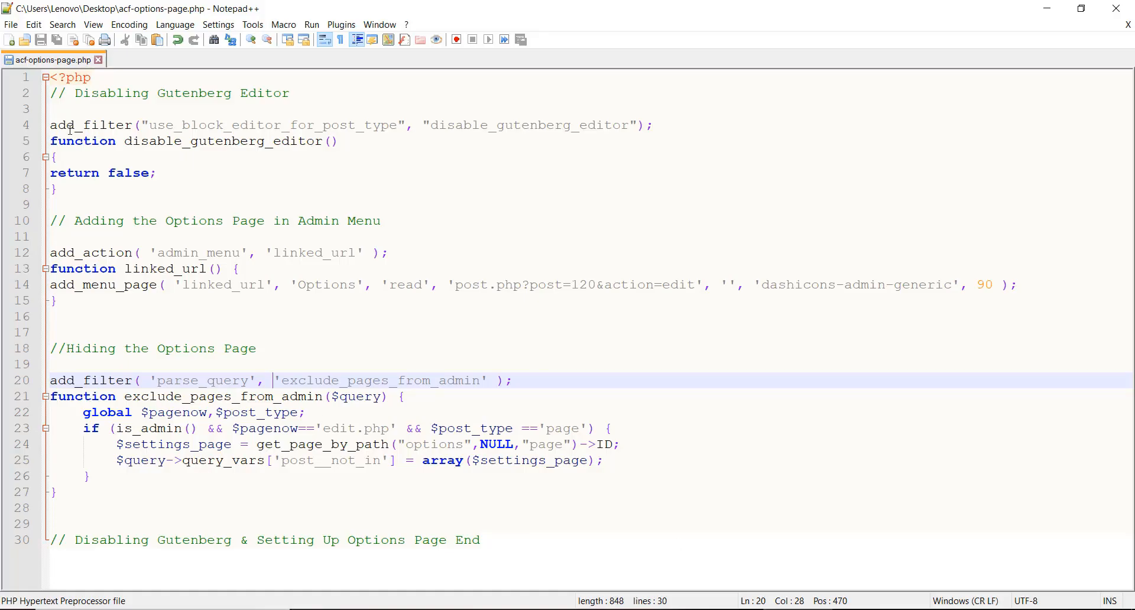
Step: Select the 'Disabling Gutenberg Editor' lines at the top of acf-options-page.php
{"action": "left_click_drag", "start_coordinate": [49, 93], "coordinate": [58, 190]}
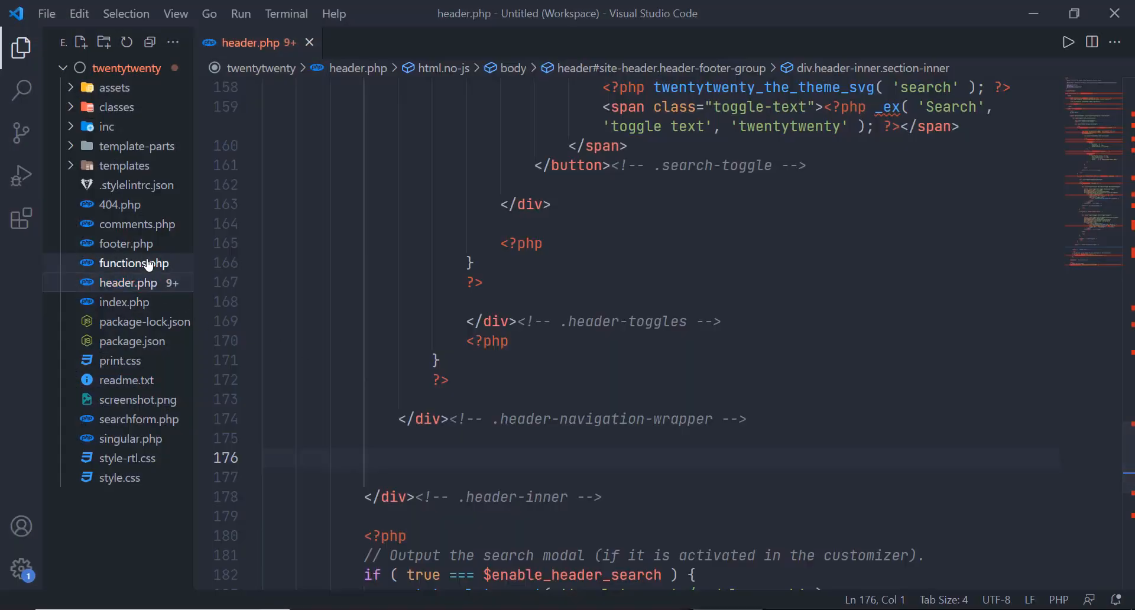
{"action": "left_click", "coordinate": [132, 263]}
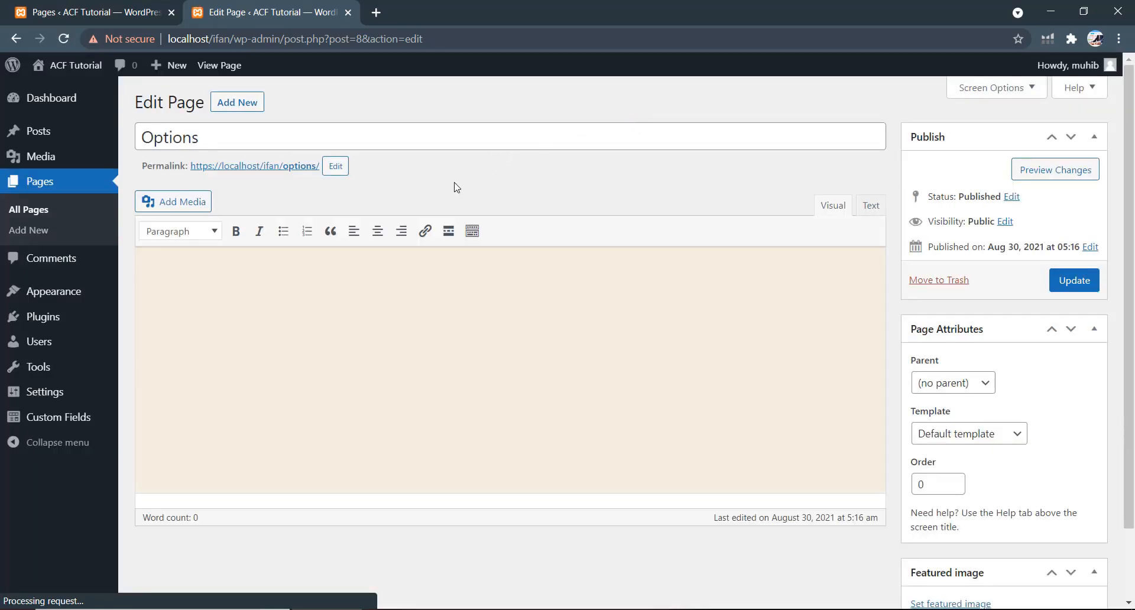
{"action": "mouse_move", "coordinate": [508, 527]}
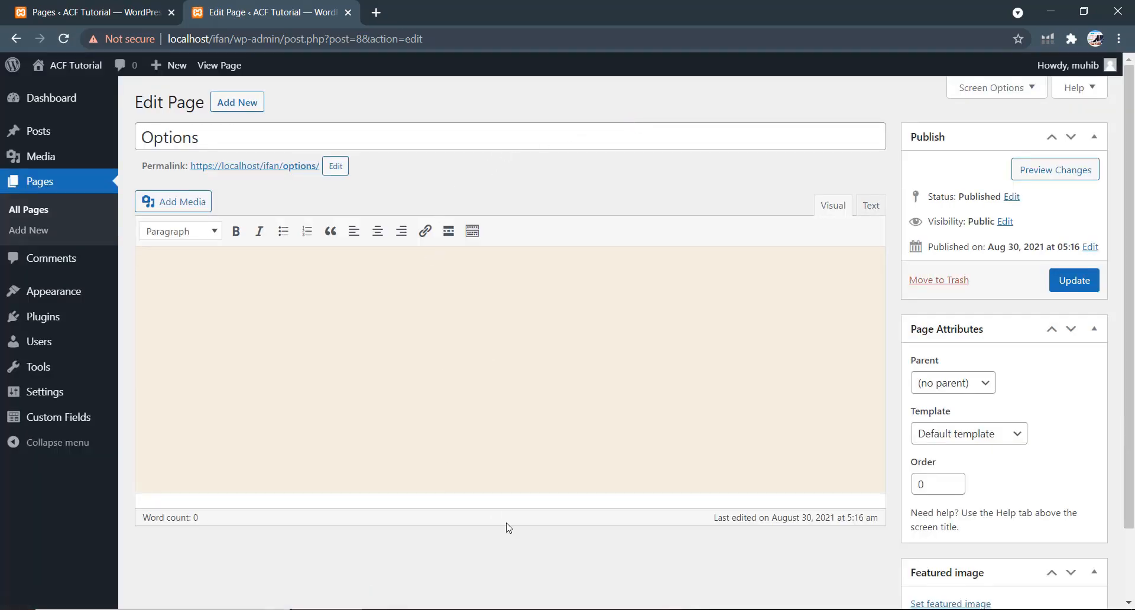
Step: Scroll the reloaded Edit Page screen to check the classic editor
{"action": "scroll", "scroll_direction": "down", "scroll_amount": 3}
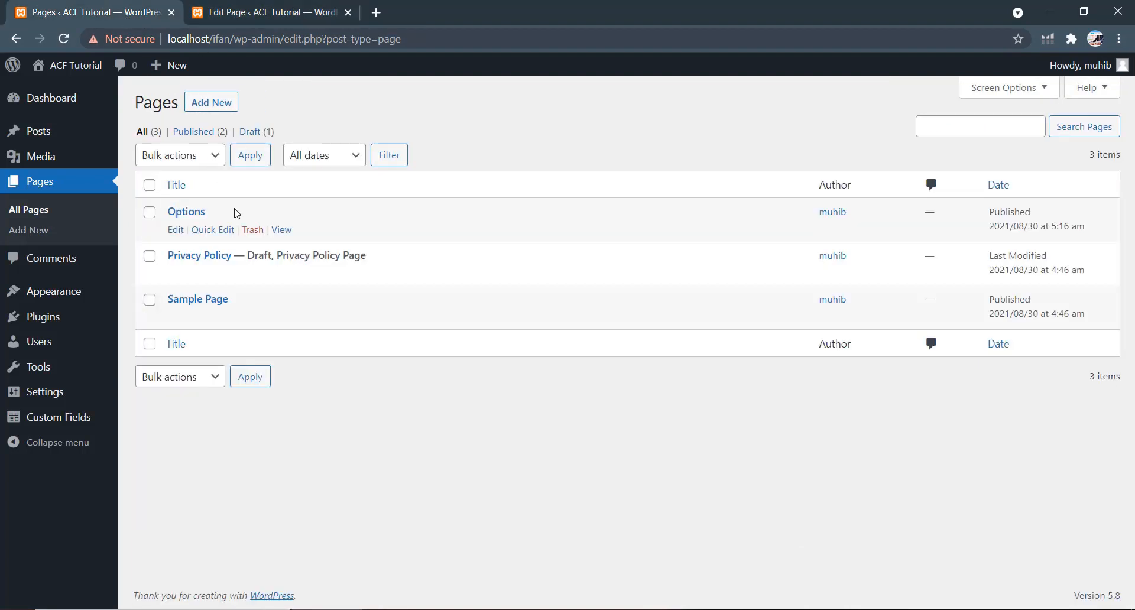
{"action": "mouse_move", "coordinate": [185, 210]}
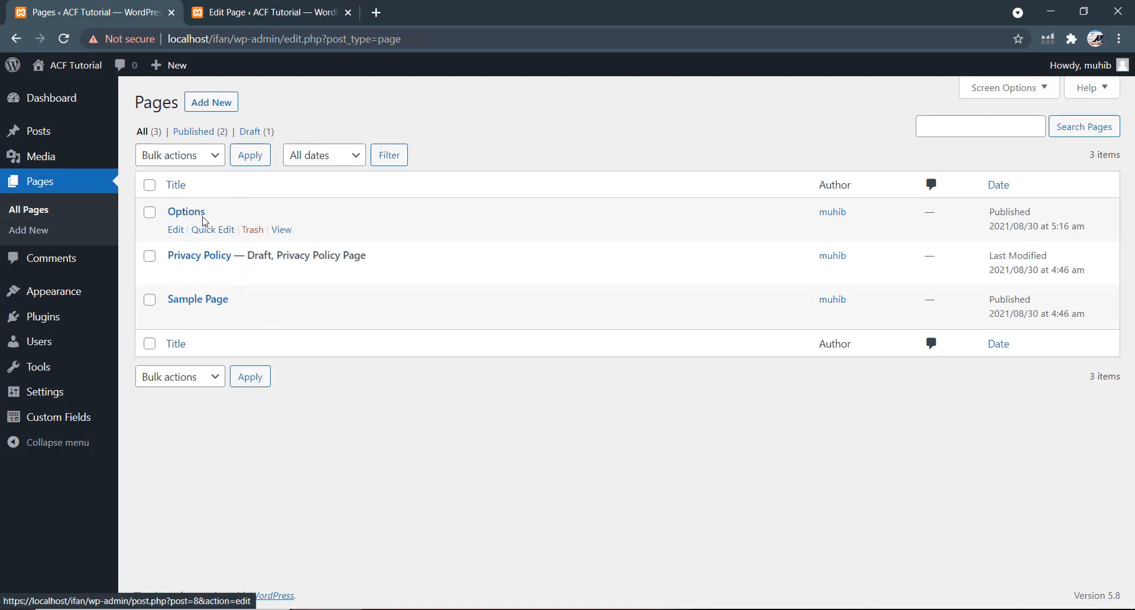
{"action": "mouse_move", "coordinate": [377, 495]}
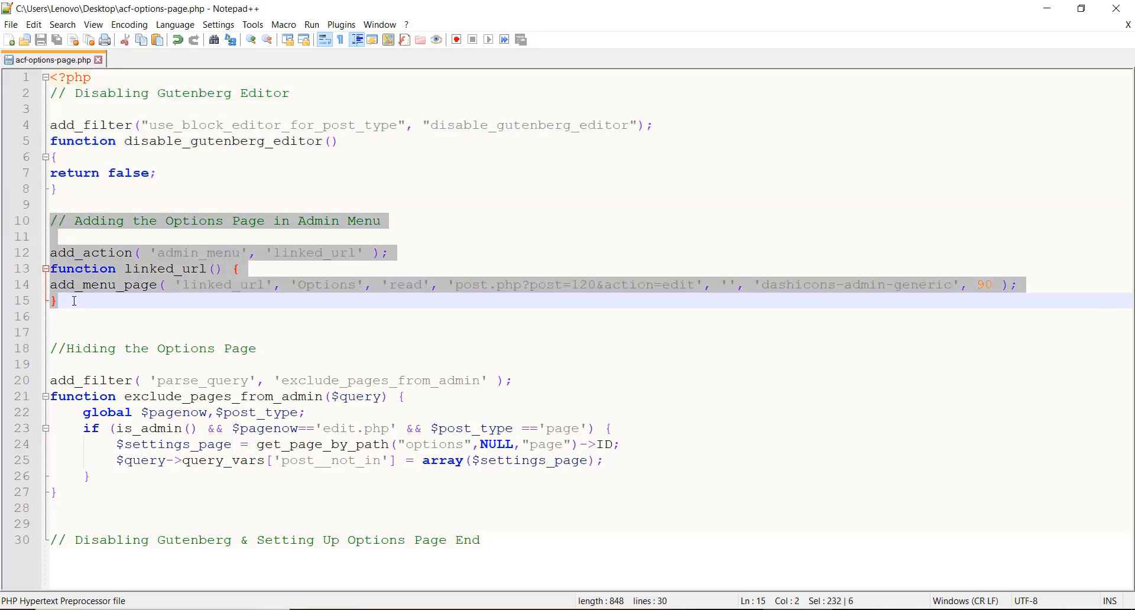
{"action": "mouse_move", "coordinate": [732, 525]}
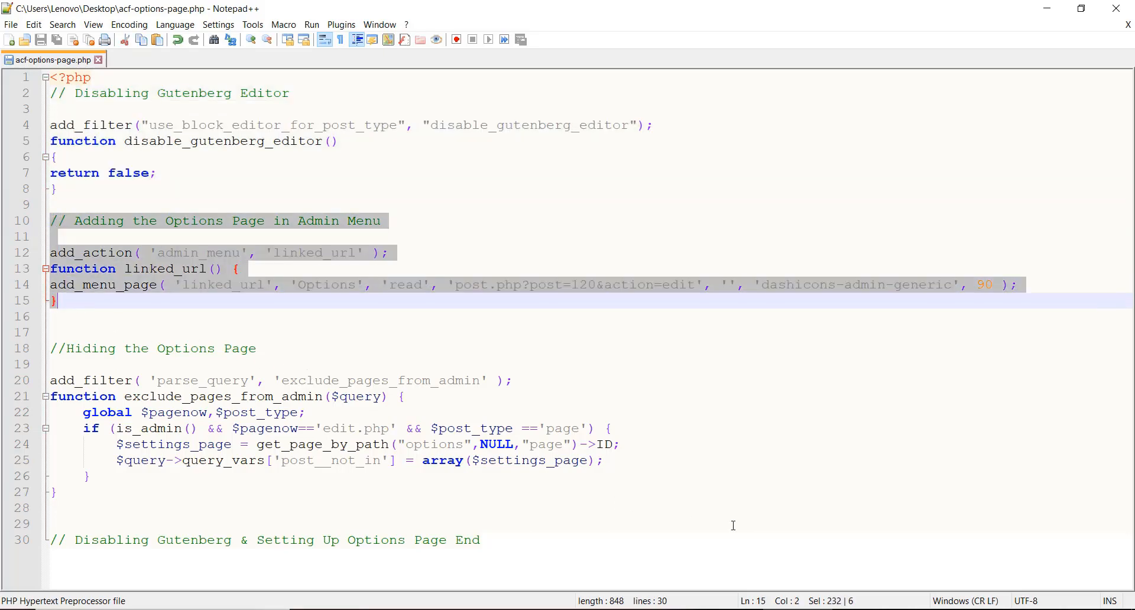
{"action": "mouse_move", "coordinate": [731, 604]}
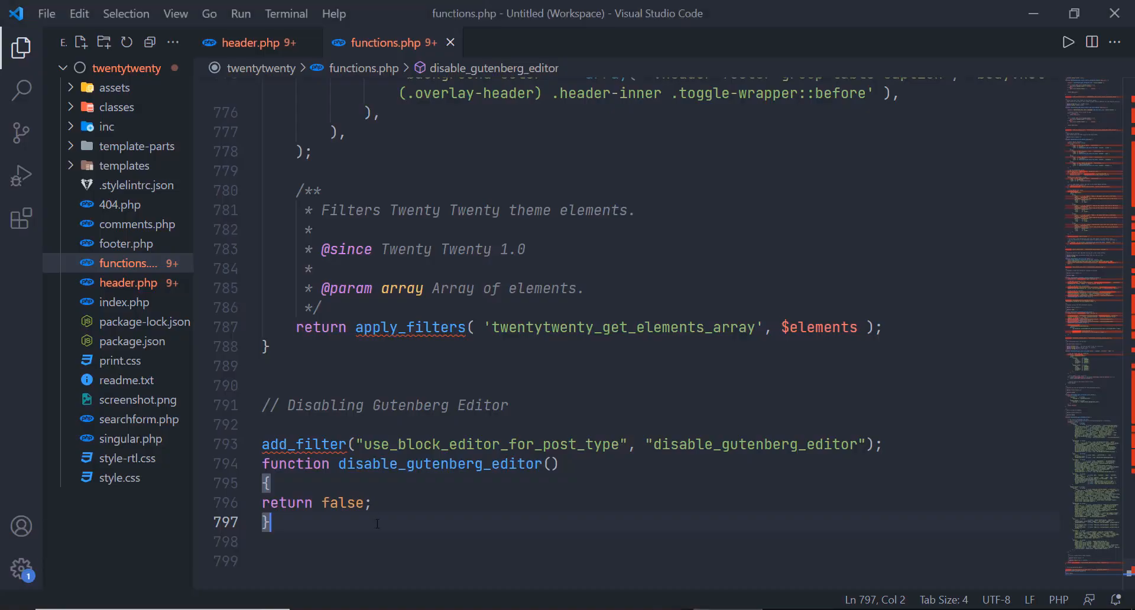
Step: Scroll functions.php to below the Gutenberg code for the add_menu_page block
{"action": "scroll", "scroll_direction": "down", "scroll_amount": 3}
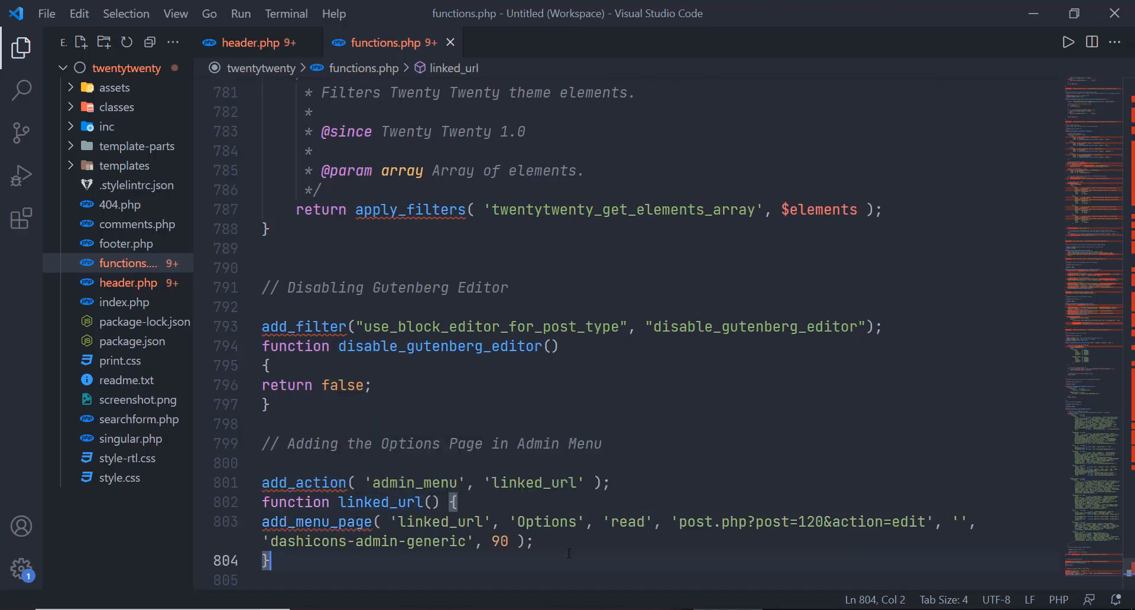
{"action": "scroll", "scroll_direction": "down", "scroll_amount": 3}
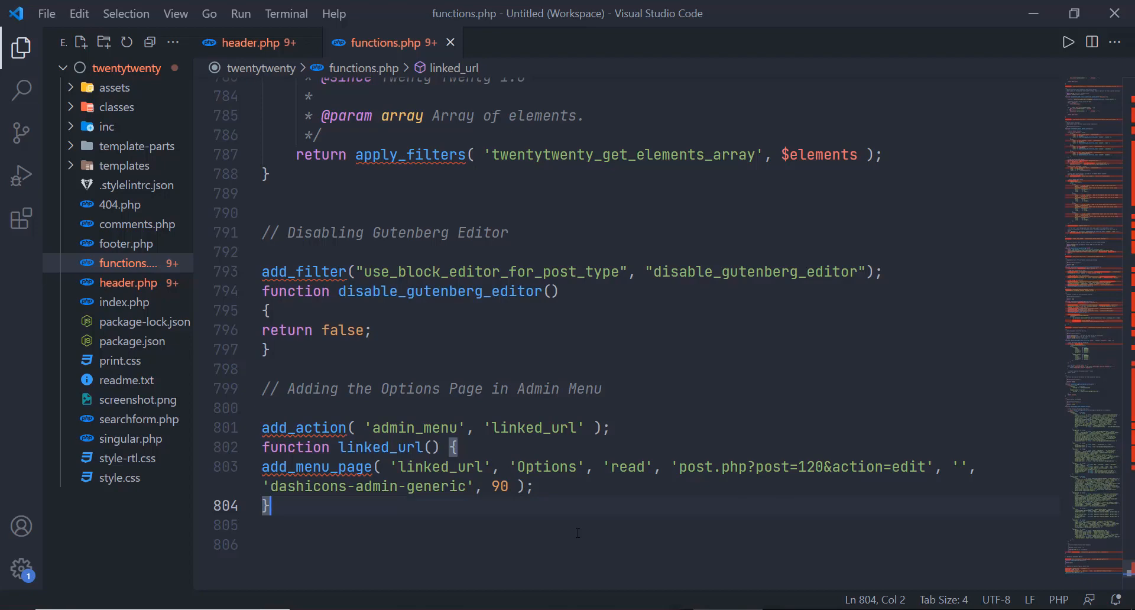
{"action": "mouse_move", "coordinate": [816, 477]}
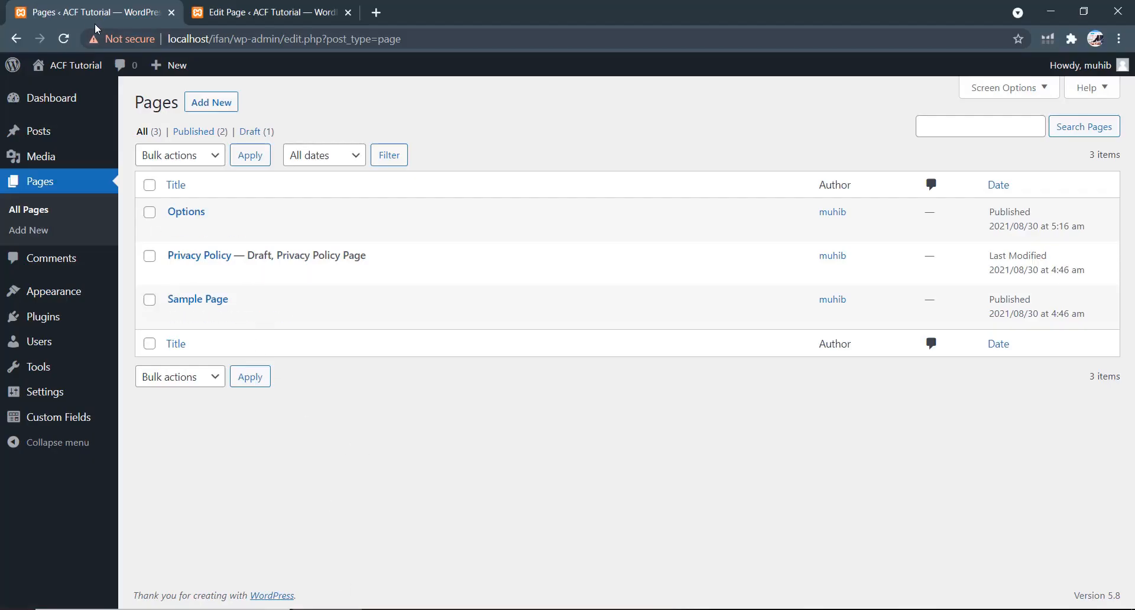
Step: Reload the admin so the new Options menu entry appears
{"action": "left_click", "coordinate": [63, 39]}
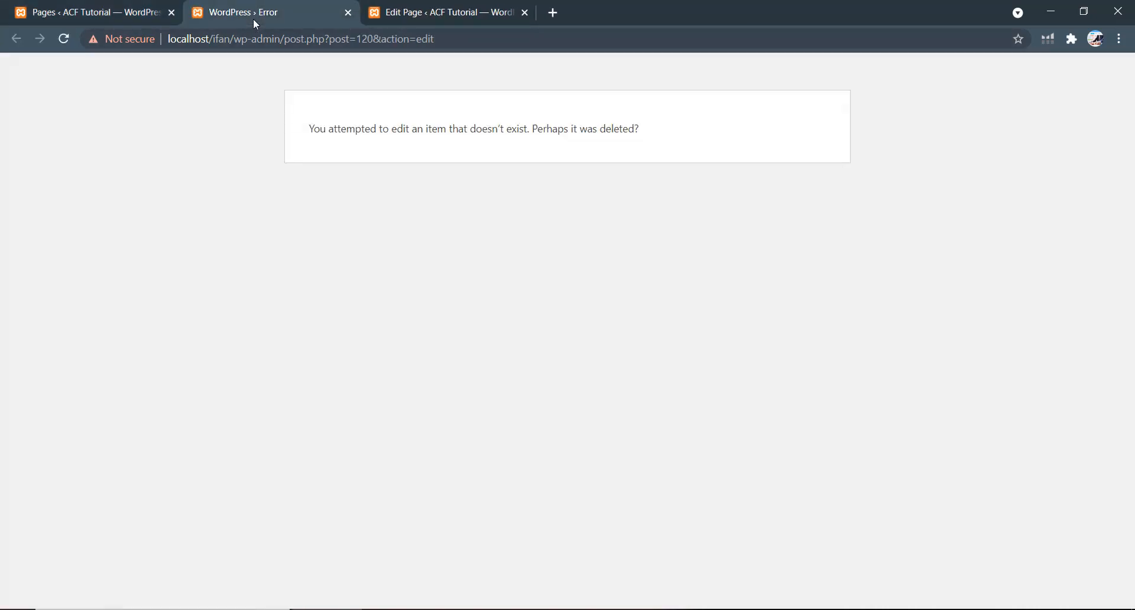
{"action": "mouse_move", "coordinate": [365, 69]}
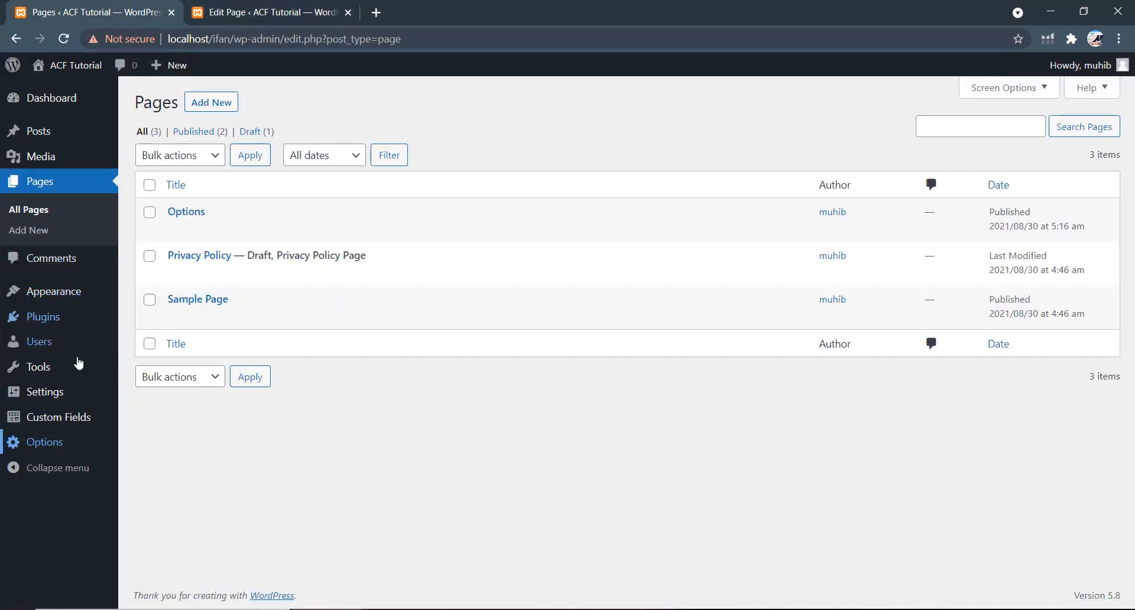
{"action": "mouse_move", "coordinate": [65, 451]}
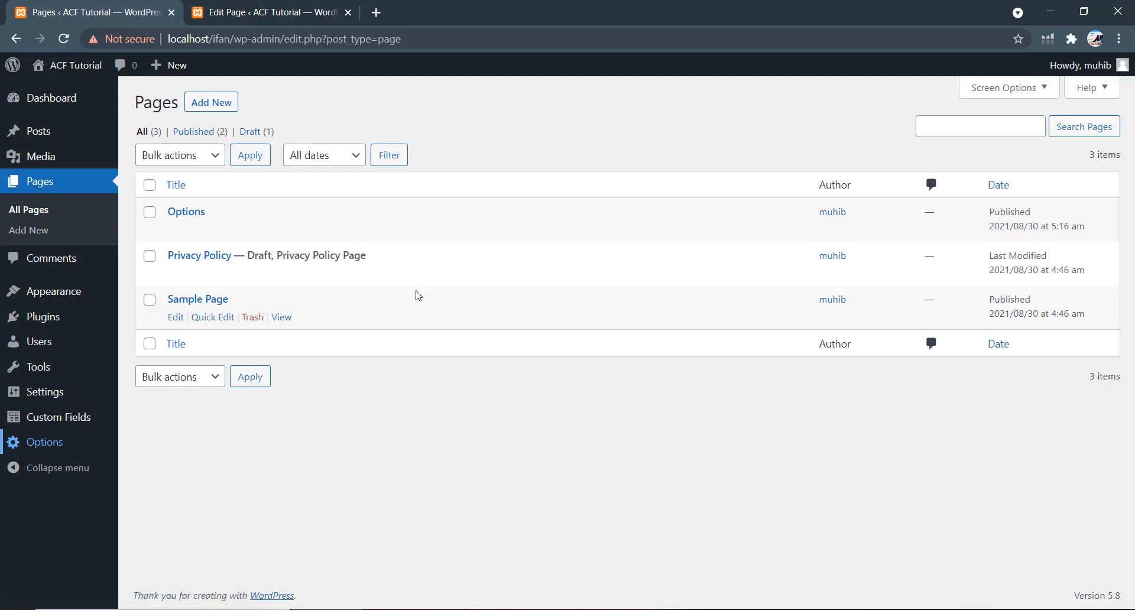
{"action": "mouse_move", "coordinate": [175, 229]}
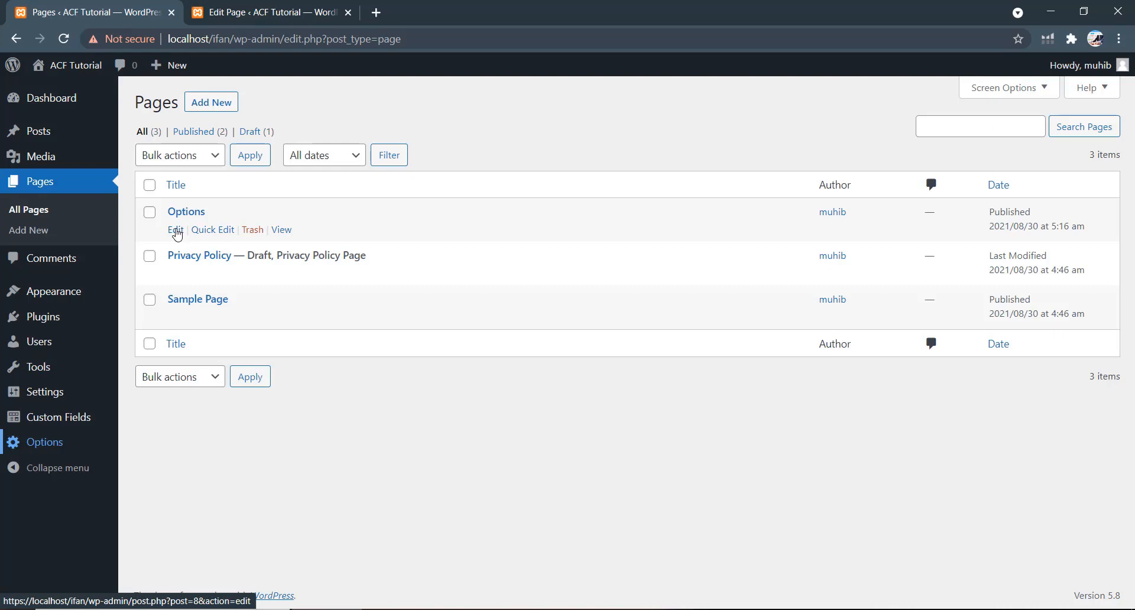
Step: Replace post id 120 with 8 in functions.php and test the Options menu item
{"action": "left_click", "coordinate": [174, 229]}
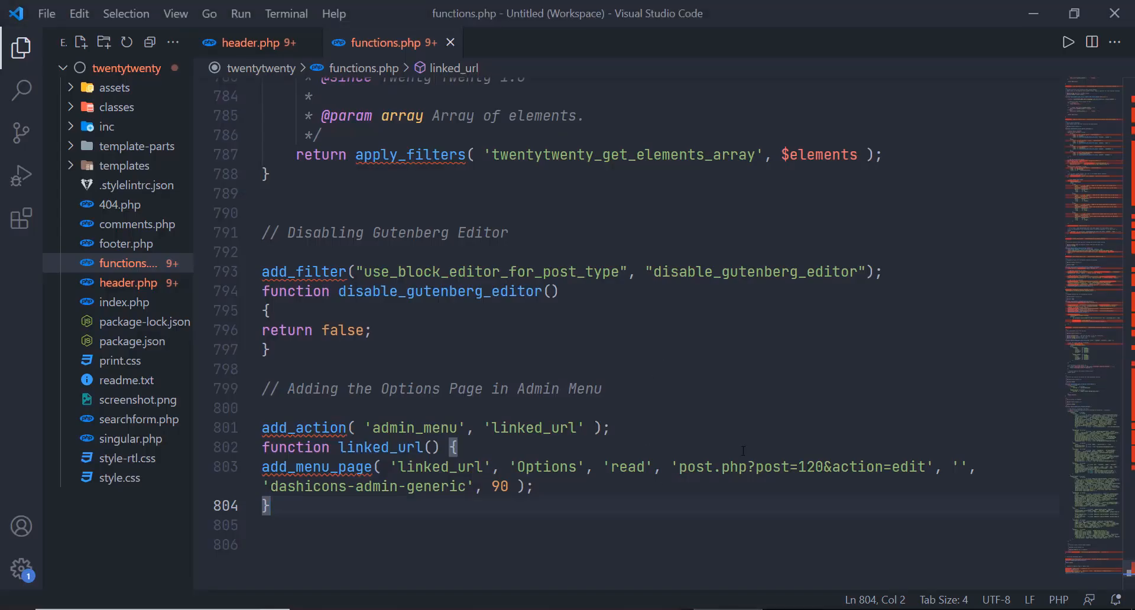
{"action": "double_click", "coordinate": [712, 467]}
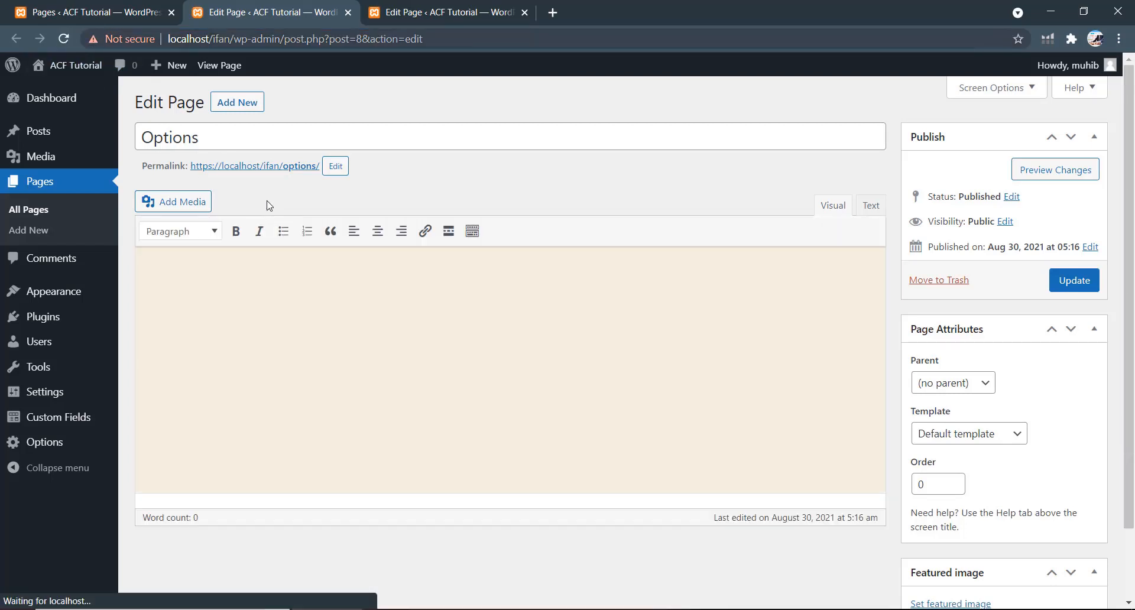
{"action": "mouse_move", "coordinate": [50, 97]}
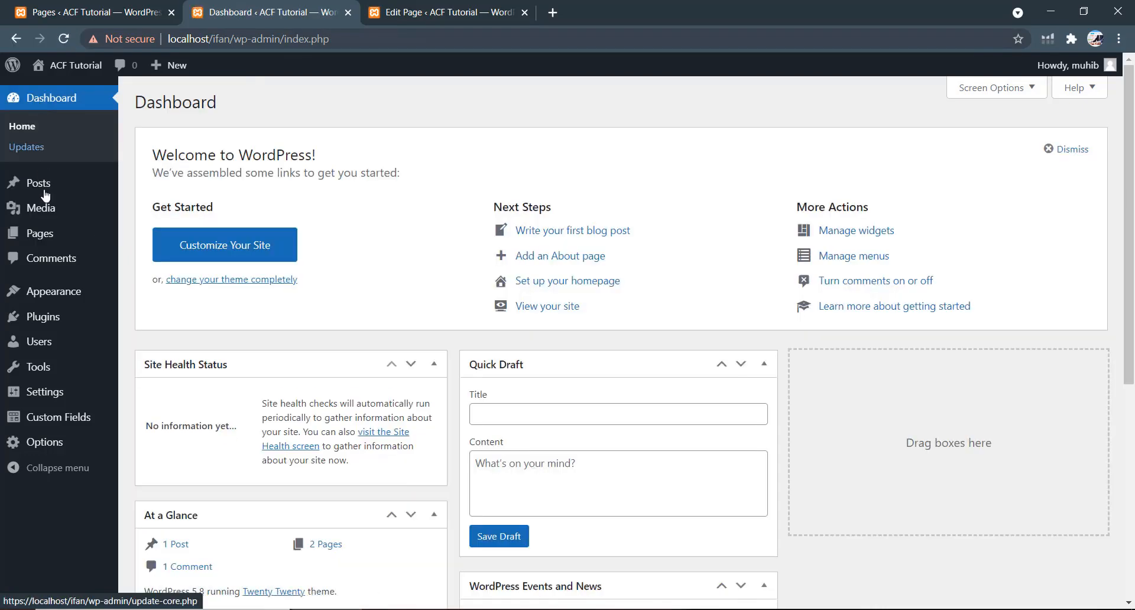
{"action": "left_click", "coordinate": [44, 441]}
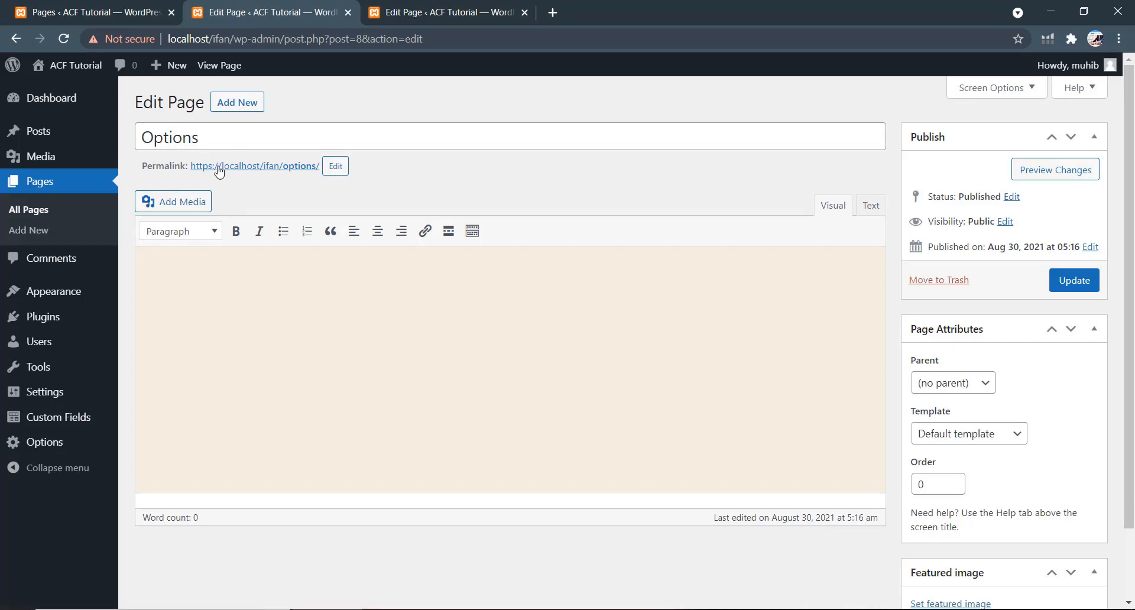
{"action": "mouse_move", "coordinate": [360, 64]}
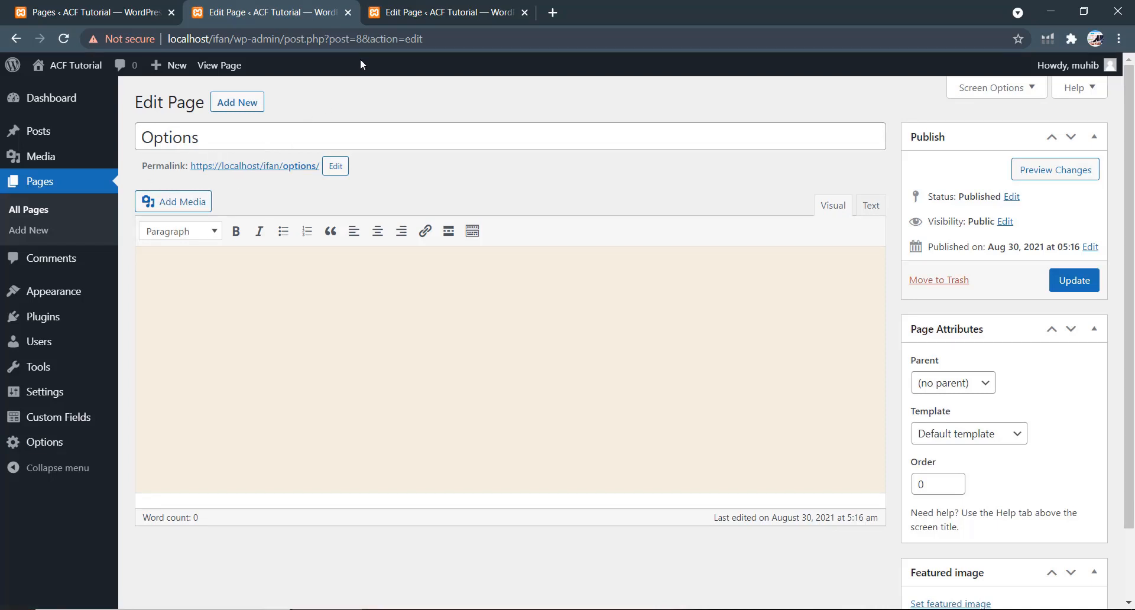
{"action": "left_click", "coordinate": [391, 39]}
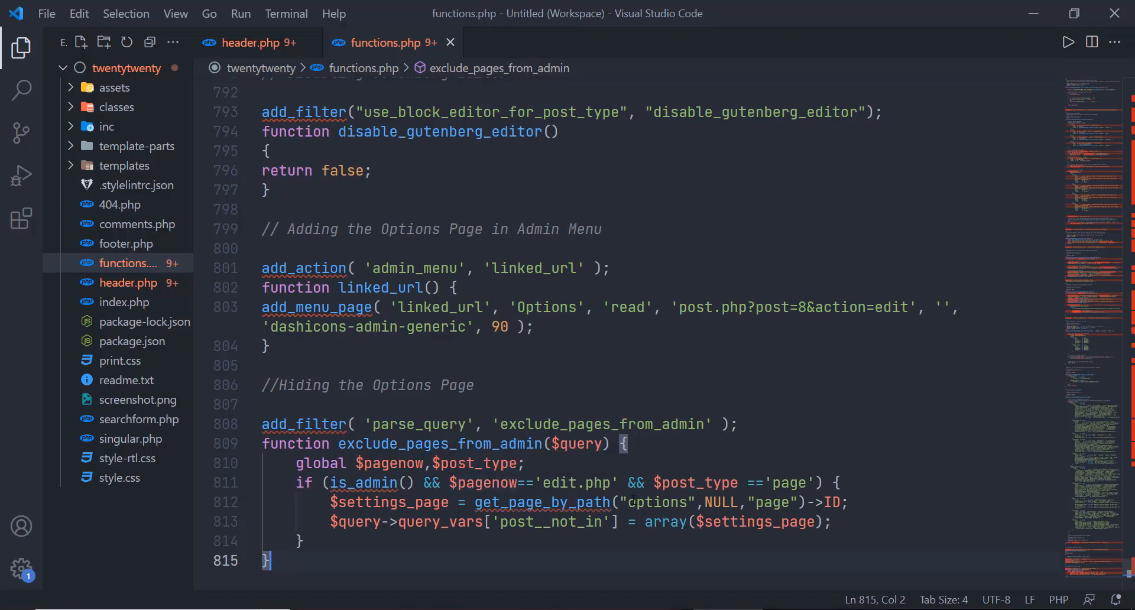
Step: Edit functions.php to add the parse_query exclude_pages_from_admin filter
{"action": "double_click", "coordinate": [657, 503]}
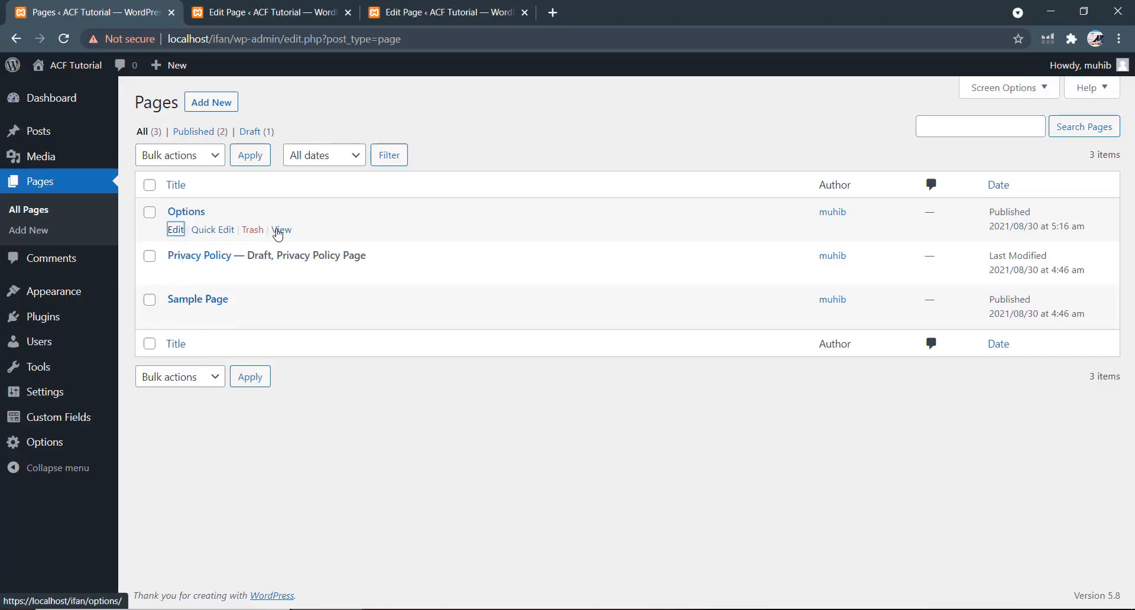
Step: Close the extra tab, revisit Dashboard and Pages, then open Options in the editor
{"action": "left_click", "coordinate": [281, 230]}
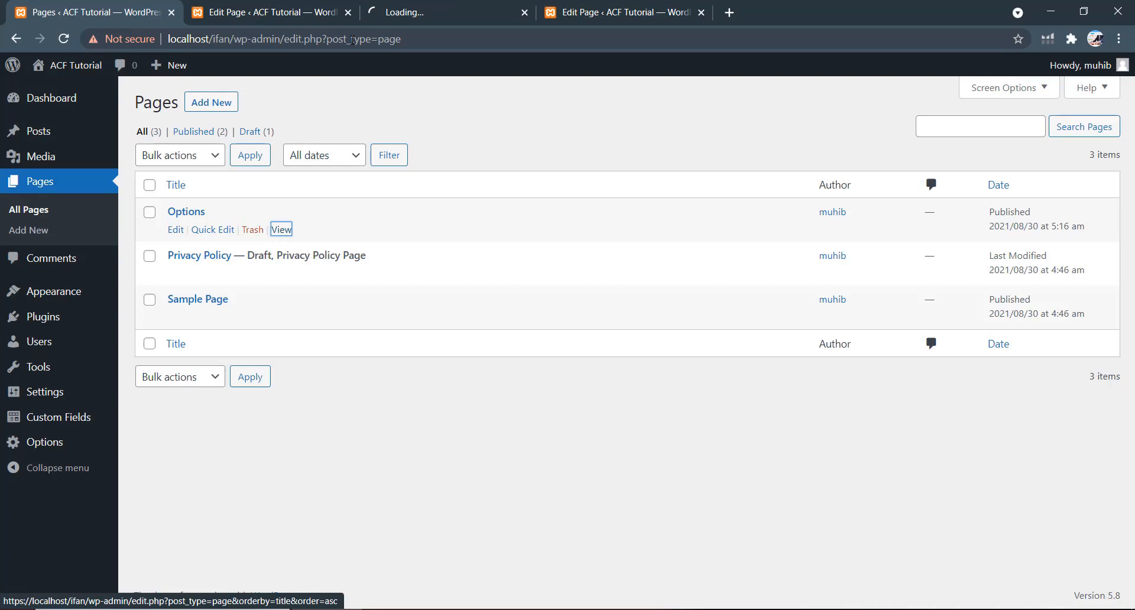
{"action": "left_click", "coordinate": [281, 229]}
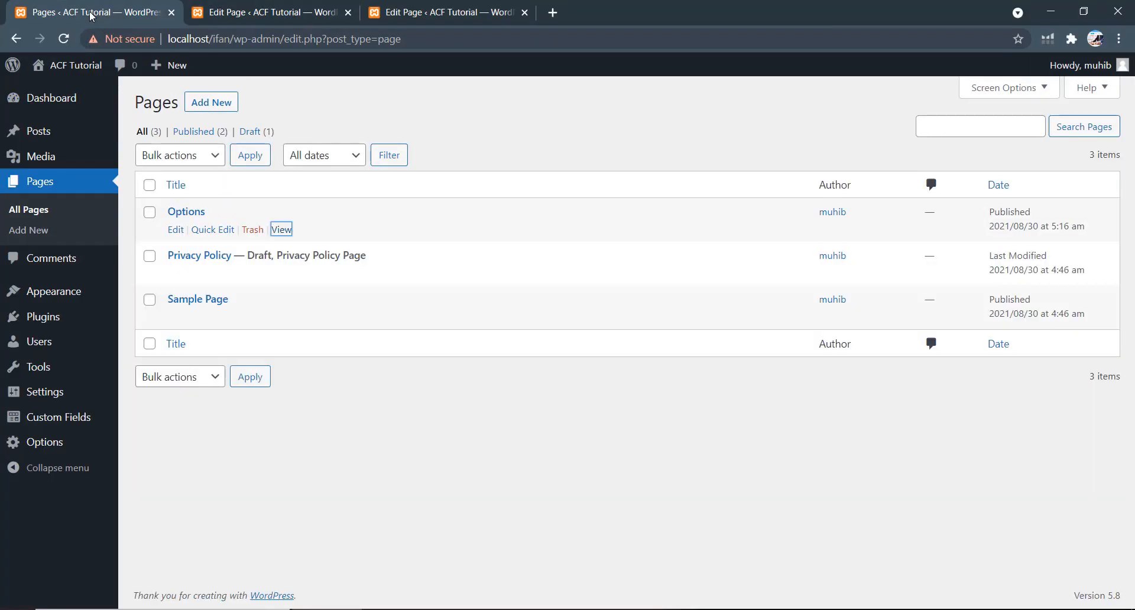
{"action": "mouse_move", "coordinate": [74, 65]}
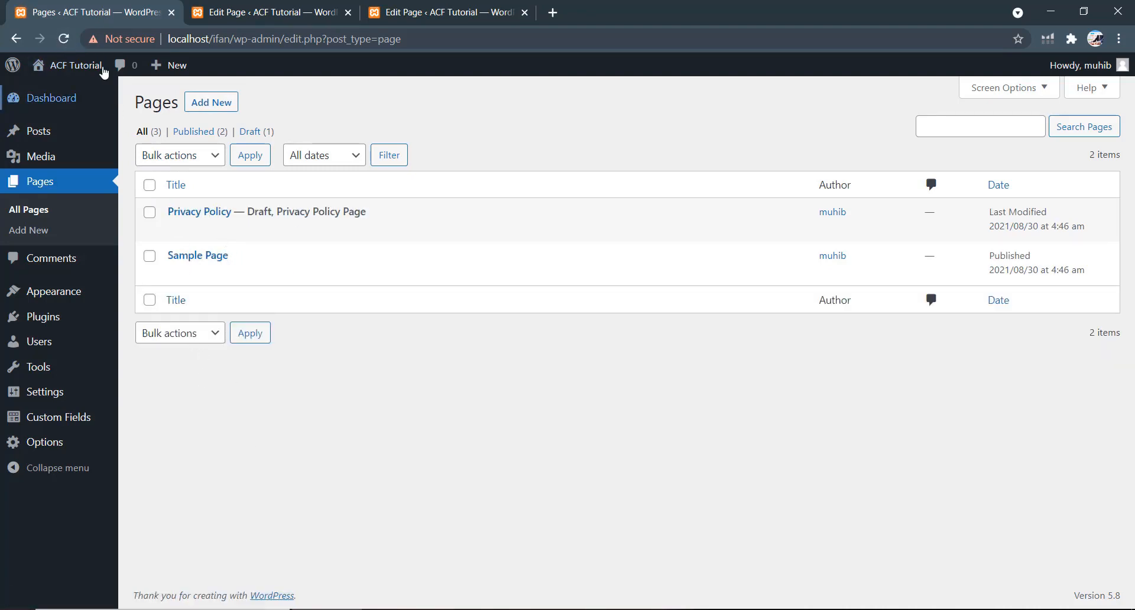
{"action": "left_click", "coordinate": [51, 97]}
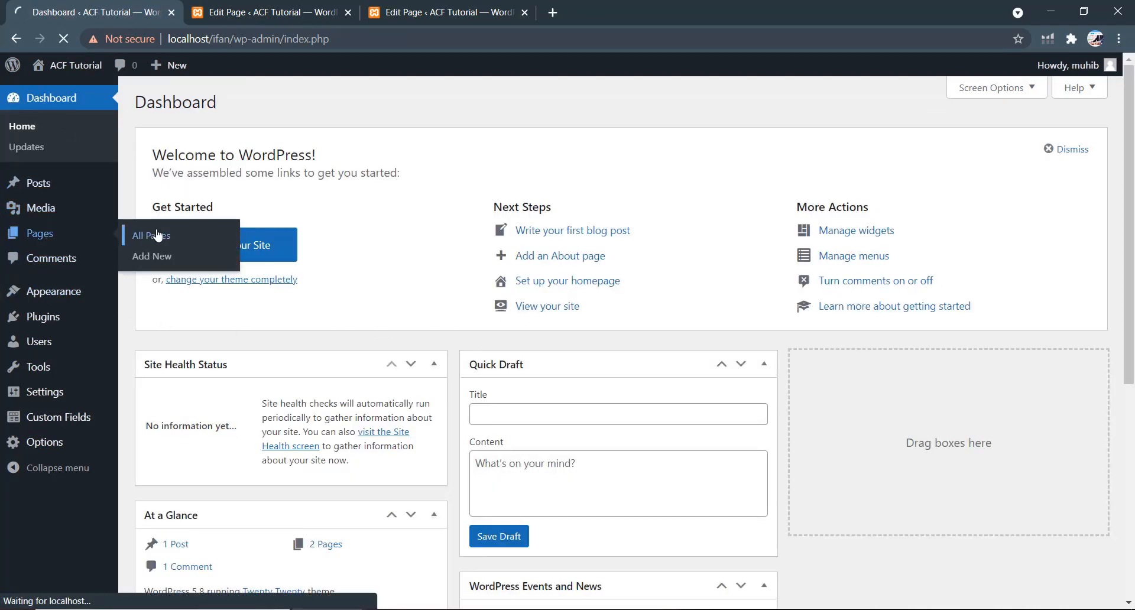
{"action": "left_click", "coordinate": [151, 235]}
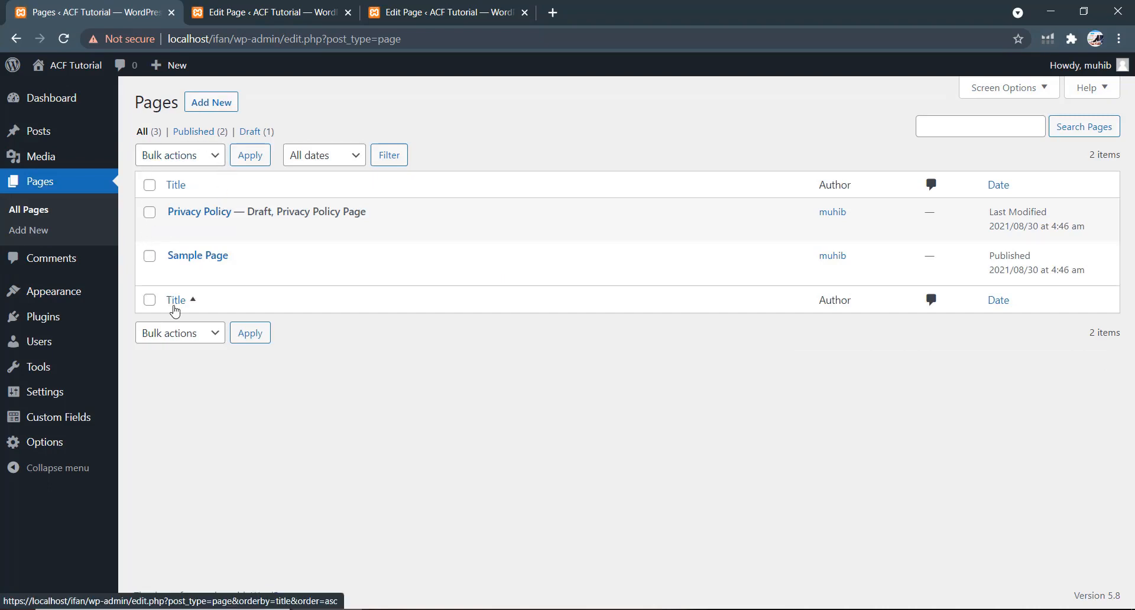
{"action": "mouse_move", "coordinate": [45, 442]}
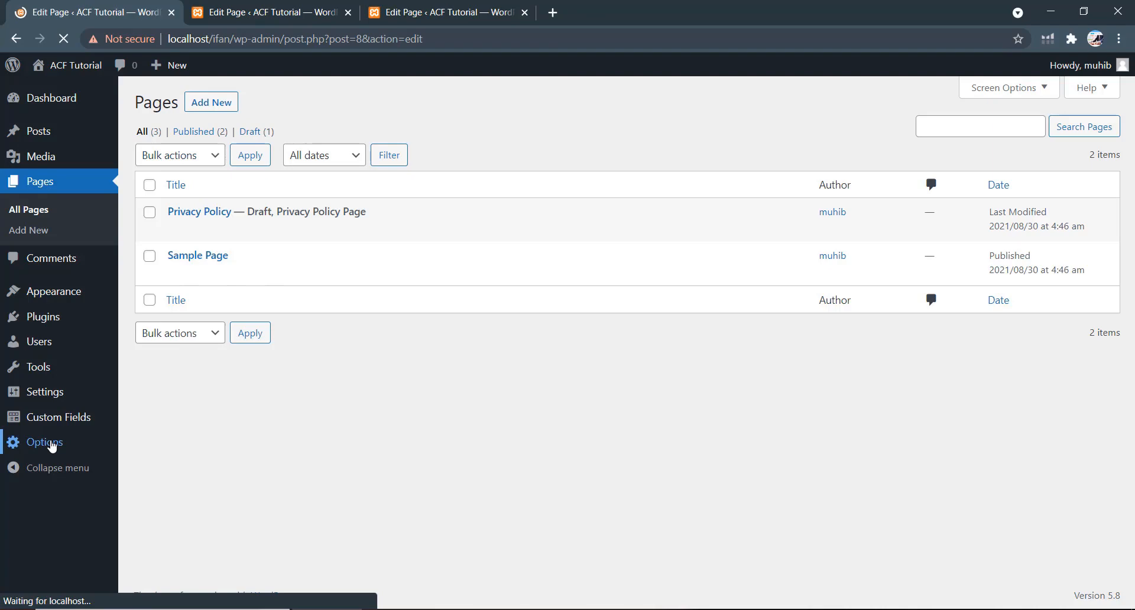
{"action": "left_click", "coordinate": [44, 442]}
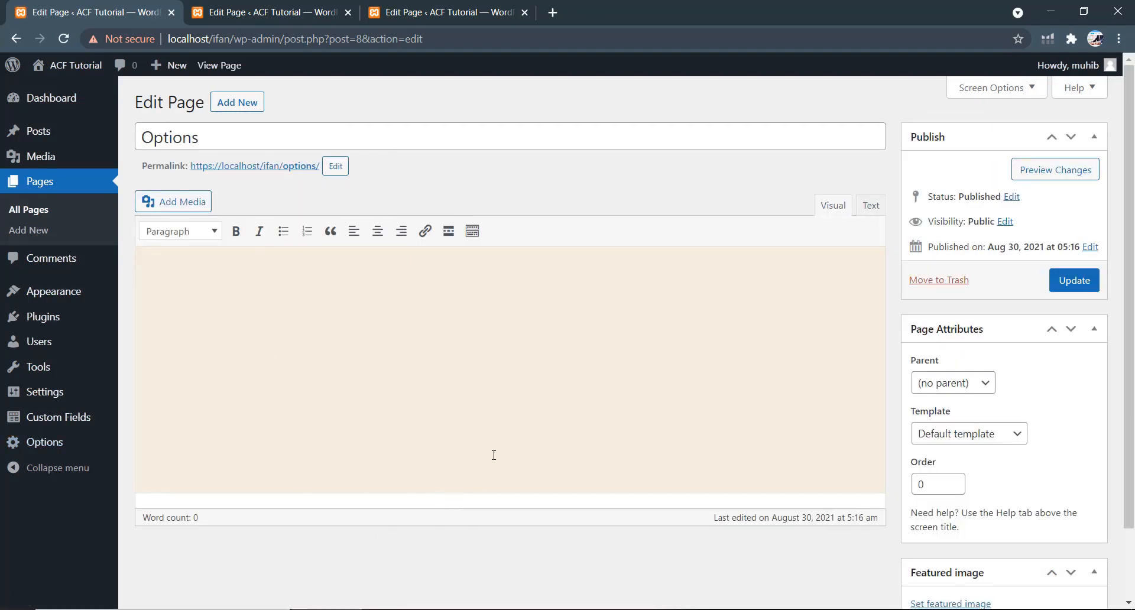
{"action": "scroll", "scroll_direction": "down", "scroll_amount": 3}
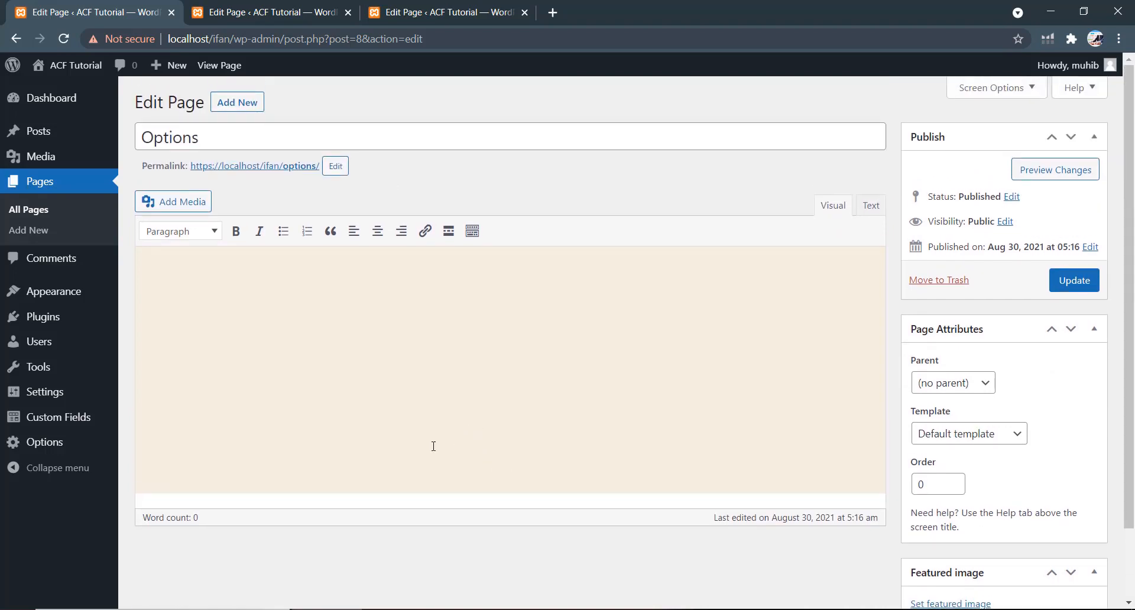
{"action": "mouse_move", "coordinate": [59, 417]}
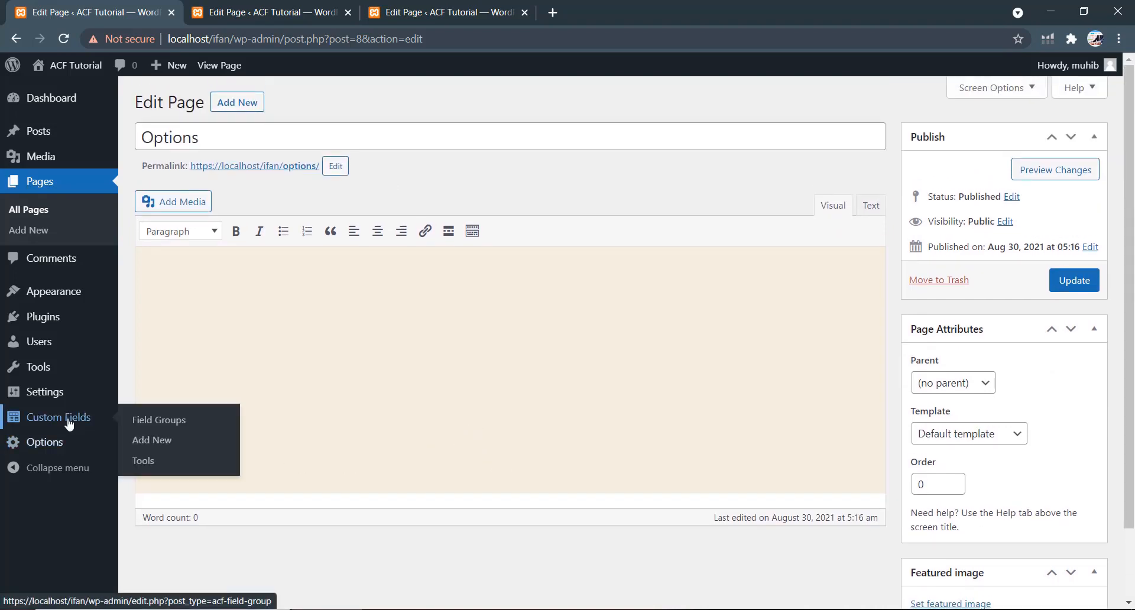
Step: Create a new ACF field group titled 'Site Settings'
{"action": "left_click", "coordinate": [159, 420]}
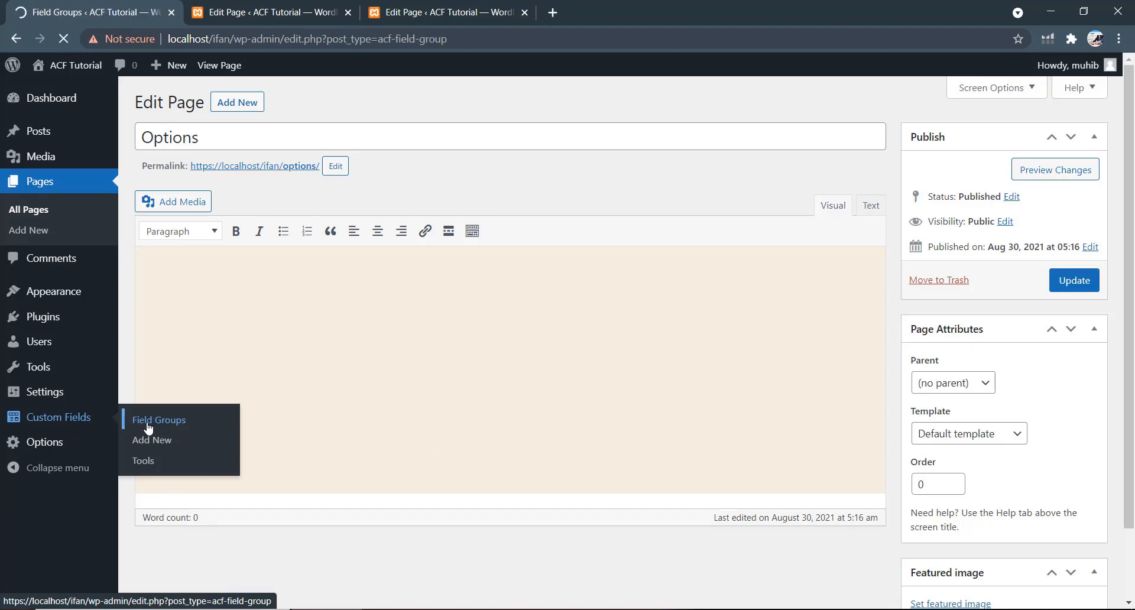
{"action": "left_click", "coordinate": [158, 419]}
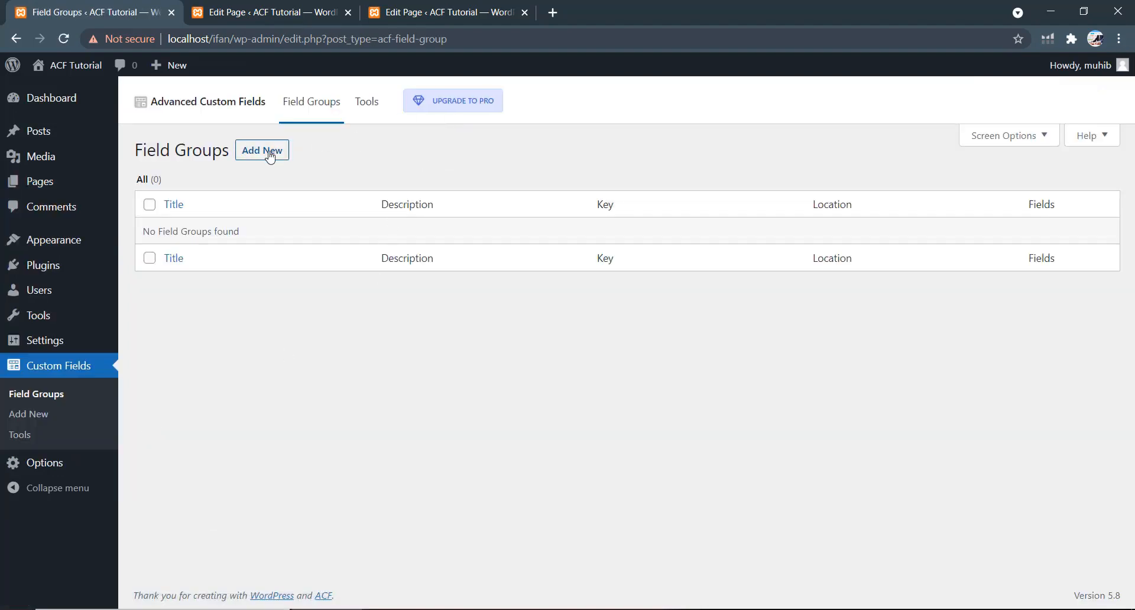
{"action": "left_click", "coordinate": [261, 149]}
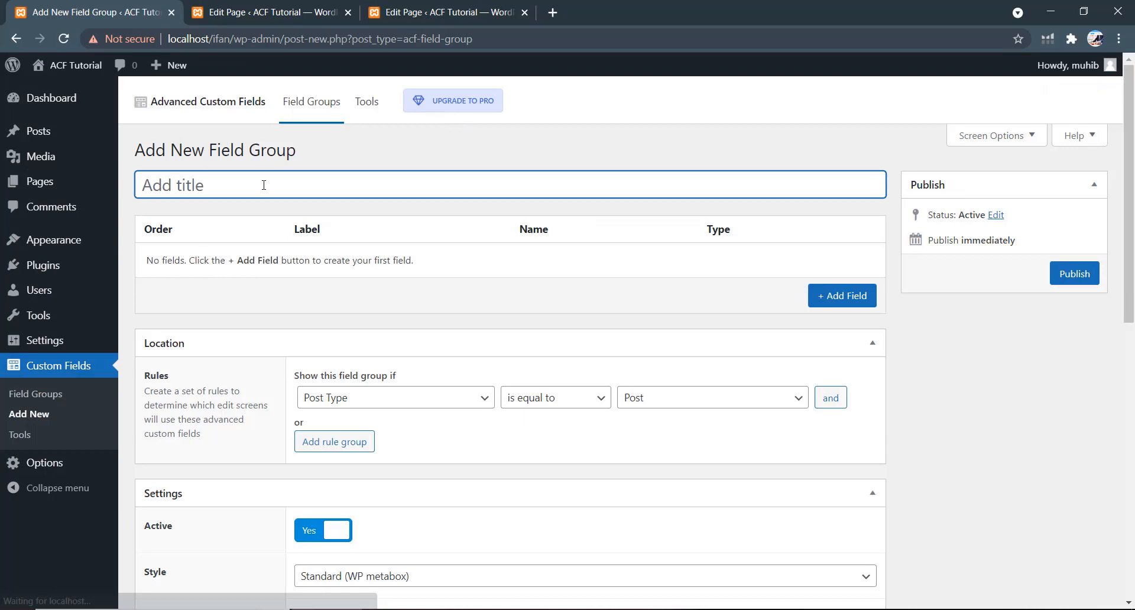
{"action": "type", "text": "Site"}
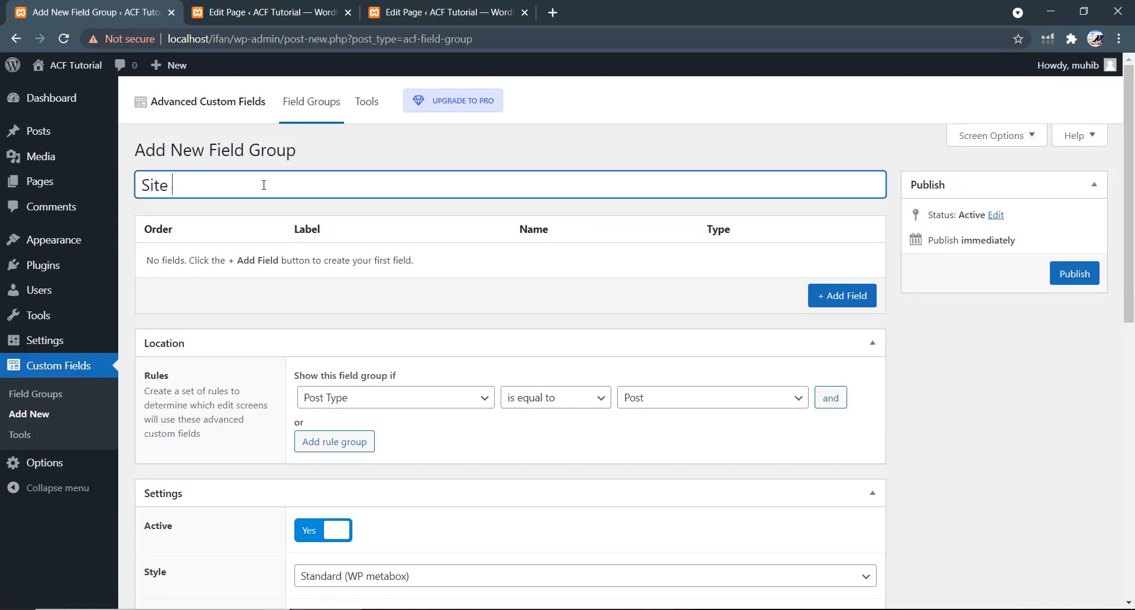
{"action": "type", "text": "Settings"}
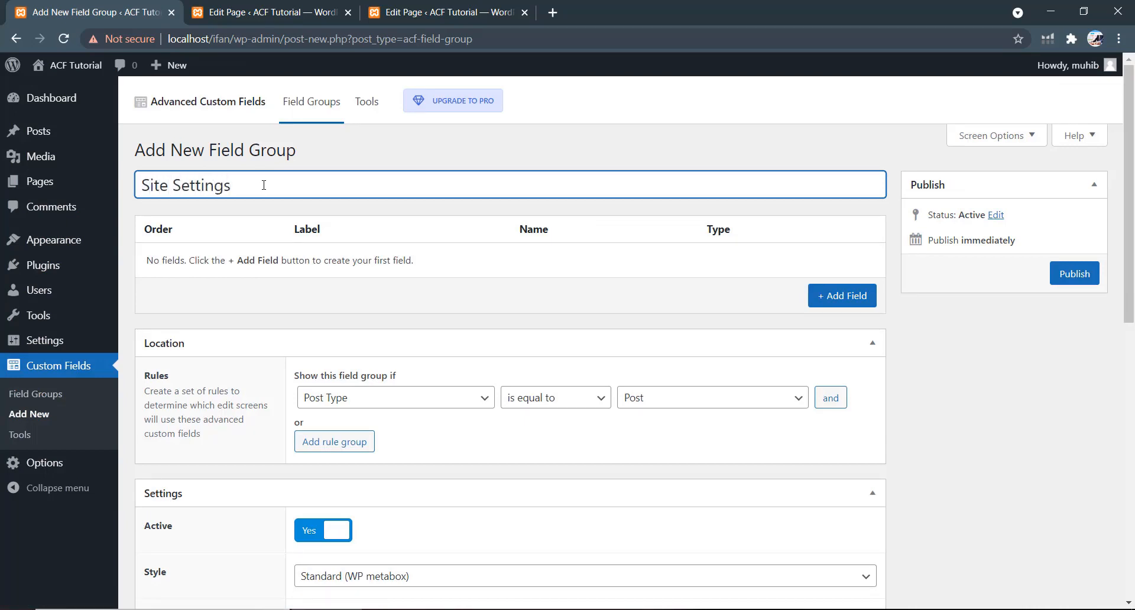
Step: Set its location rule to Page is equal to Options and publish it
{"action": "left_click", "coordinate": [394, 397]}
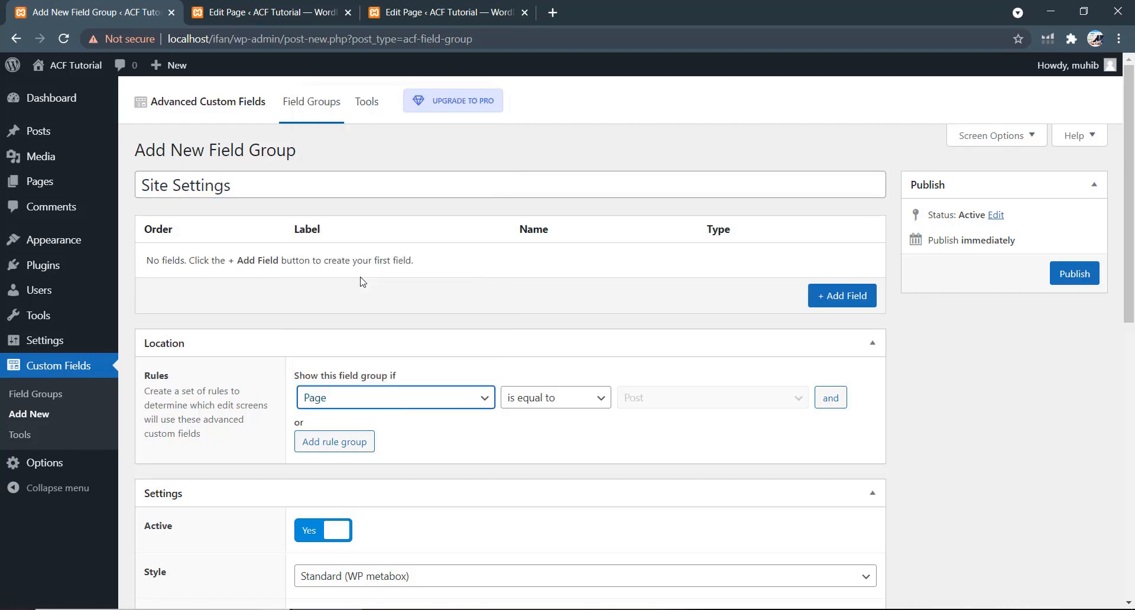
{"action": "left_click", "coordinate": [712, 397]}
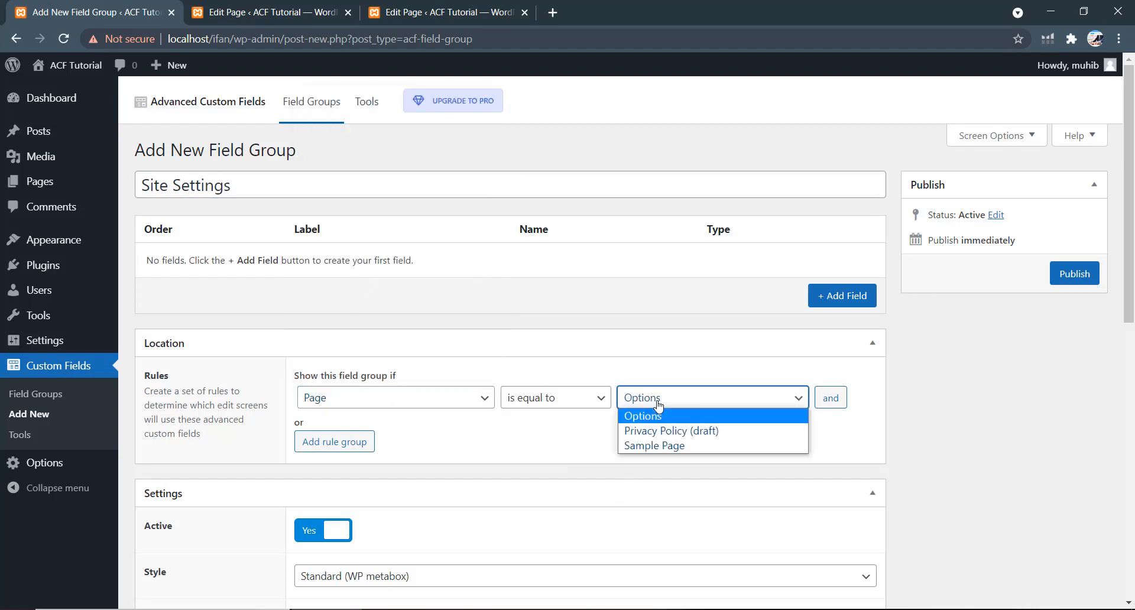
{"action": "left_click", "coordinate": [641, 416]}
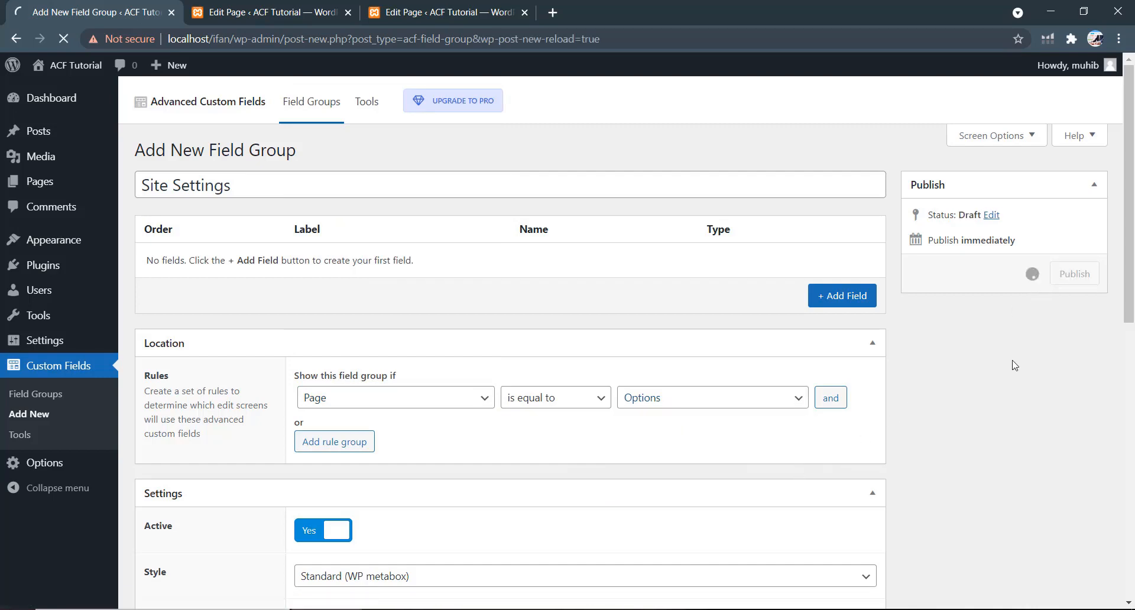
{"action": "left_click", "coordinate": [1074, 274]}
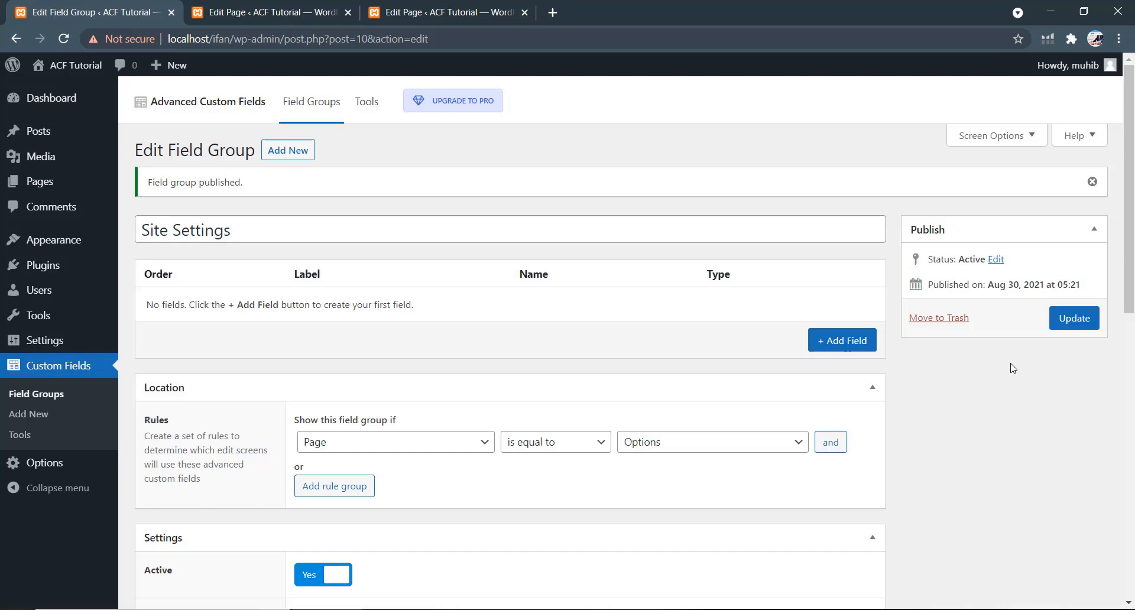
{"action": "mouse_move", "coordinate": [436, 366]}
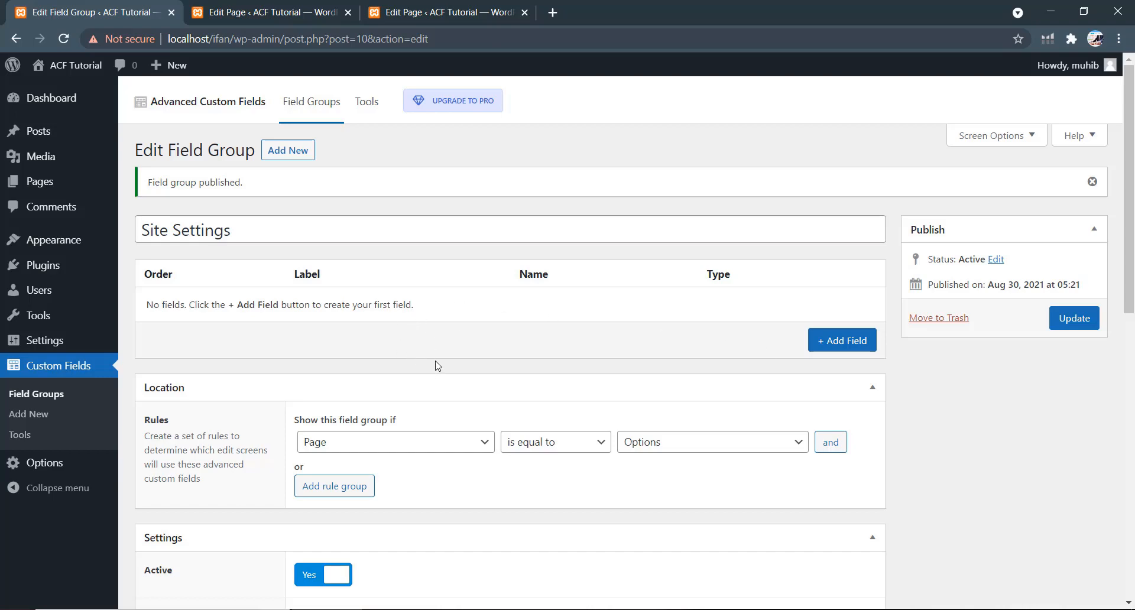
{"action": "left_click", "coordinate": [445, 12]}
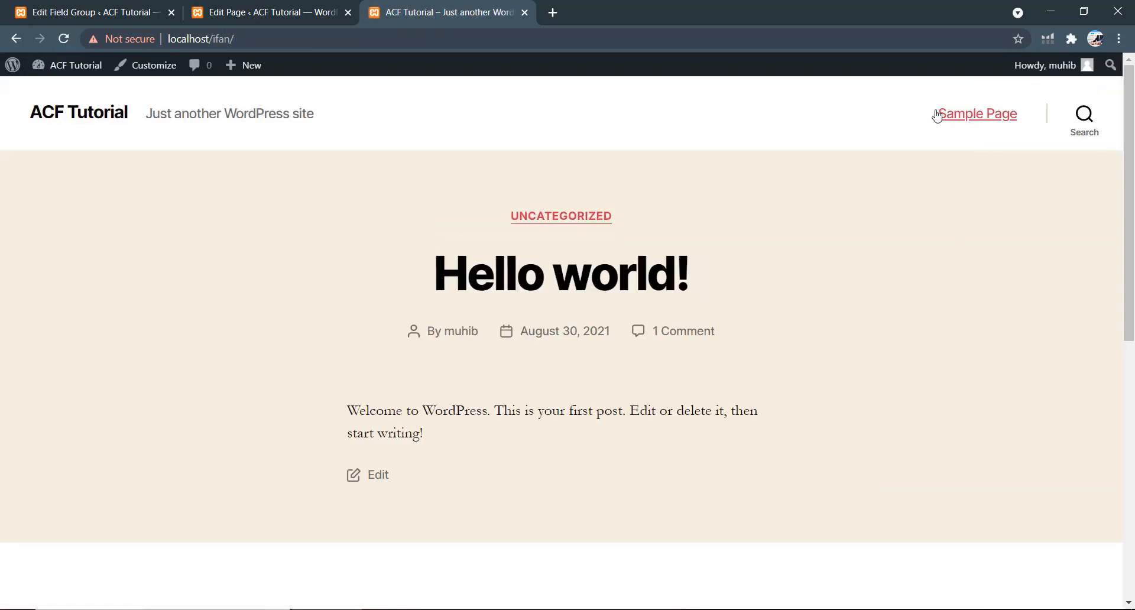
{"action": "mouse_move", "coordinate": [1062, 143]}
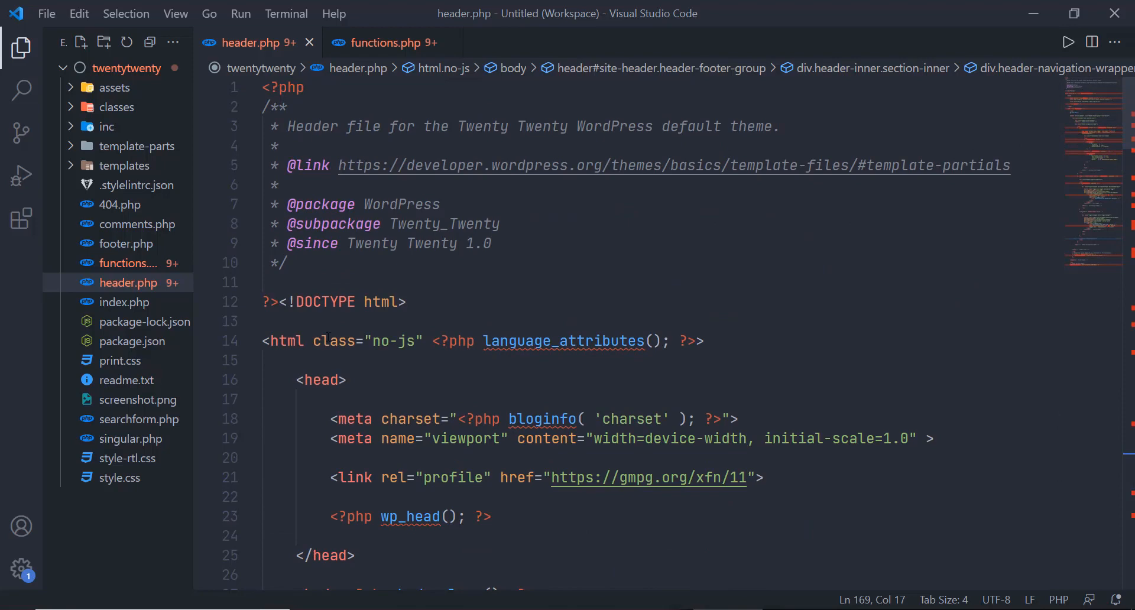
Step: Go to line 84 of header.php and fold the header-navigation-wrapper div
{"action": "scroll", "scroll_direction": "down", "scroll_amount": 3}
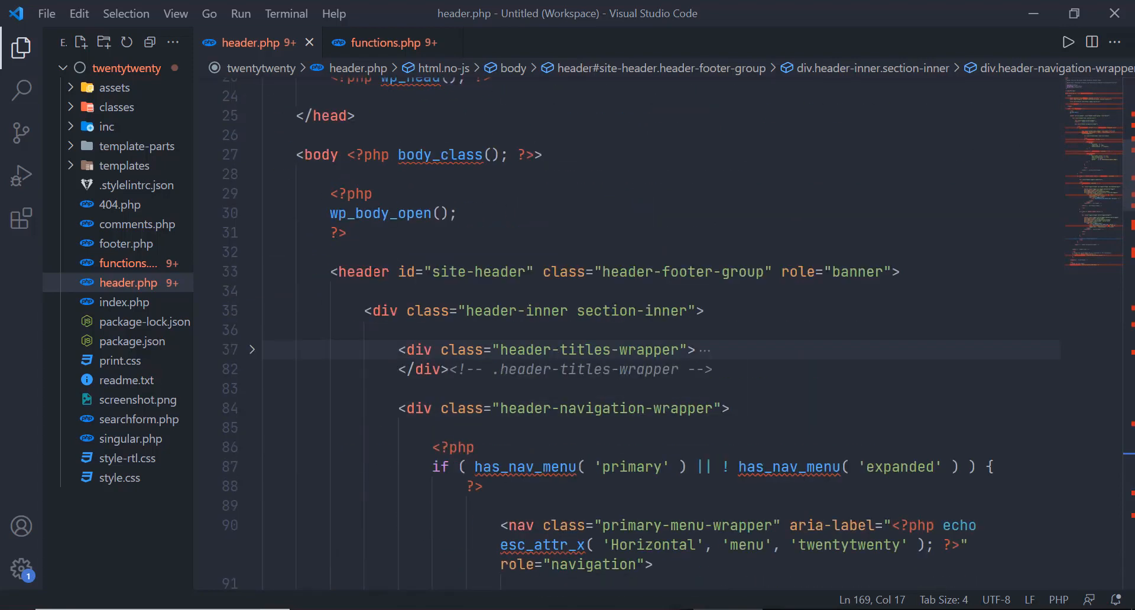
{"action": "left_click", "coordinate": [360, 271]}
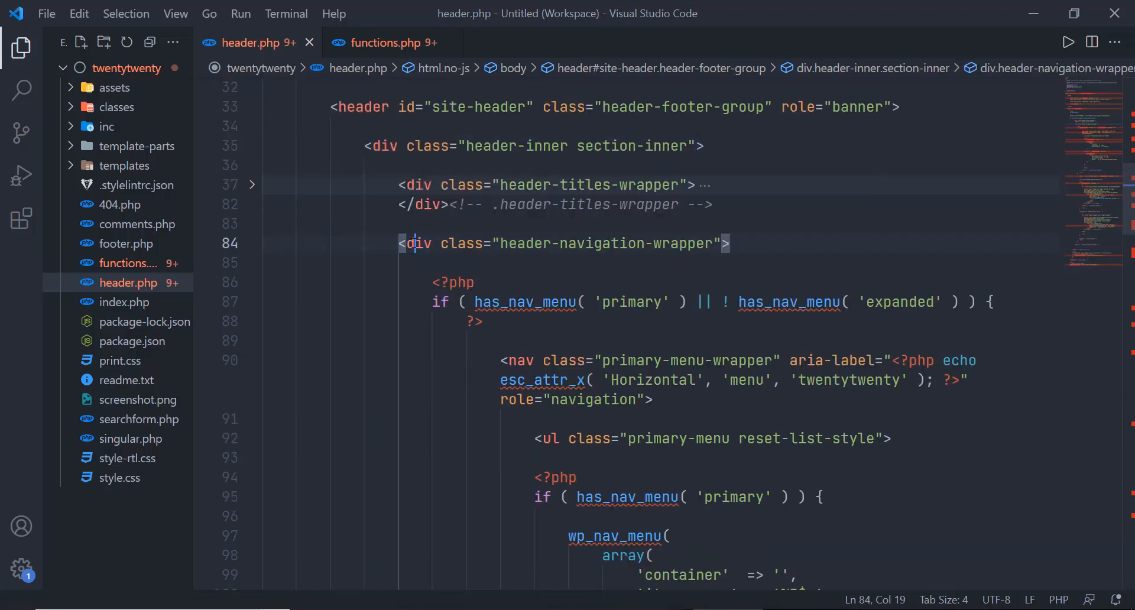
{"action": "mouse_move", "coordinate": [416, 244]}
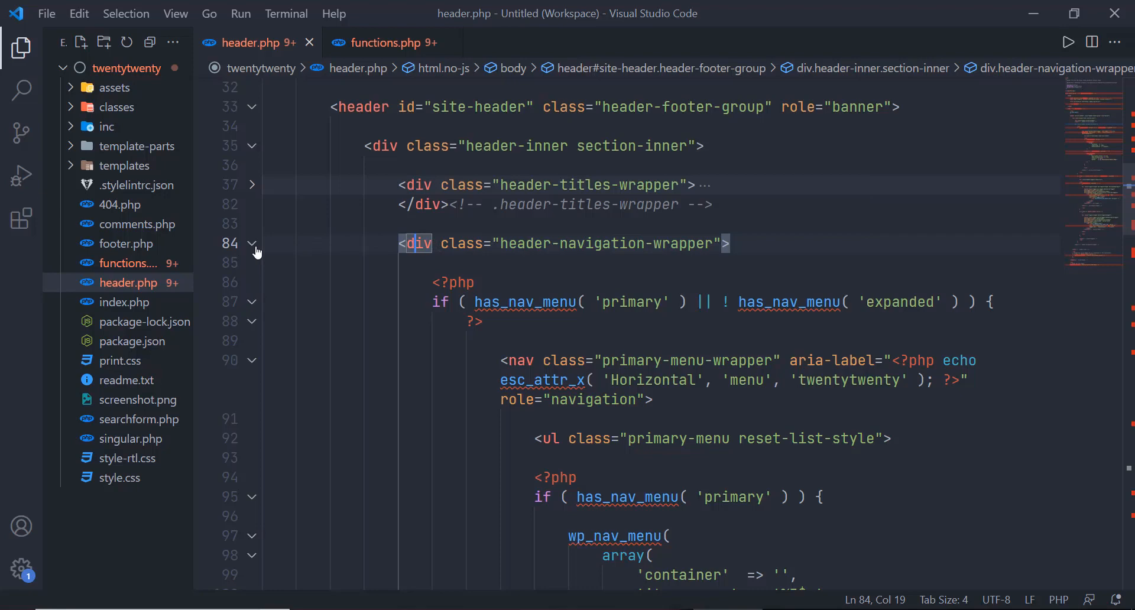
{"action": "left_click", "coordinate": [252, 243]}
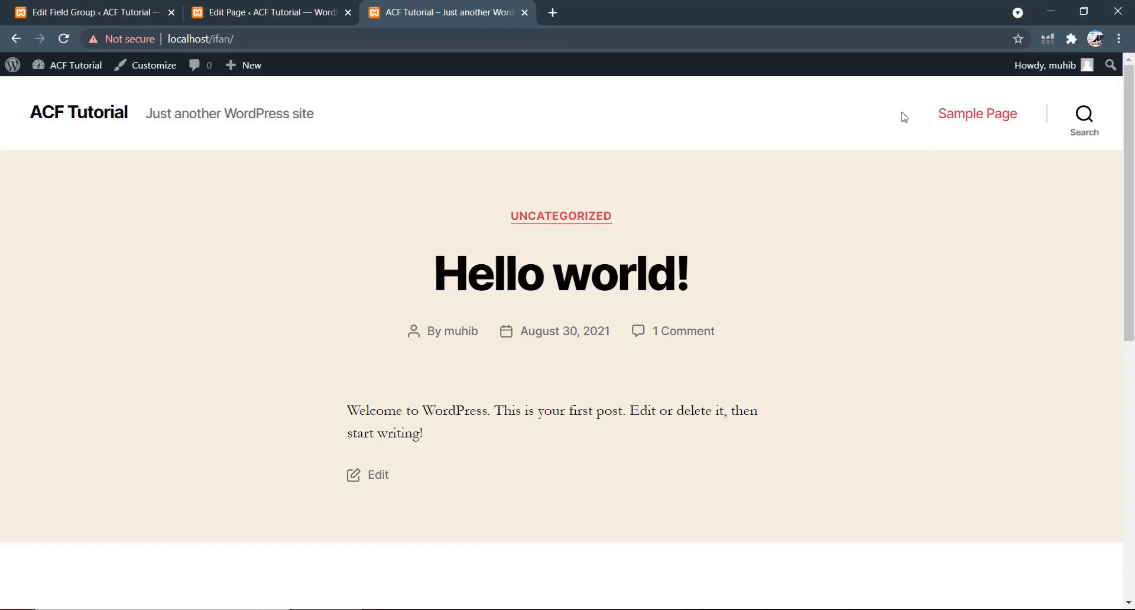
{"action": "mouse_move", "coordinate": [682, 358]}
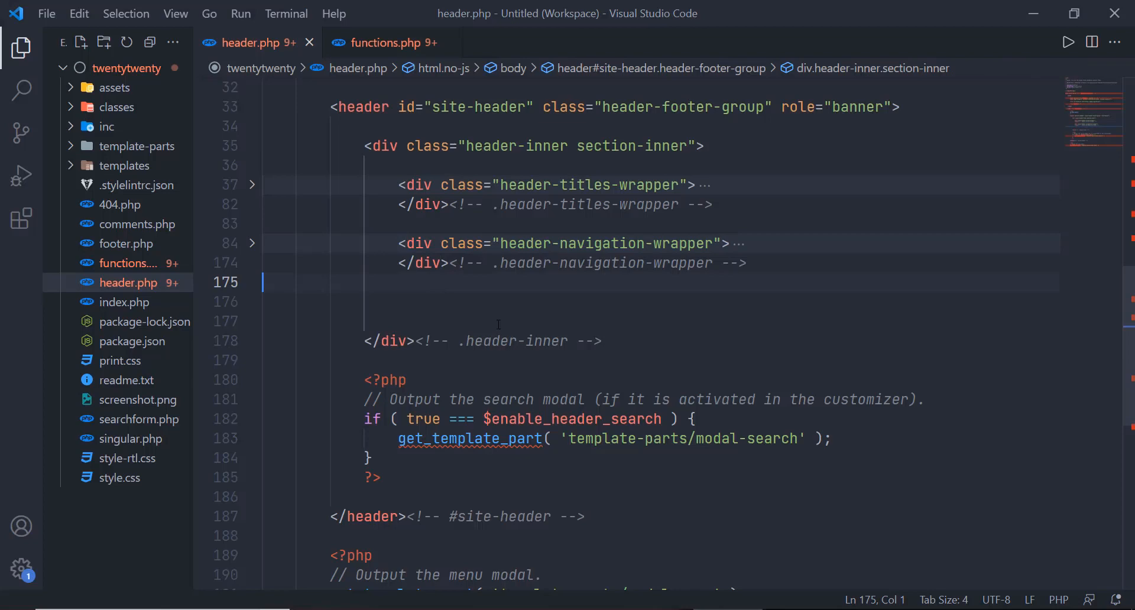
{"action": "key", "text": "Enter"}
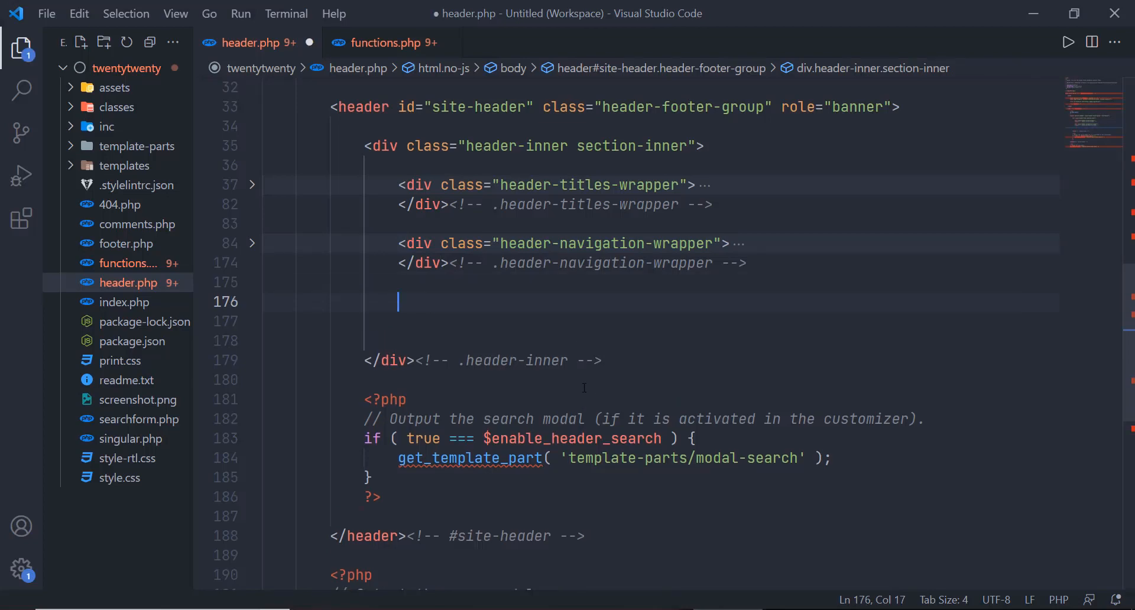
{"action": "type", "text": "<div>"}
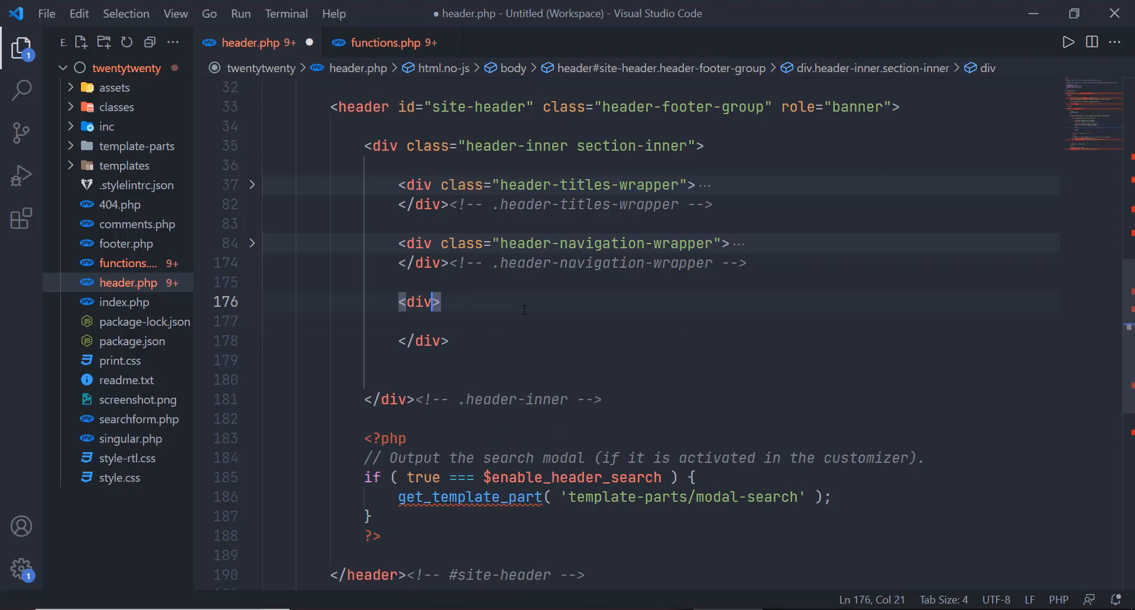
{"action": "type", "text": "c"}
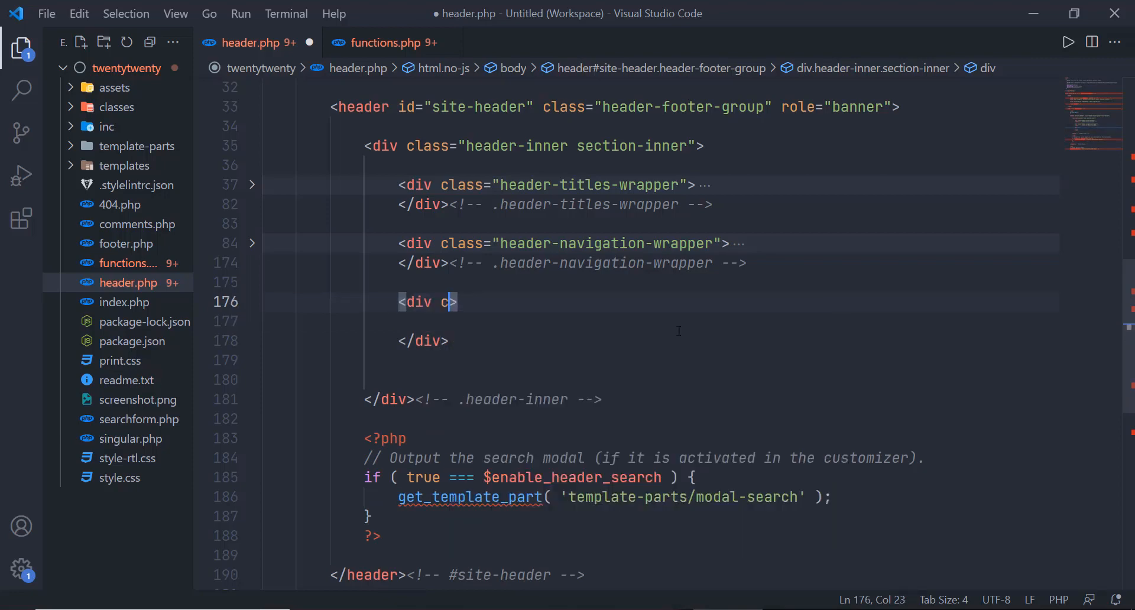
{"action": "type", "text": "lass=\"header"}
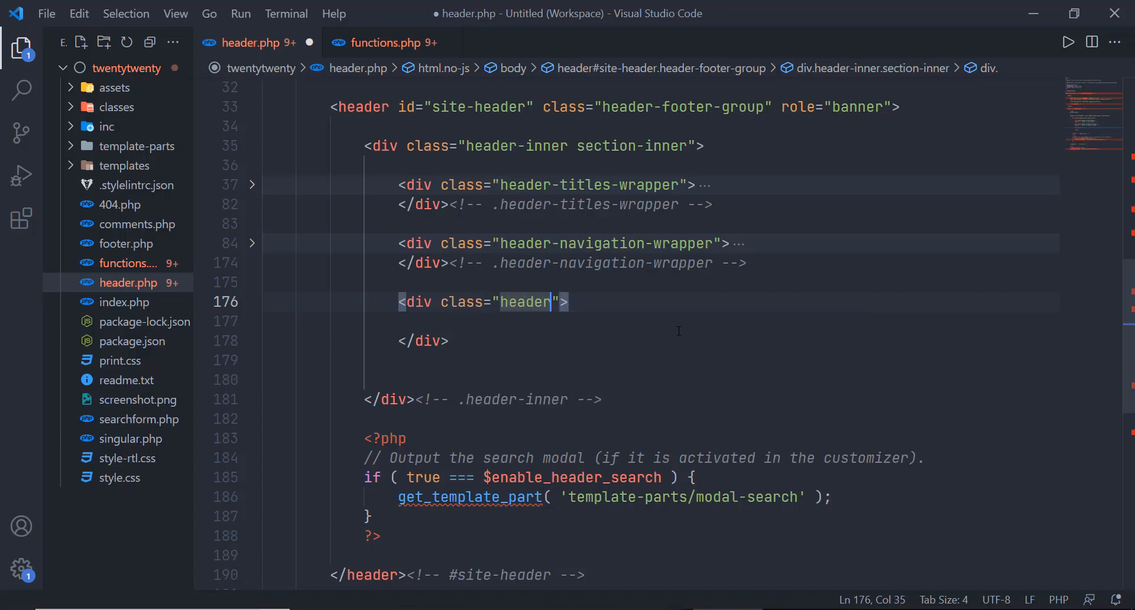
{"action": "type", "text": "-pho"}
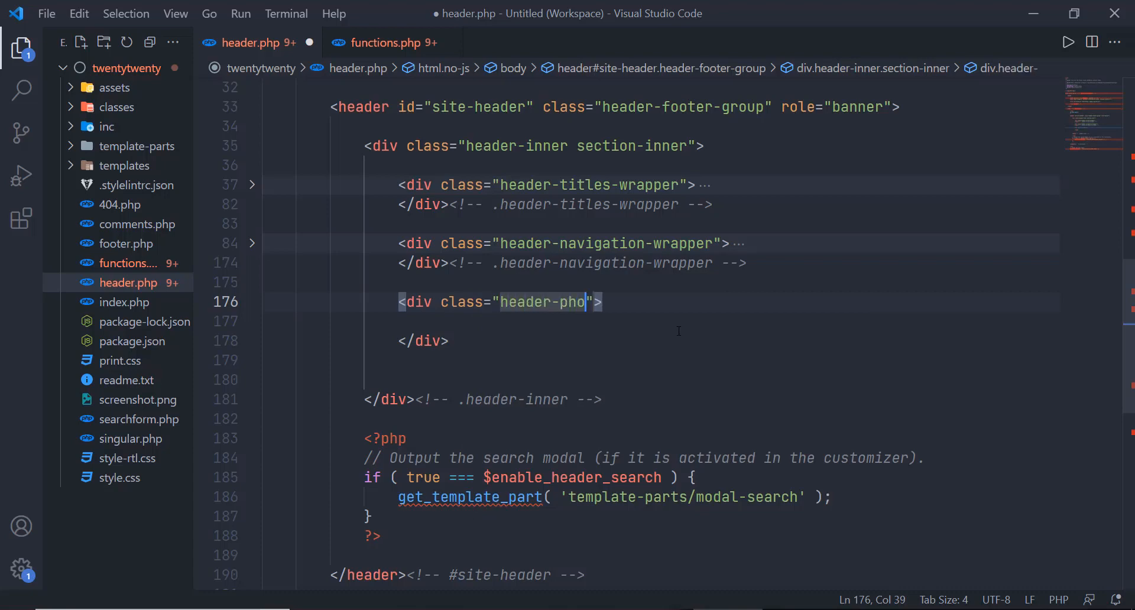
{"action": "type", "text": "ne"}
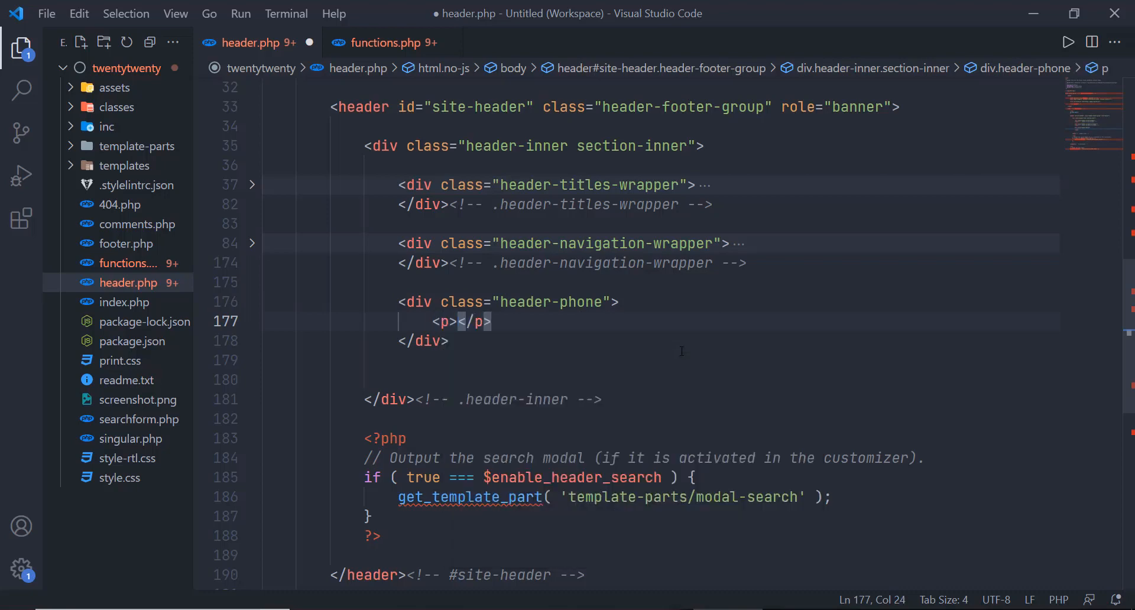
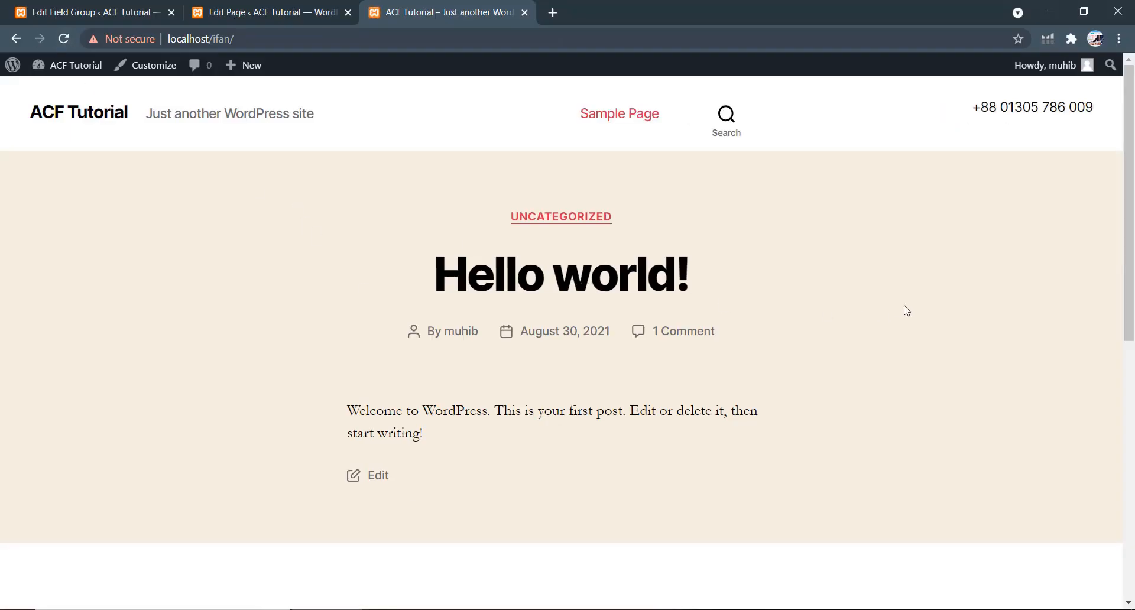
Step: Check the phone number on the front page, then return to the Site Settings field group editor
{"action": "left_click_drag", "start_coordinate": [973, 106], "coordinate": [1067, 107]}
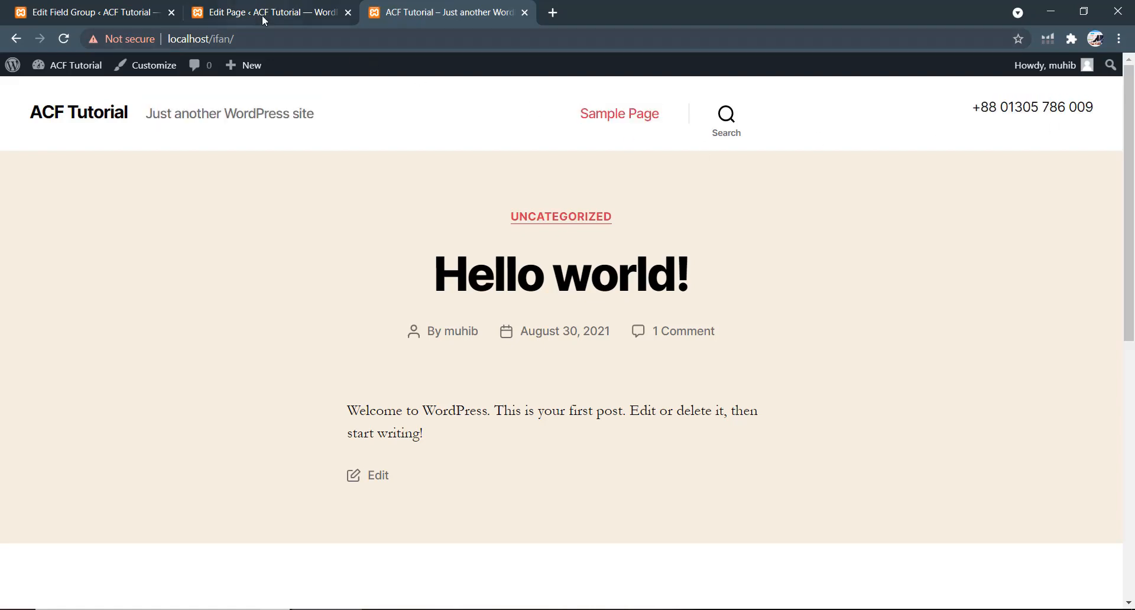
{"action": "mouse_move", "coordinate": [267, 12]}
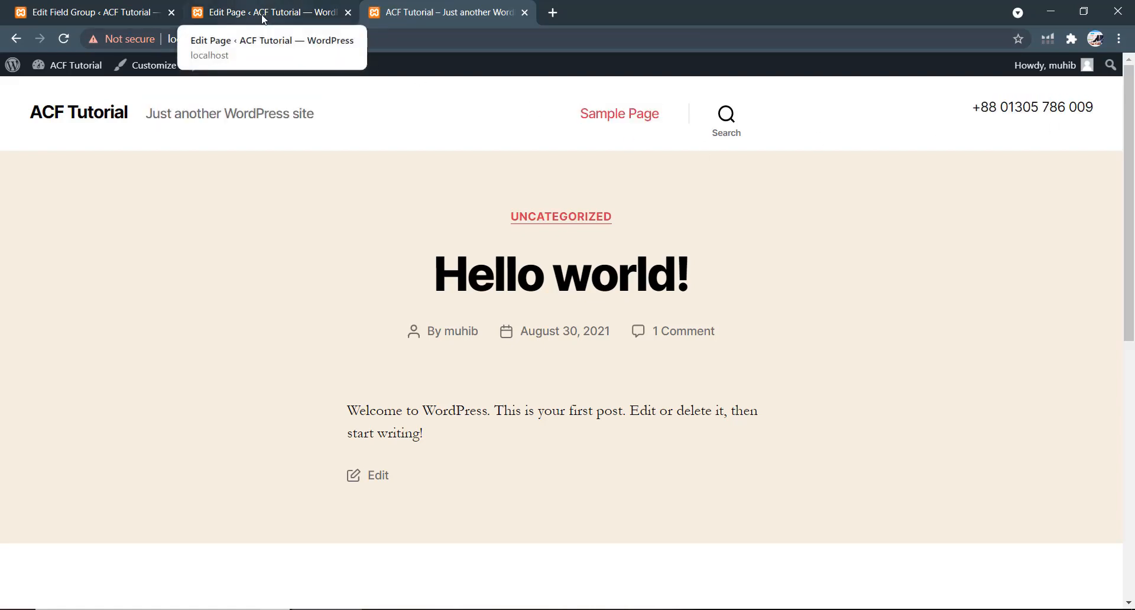
{"action": "left_click", "coordinate": [87, 12]}
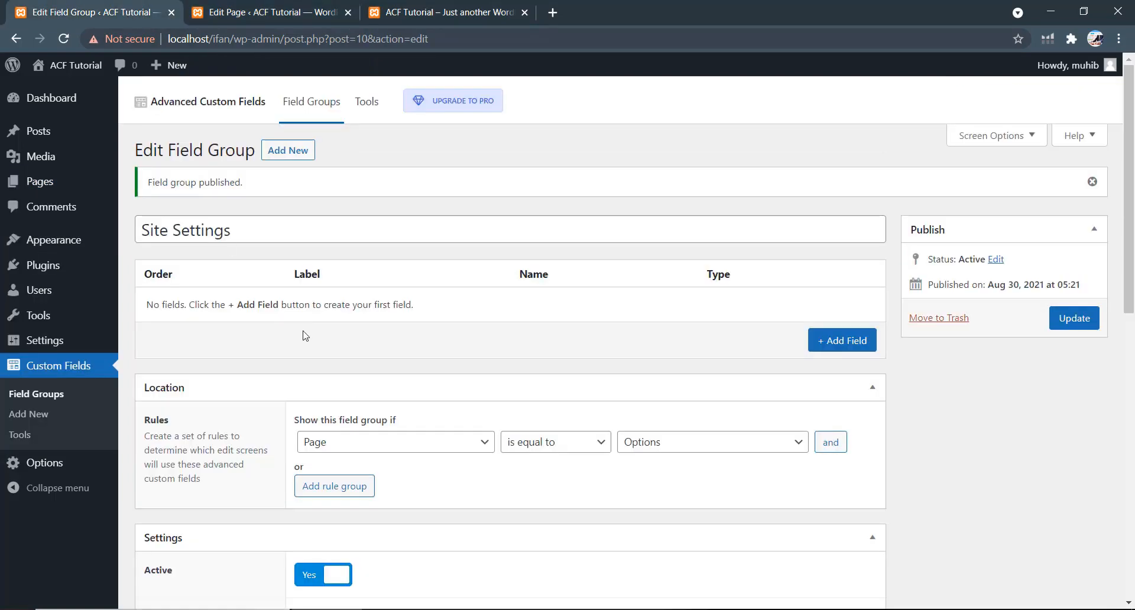
{"action": "mouse_move", "coordinate": [826, 368]}
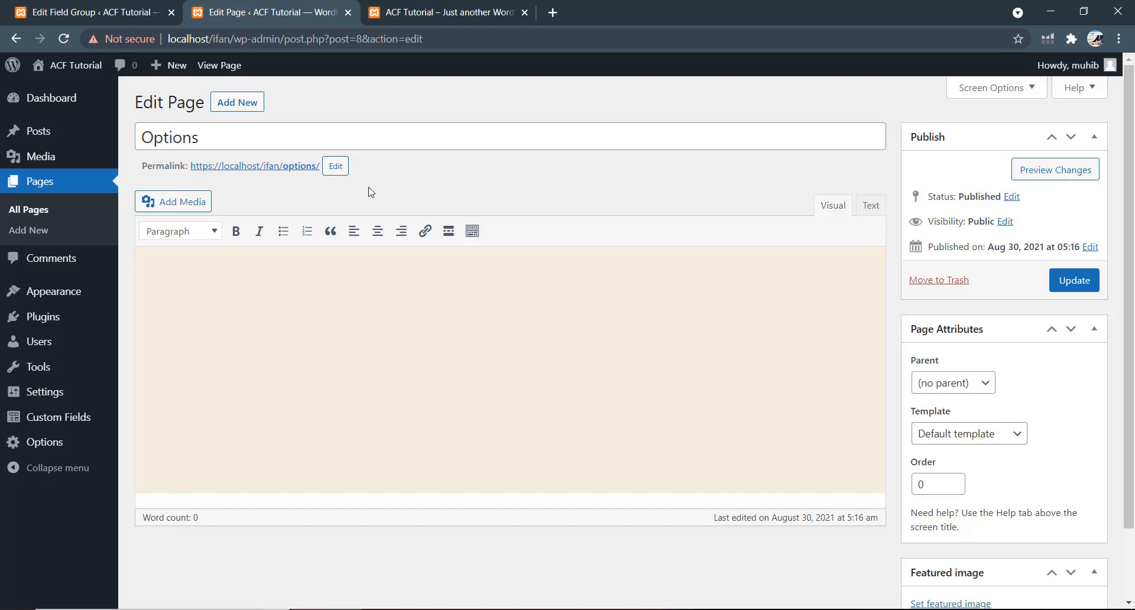
{"action": "scroll", "scroll_direction": "down", "scroll_amount": 3}
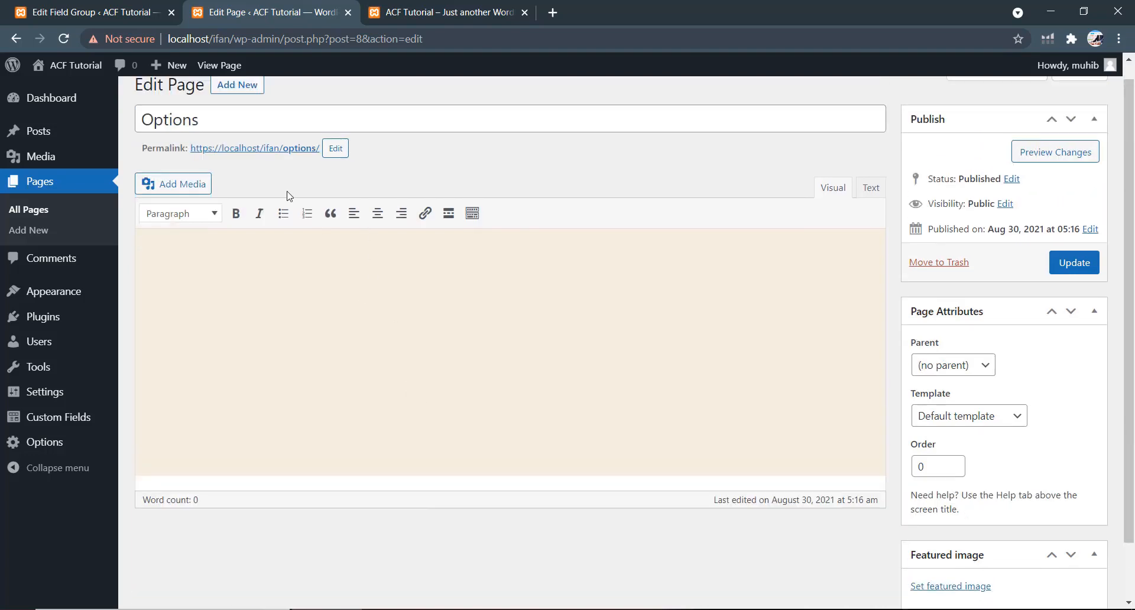
{"action": "left_click", "coordinate": [86, 12]}
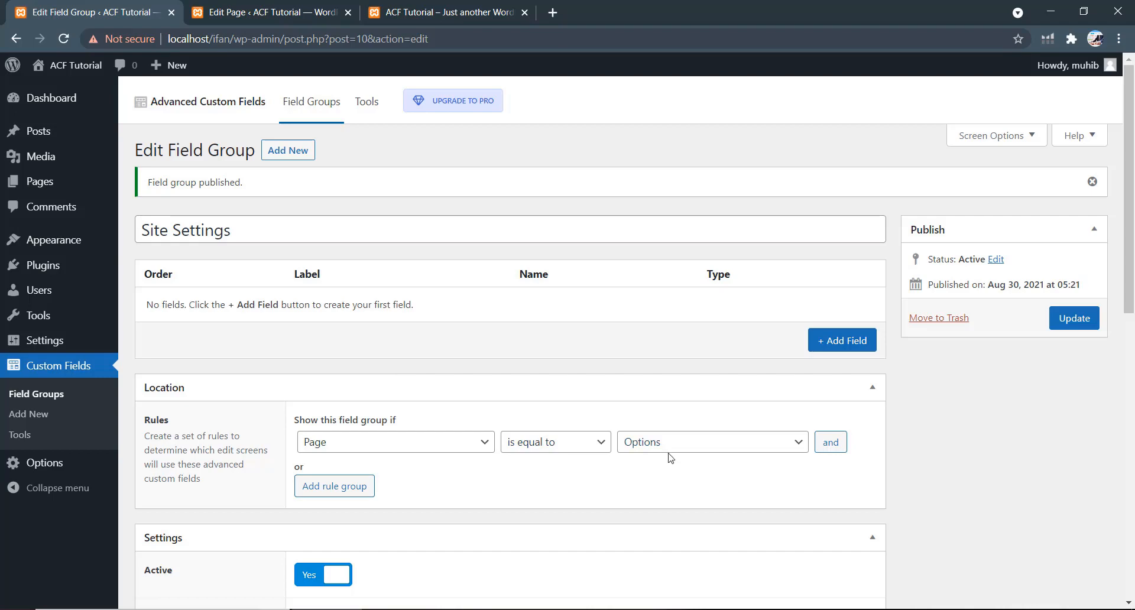
Step: Under Hide on screen, hide all items except Permalink and Slug
{"action": "scroll", "scroll_direction": "down", "scroll_amount": 3}
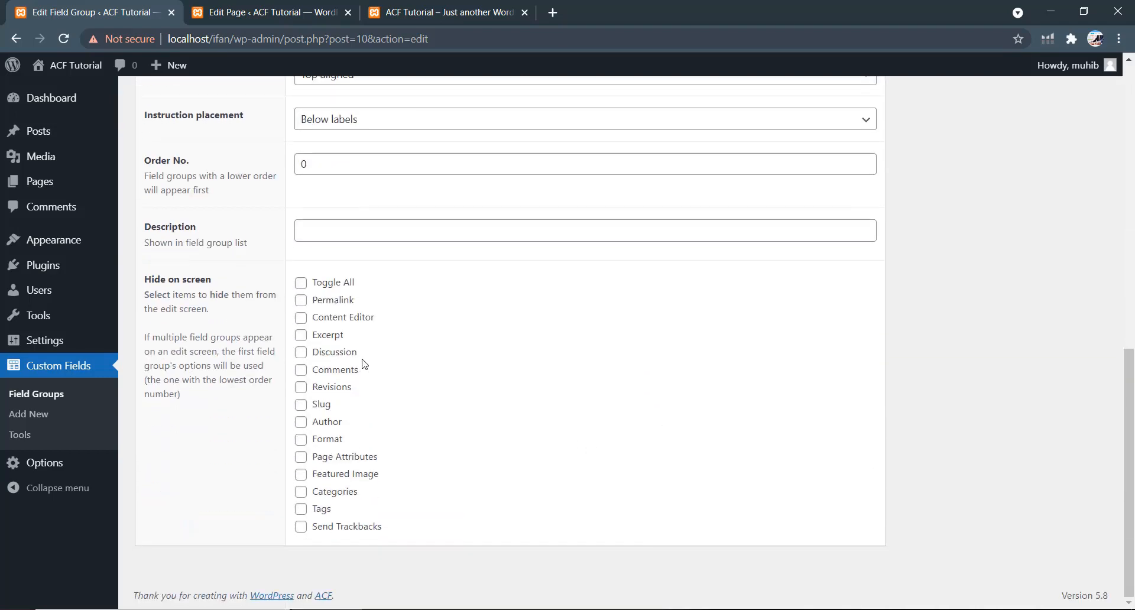
{"action": "mouse_move", "coordinate": [305, 319]}
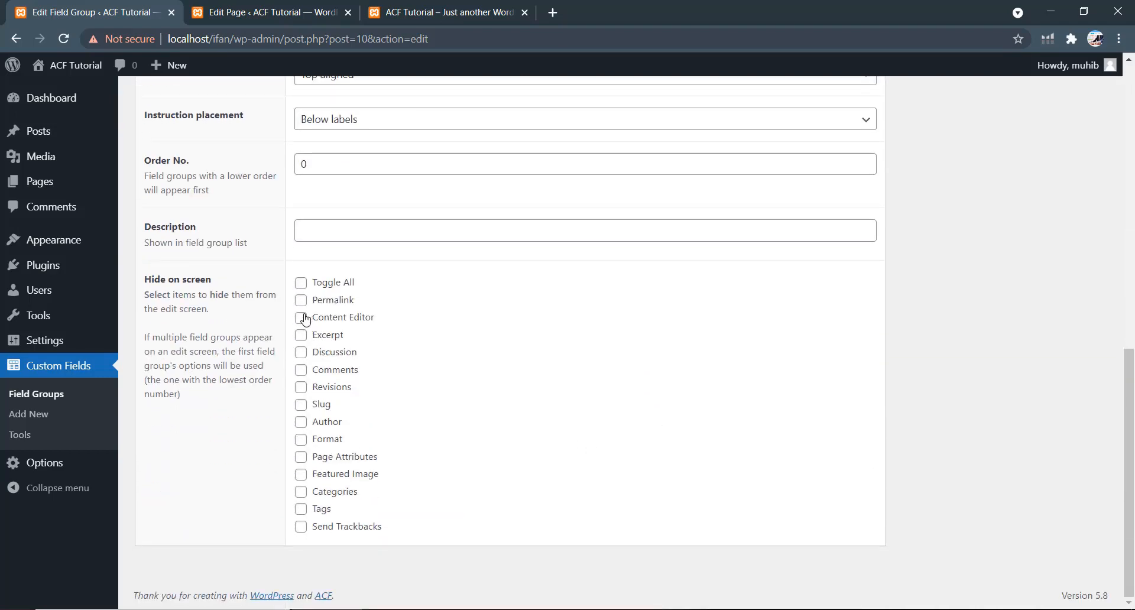
{"action": "mouse_move", "coordinate": [306, 375]}
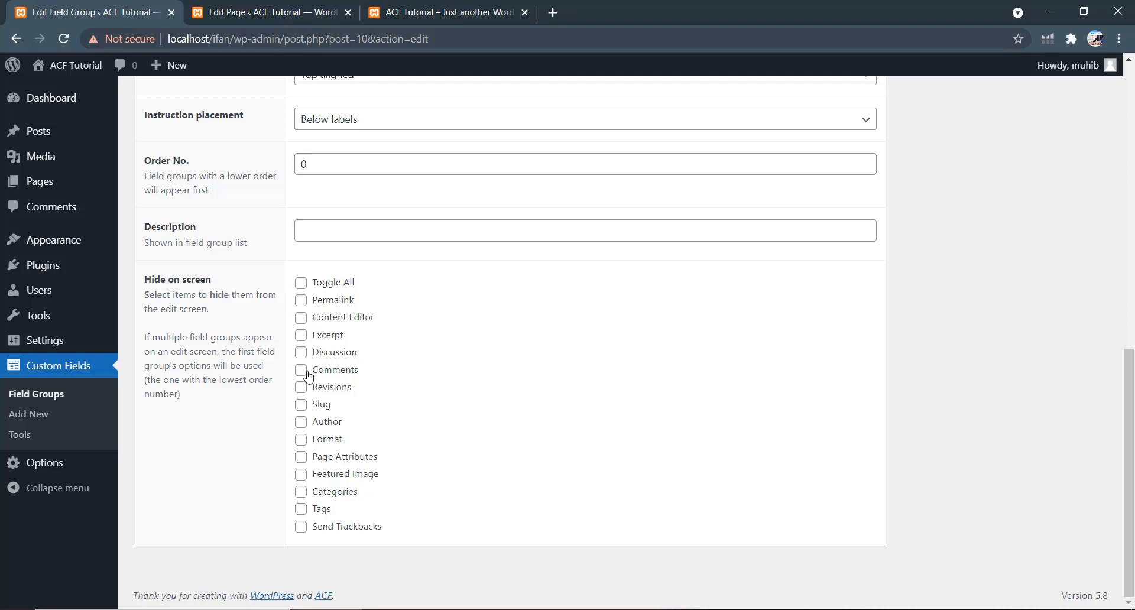
{"action": "mouse_move", "coordinate": [303, 412]}
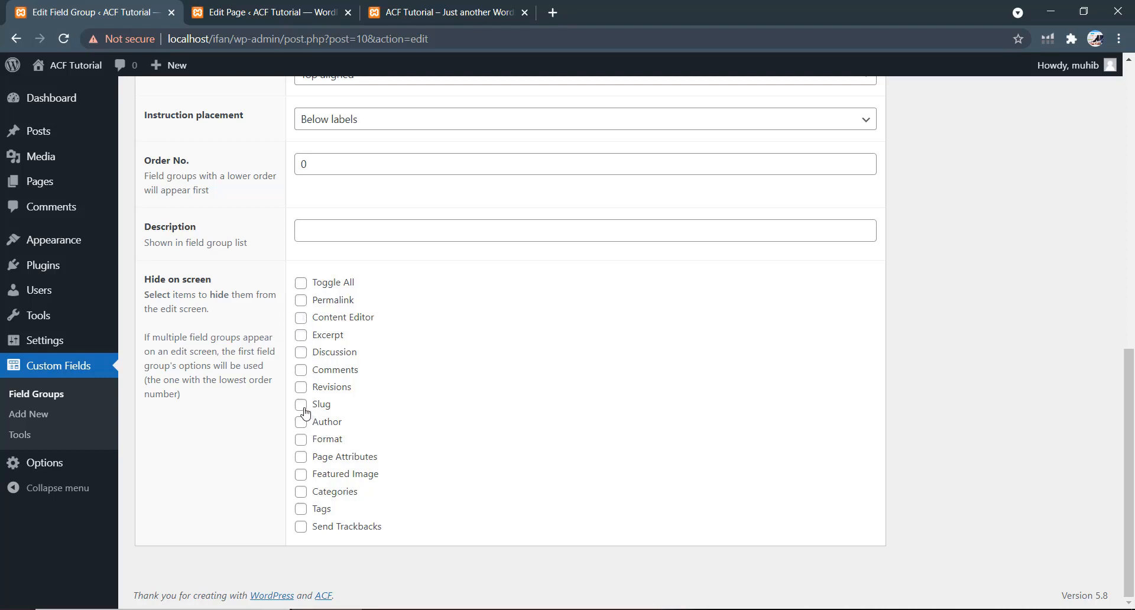
{"action": "mouse_move", "coordinate": [304, 485]}
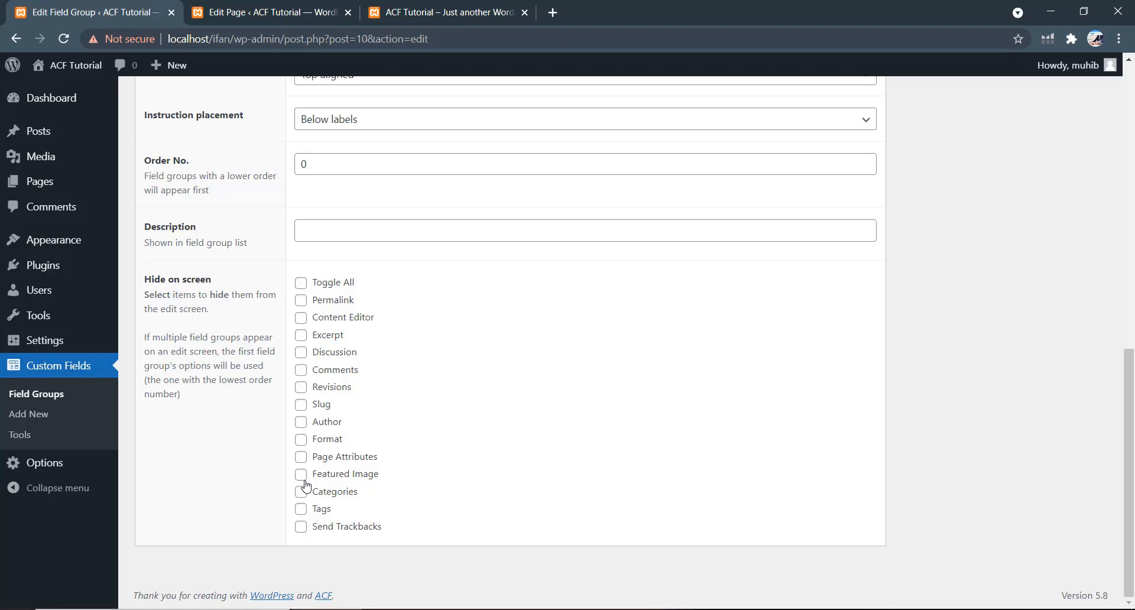
{"action": "mouse_move", "coordinate": [303, 353]}
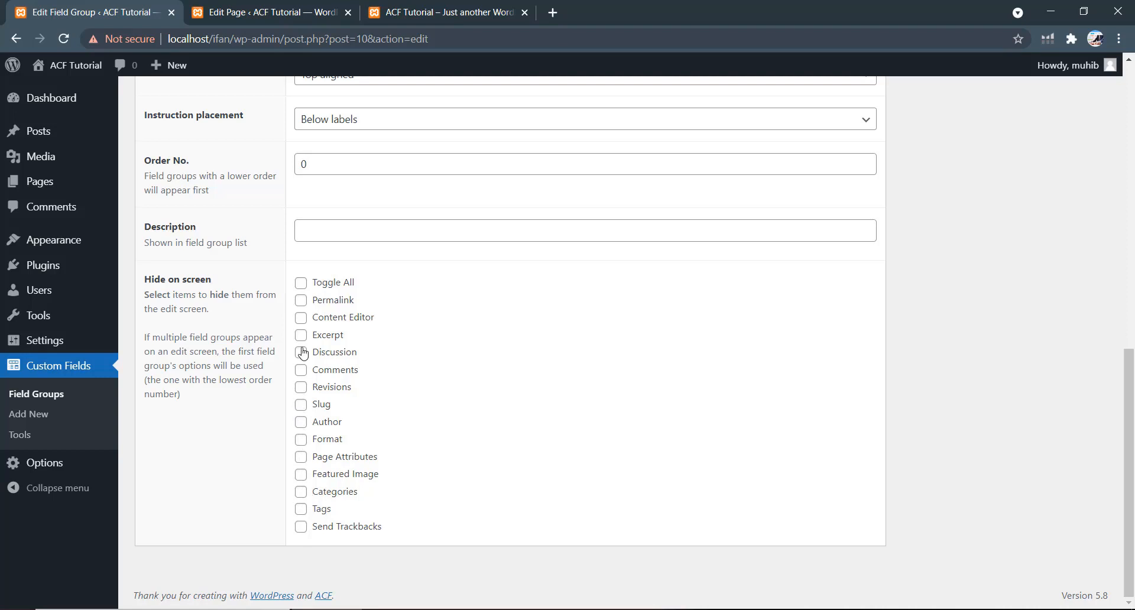
{"action": "left_click", "coordinate": [300, 282]}
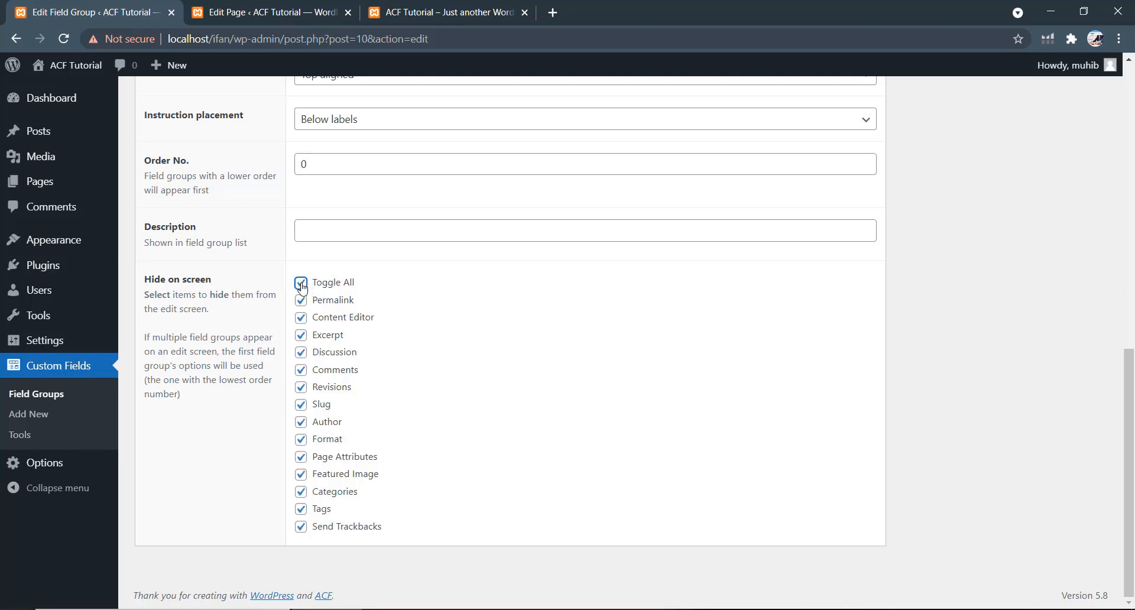
{"action": "left_click", "coordinate": [300, 282]}
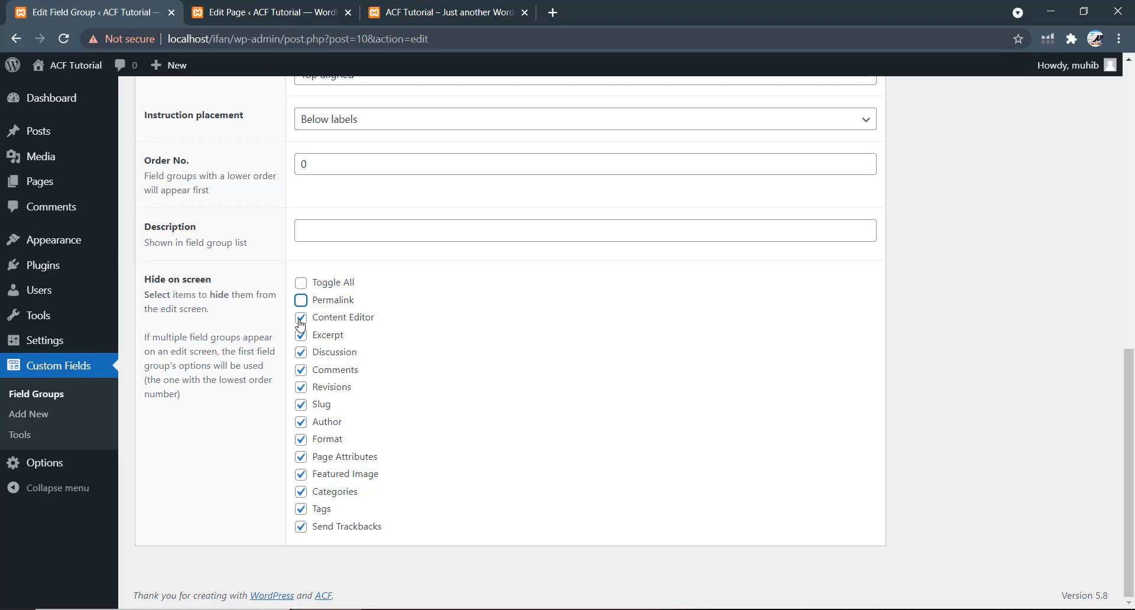
{"action": "left_click", "coordinate": [301, 317]}
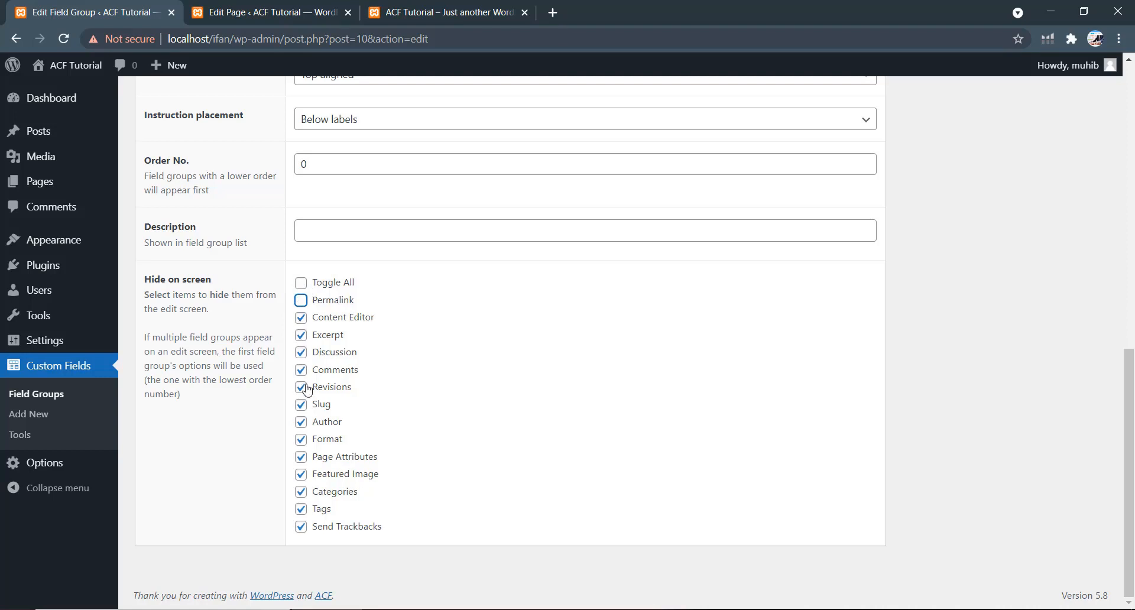
{"action": "left_click", "coordinate": [300, 404]}
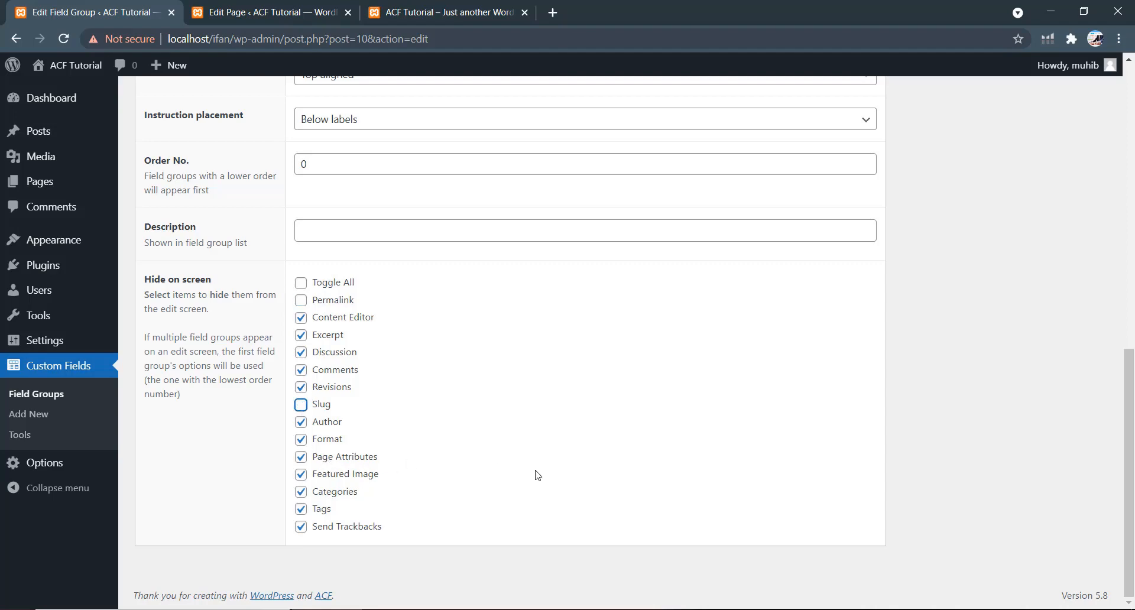
Step: Update the Site Settings field group and add a new field
{"action": "left_click", "coordinate": [1073, 319]}
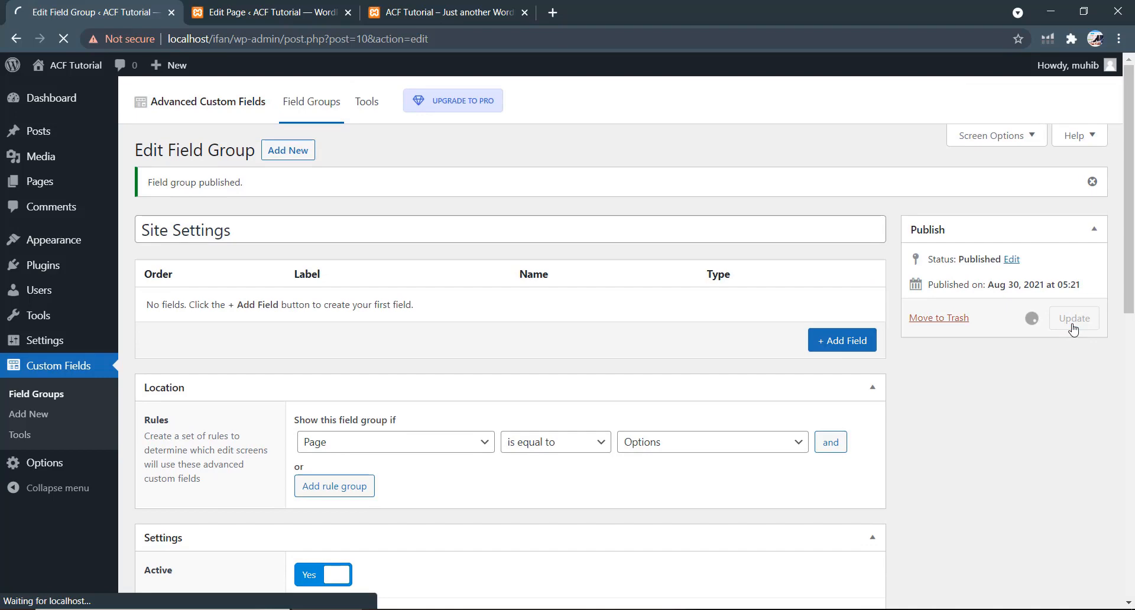
{"action": "left_click", "coordinate": [1073, 318]}
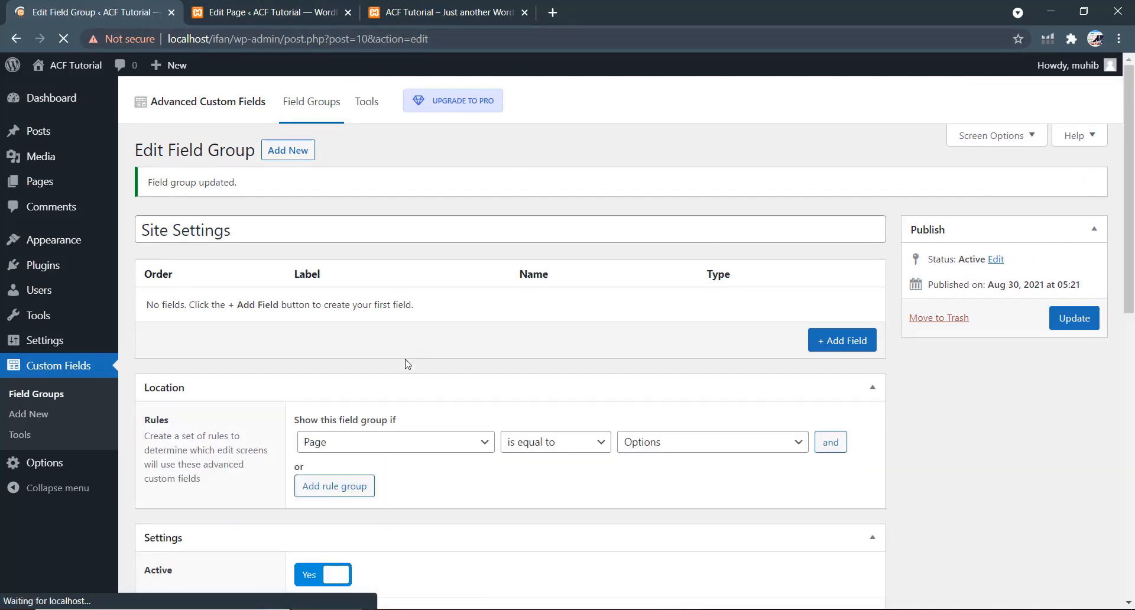
{"action": "left_click", "coordinate": [841, 339]}
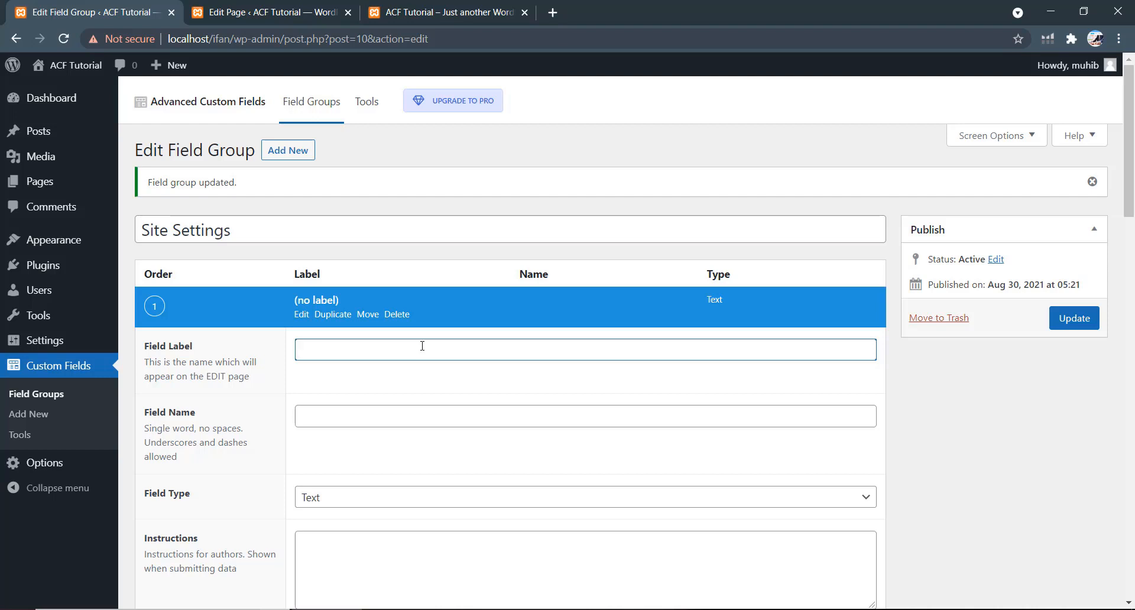
Step: Name the new field Header Phone and make it a Number field
{"action": "type", "text": "Header Phone"}
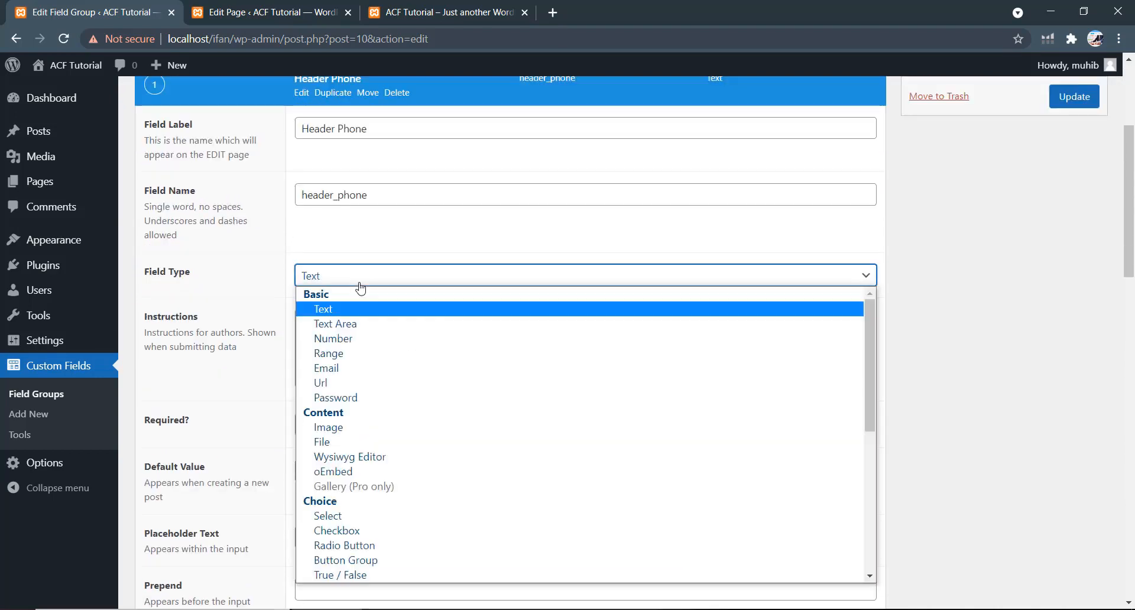
{"action": "left_click", "coordinate": [333, 338]}
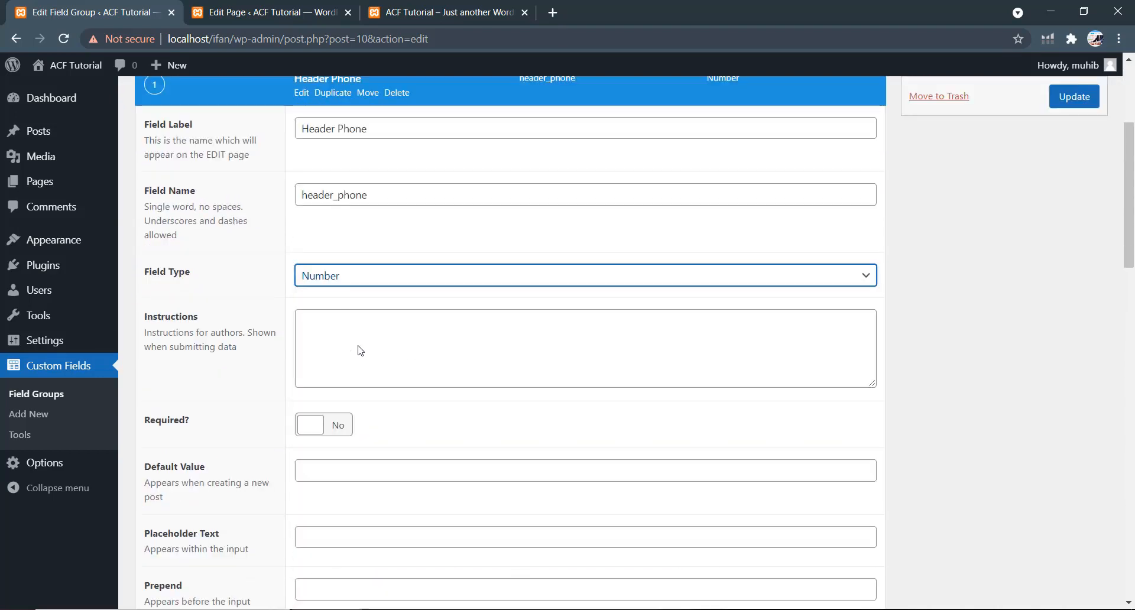
{"action": "scroll", "scroll_direction": "down", "scroll_amount": 3}
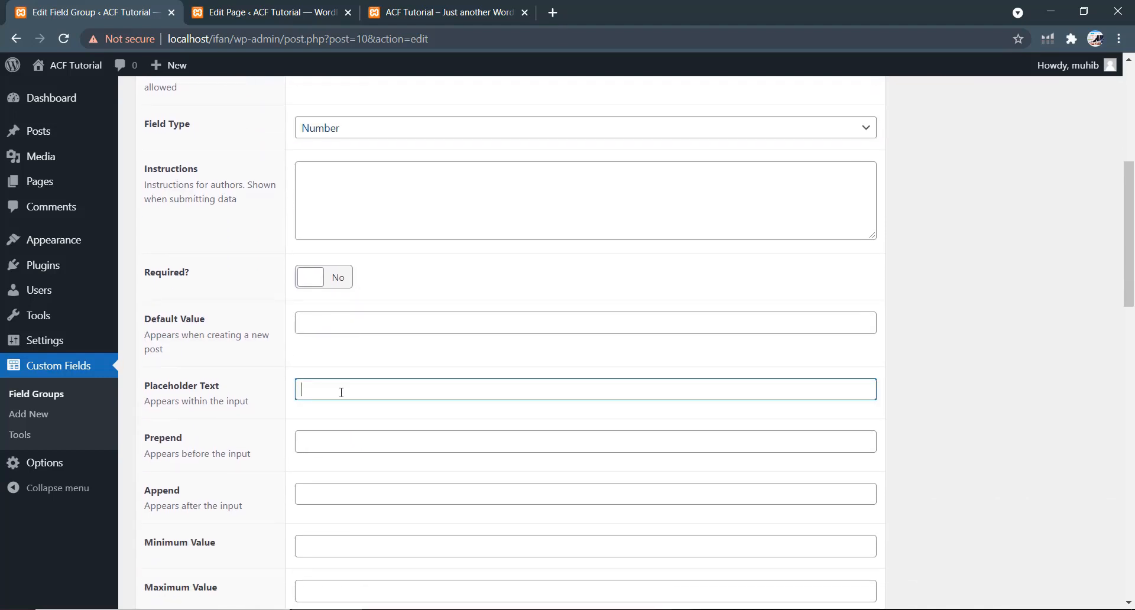
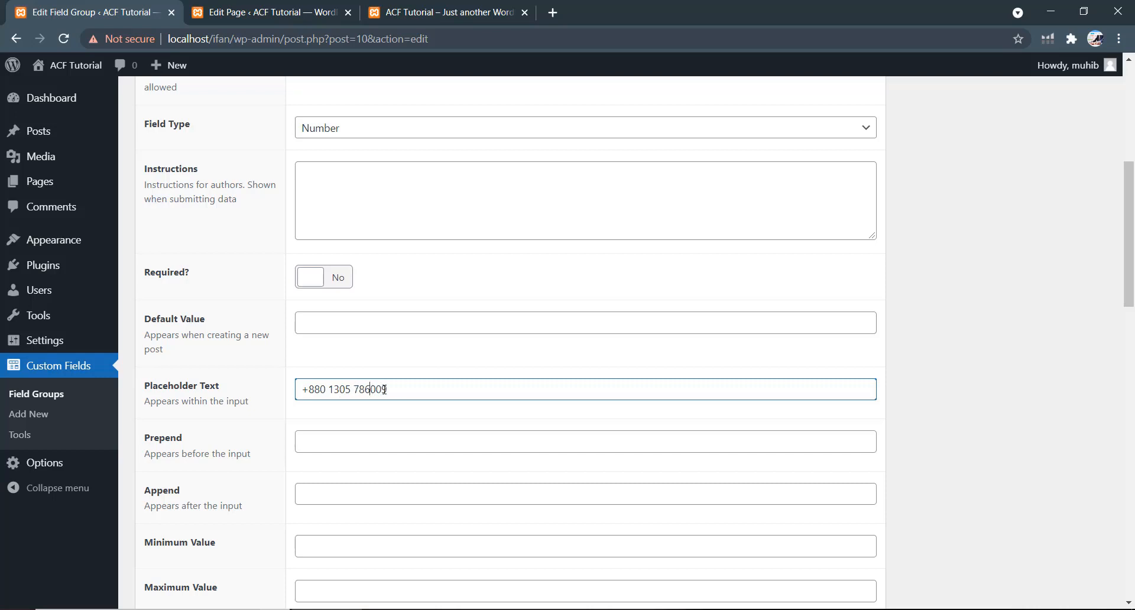
{"action": "scroll", "scroll_direction": "down", "scroll_amount": 3}
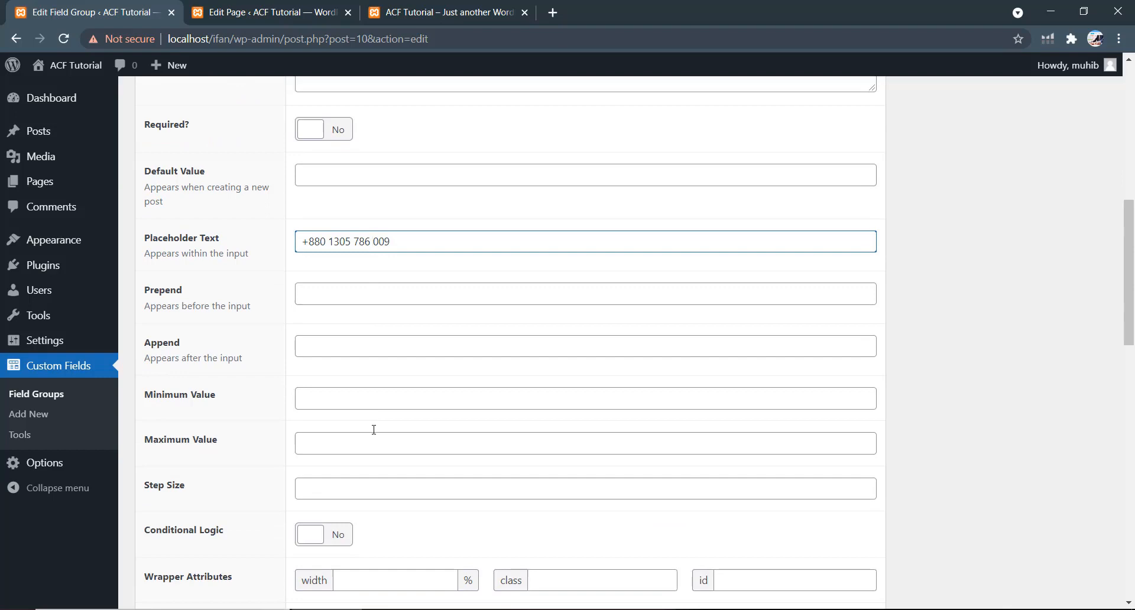
{"action": "scroll", "scroll_direction": "down", "scroll_amount": 3}
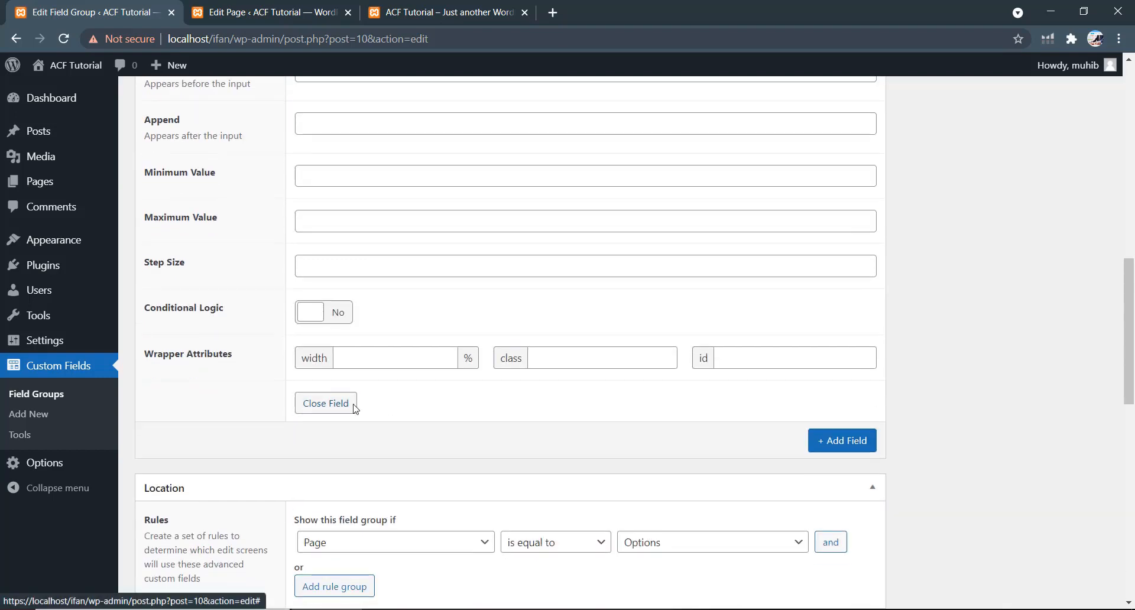
{"action": "left_click", "coordinate": [1073, 319]}
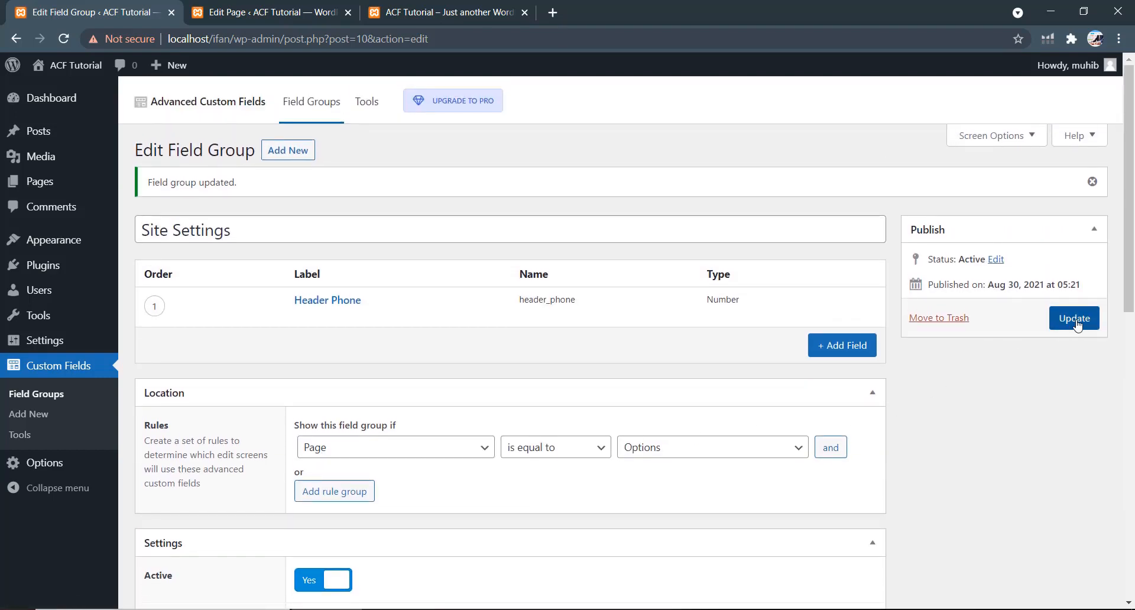
{"action": "left_click", "coordinate": [1073, 319]}
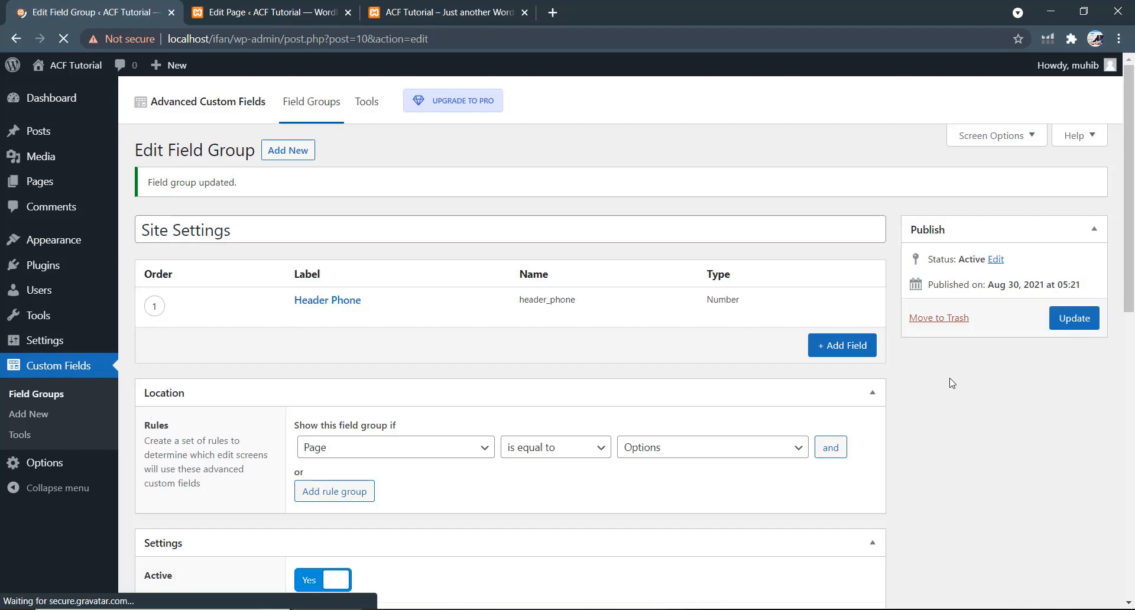
{"action": "left_click", "coordinate": [267, 13]}
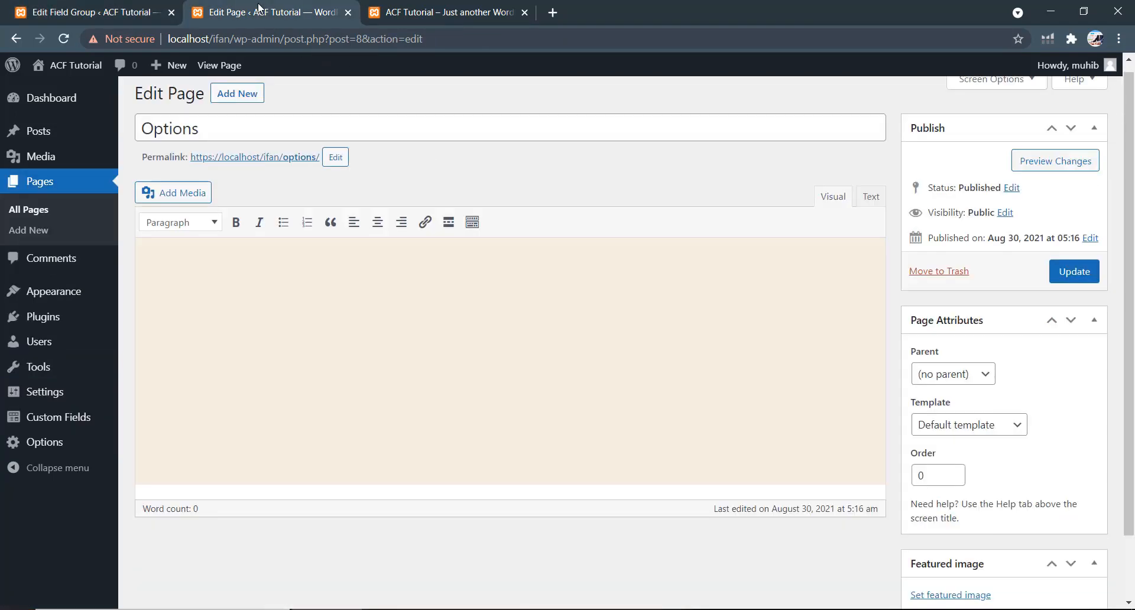
{"action": "left_click", "coordinate": [64, 39]}
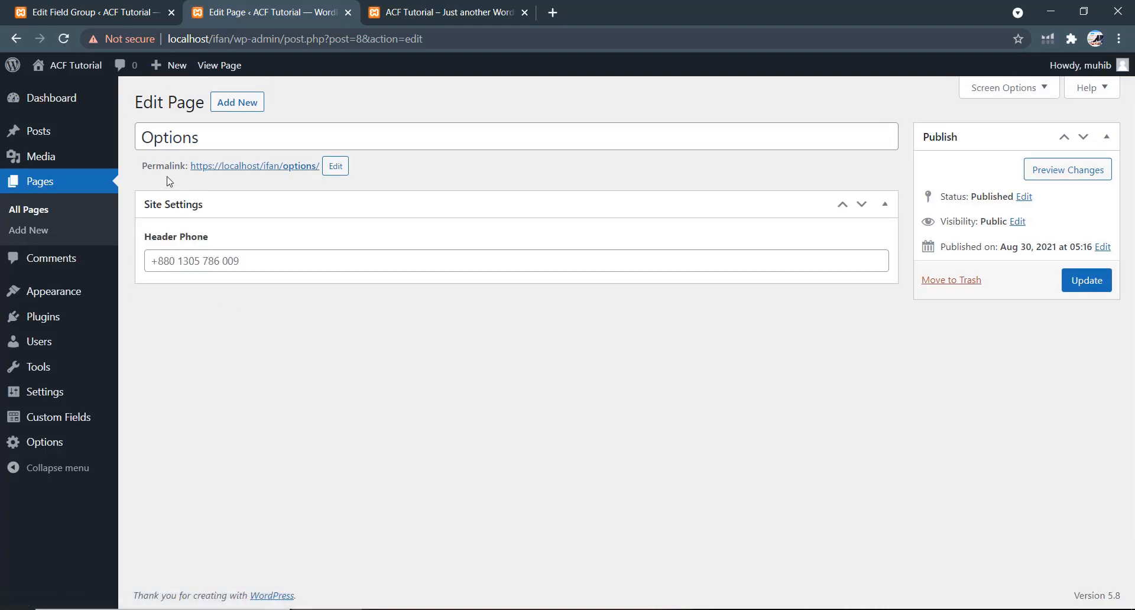
{"action": "mouse_move", "coordinate": [196, 212]}
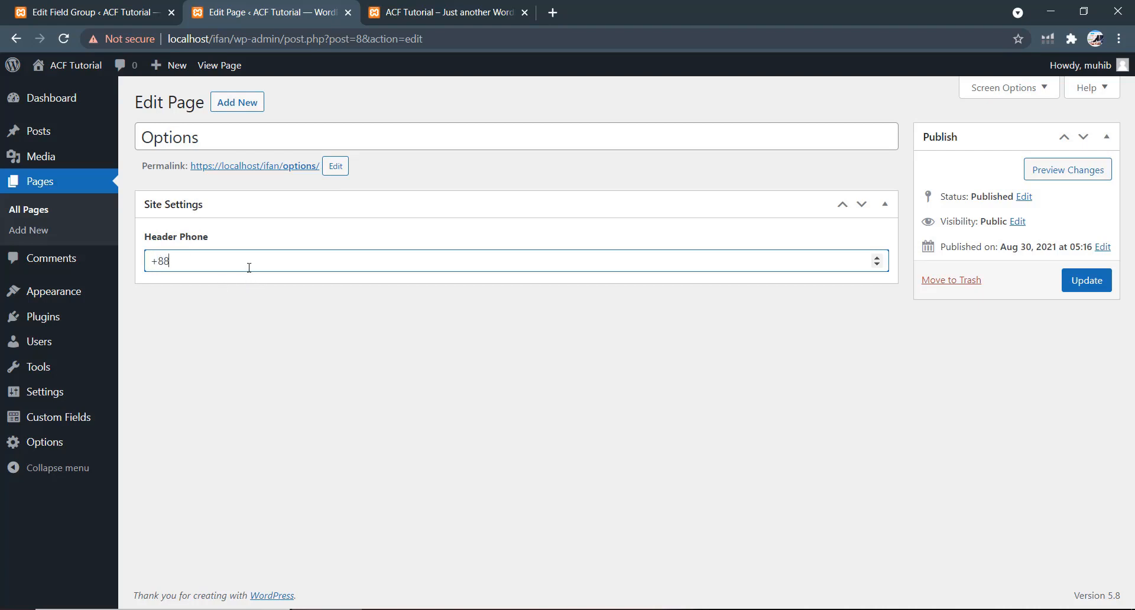
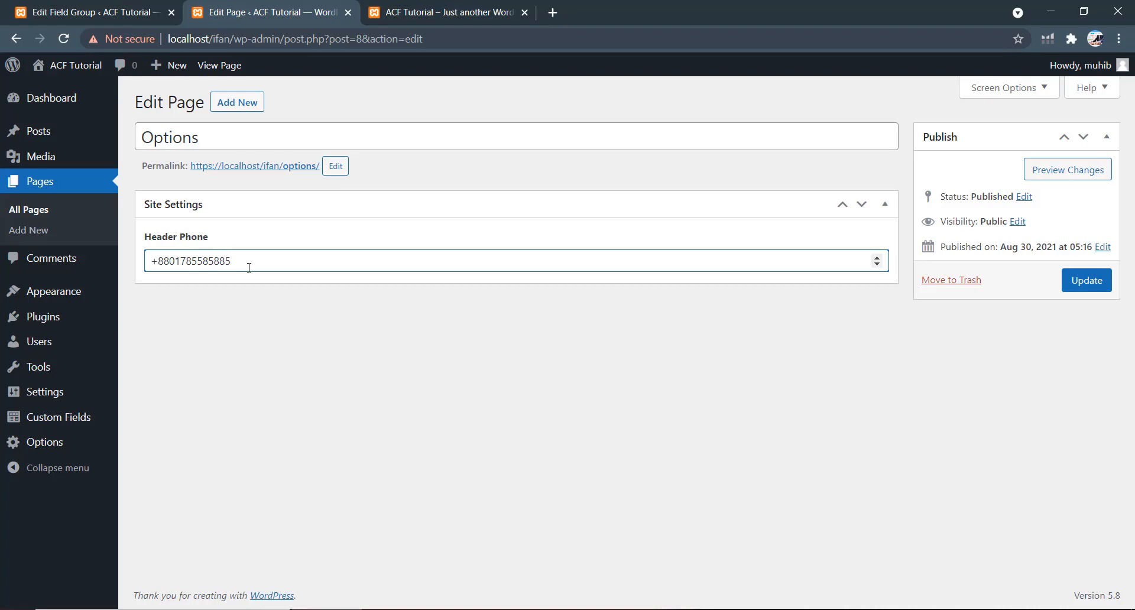
{"action": "mouse_move", "coordinate": [265, 329]}
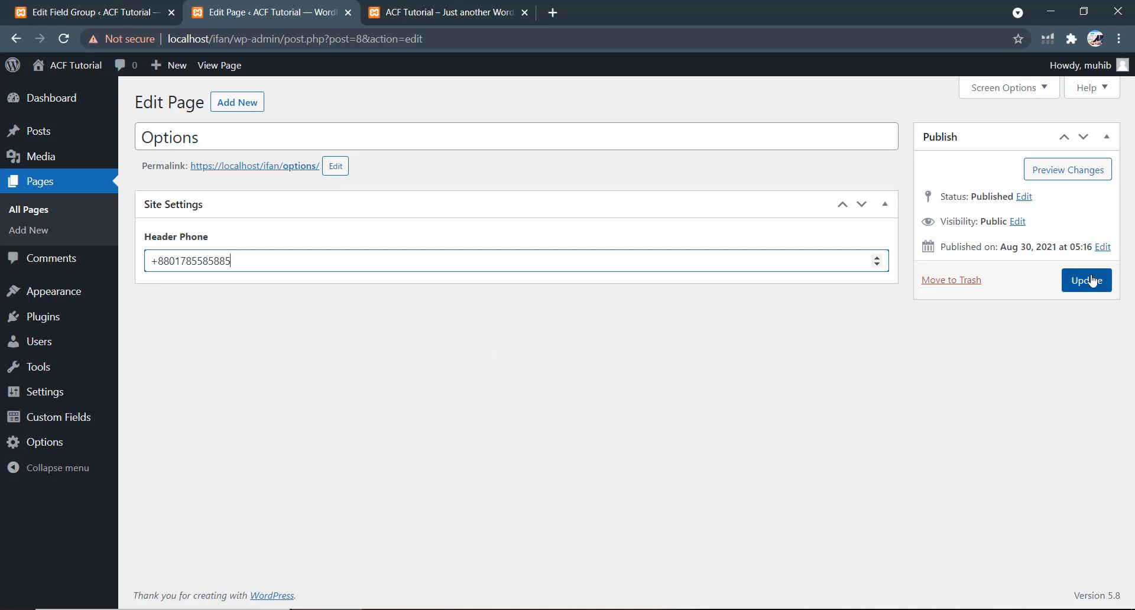
{"action": "left_click", "coordinate": [1085, 280]}
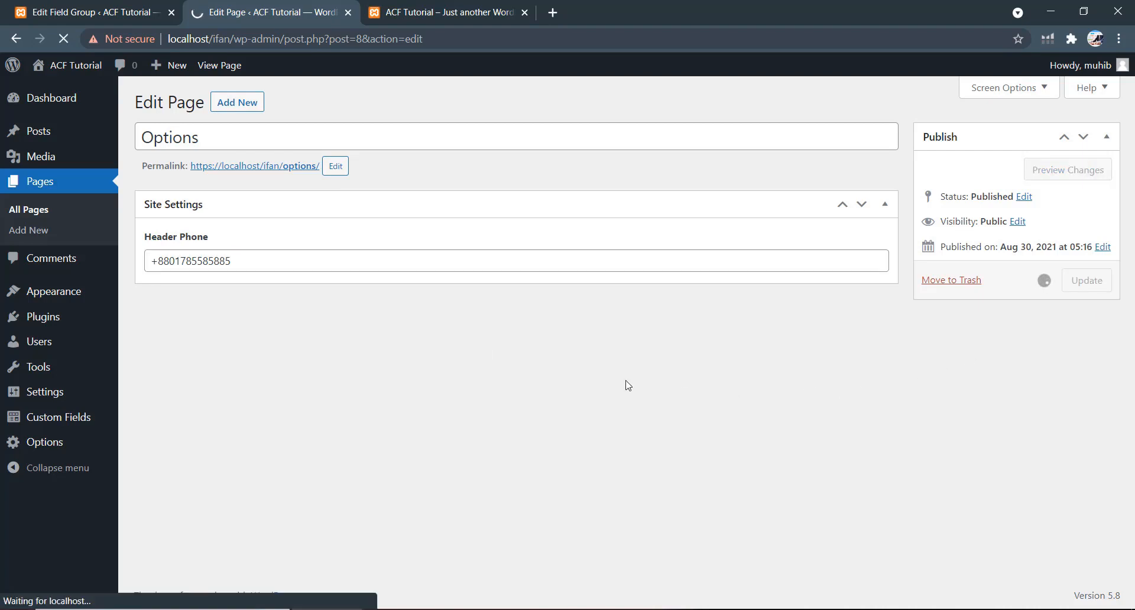
{"action": "left_click", "coordinate": [1086, 280]}
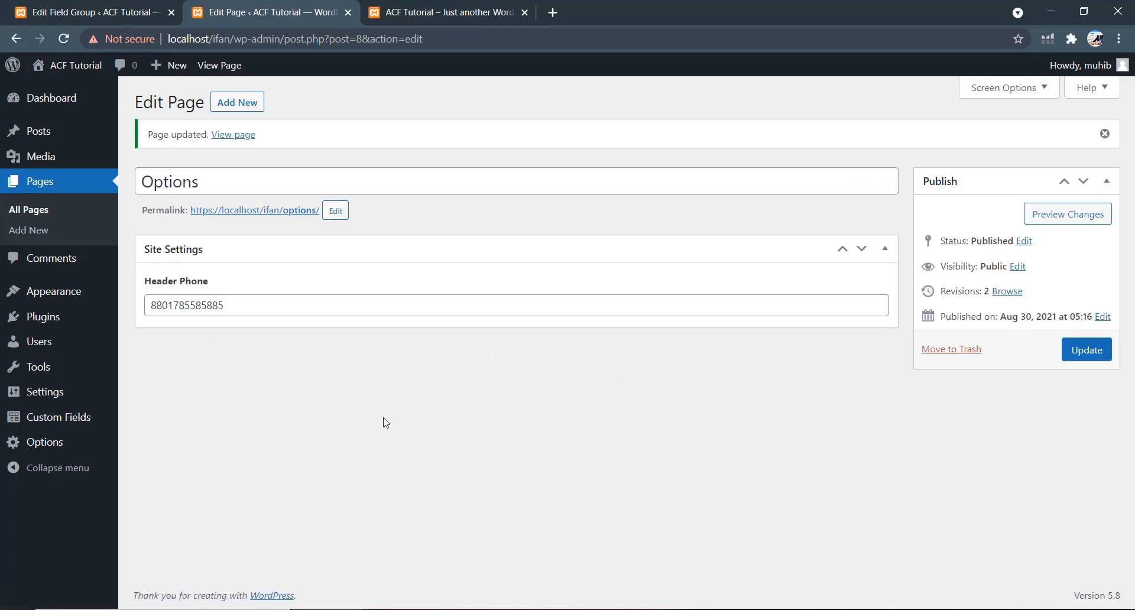
{"action": "mouse_move", "coordinate": [412, 216]}
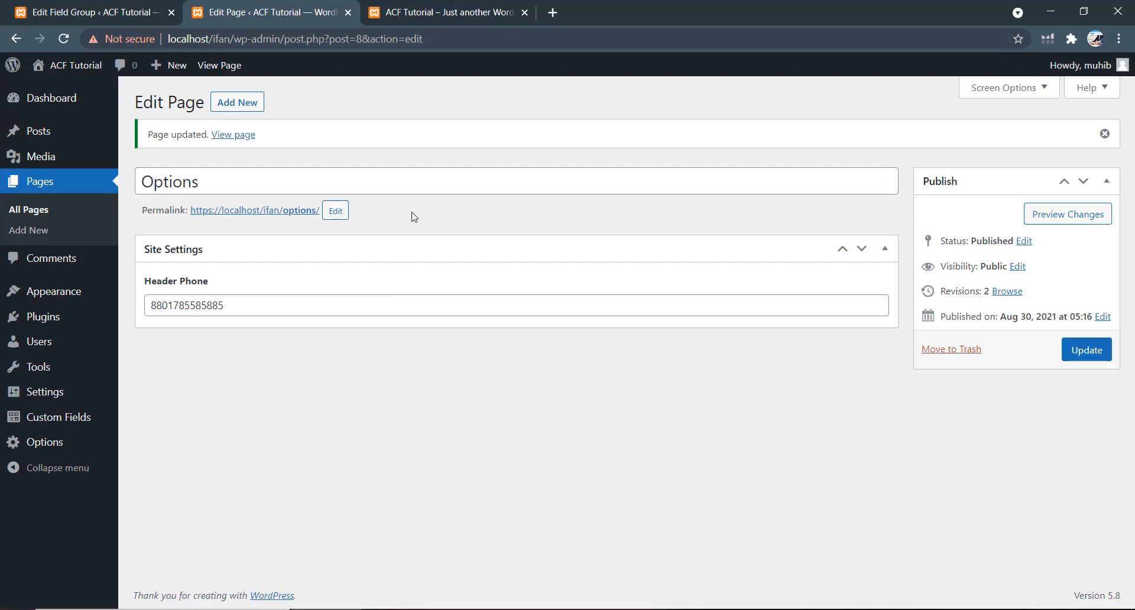
{"action": "left_click", "coordinate": [445, 12]}
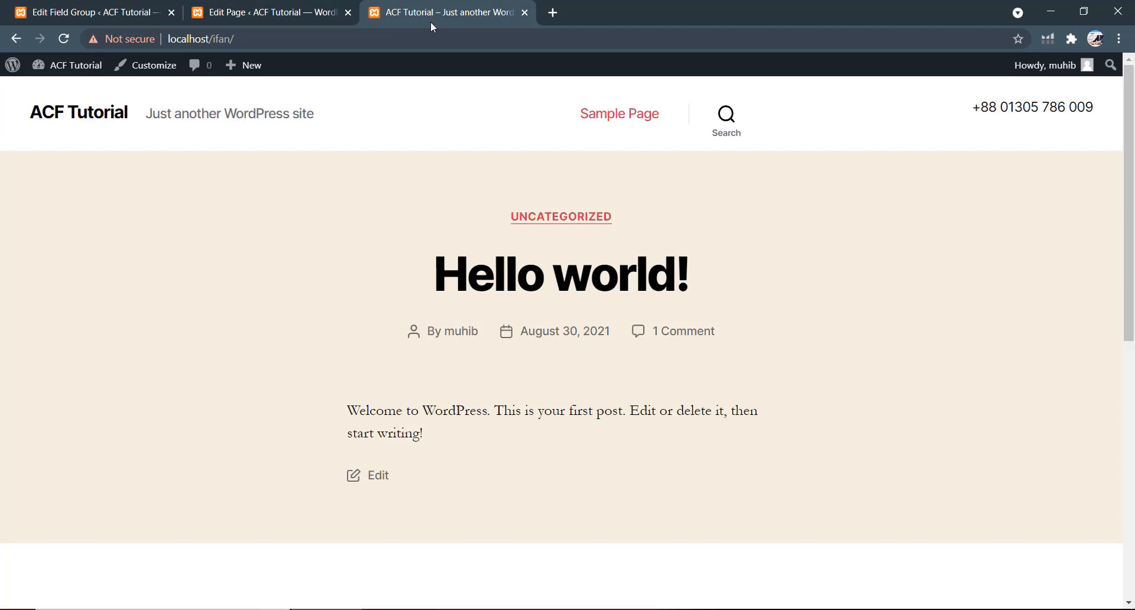
{"action": "mouse_move", "coordinate": [75, 65]}
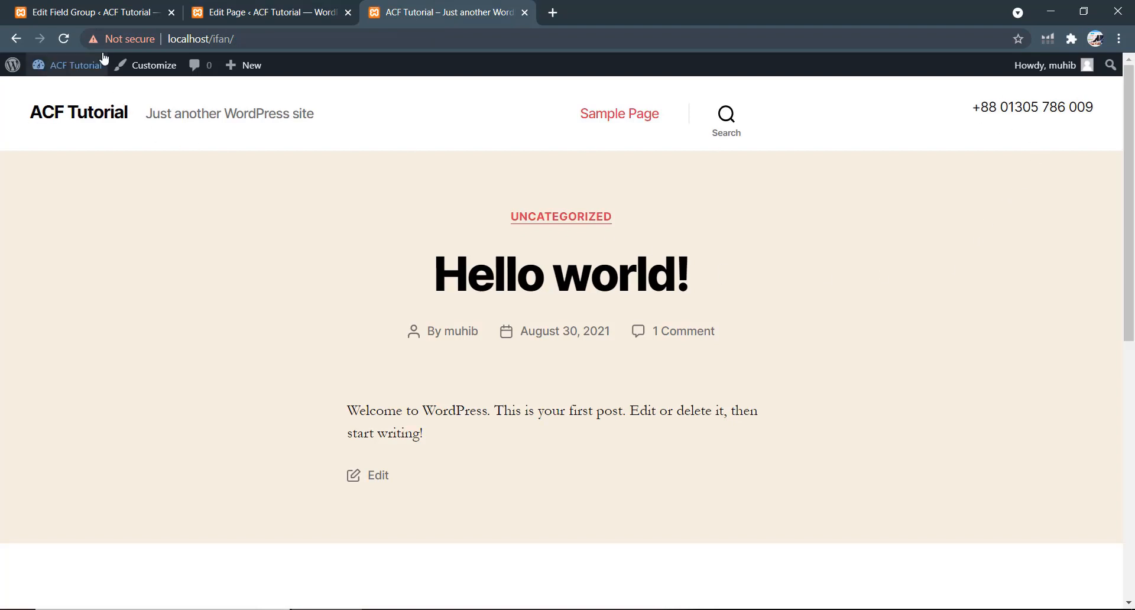
{"action": "mouse_move", "coordinate": [287, 72]}
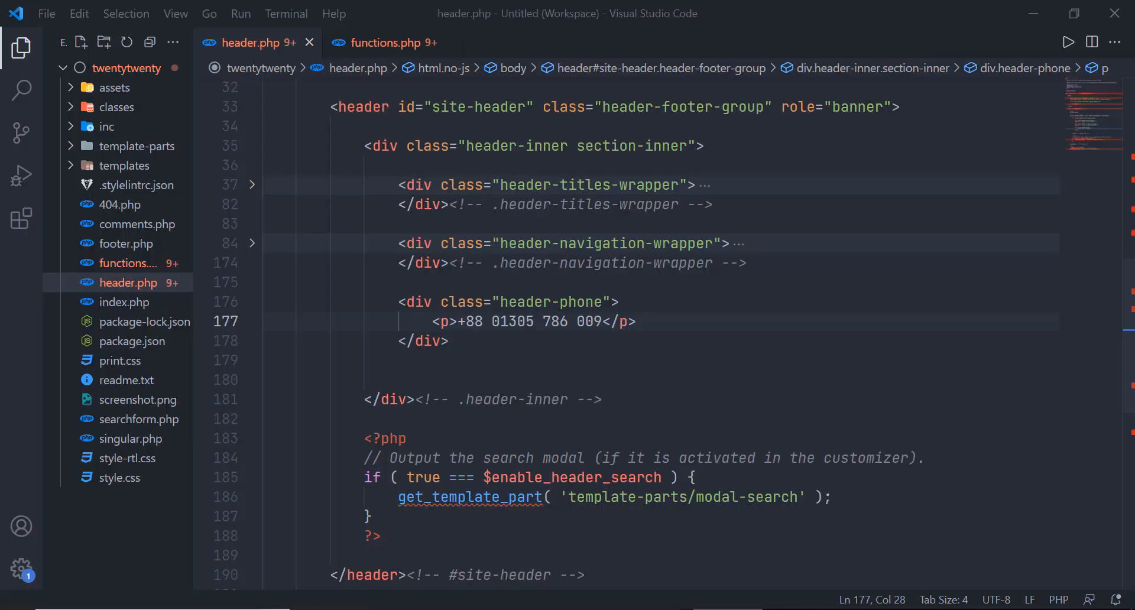
Step: Place the cursor inside the header-phone div in header.php
{"action": "left_click", "coordinate": [491, 322]}
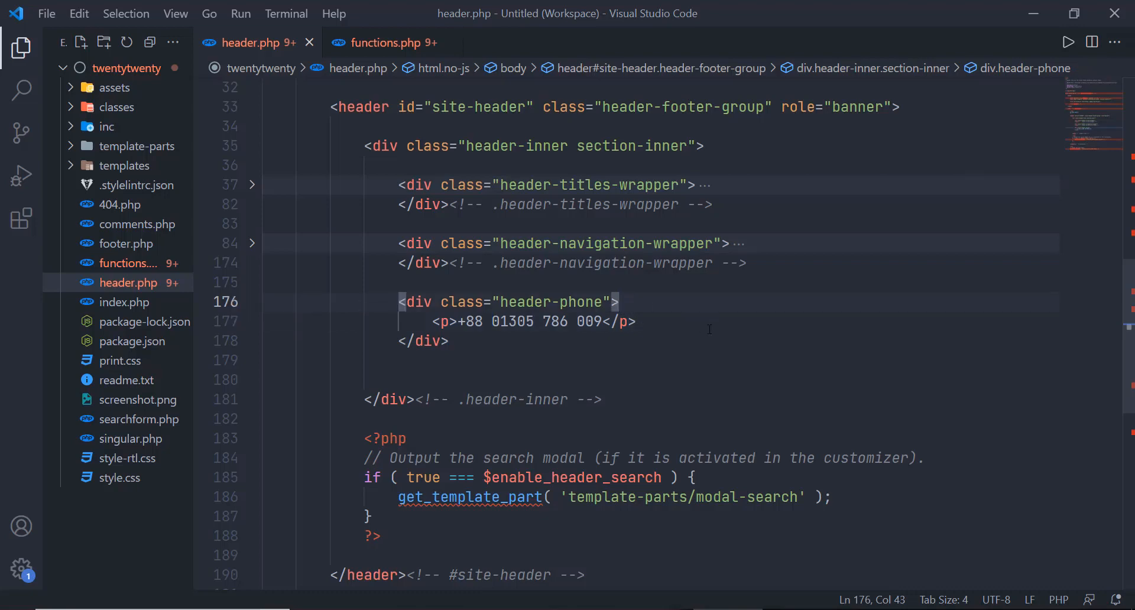
Step: Insert a PHP block in the header-phone div containing $query = new WP_Query($args);
{"action": "key", "text": "enter"}
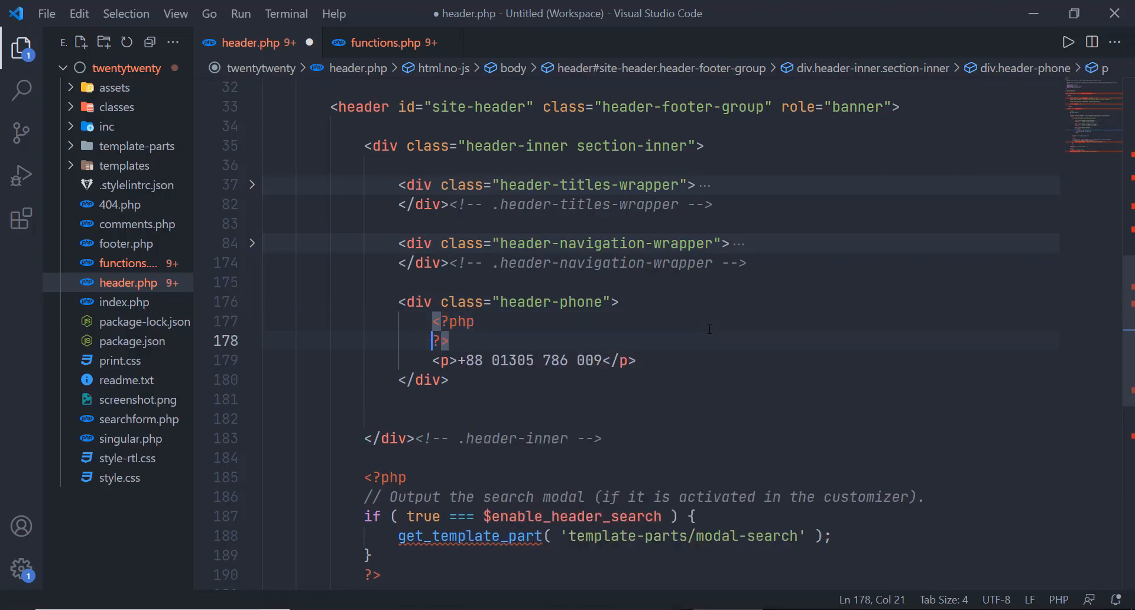
{"action": "key", "text": "Enter"}
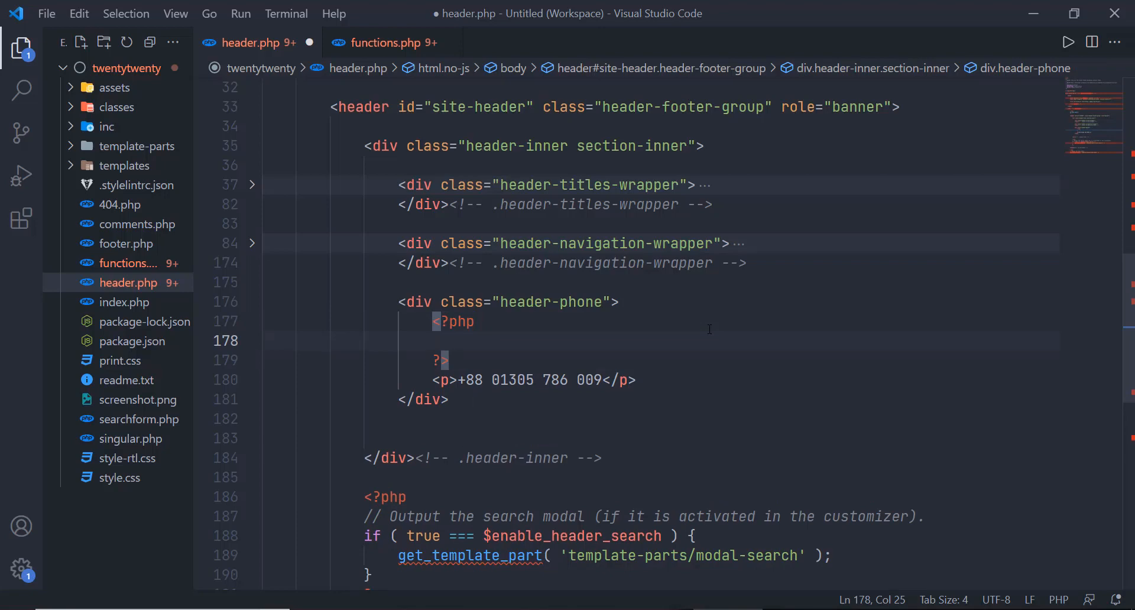
{"action": "type", "text": "$qu"}
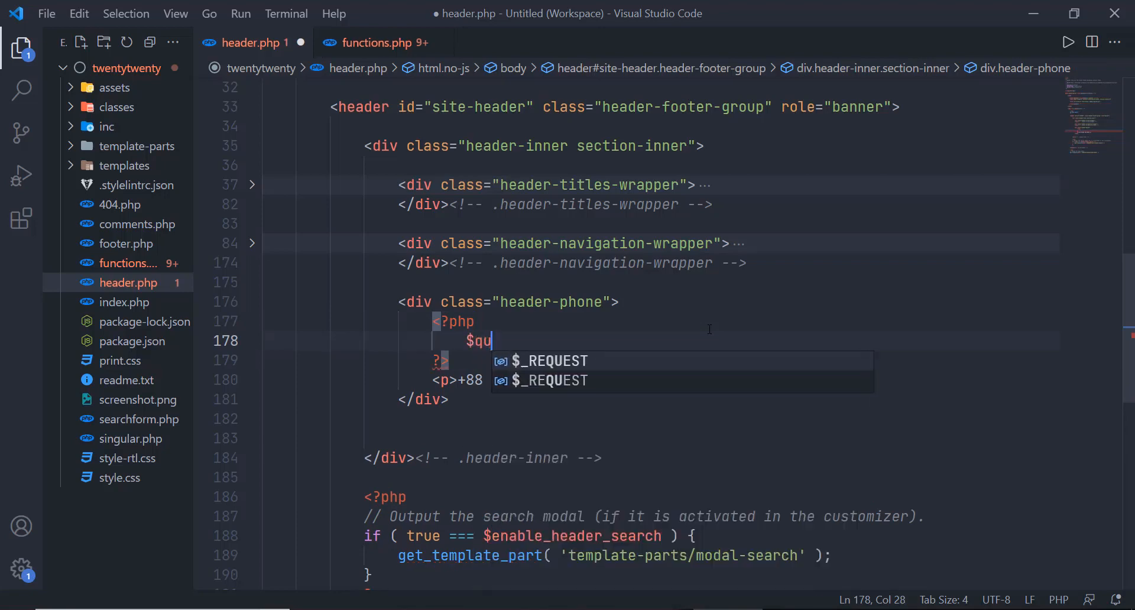
{"action": "type", "text": "ery"}
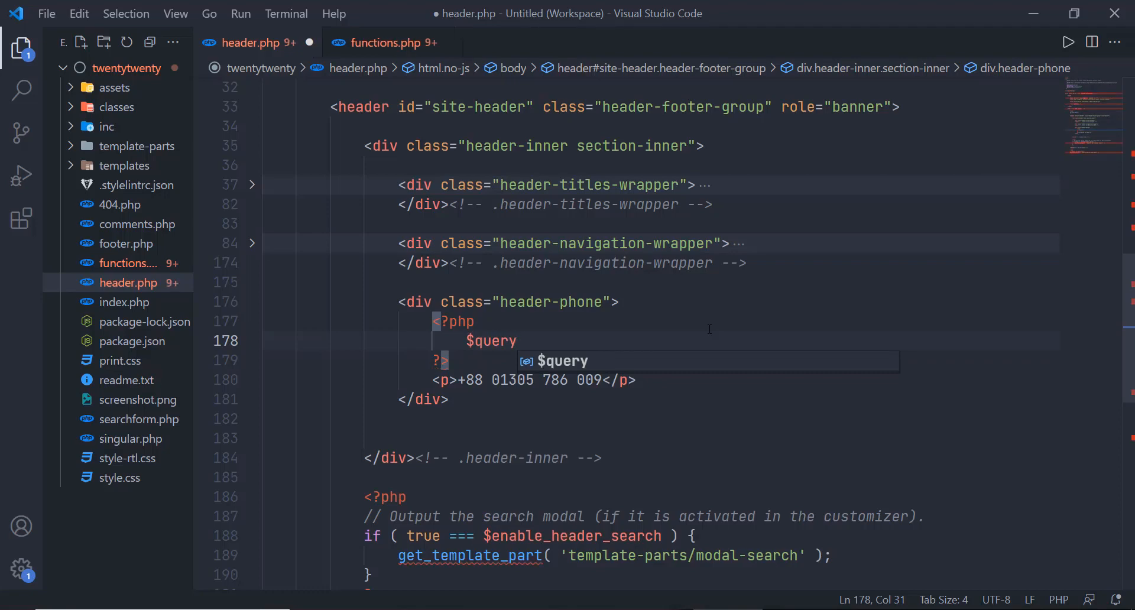
{"action": "type", "text": "= new WP_Query($args"}
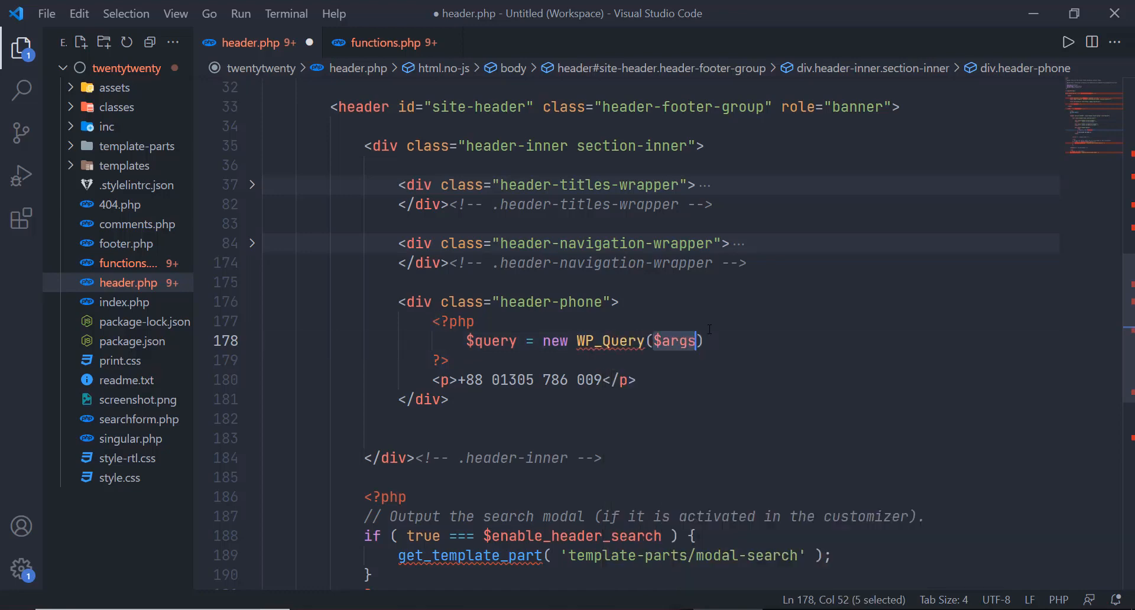
{"action": "mouse_move", "coordinate": [675, 341]}
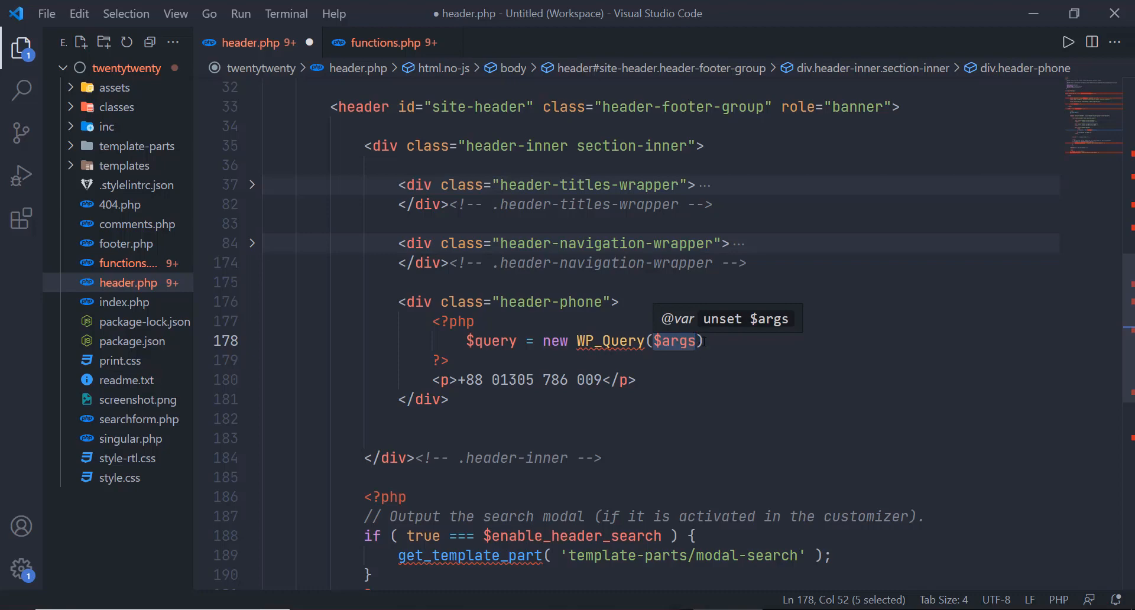
{"action": "type", "text": ";"}
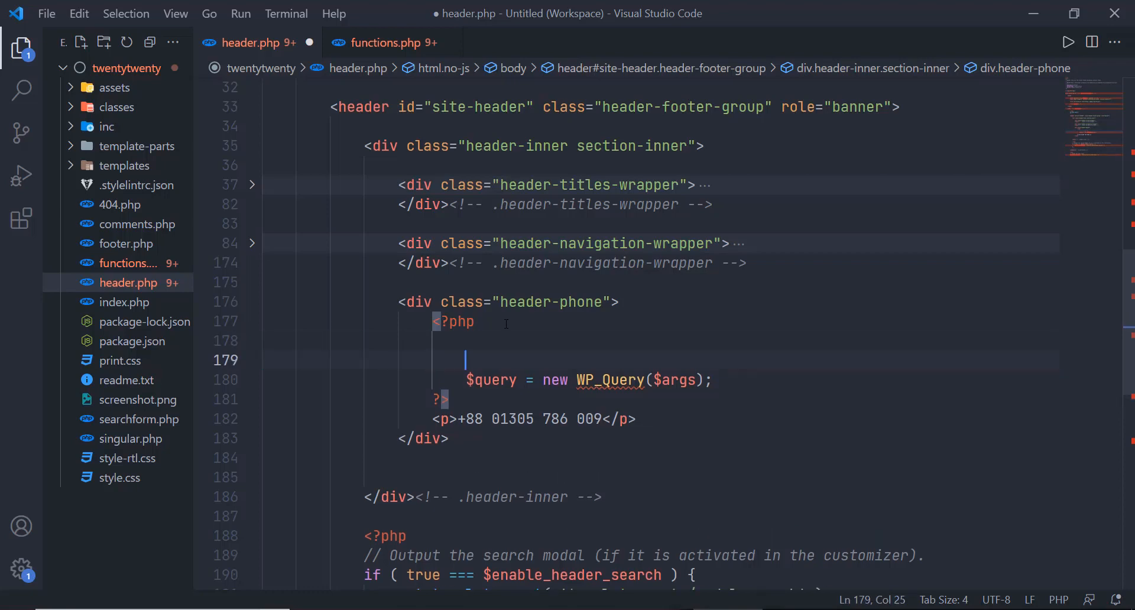
{"action": "key", "text": "Backspace"}
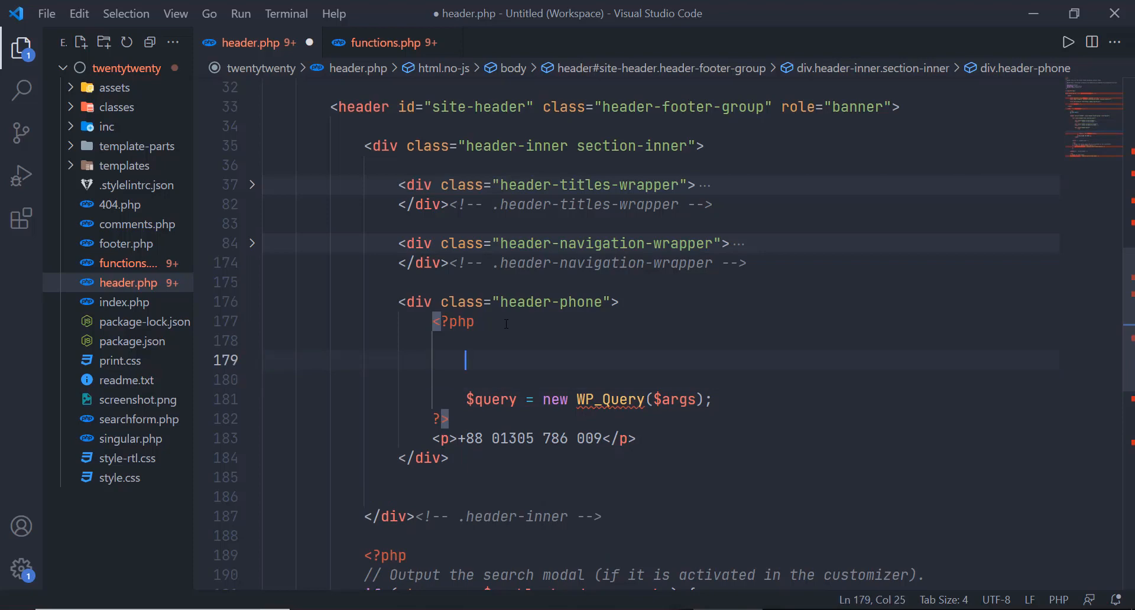
Step: Above the WP_Query line, start $args = array( with 'name' => 'options'
{"action": "type", "text": "$args ="}
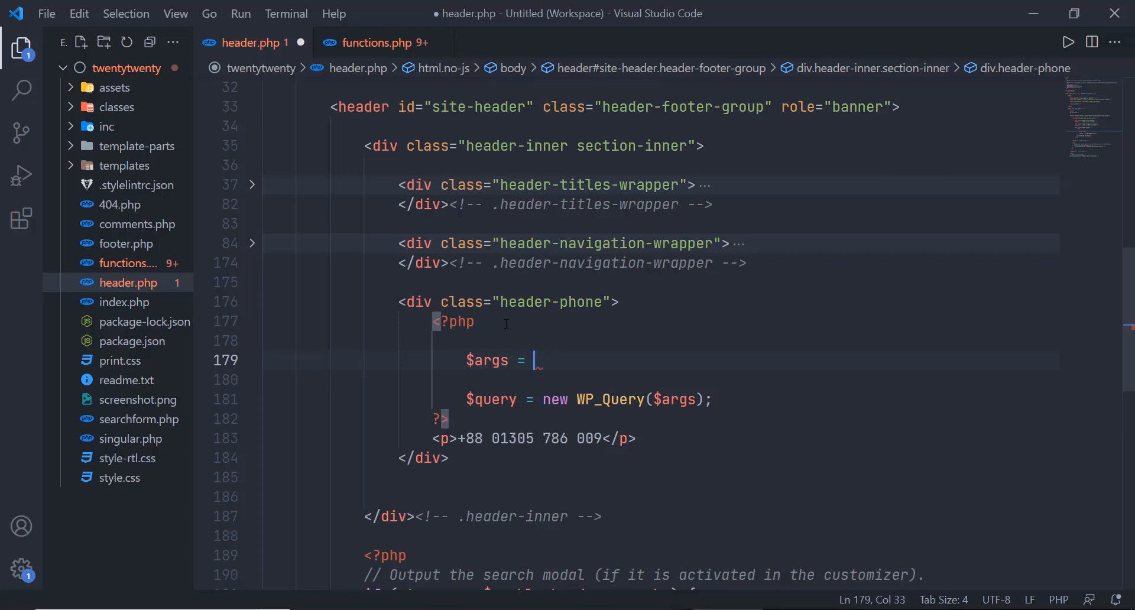
{"action": "type", "text": "array("}
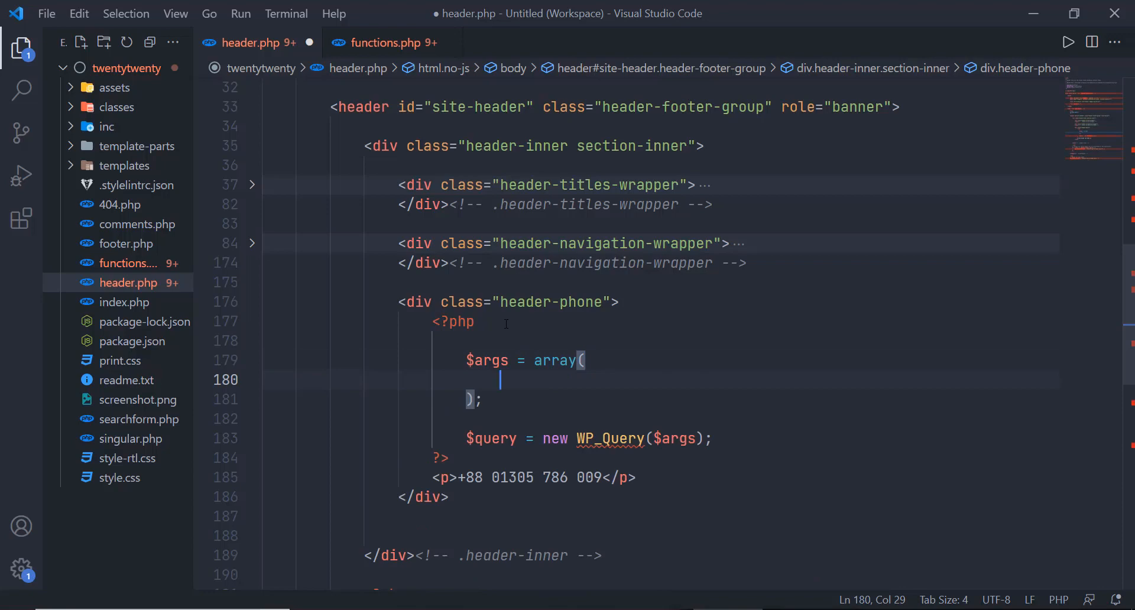
{"action": "type", "text": "'name'"}
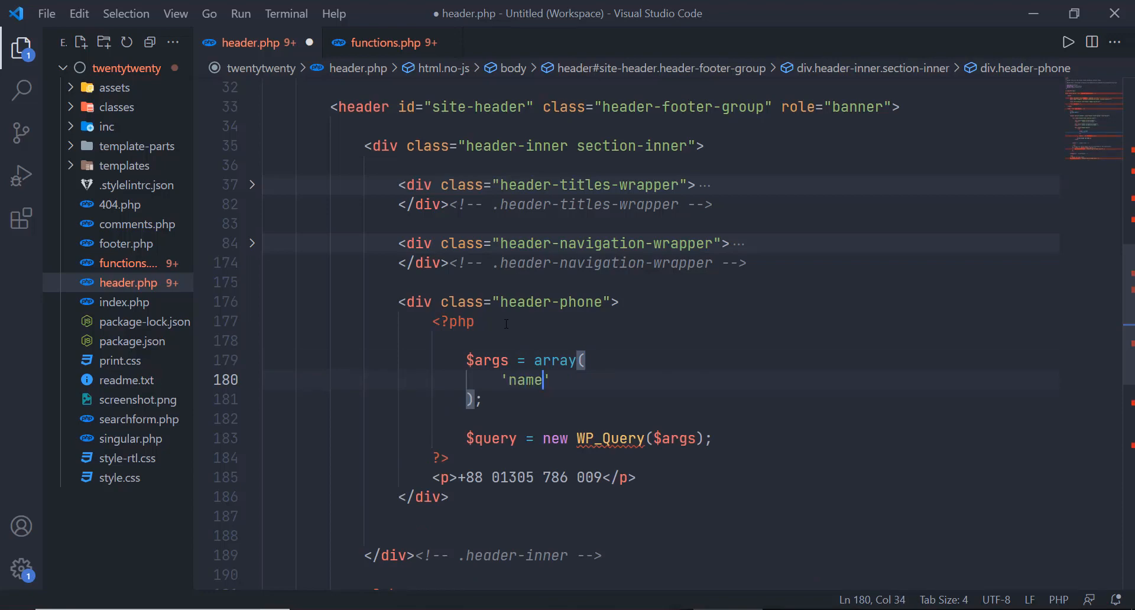
{"action": "type", "text": "=> '"}
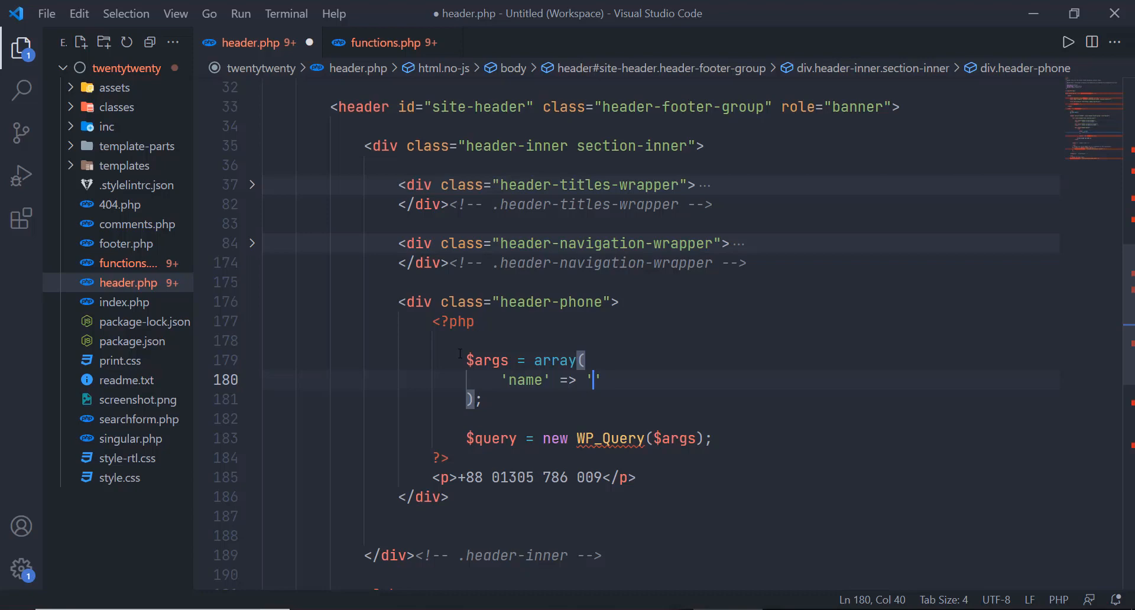
{"action": "type", "text": "options"}
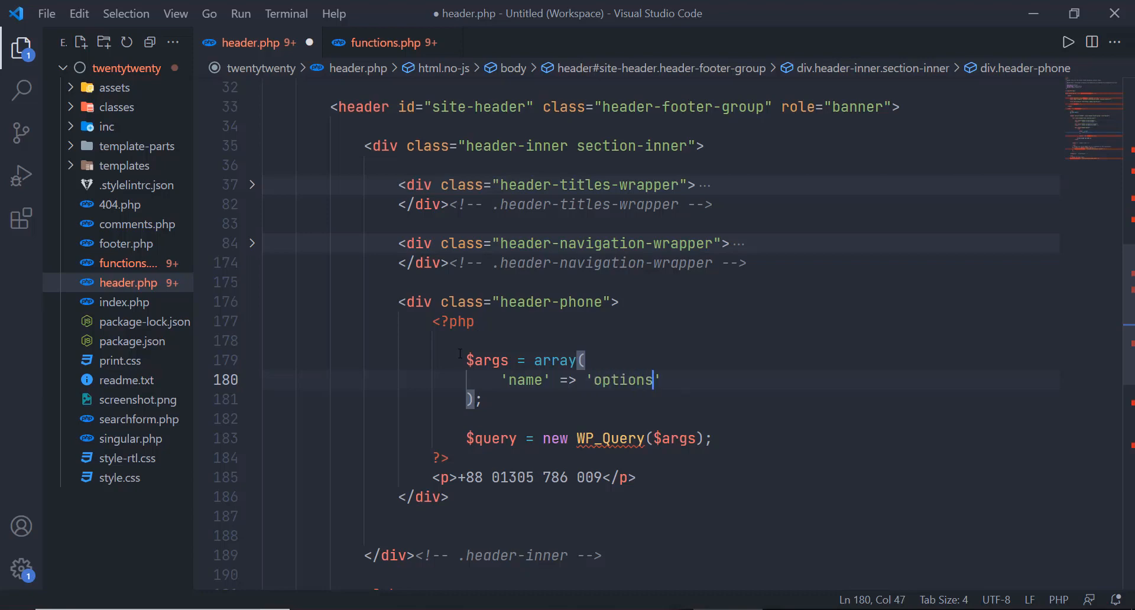
{"action": "type", "text": ","}
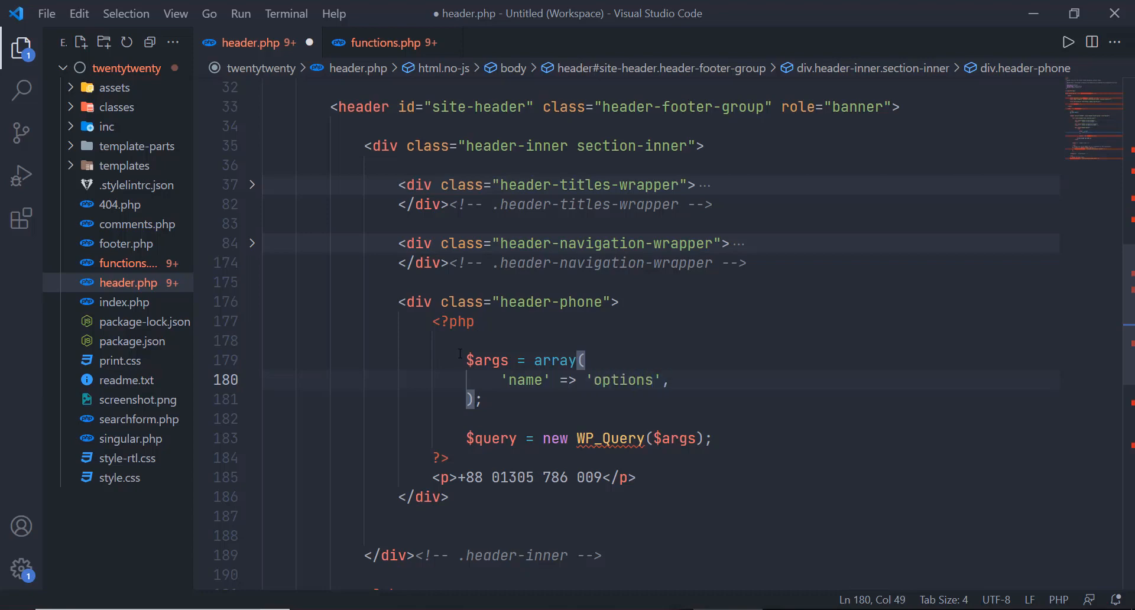
Step: Add the 'post_type' => 'page' entry and align the arrows with spaces
{"action": "type", "text": "'"}
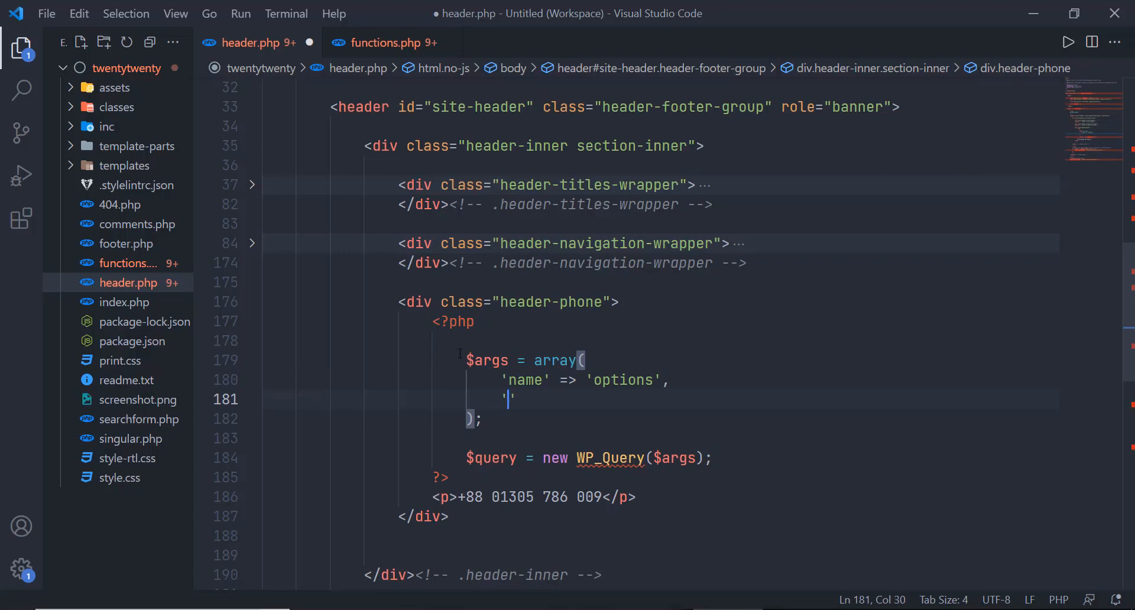
{"action": "type", "text": "p"}
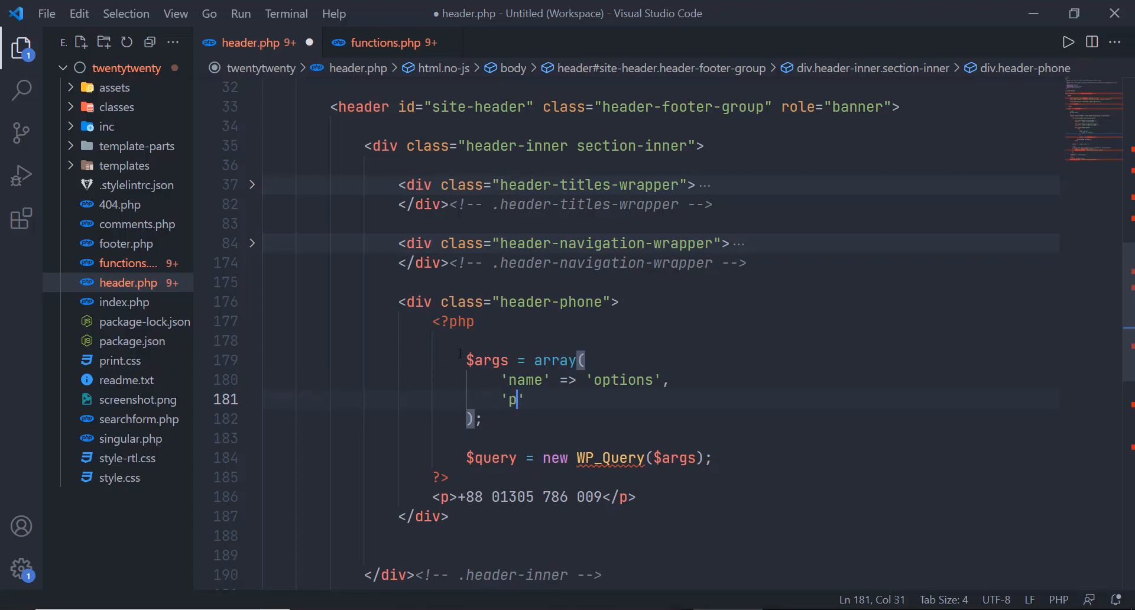
{"action": "type", "text": "a"}
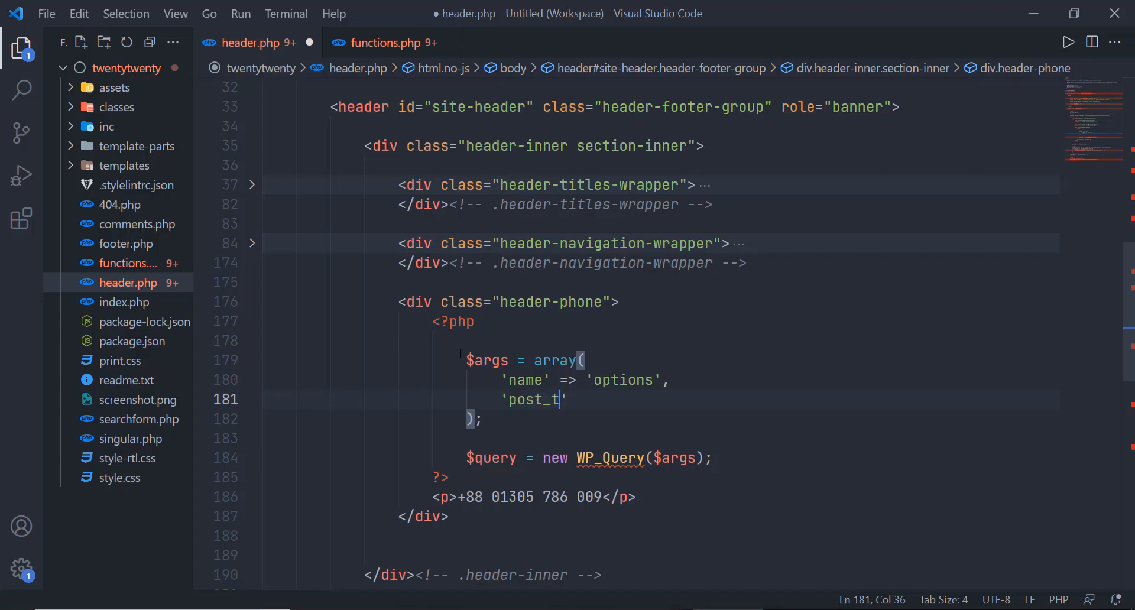
{"action": "type", "text": "ype"}
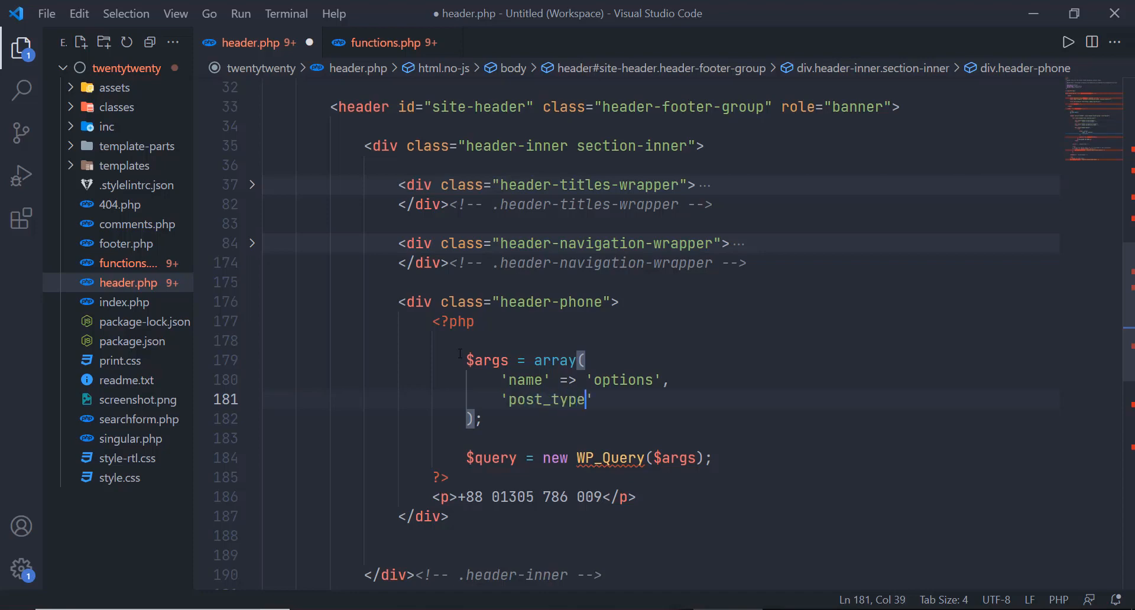
{"action": "type", "text": "="}
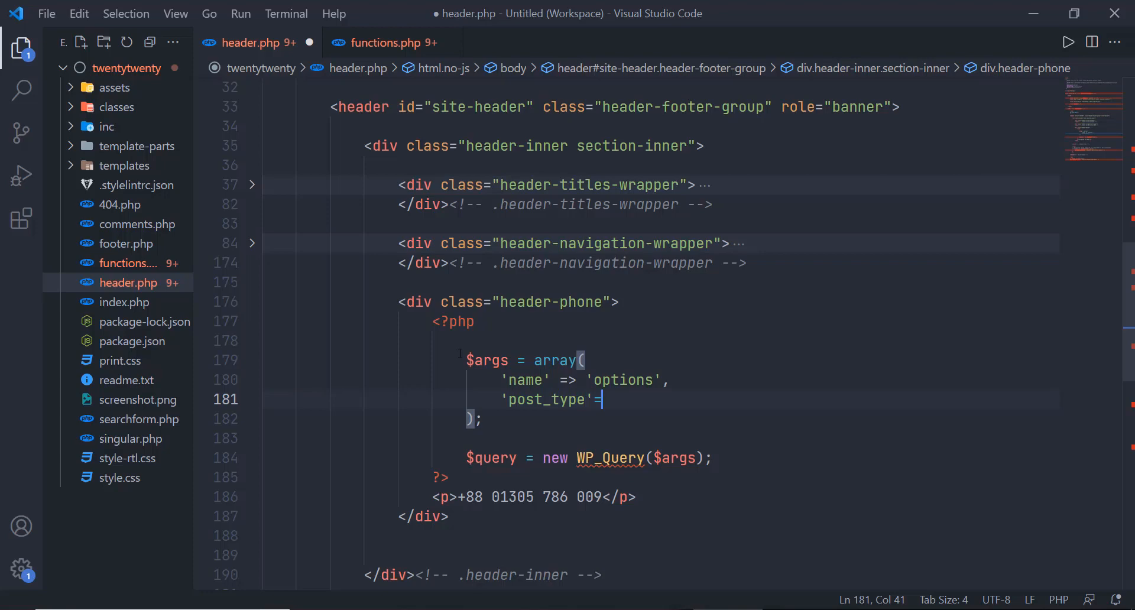
{"action": "type", "text": ">"}
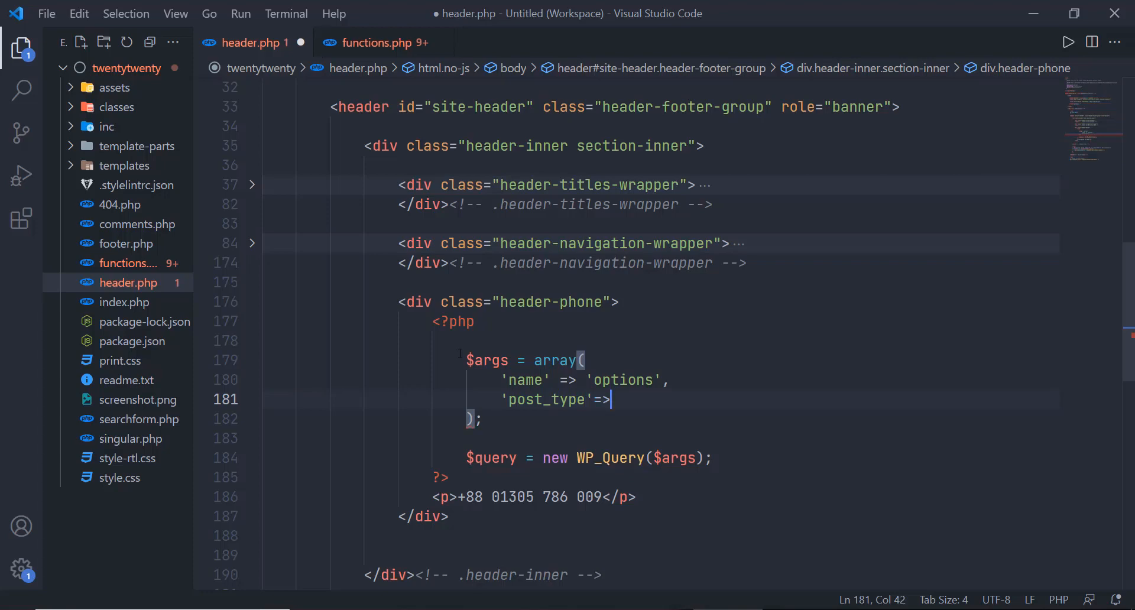
{"action": "type", "text": "'page'"}
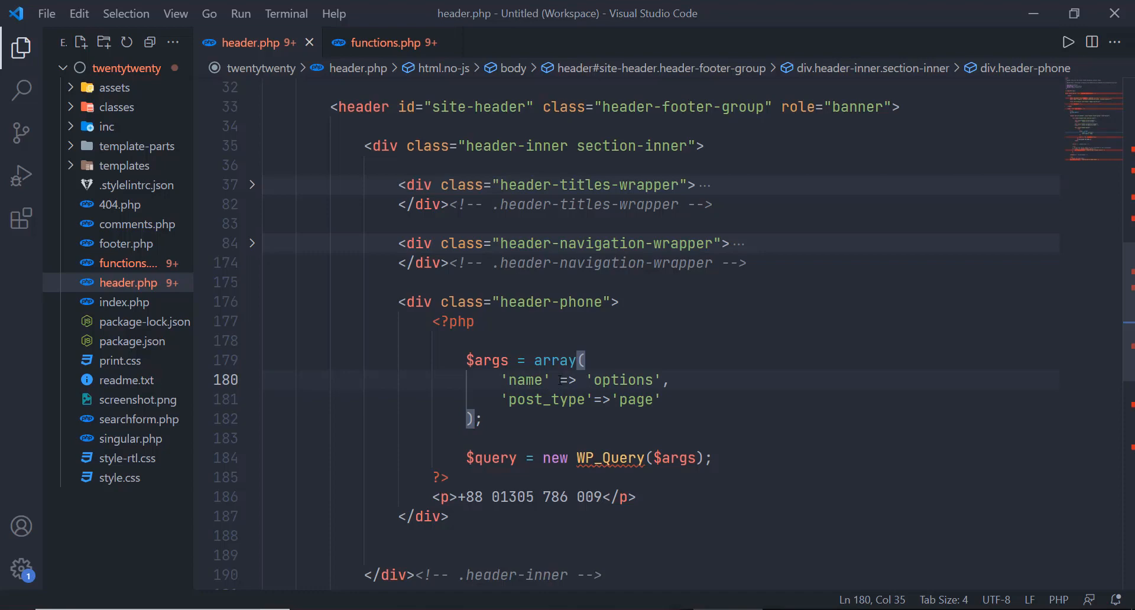
{"action": "type", "text": "\"          \""}
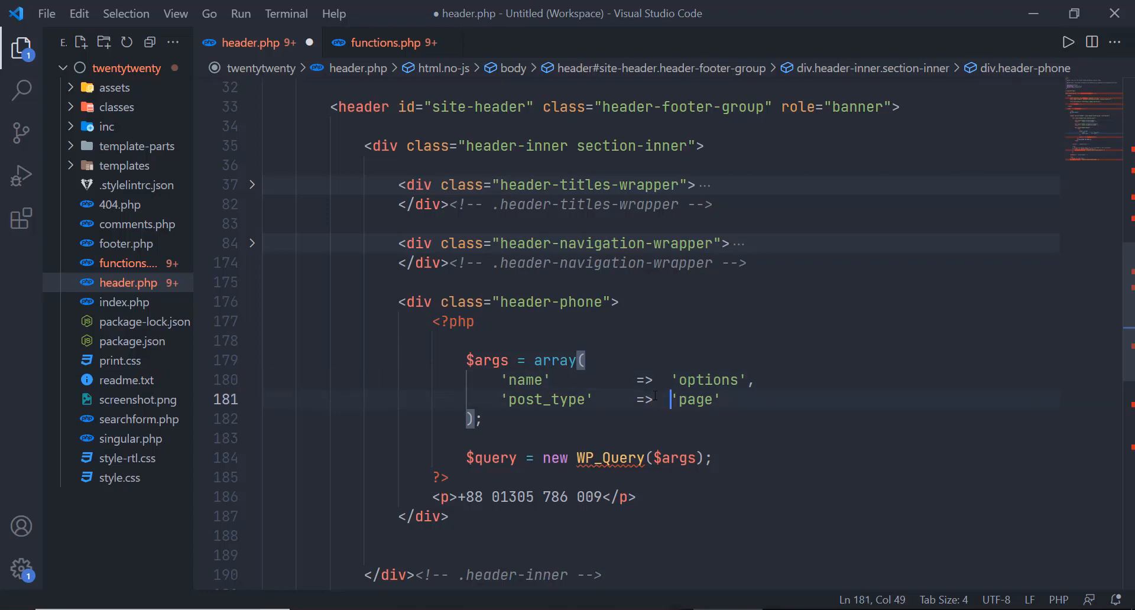
{"action": "scroll", "scroll_direction": "down", "scroll_amount": 3}
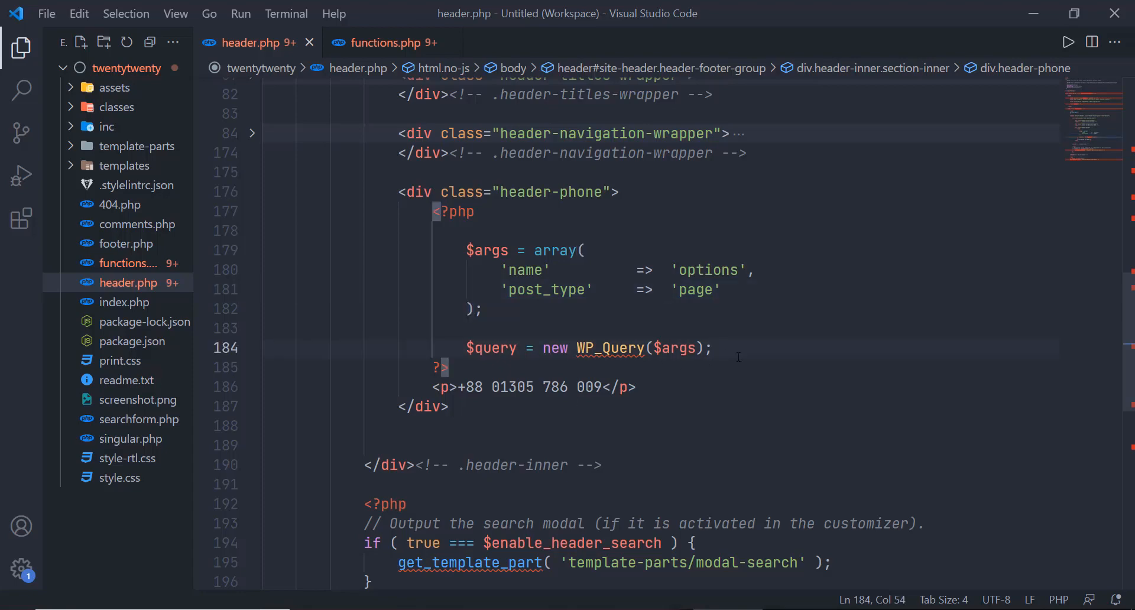
Step: Add a while ($query->have_posts()) loop calling $query->the_post(); below the WP_Query line
{"action": "type", "text": "while("}
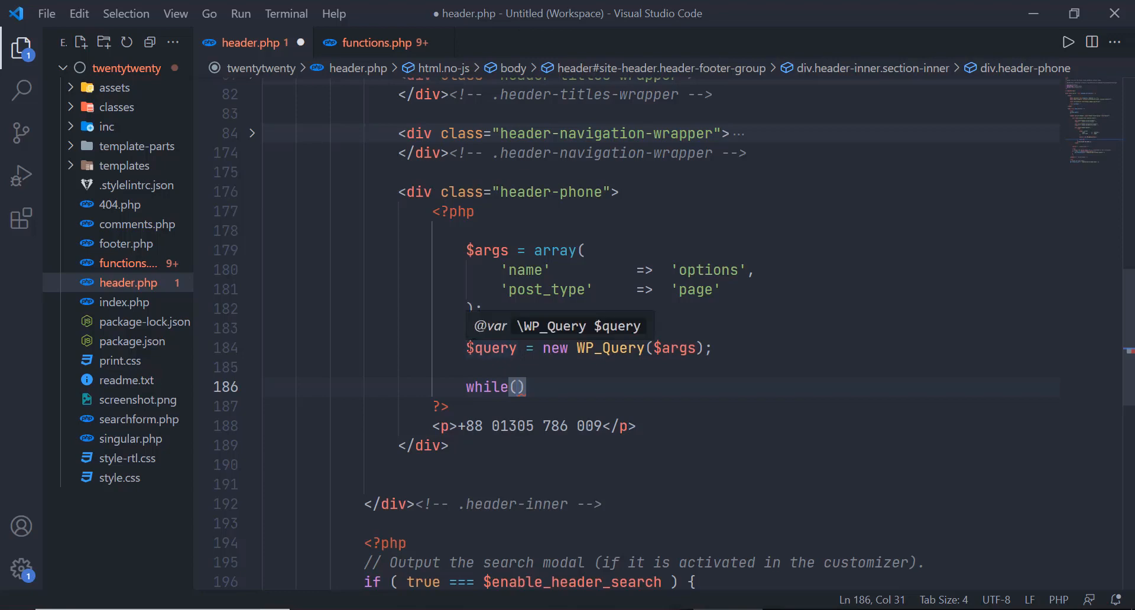
{"action": "mouse_move", "coordinate": [573, 400]}
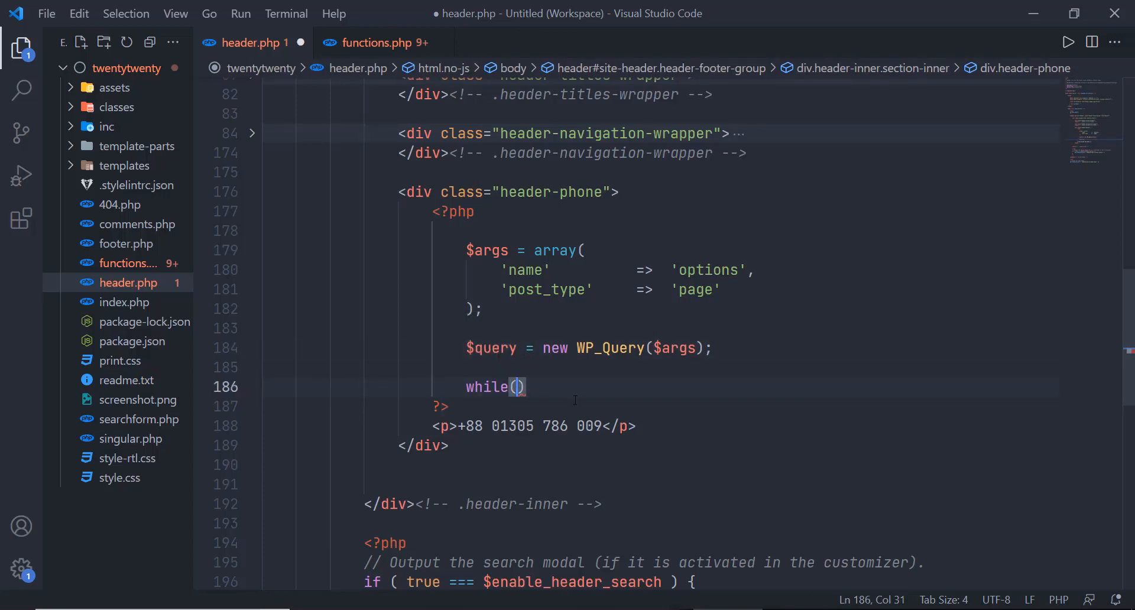
{"action": "type", "text": "$query->have"}
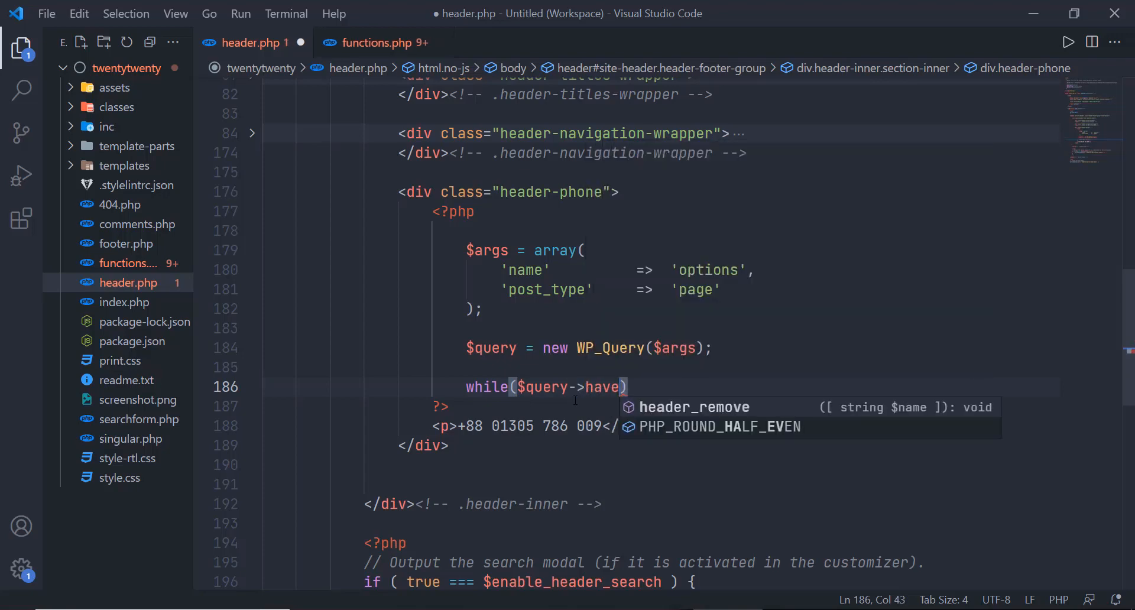
{"action": "type", "text": "_posts"}
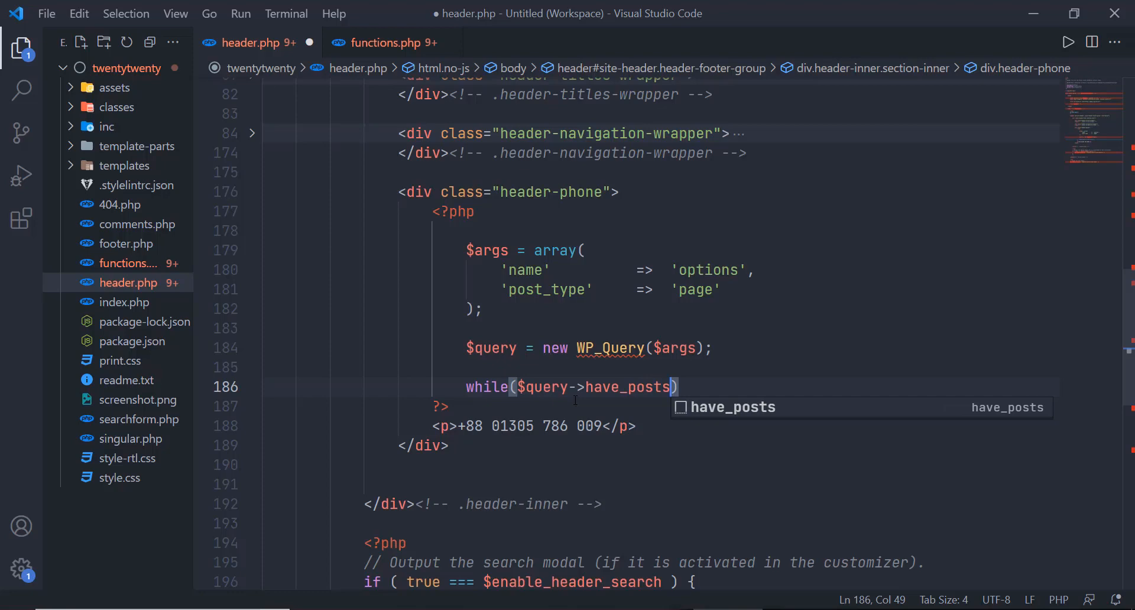
{"action": "type", "text": "()"}
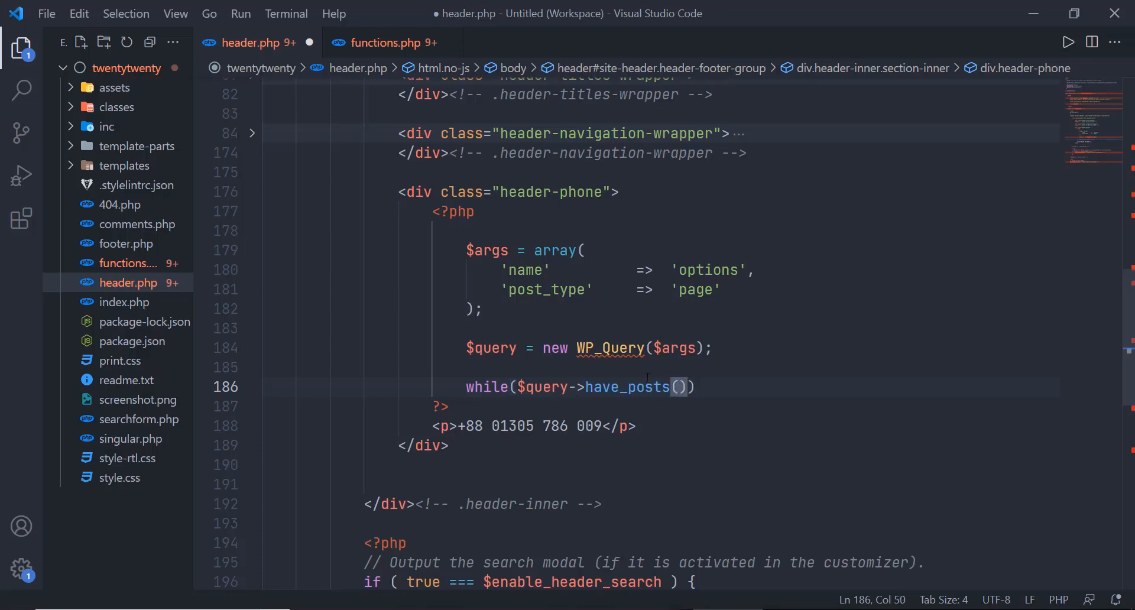
{"action": "left_click", "coordinate": [695, 386]}
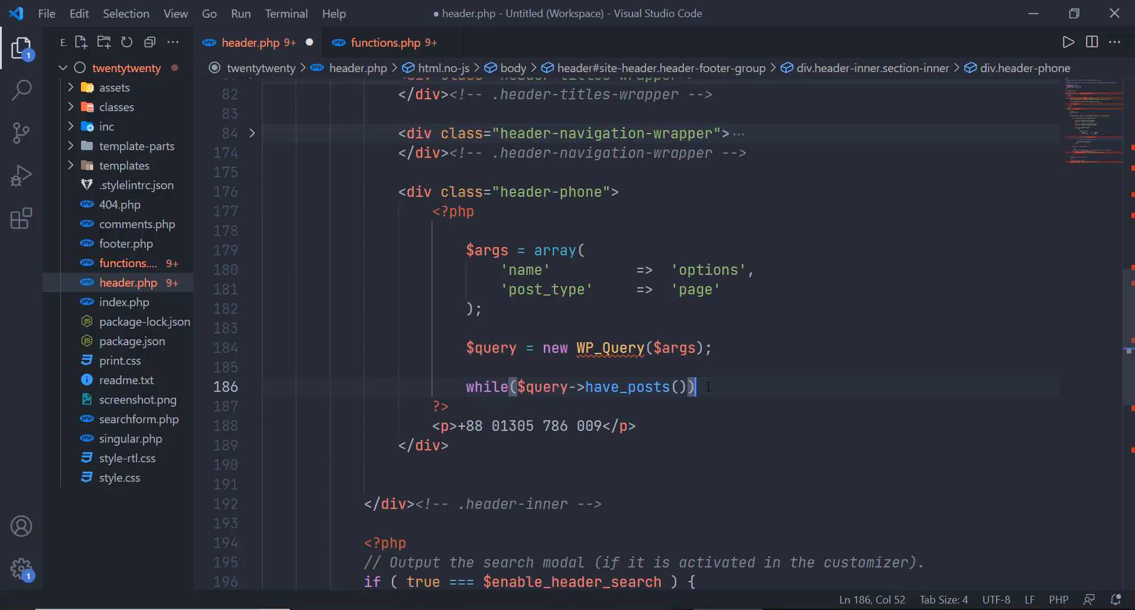
{"action": "type", "text": "{"}
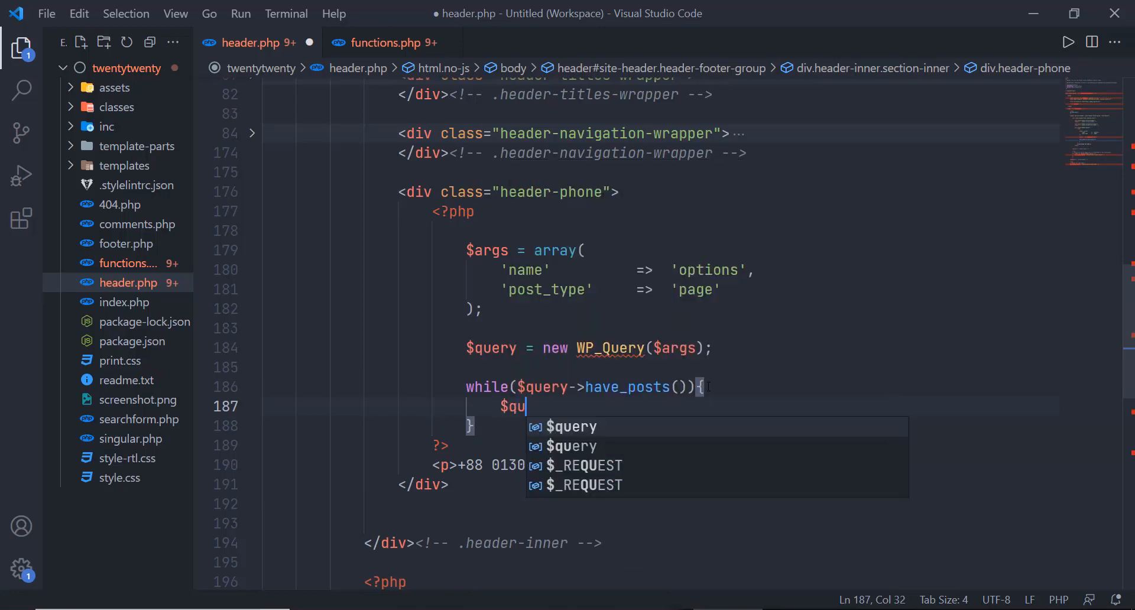
{"action": "type", "text": "ery->the"}
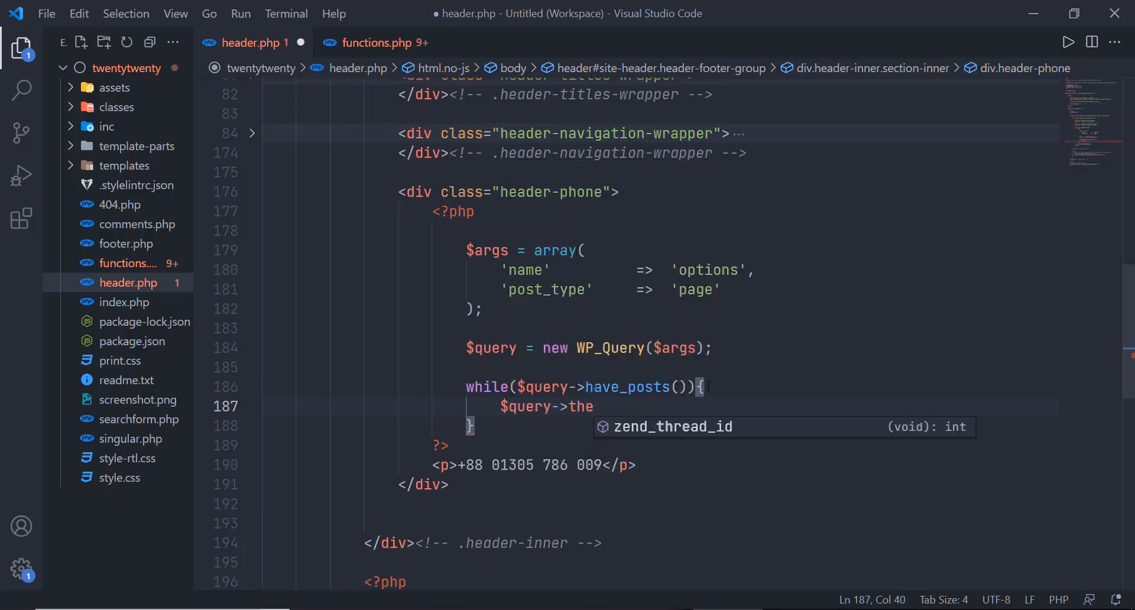
{"action": "type", "text": "_post()"}
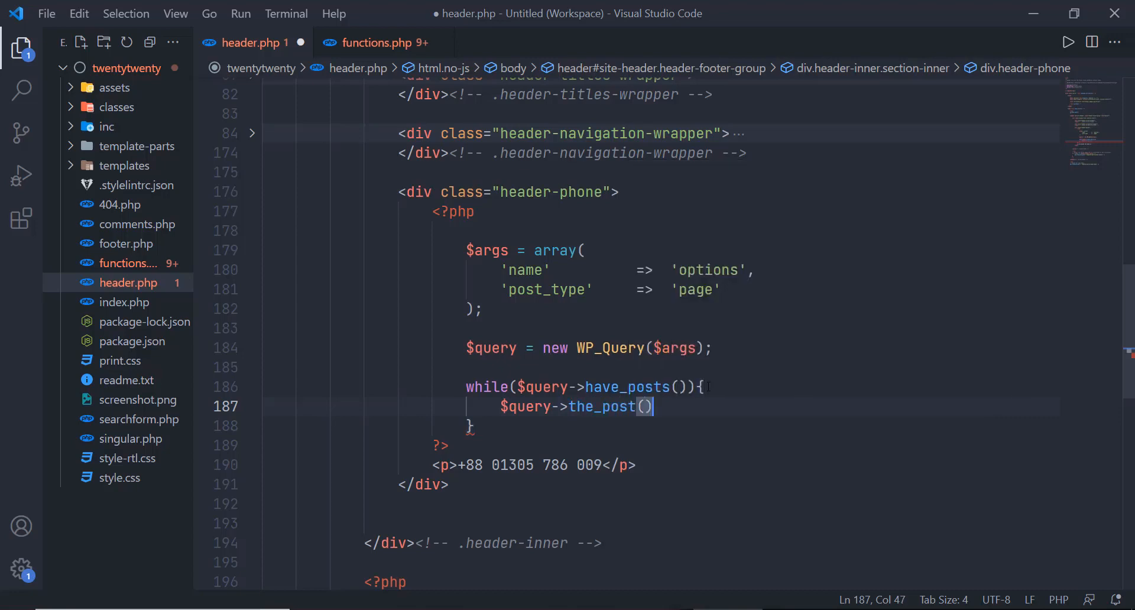
{"action": "type", "text": ";"}
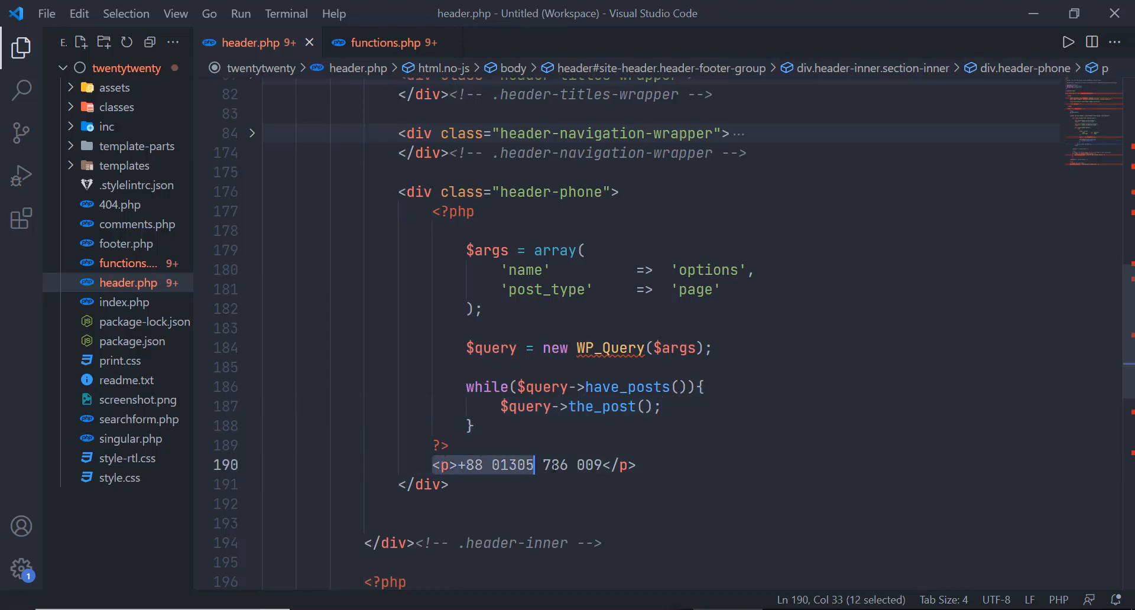
{"action": "left_click_drag", "start_coordinate": [531, 465], "coordinate": [635, 465]}
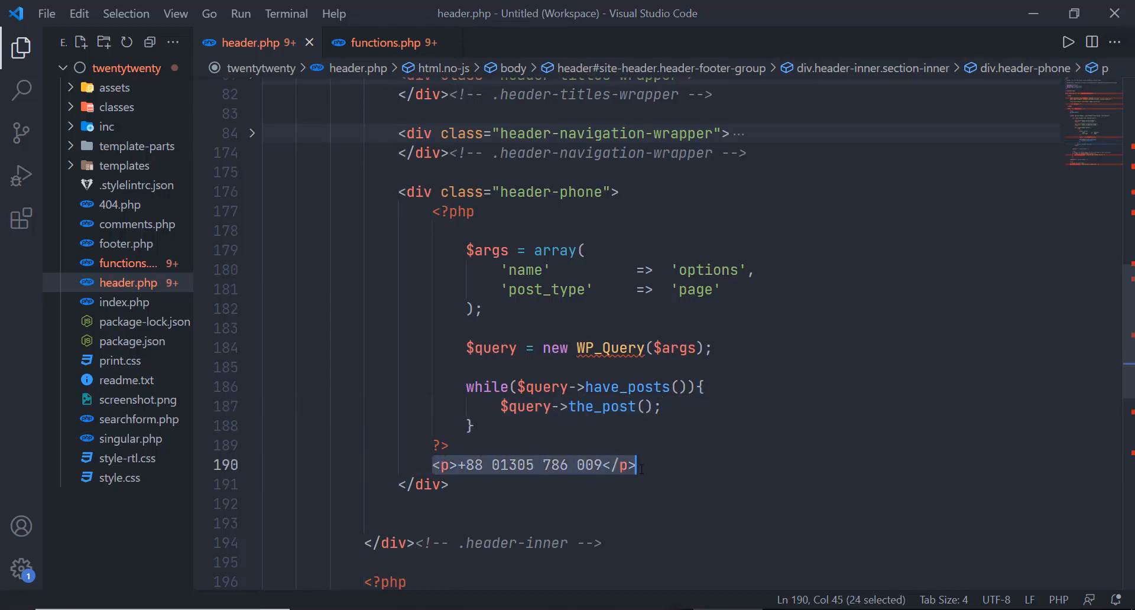
{"action": "key", "text": "Delete"}
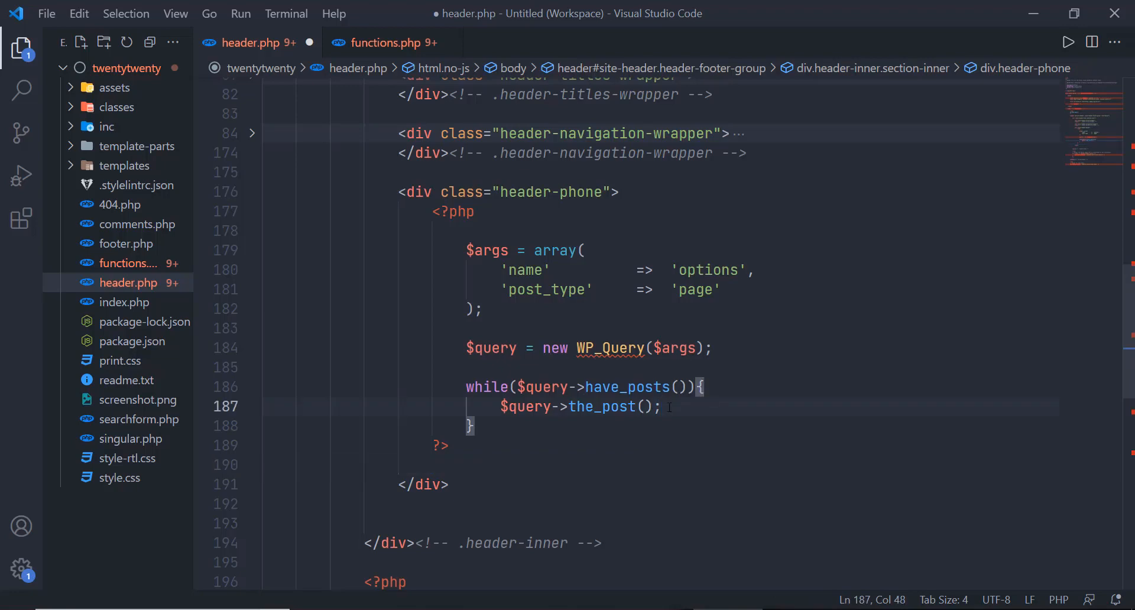
{"action": "key", "text": "enter"}
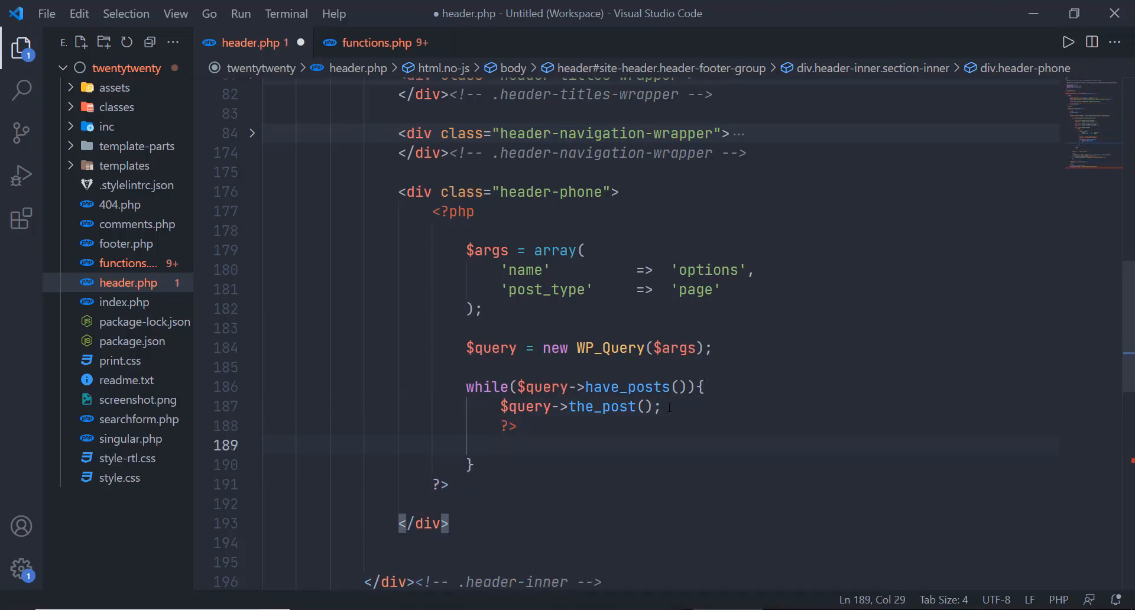
{"action": "type", "text": "<?php"}
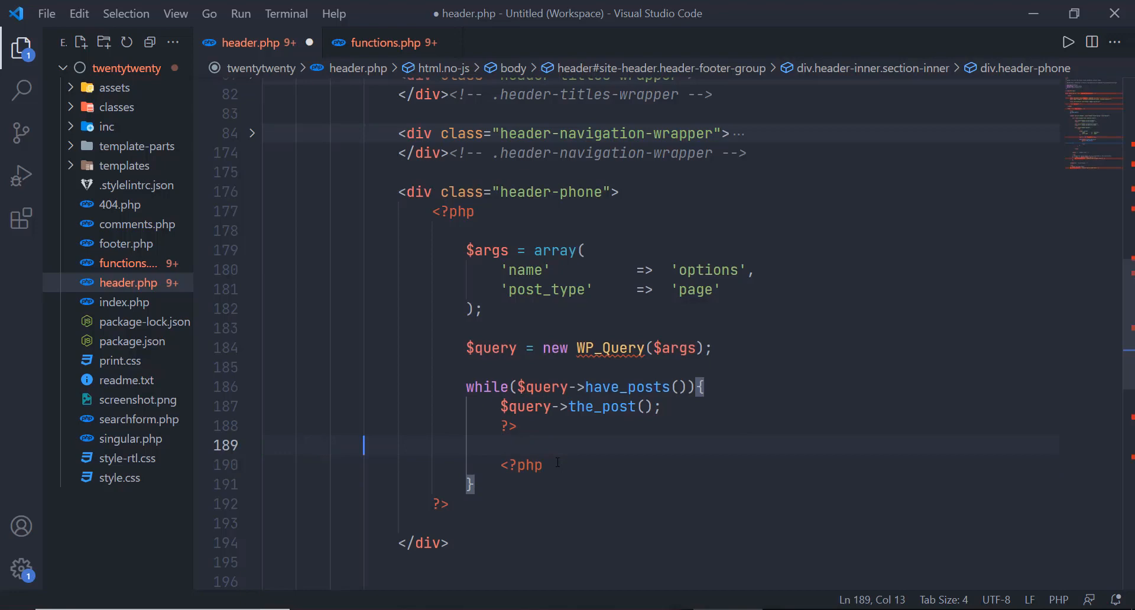
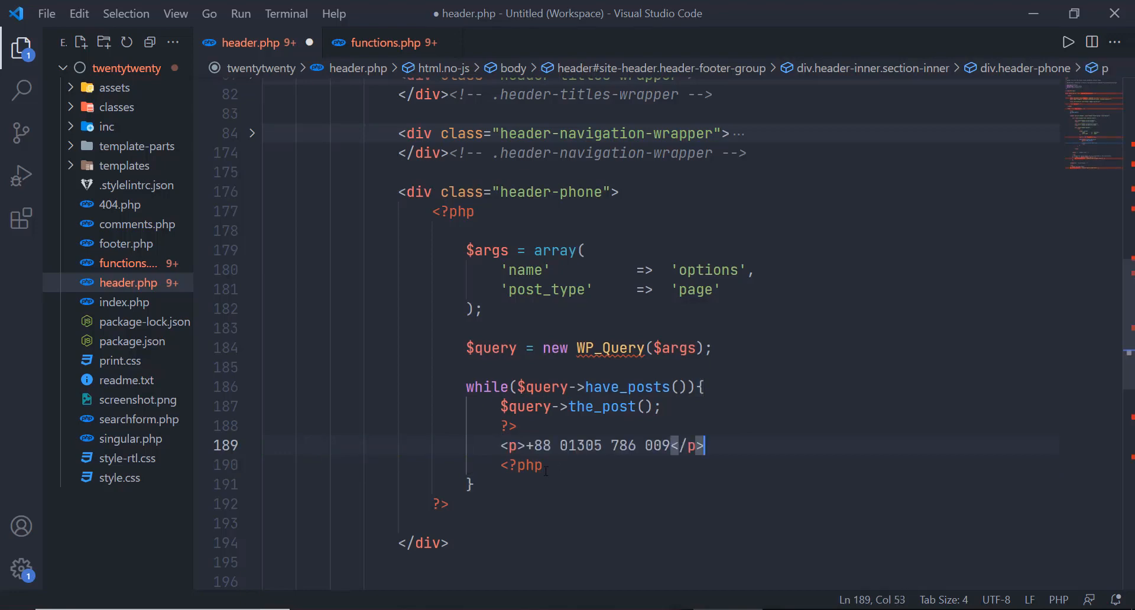
{"action": "key", "text": "ctrl+s"}
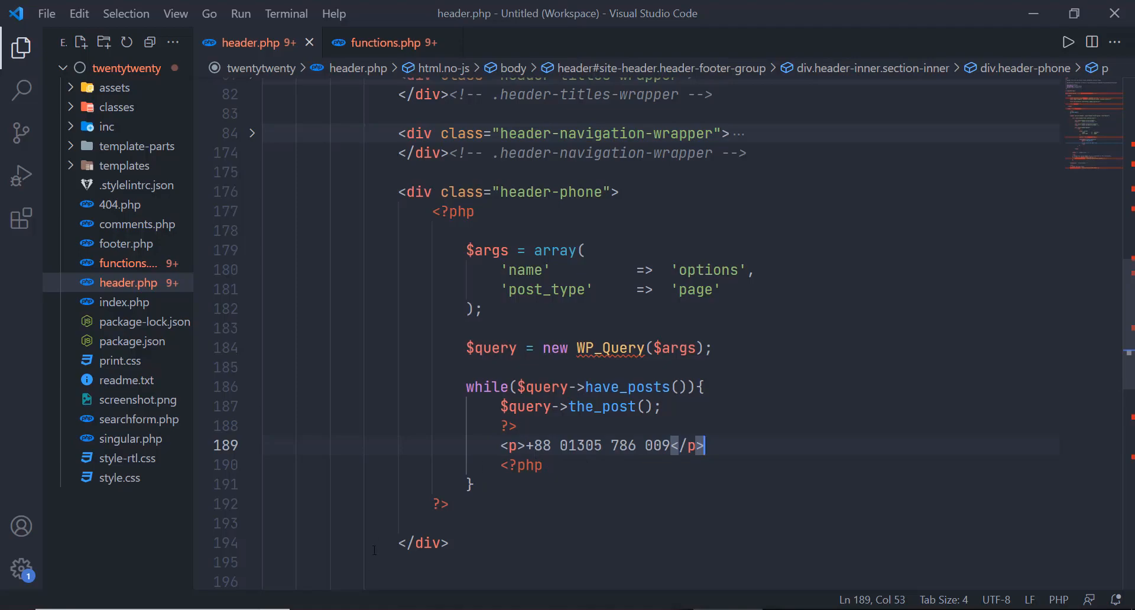
Step: Confirm the Header Phone field in the Site Settings group is named header_phone
{"action": "left_click", "coordinate": [267, 12]}
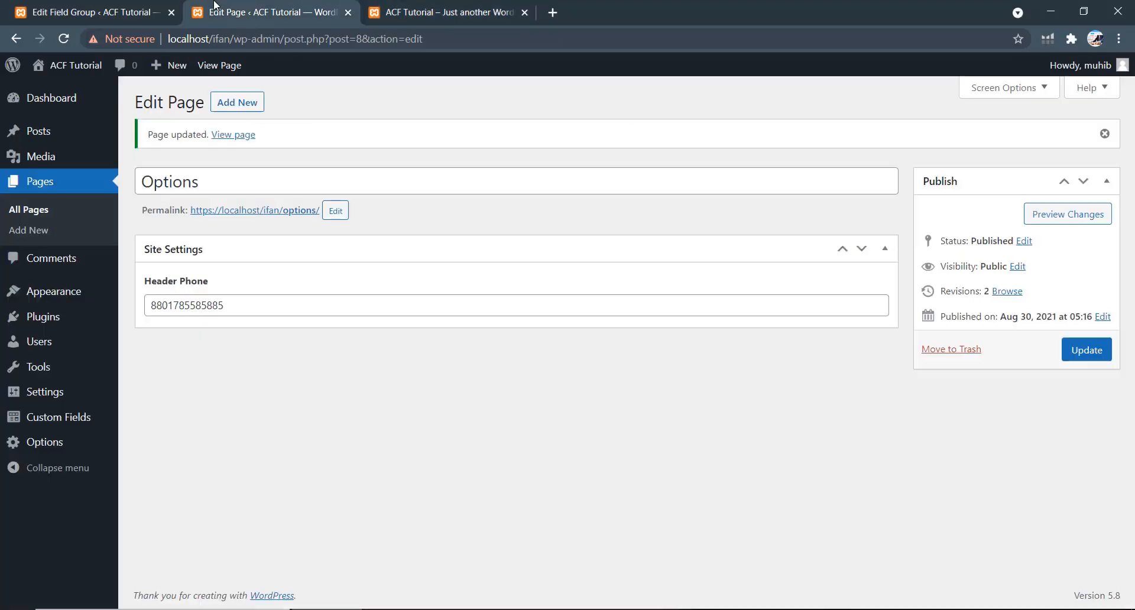
{"action": "left_click", "coordinate": [87, 13]}
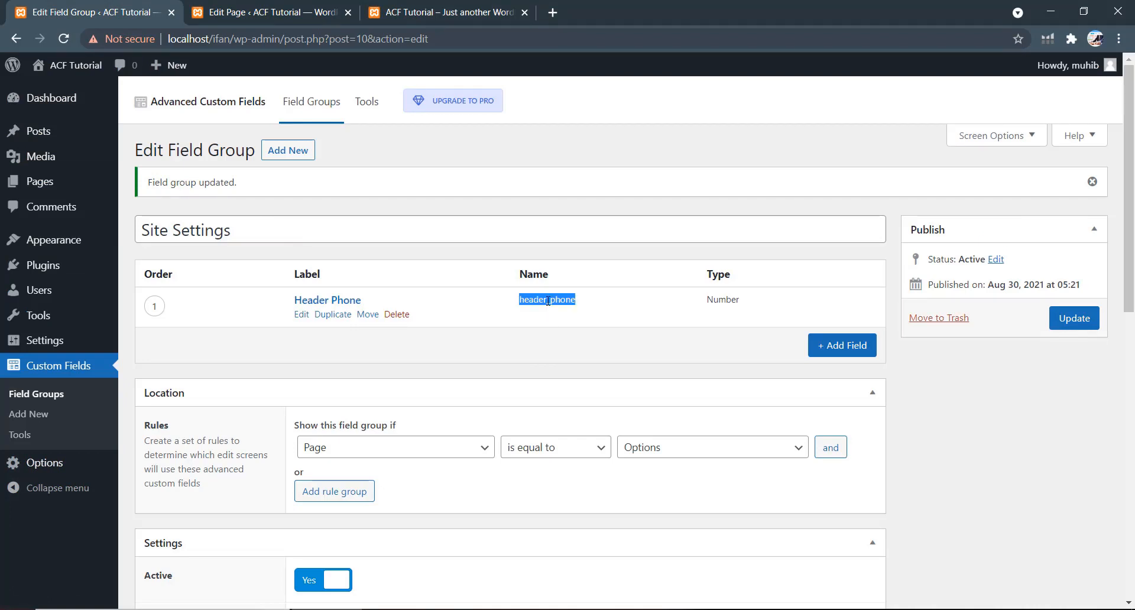
{"action": "mouse_move", "coordinate": [548, 300]}
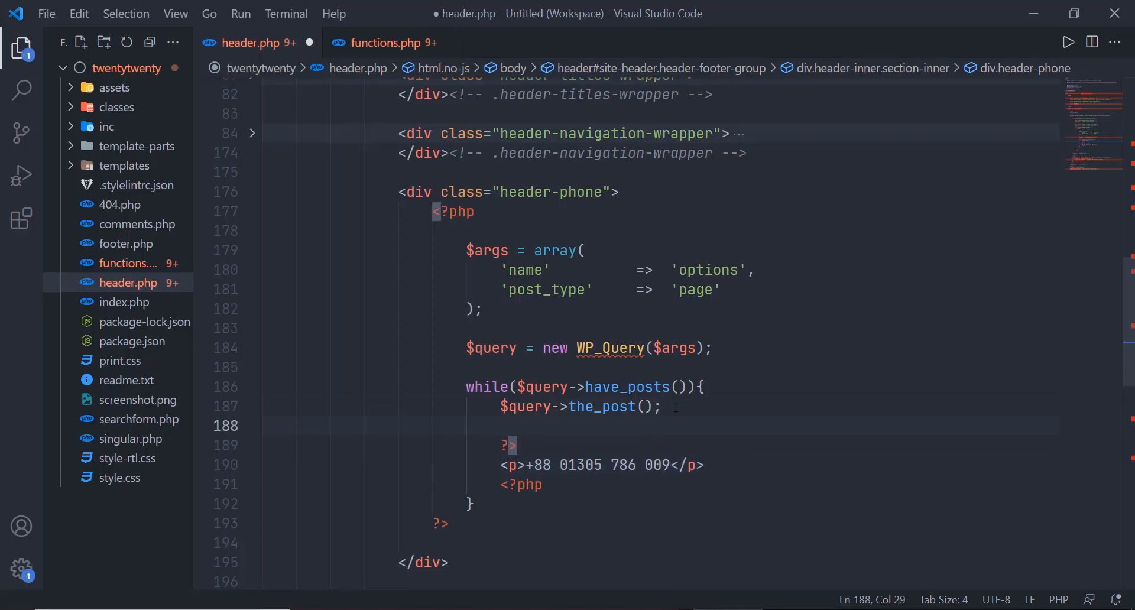
Step: Assign get_field('header_phone') to a $phone variable in header.php
{"action": "type", "text": "$"}
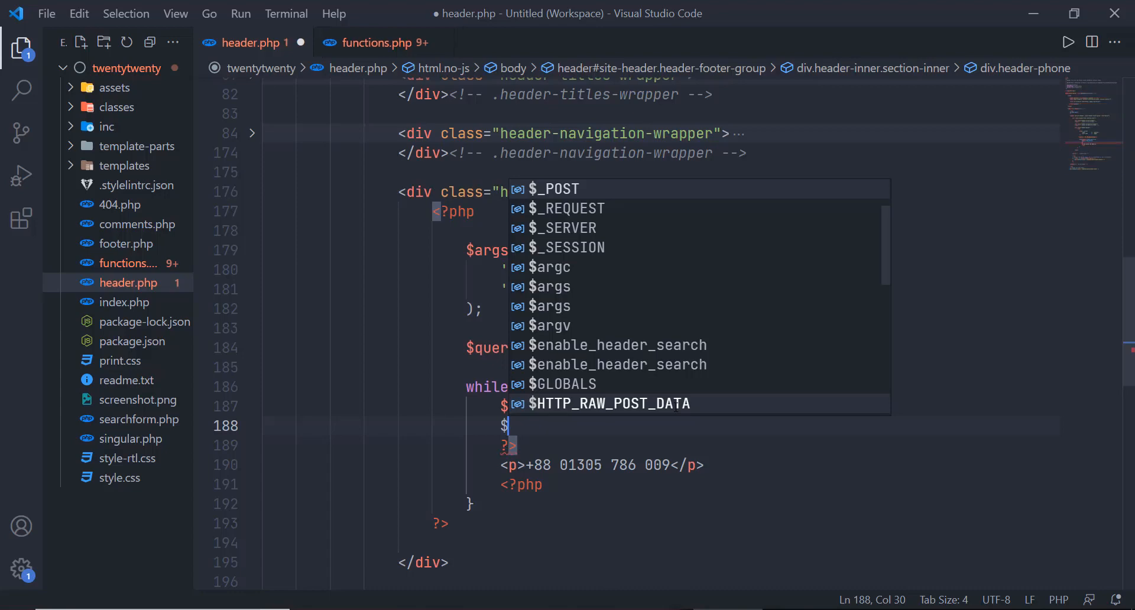
{"action": "type", "text": "phone"}
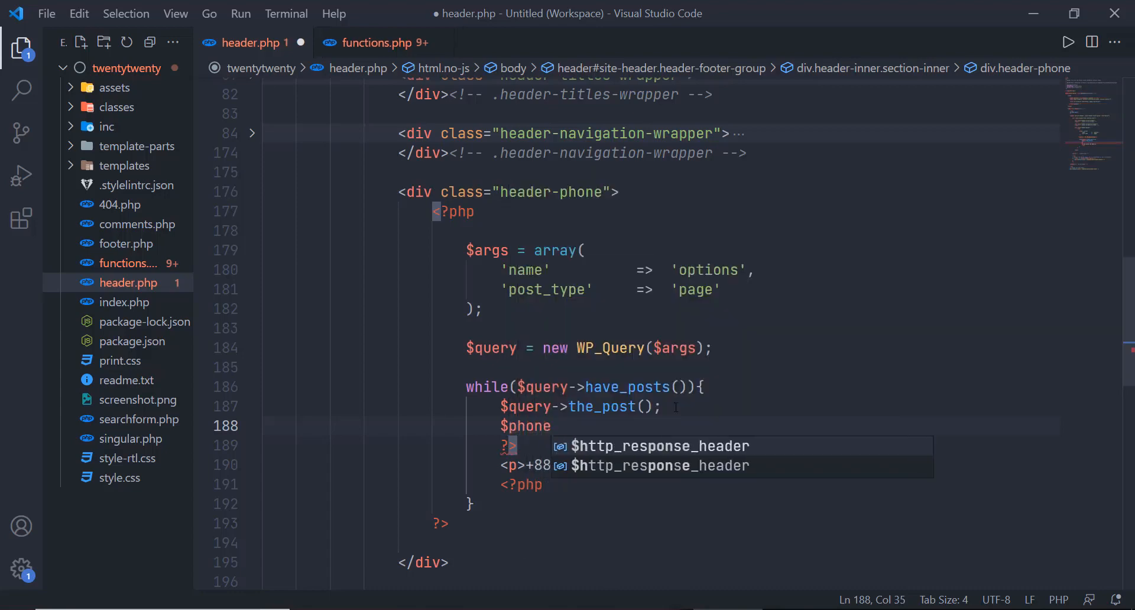
{"action": "type", "text": "="}
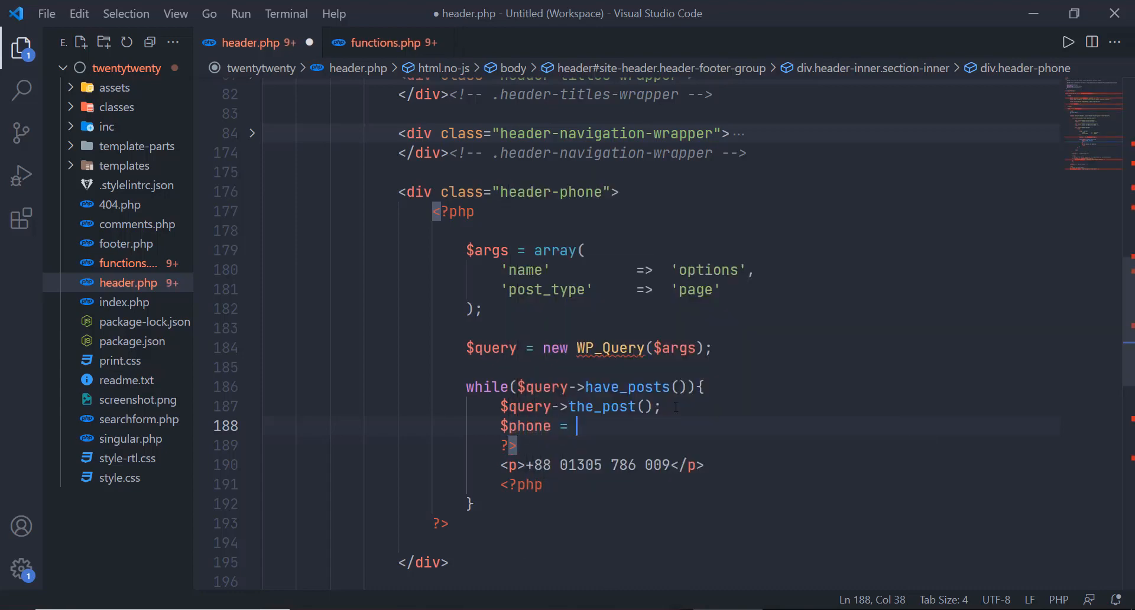
{"action": "type", "text": "get"}
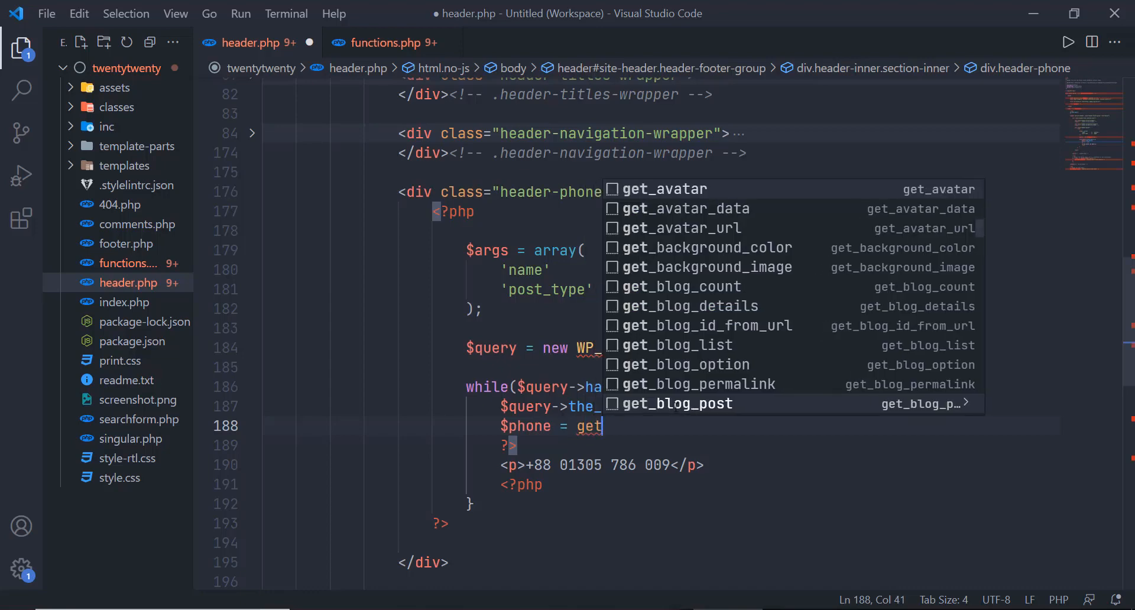
{"action": "type", "text": "_field"}
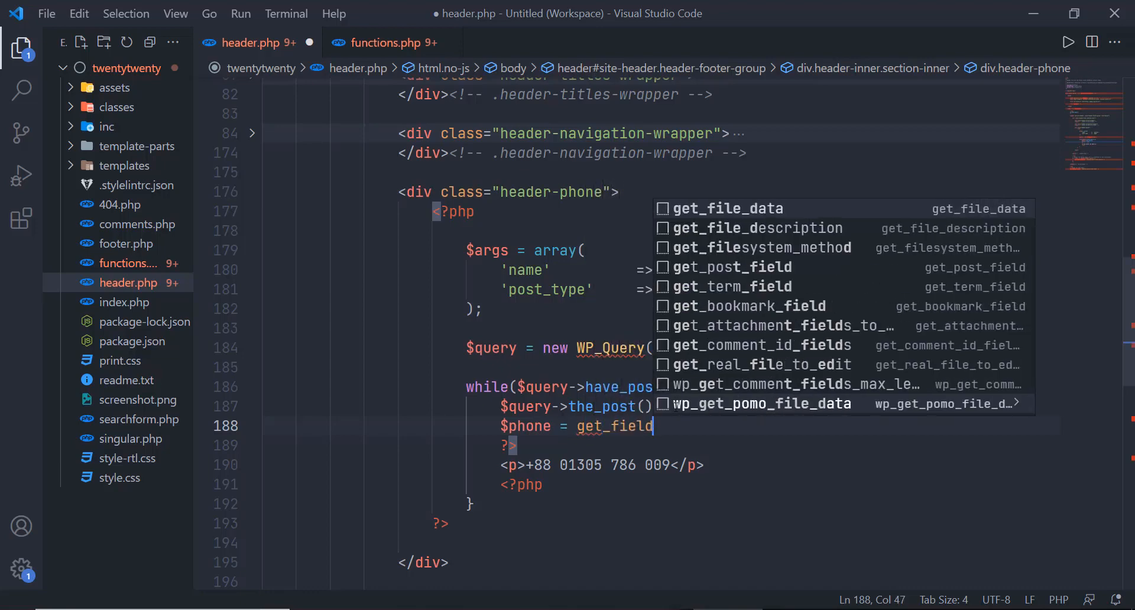
{"action": "type", "text": "('header_phone');"}
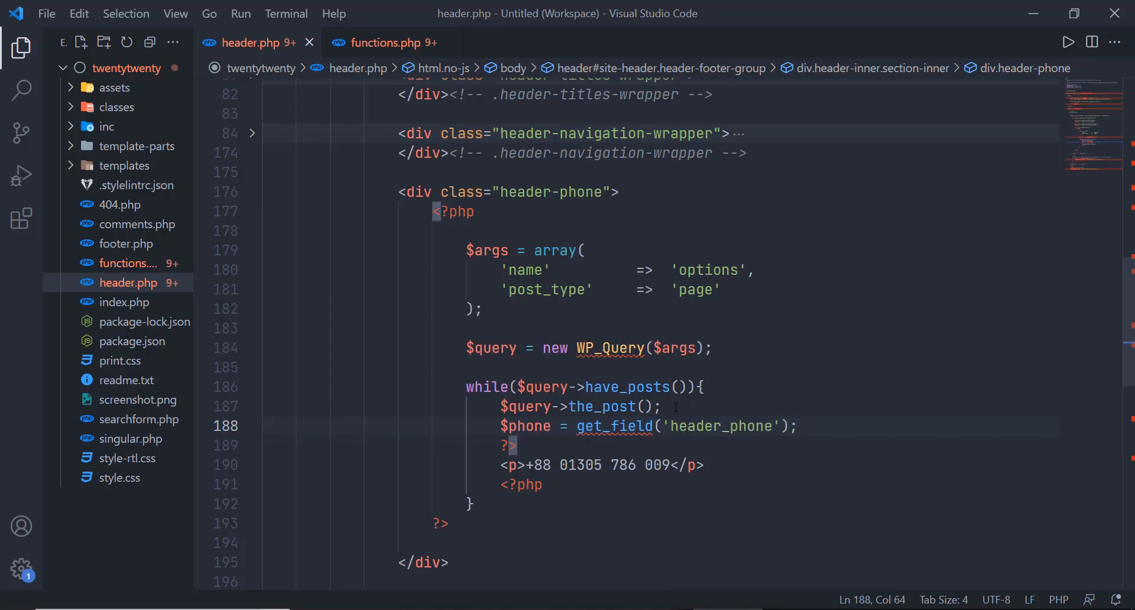
Step: Replace the hard-coded number in the paragraph with <?php echo $phone; ?>
{"action": "double_click", "coordinate": [524, 426]}
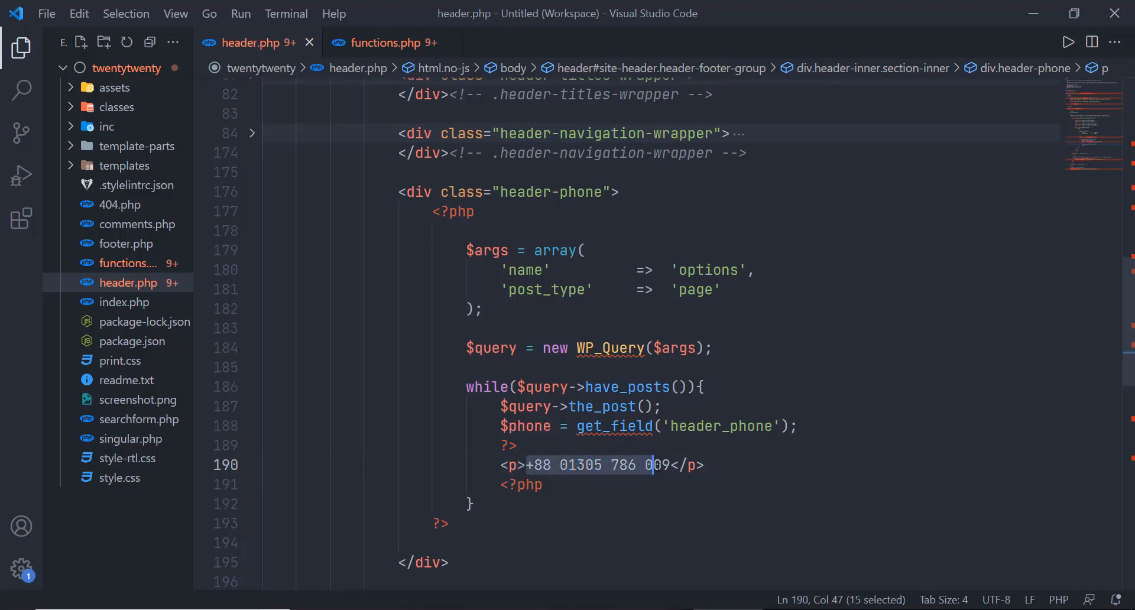
{"action": "key", "text": "Delete"}
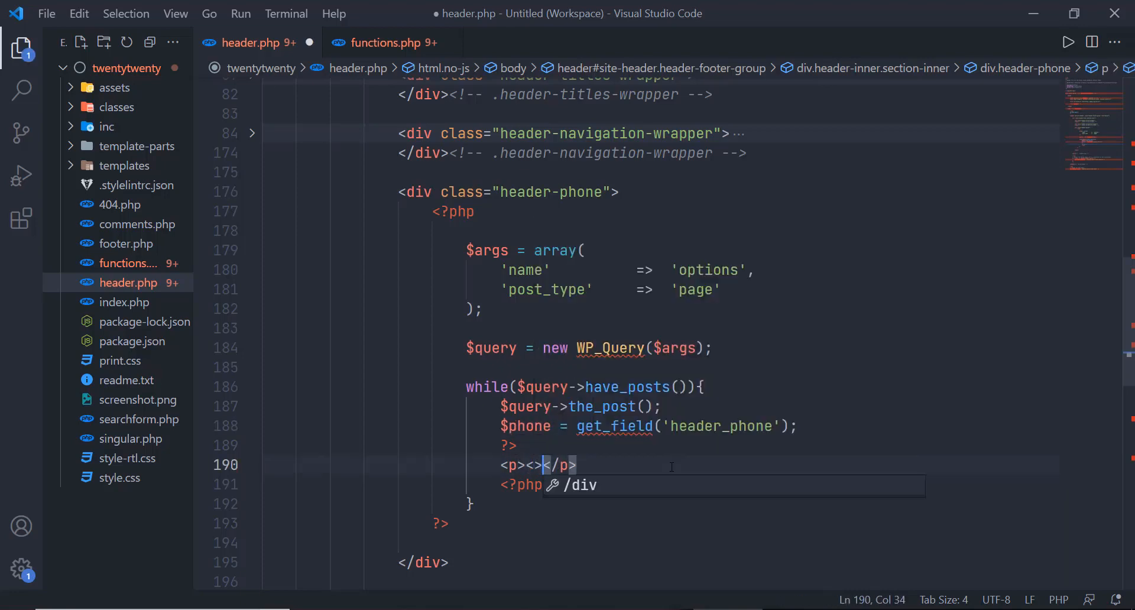
{"action": "type", "text": "?ph?"}
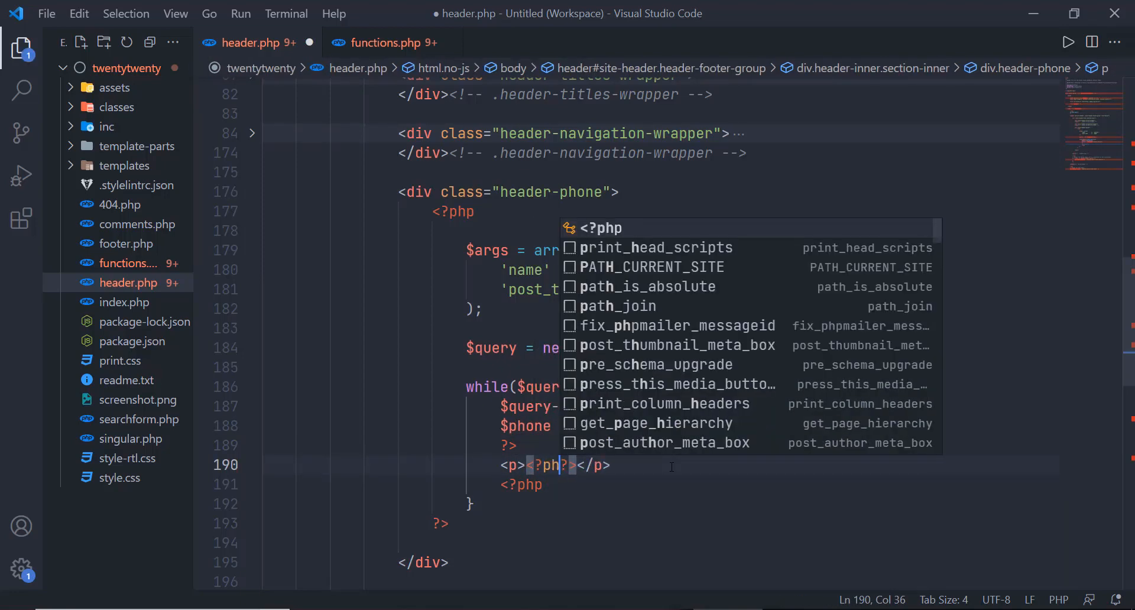
{"action": "type", "text": "echo"}
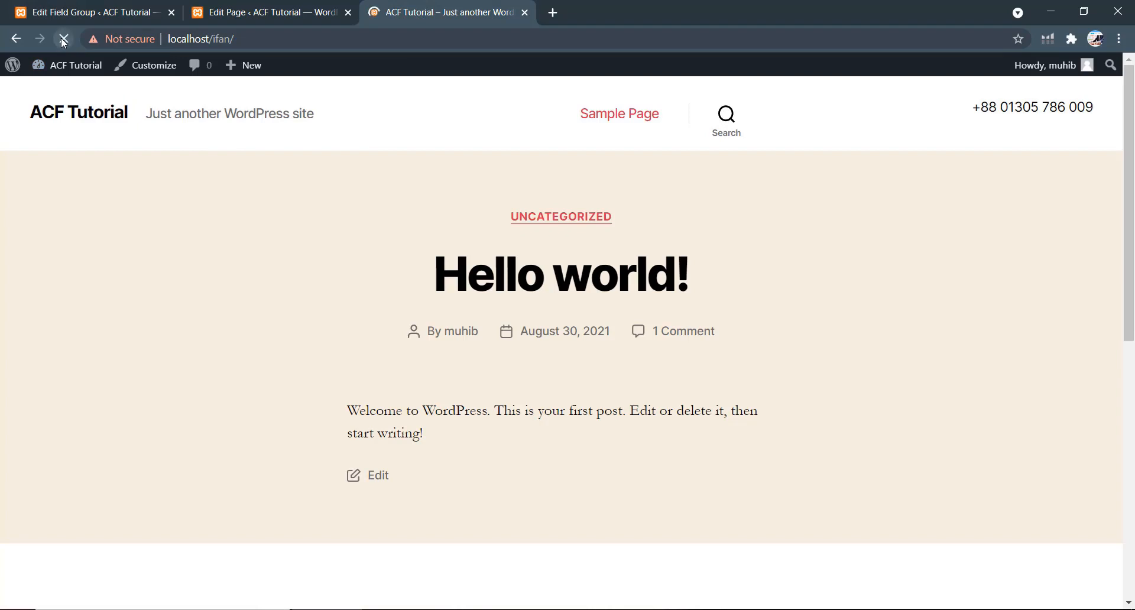
{"action": "left_click", "coordinate": [62, 39]}
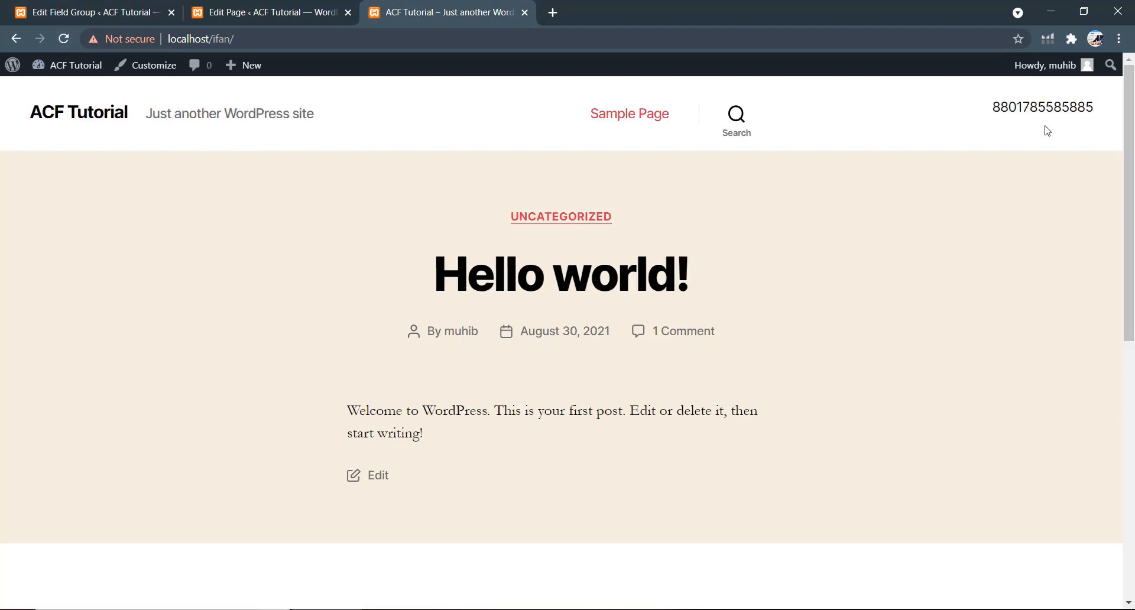
{"action": "left_click", "coordinate": [268, 12]}
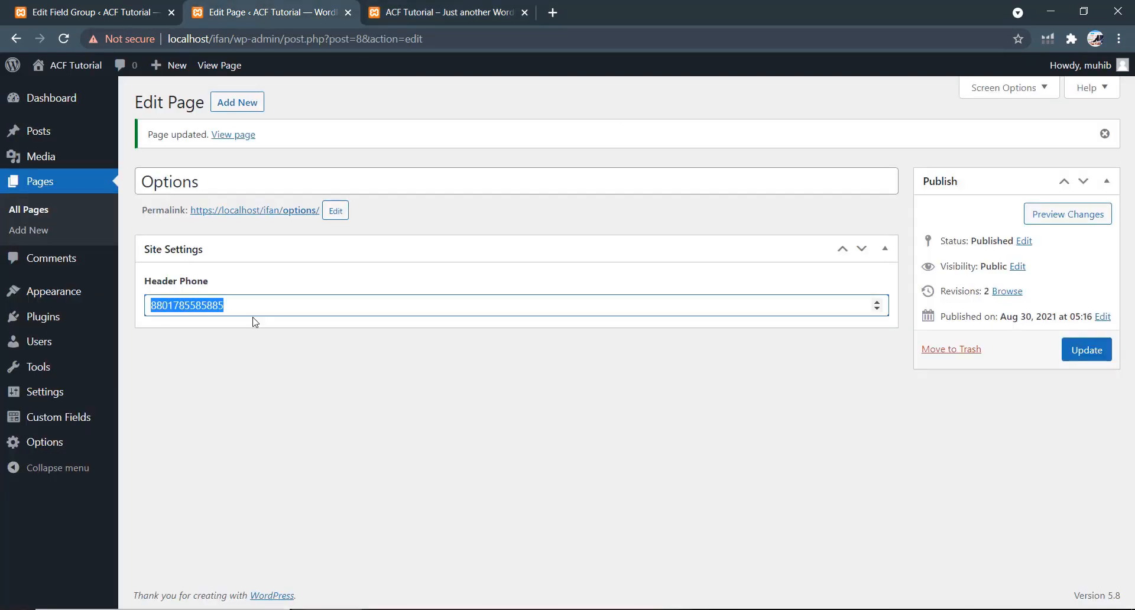
{"action": "type", "text": "0154"}
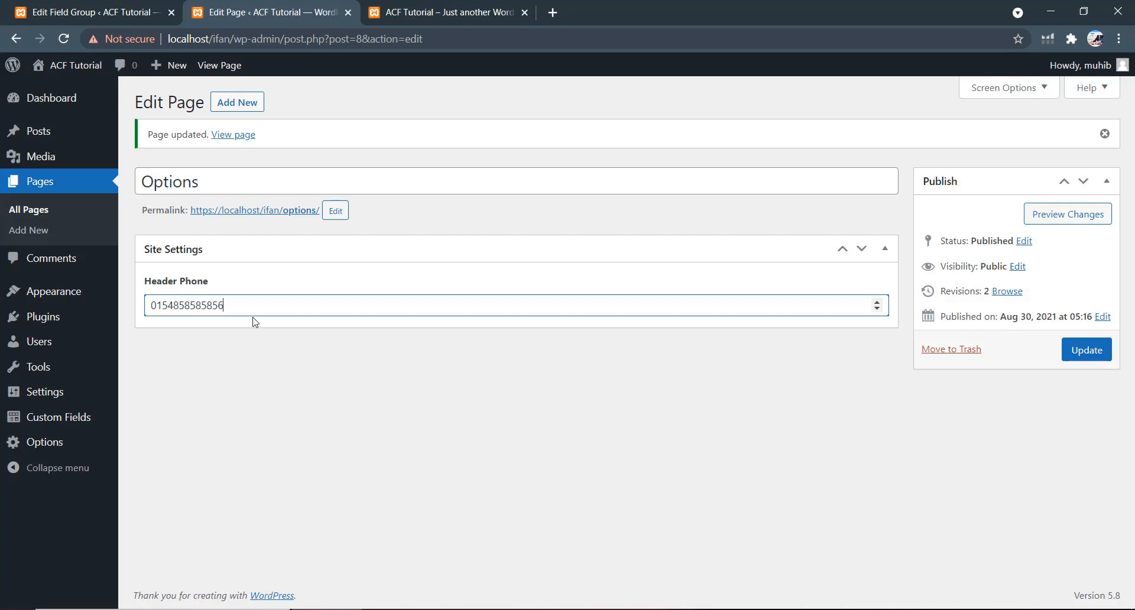
{"action": "left_click", "coordinate": [1086, 349]}
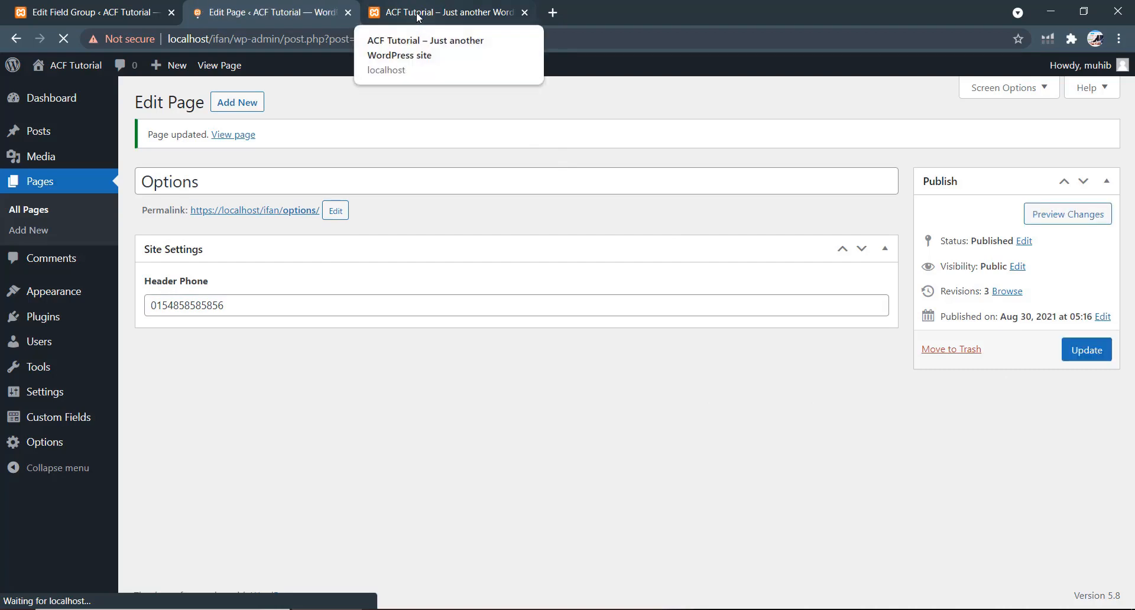
{"action": "left_click", "coordinate": [442, 12]}
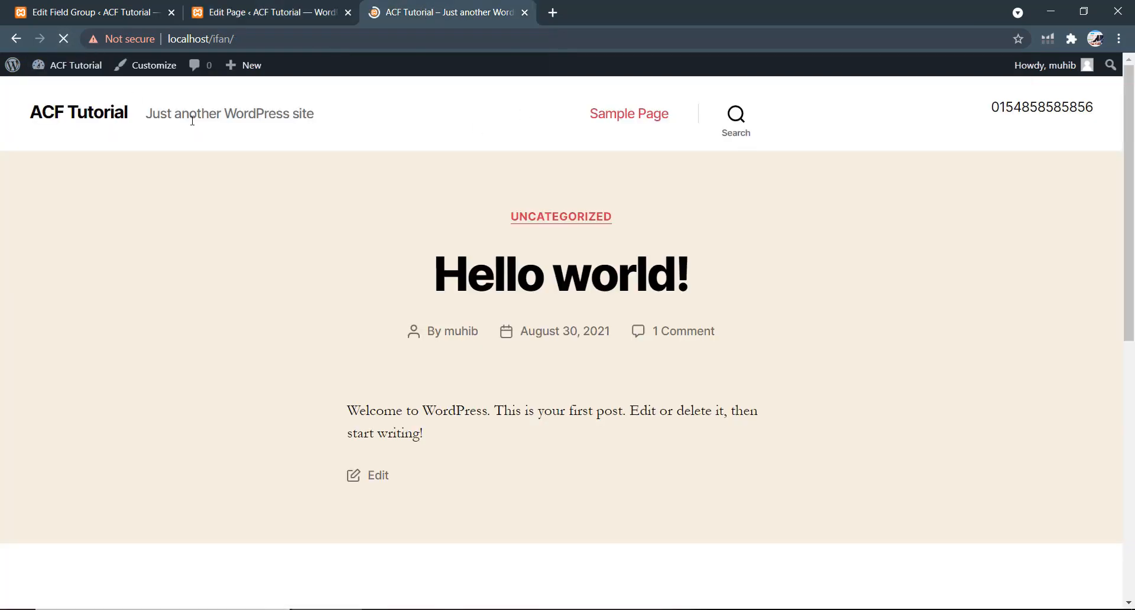
{"action": "left_click", "coordinate": [268, 13]}
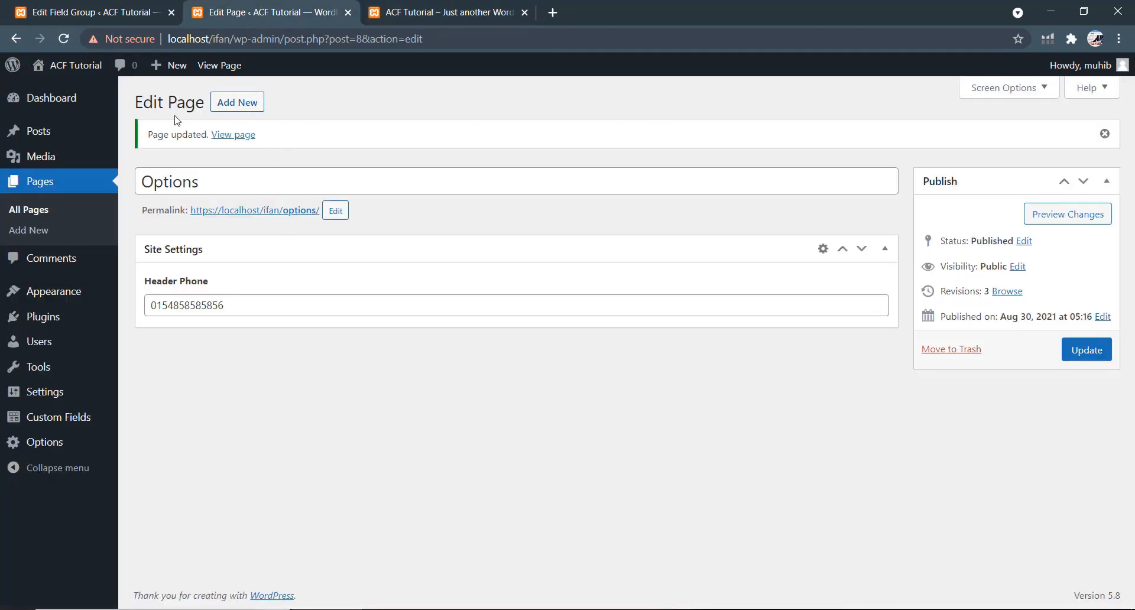
Step: Add a Header Email field of Email type to the Site Settings field group
{"action": "left_click", "coordinate": [87, 13]}
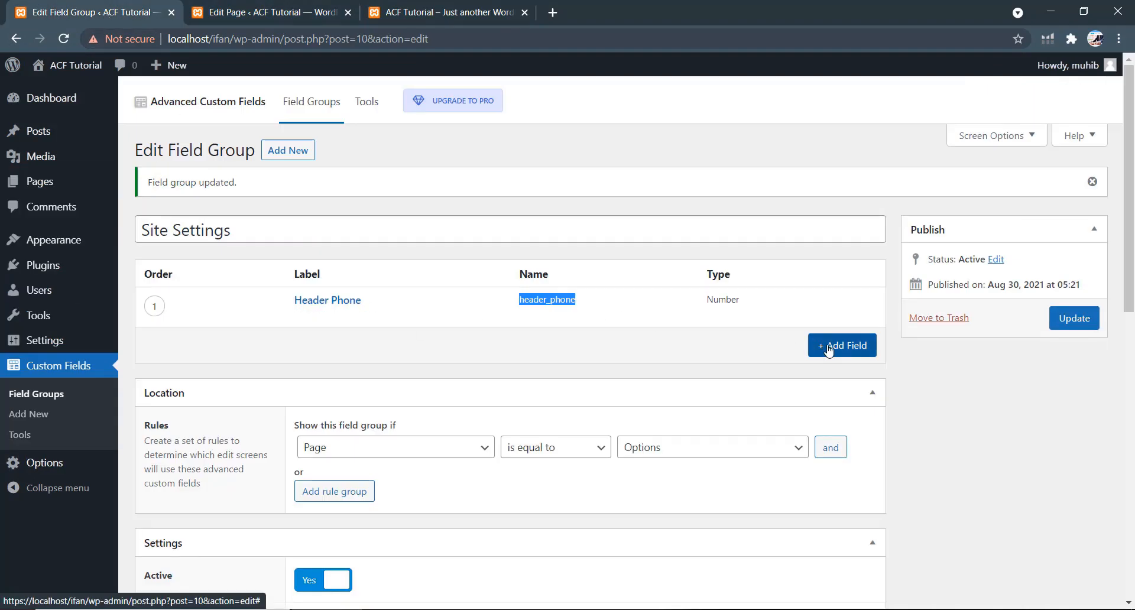
{"action": "left_click", "coordinate": [841, 345]}
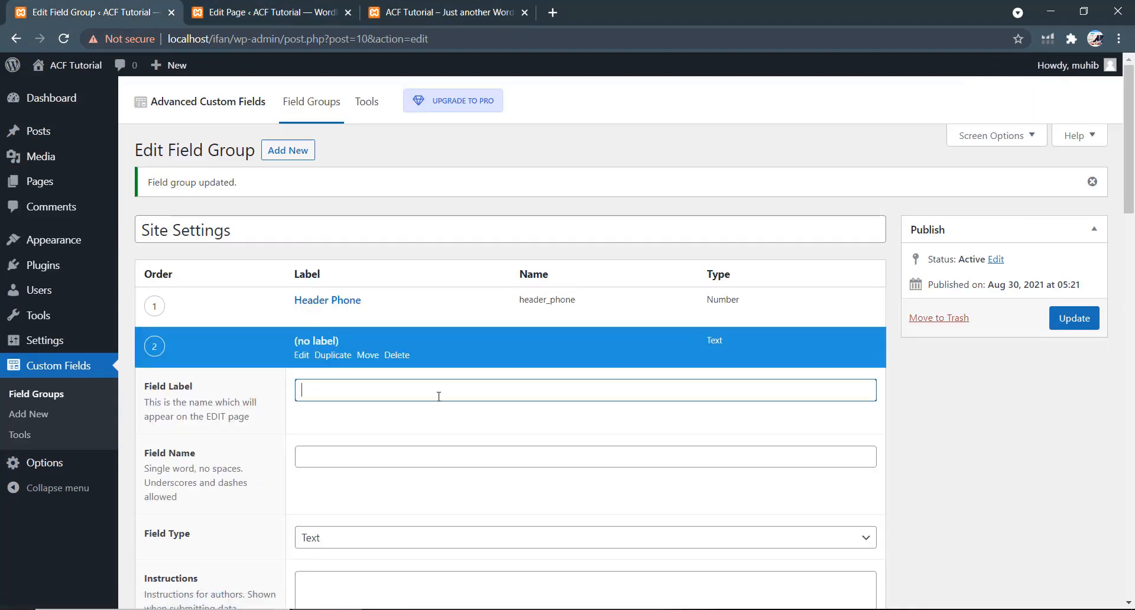
{"action": "type", "text": "Header Email"}
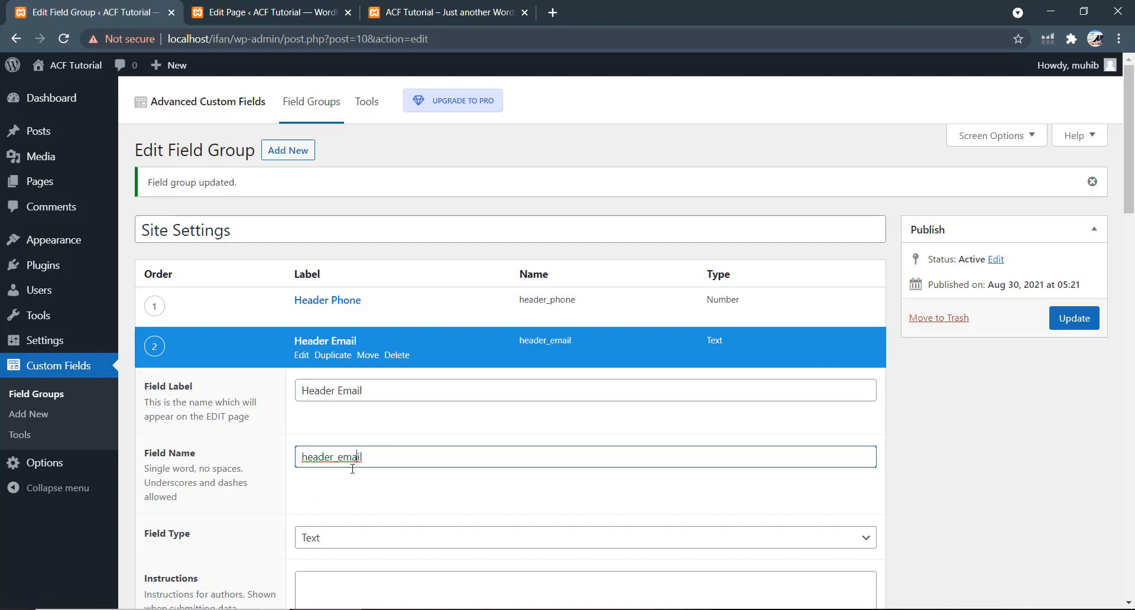
{"action": "left_click", "coordinate": [583, 389]}
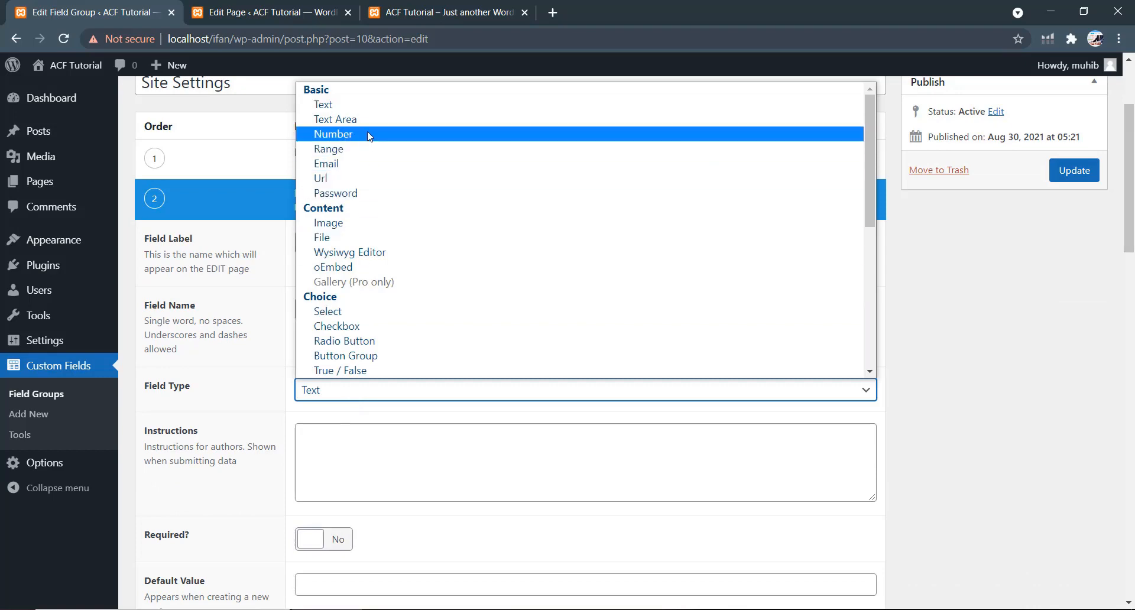
{"action": "left_click", "coordinate": [326, 164]}
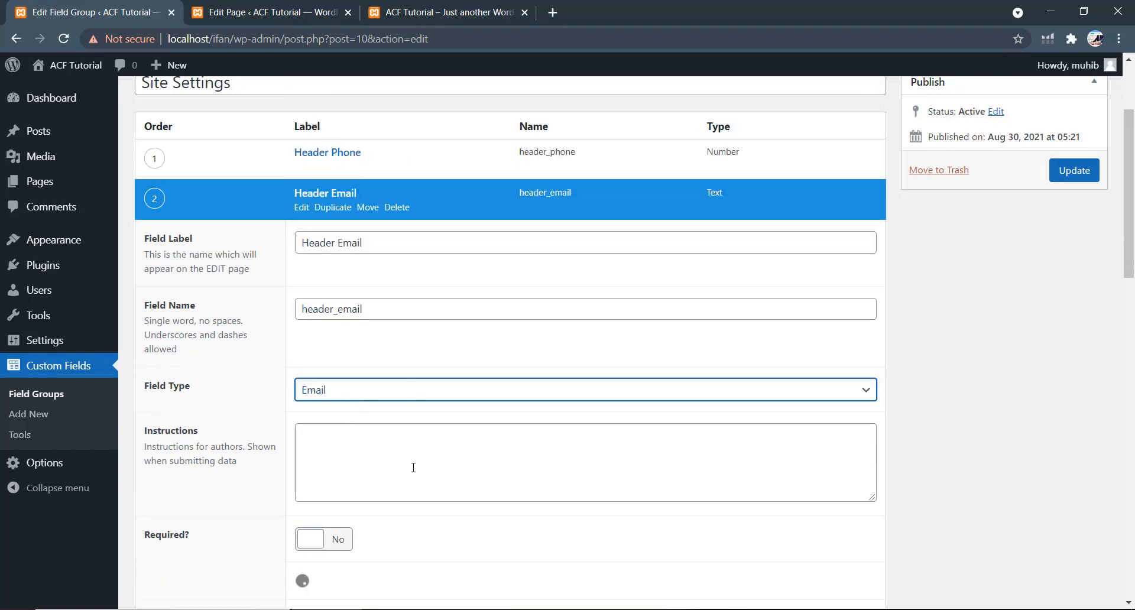
{"action": "scroll", "scroll_direction": "down", "scroll_amount": 3}
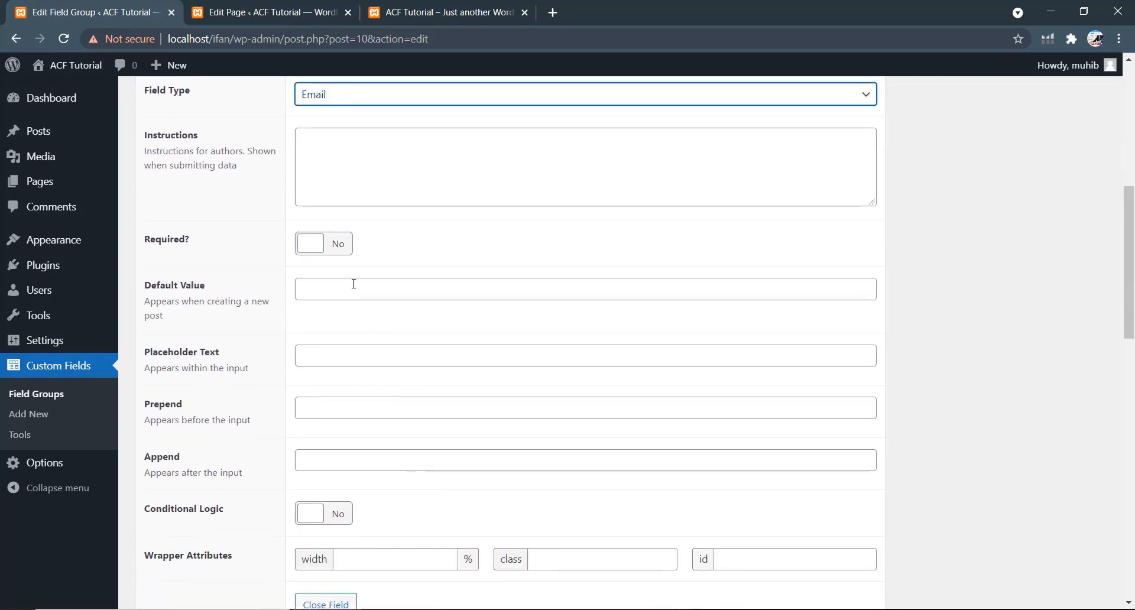
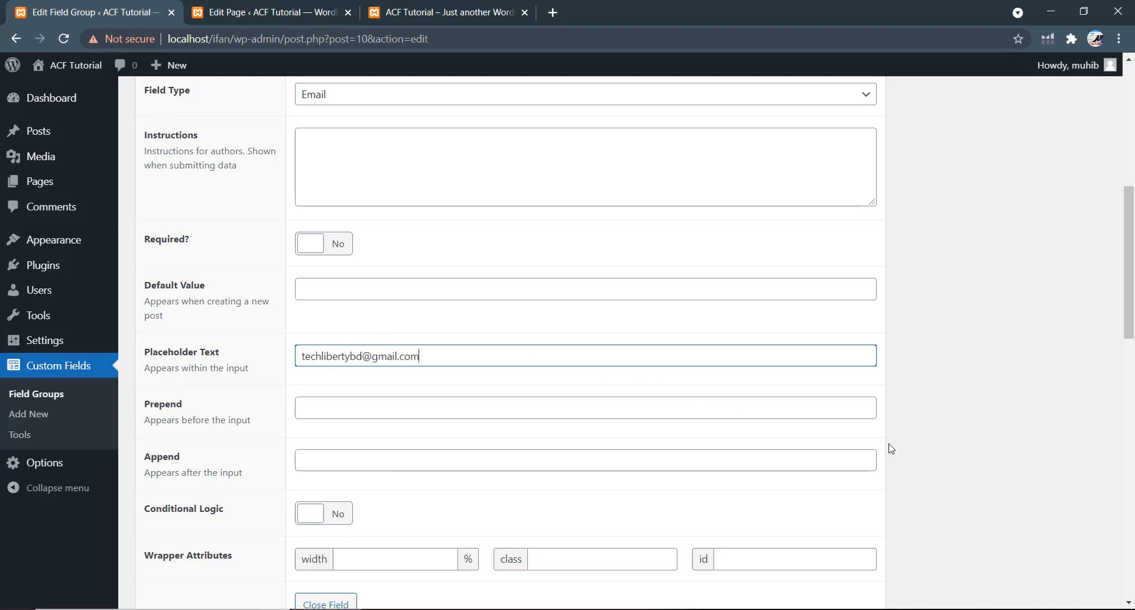
{"action": "left_click", "coordinate": [1074, 318]}
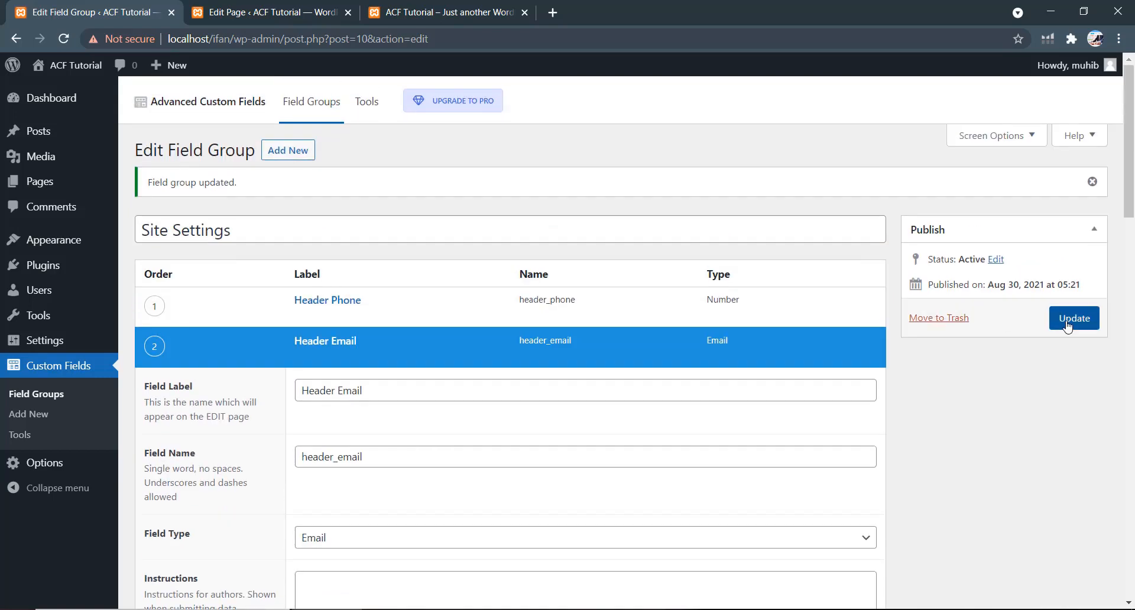
{"action": "left_click", "coordinate": [1073, 319]}
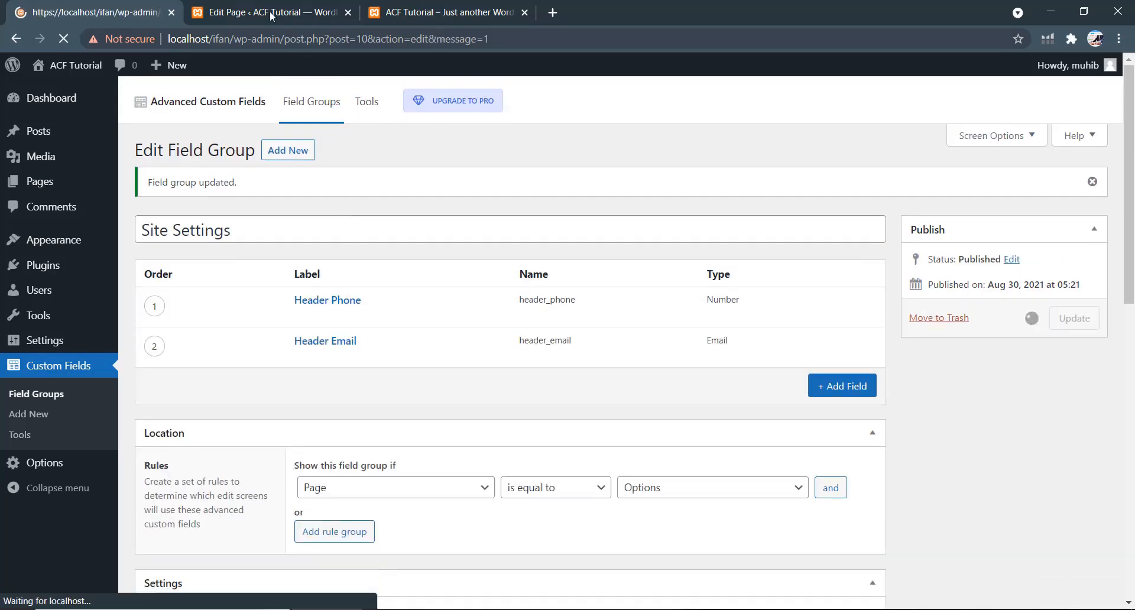
{"action": "left_click", "coordinate": [268, 13]}
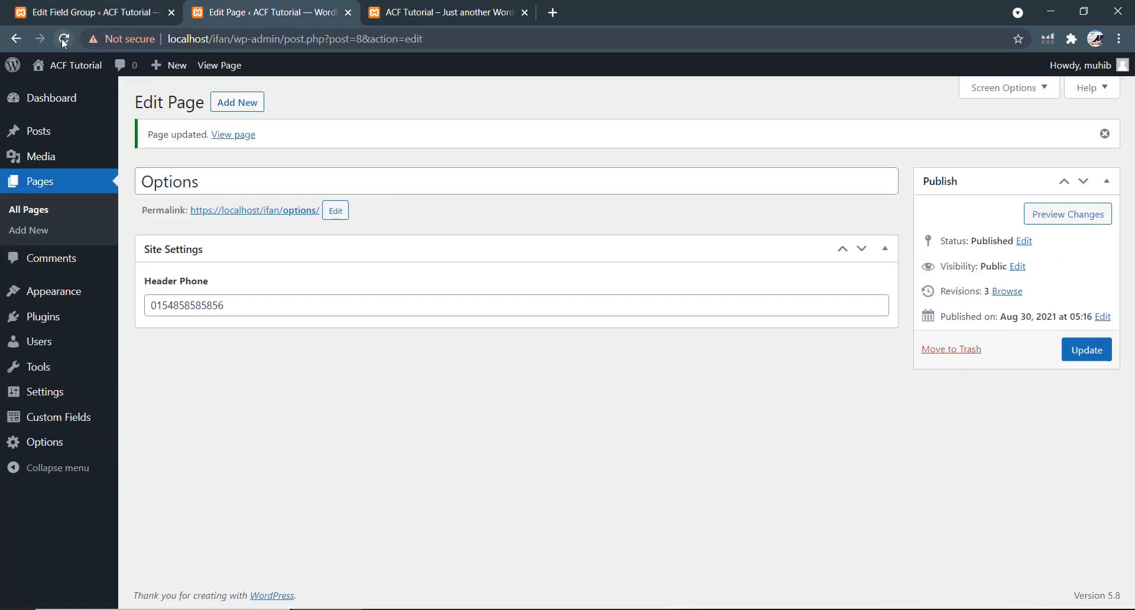
{"action": "left_click", "coordinate": [63, 39]}
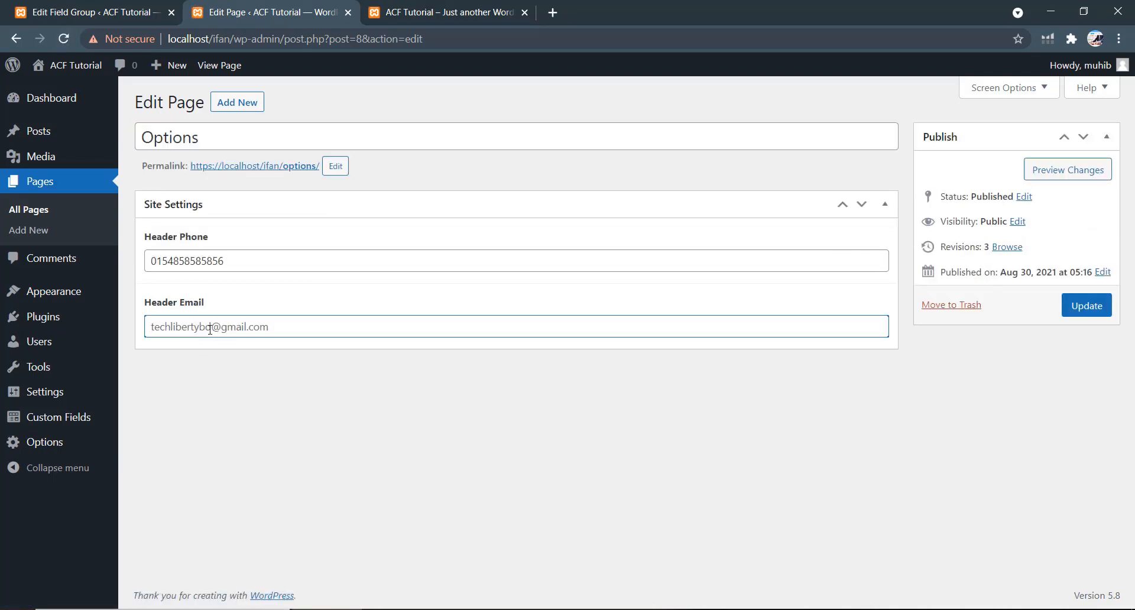
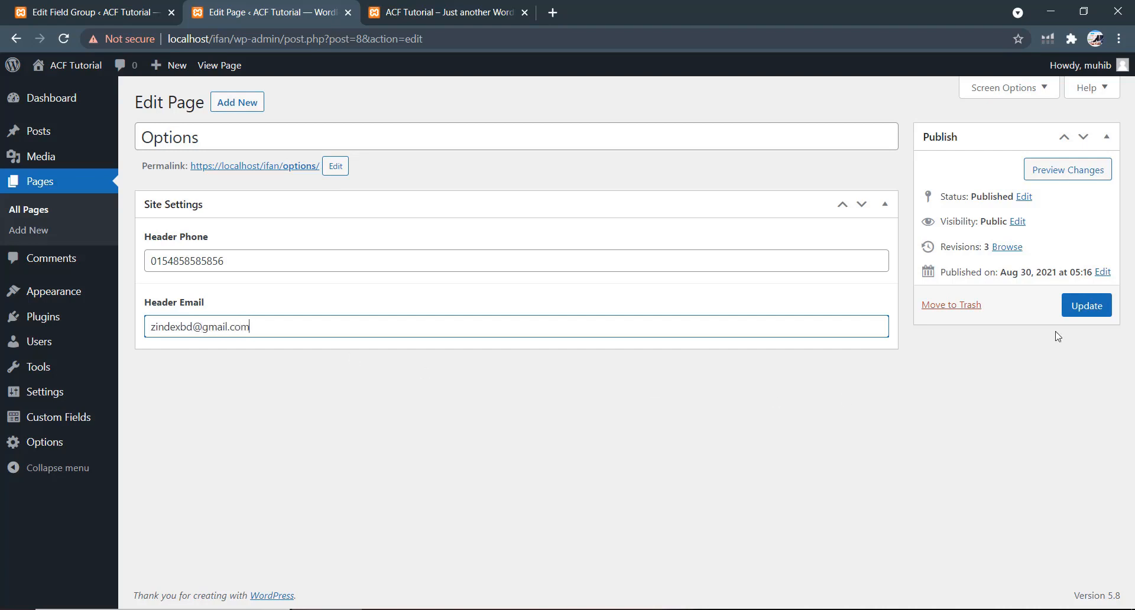
{"action": "left_click", "coordinate": [1084, 305]}
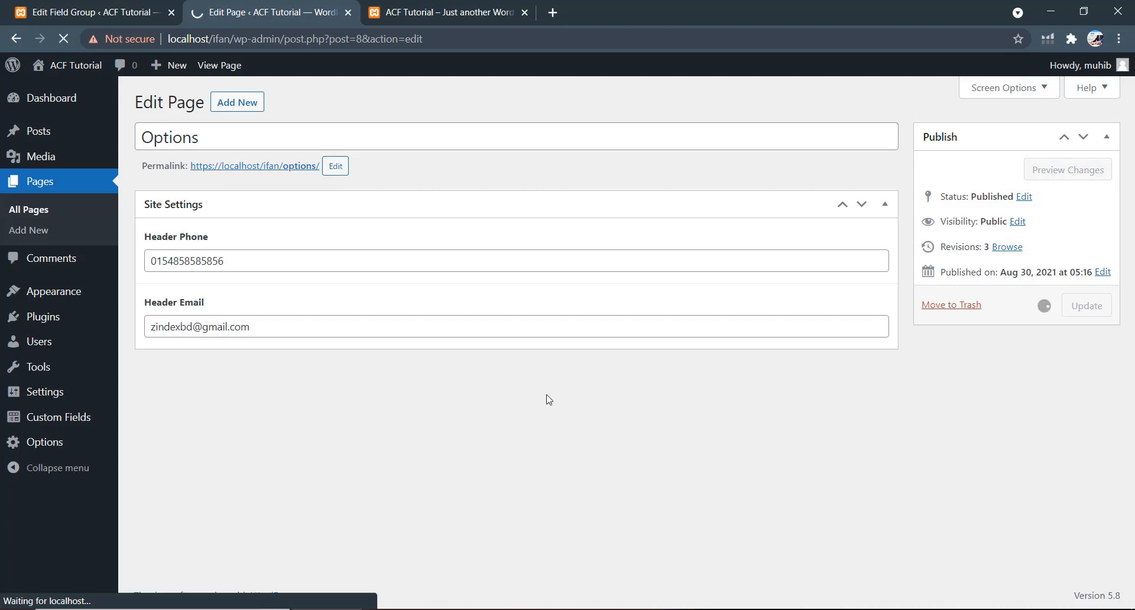
{"action": "left_click", "coordinate": [1085, 304]}
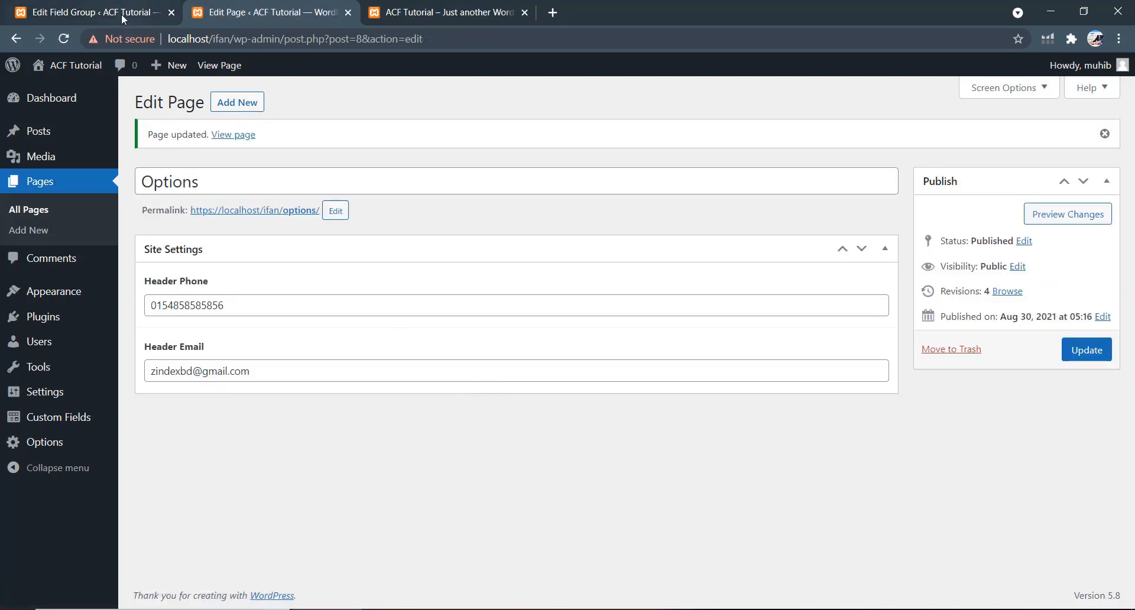
{"action": "left_click", "coordinate": [87, 13]}
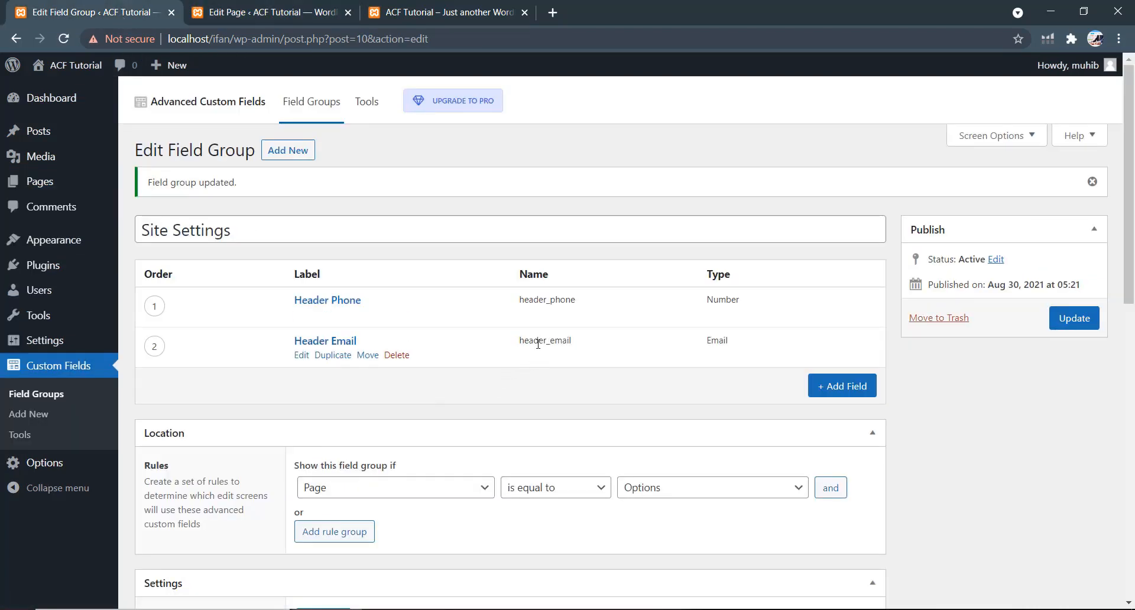
{"action": "double_click", "coordinate": [545, 340]}
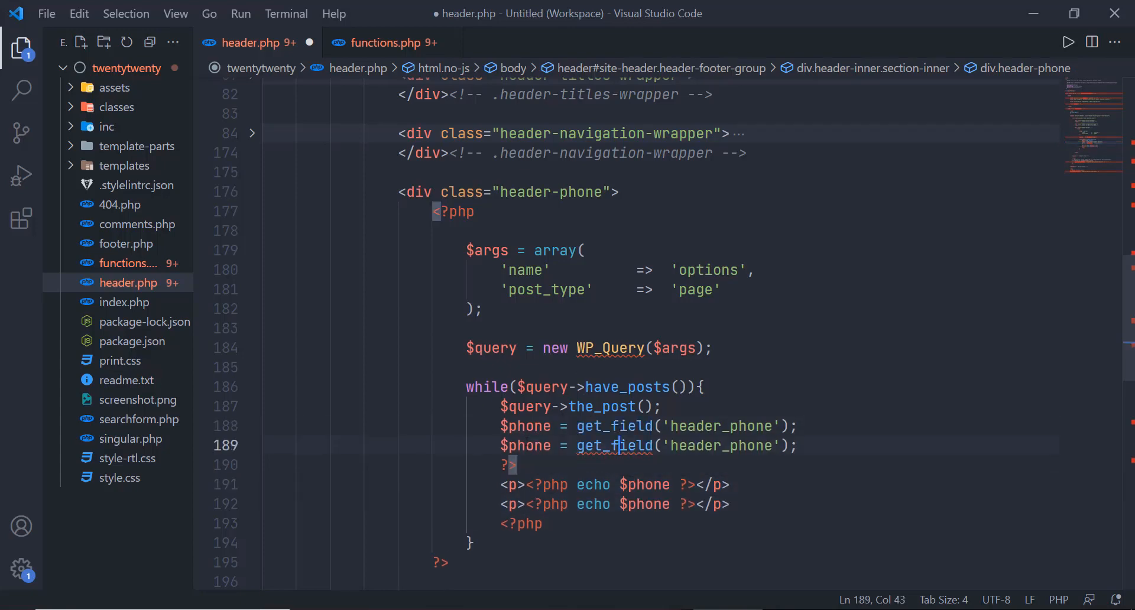
Step: Change the duplicated lines to store get_field('header_email') in $email and echo $email
{"action": "type", "text": "email"}
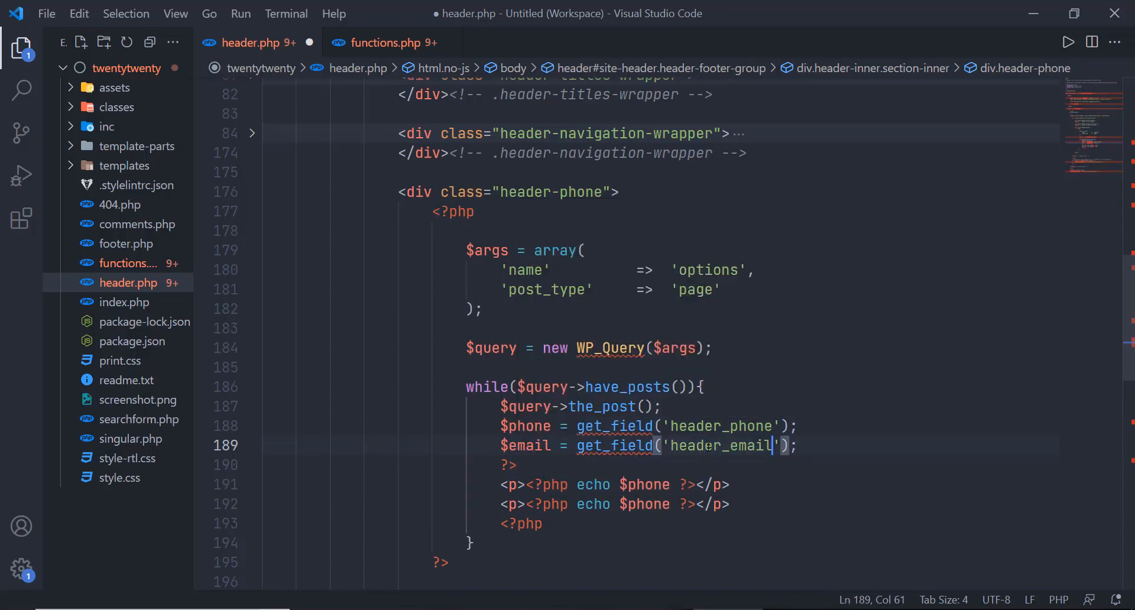
{"action": "double_click", "coordinate": [644, 504]}
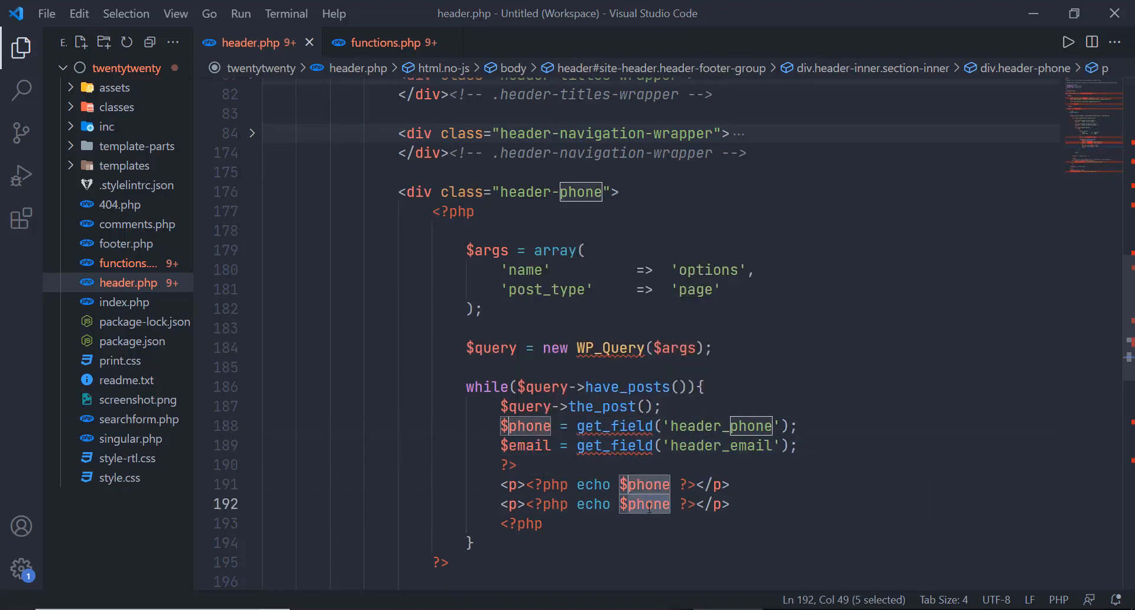
{"action": "type", "text": "email"}
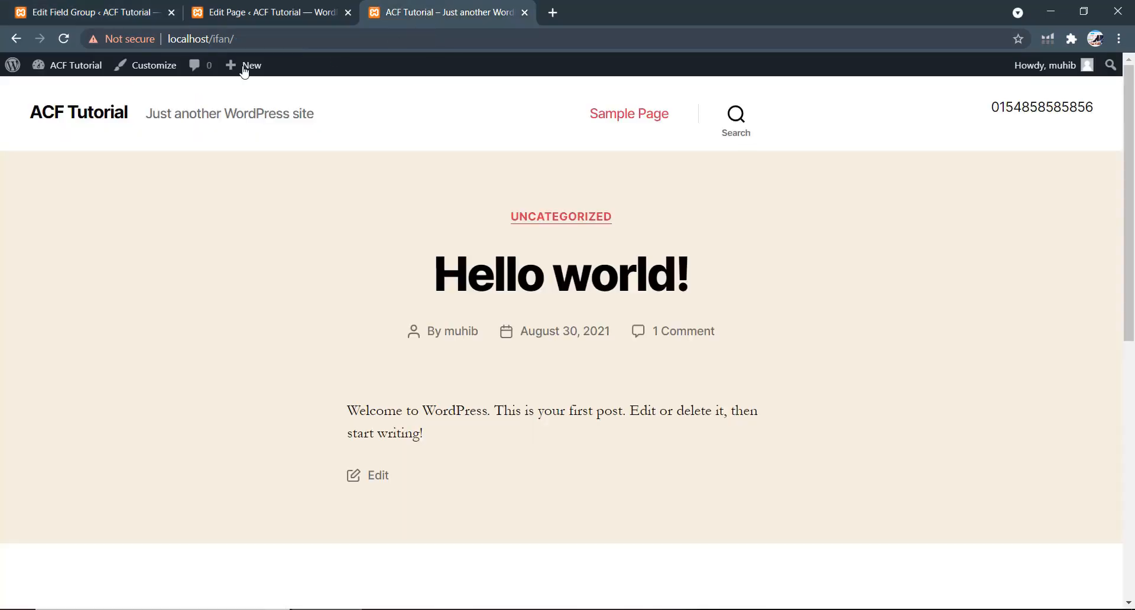
{"action": "left_click", "coordinate": [63, 39]}
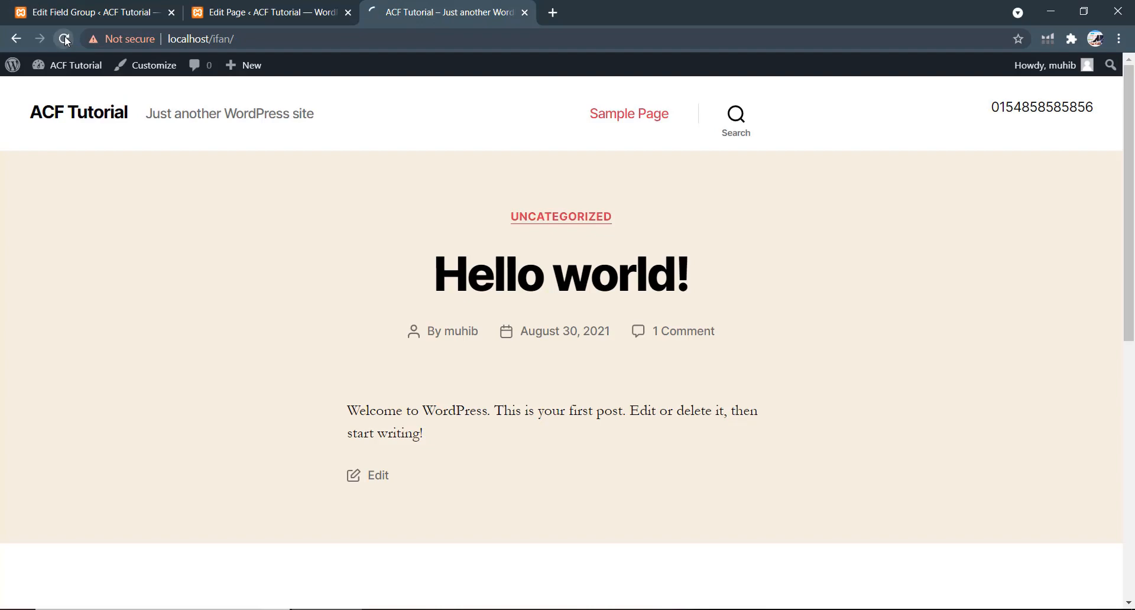
{"action": "left_click", "coordinate": [63, 39]}
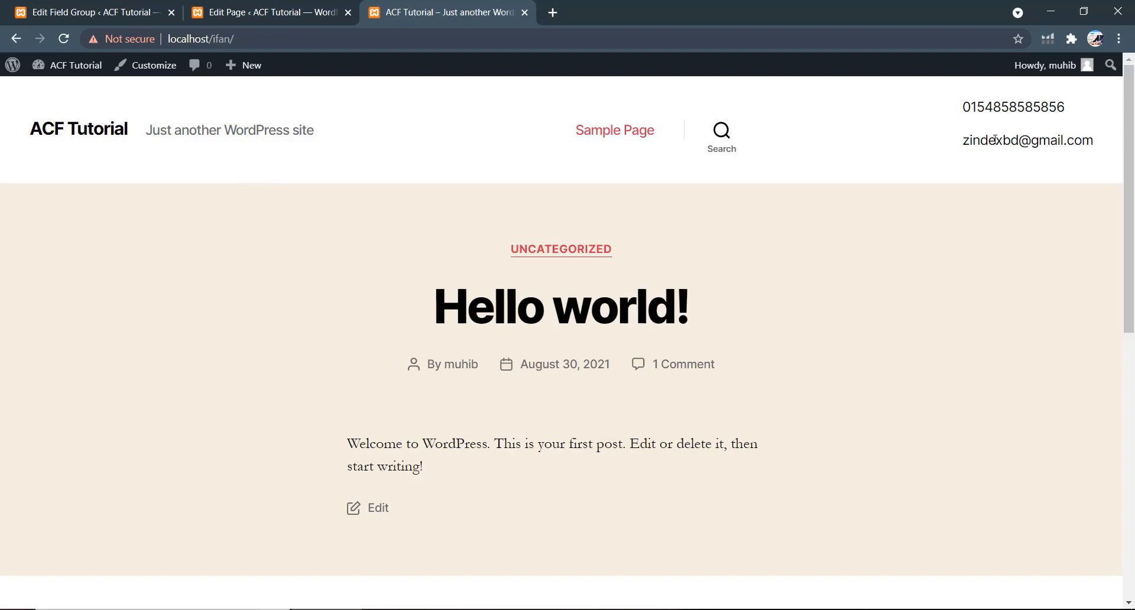
{"action": "left_click", "coordinate": [267, 12]}
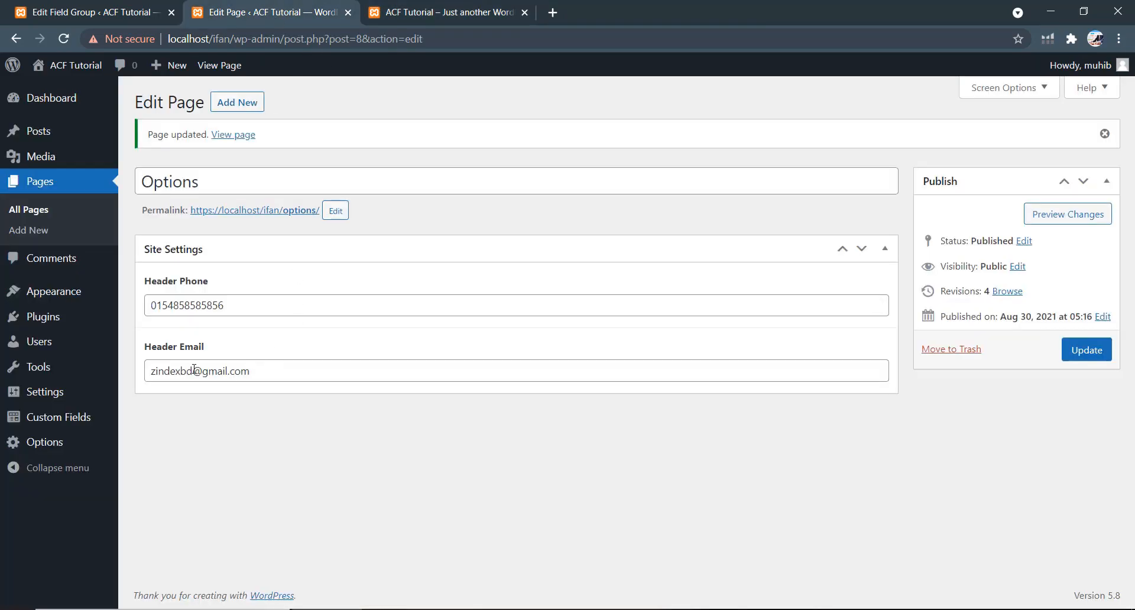
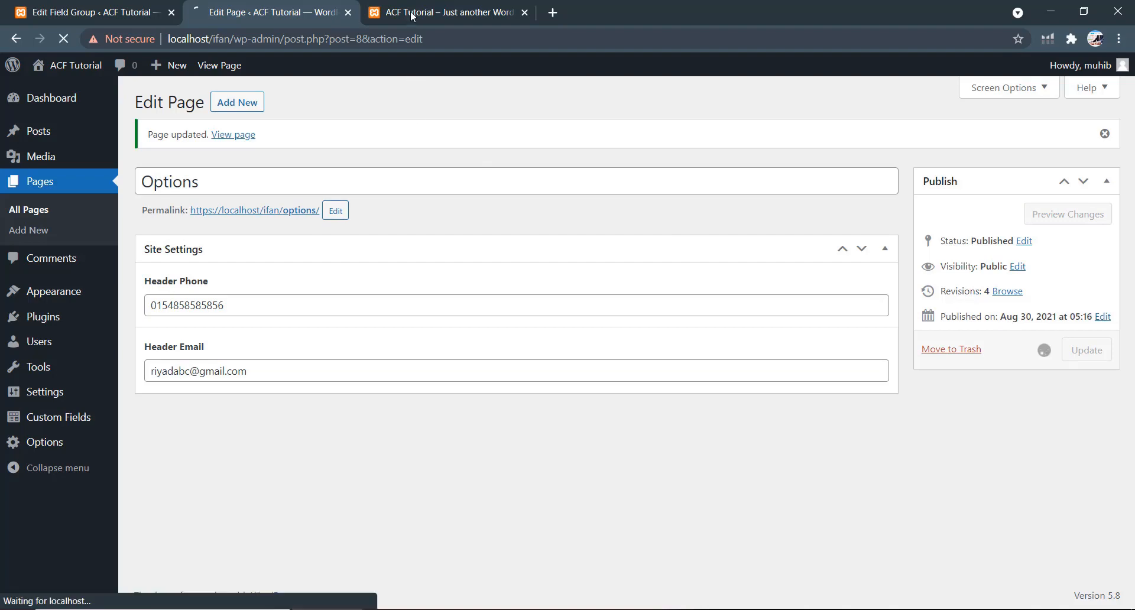
{"action": "left_click", "coordinate": [447, 12]}
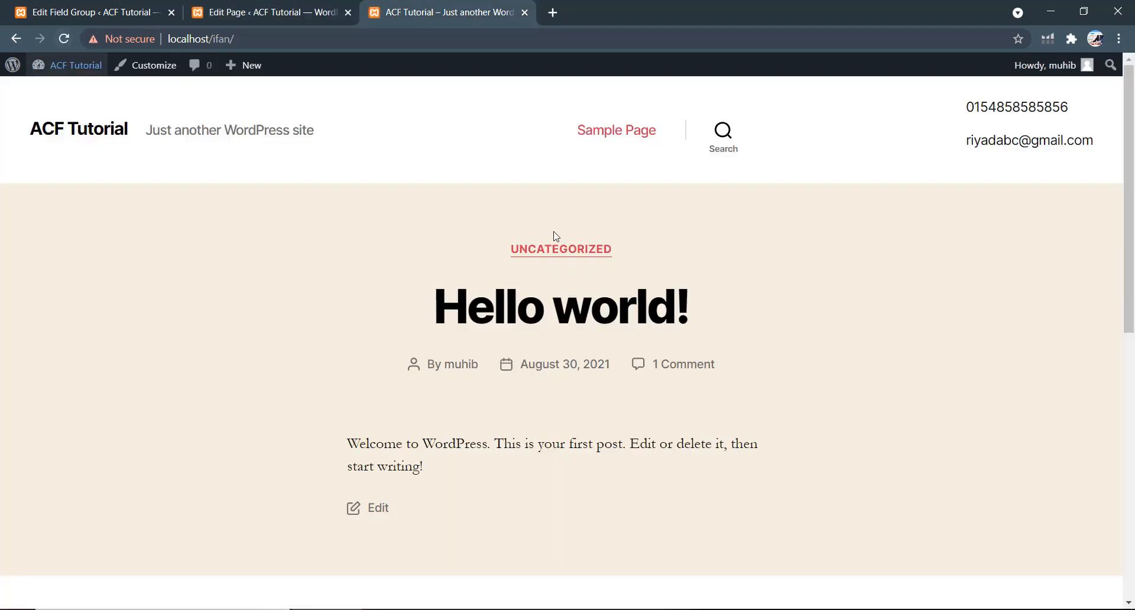
{"action": "left_click", "coordinate": [268, 13]}
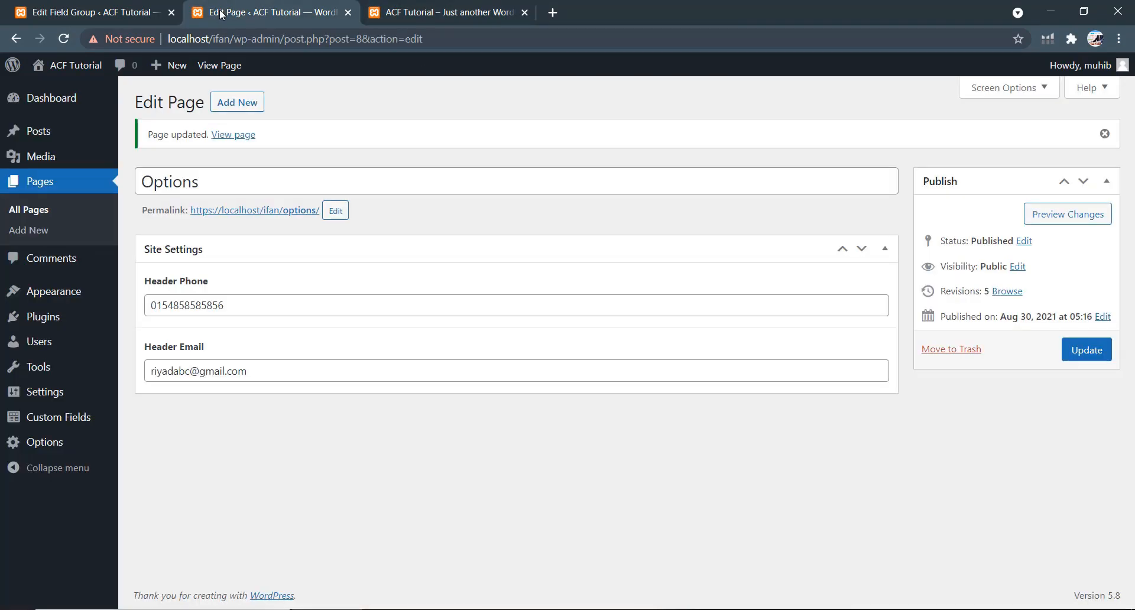